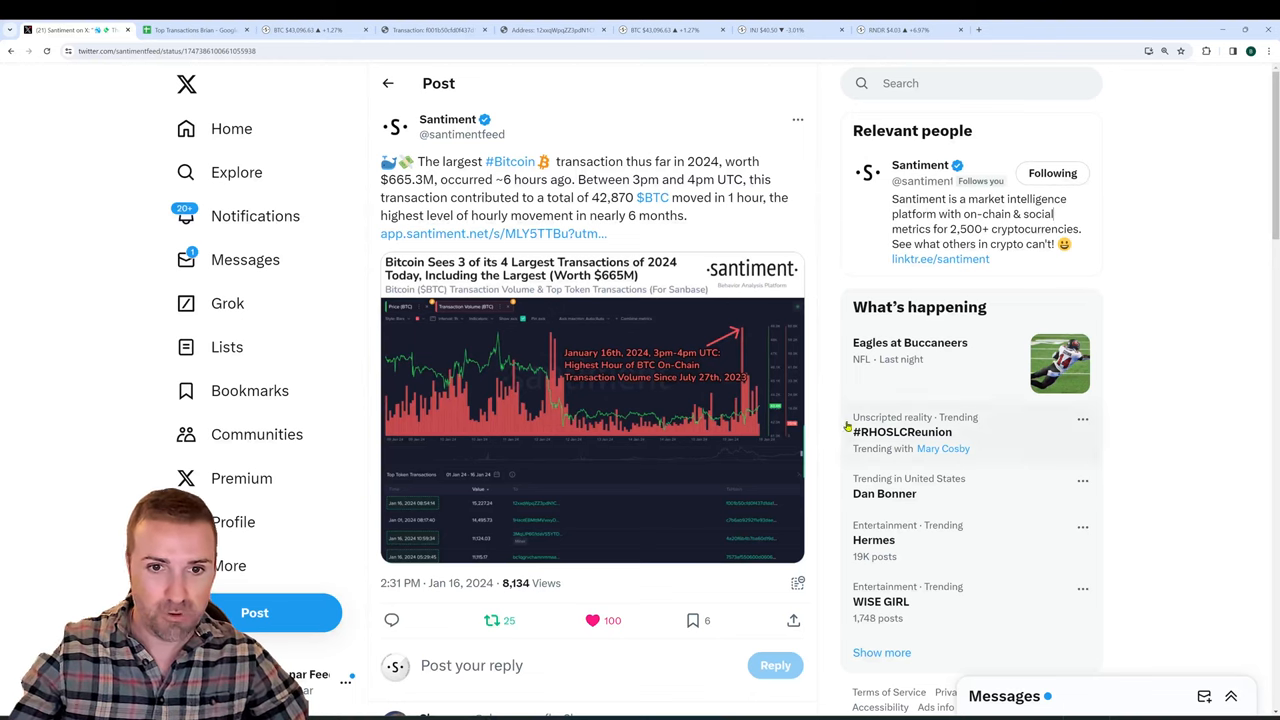
Show the 15,387.24 BTC (~$657.9M) transaction from block 826,848 on Blockchain.com.
left_click(592, 410)
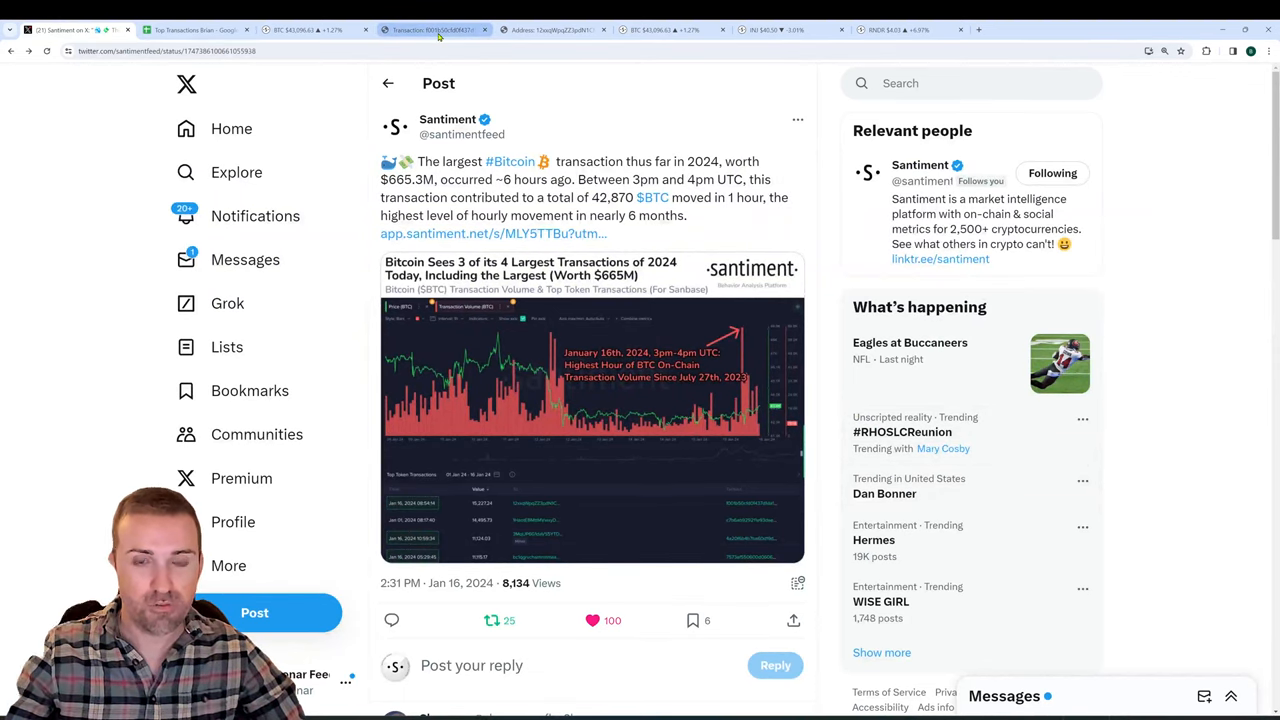
left_click(432, 29)
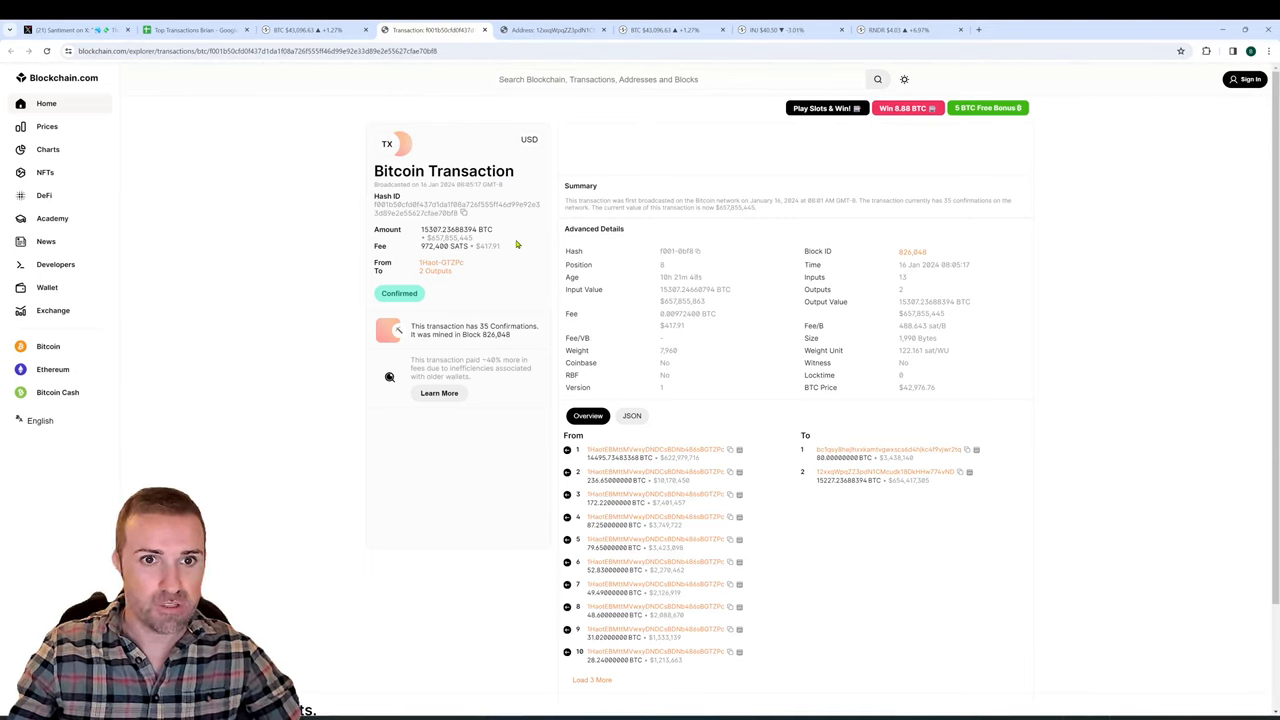
mouse_move(492, 240)
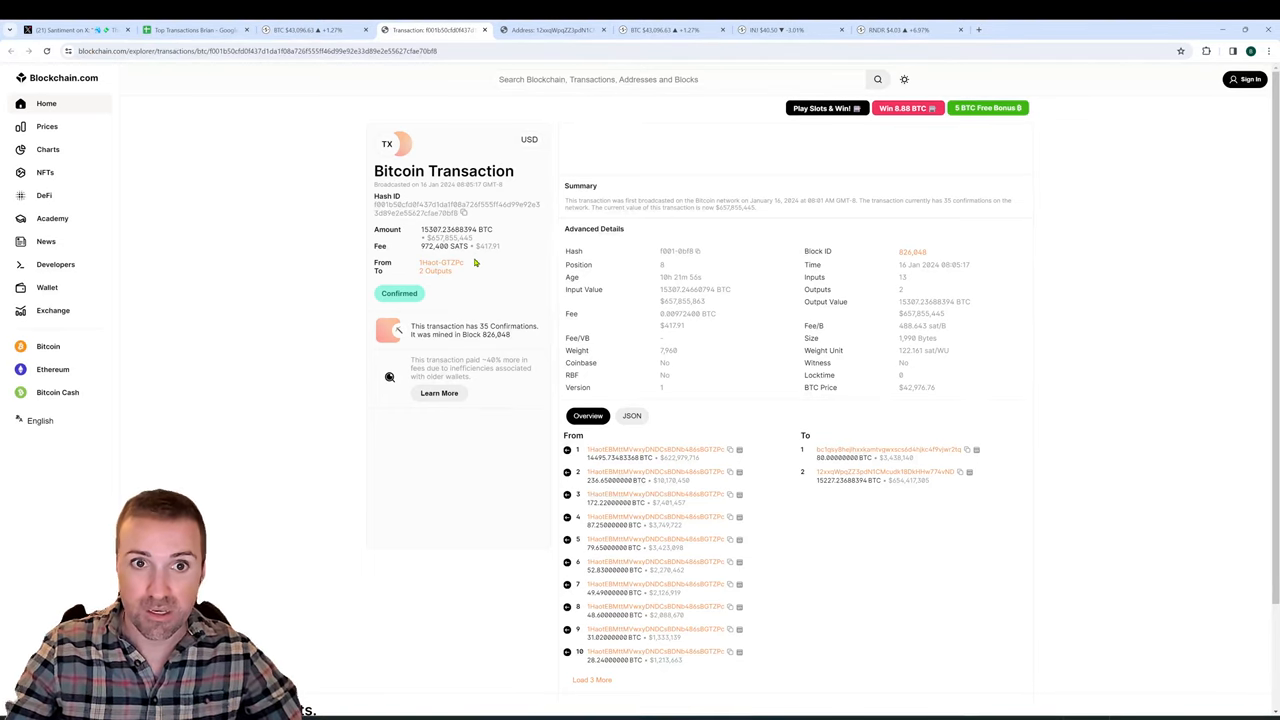
mouse_move(540, 375)
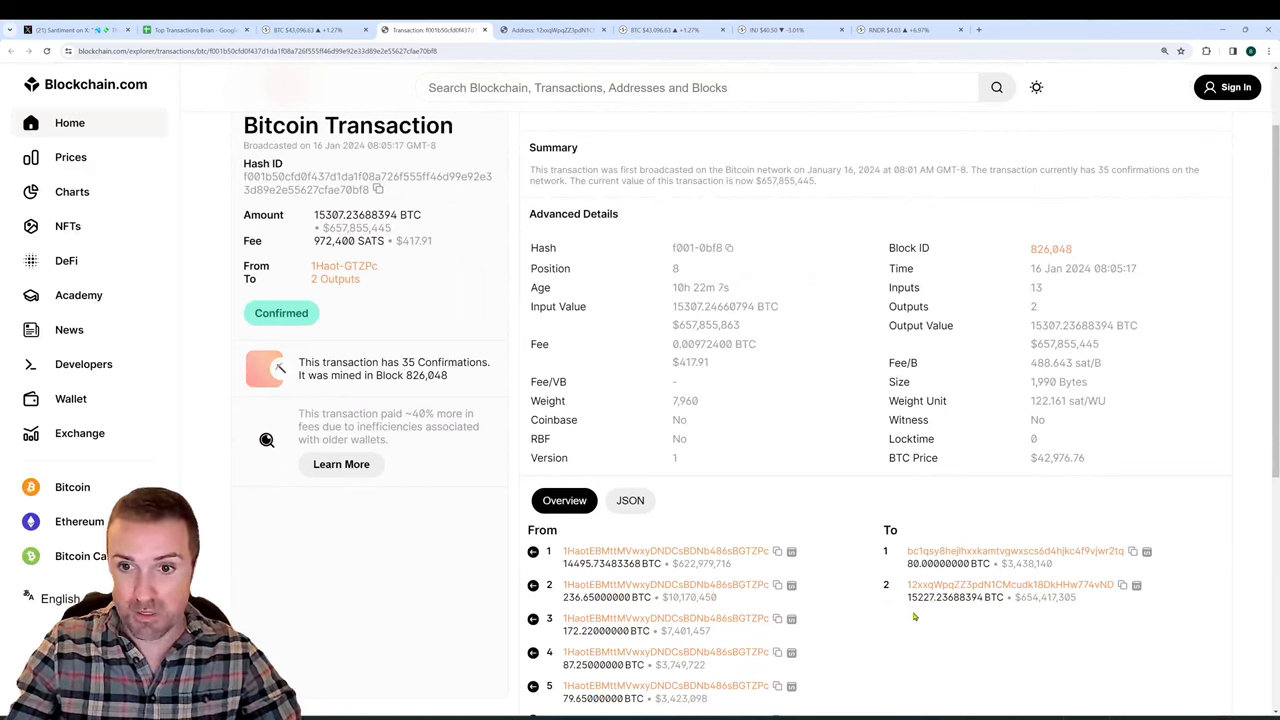
mouse_move(935, 610)
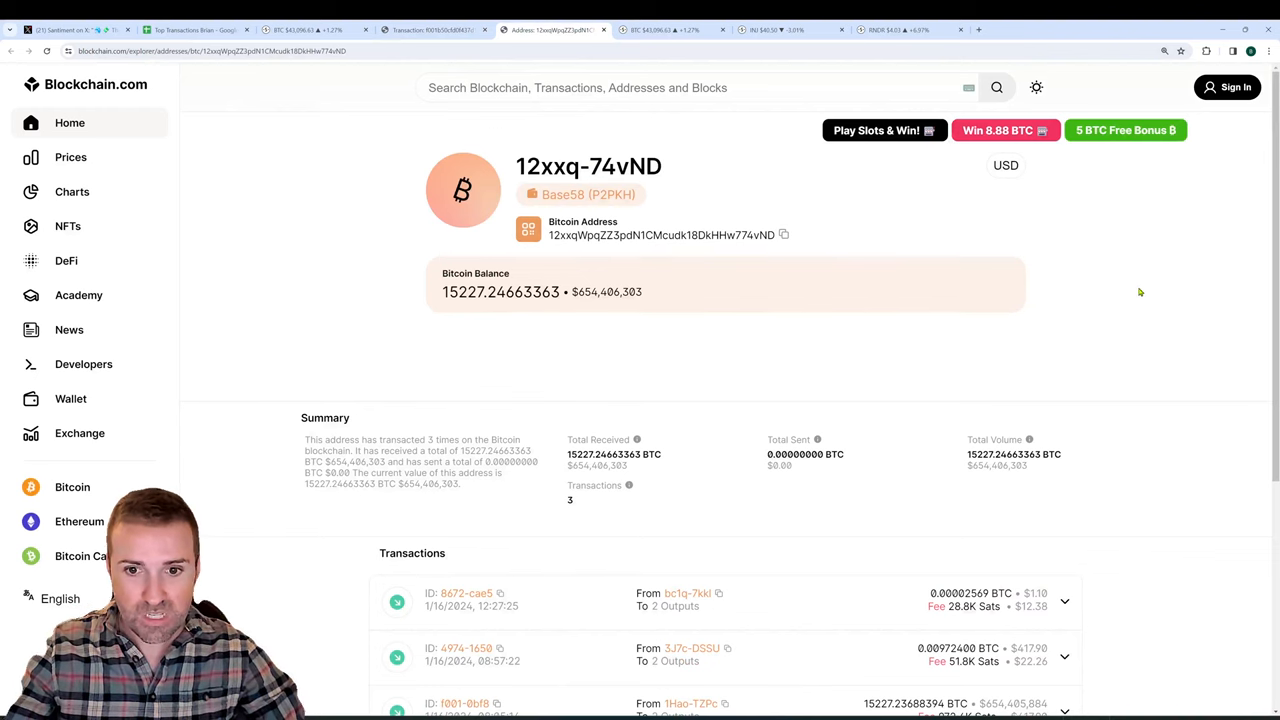
Scroll through address 12xxq…74vND's 15,227.25 BTC summary and its three transactions.
scroll("down", 3)
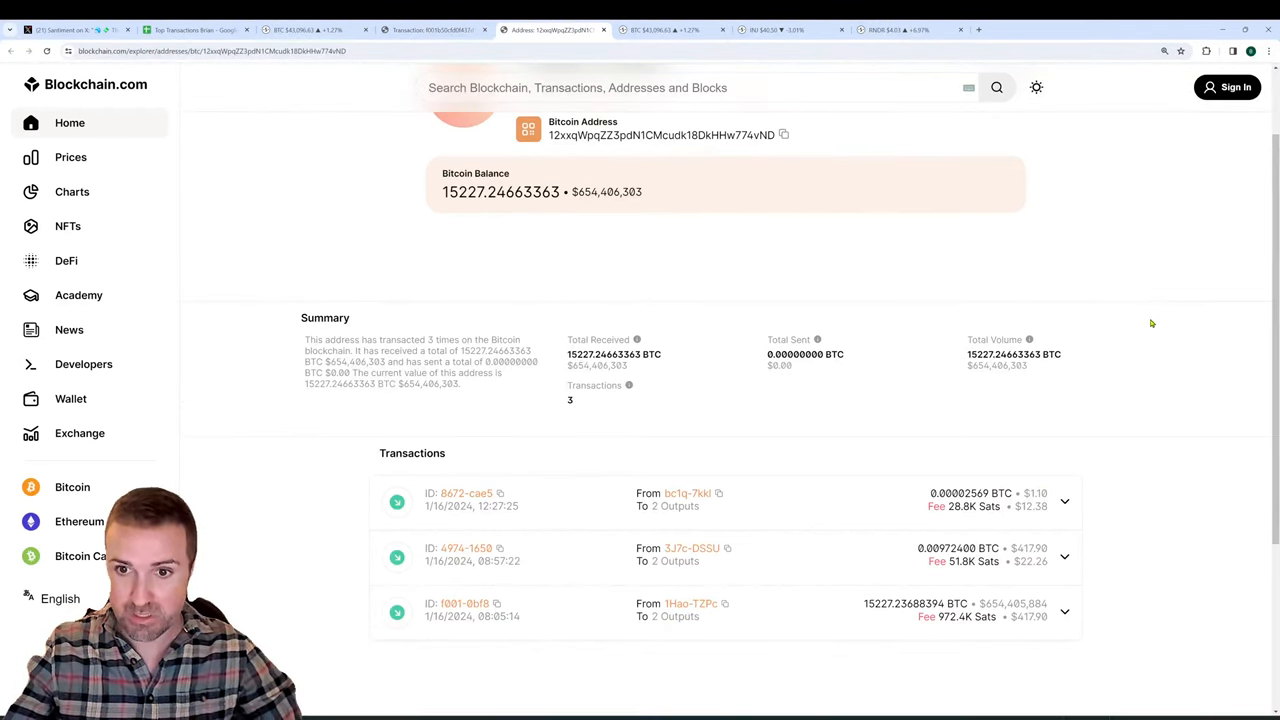
mouse_move(1093, 477)
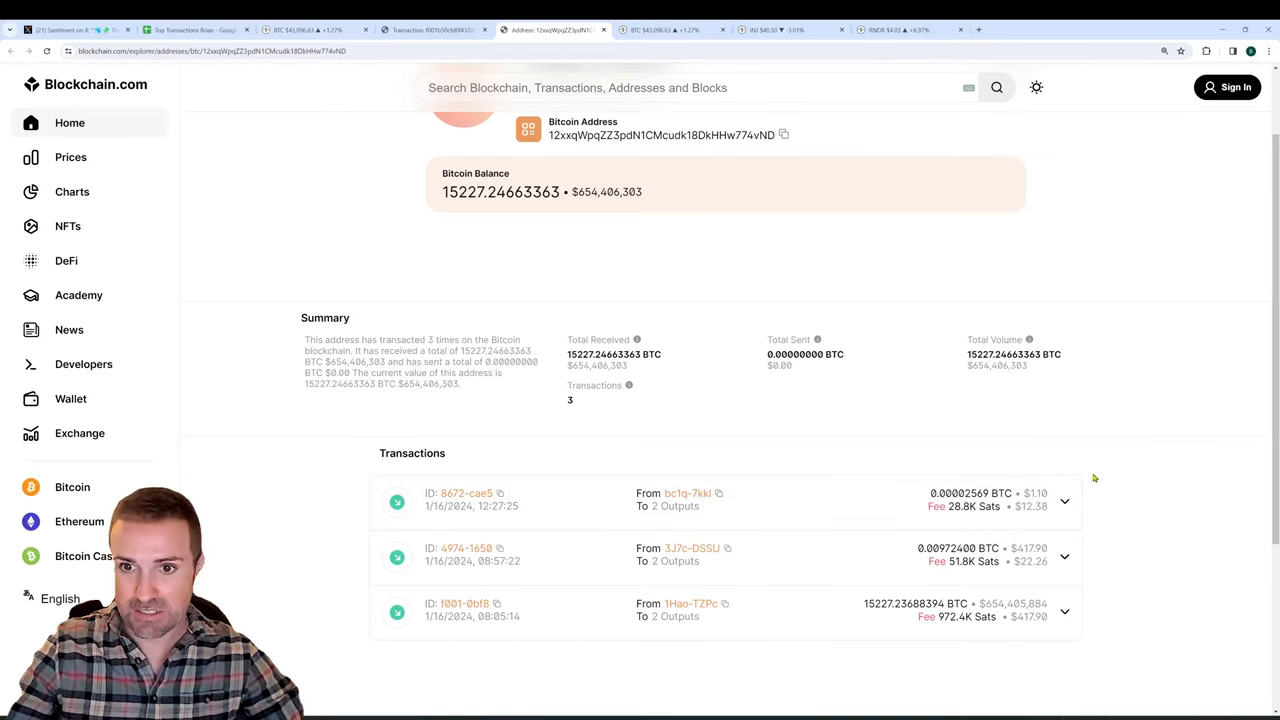
mouse_move(1135, 561)
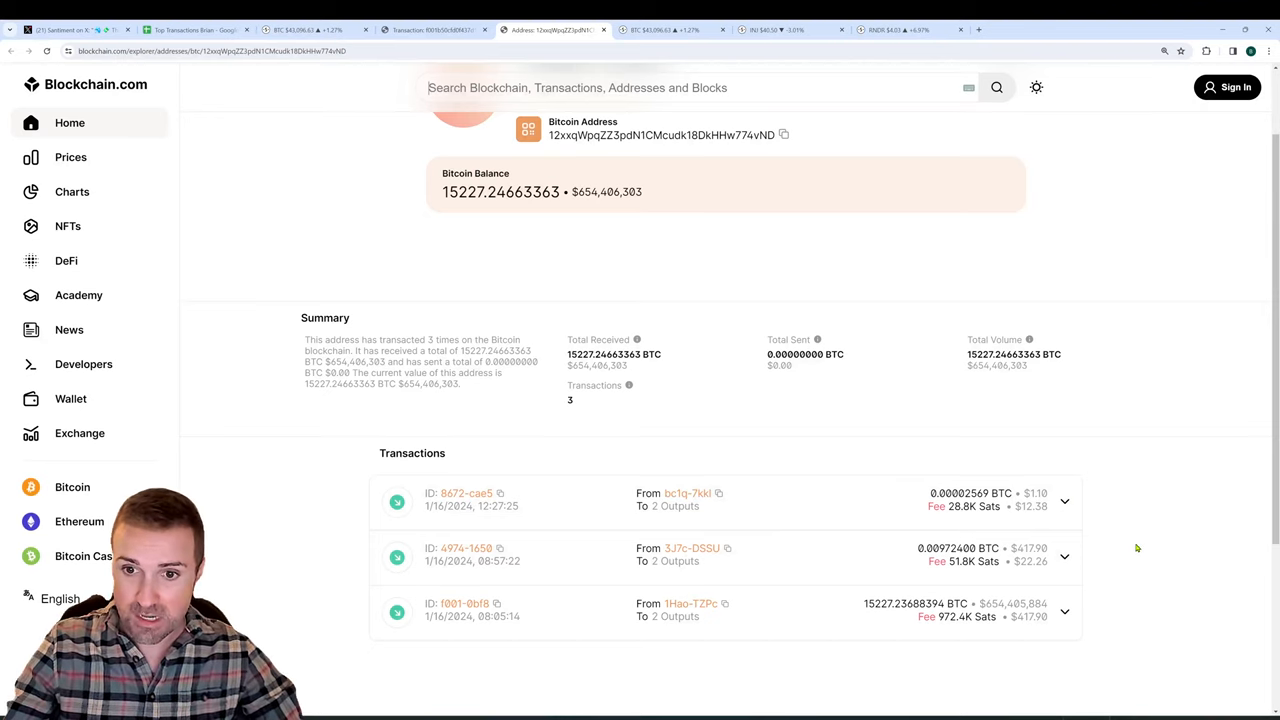
mouse_move(1161, 573)
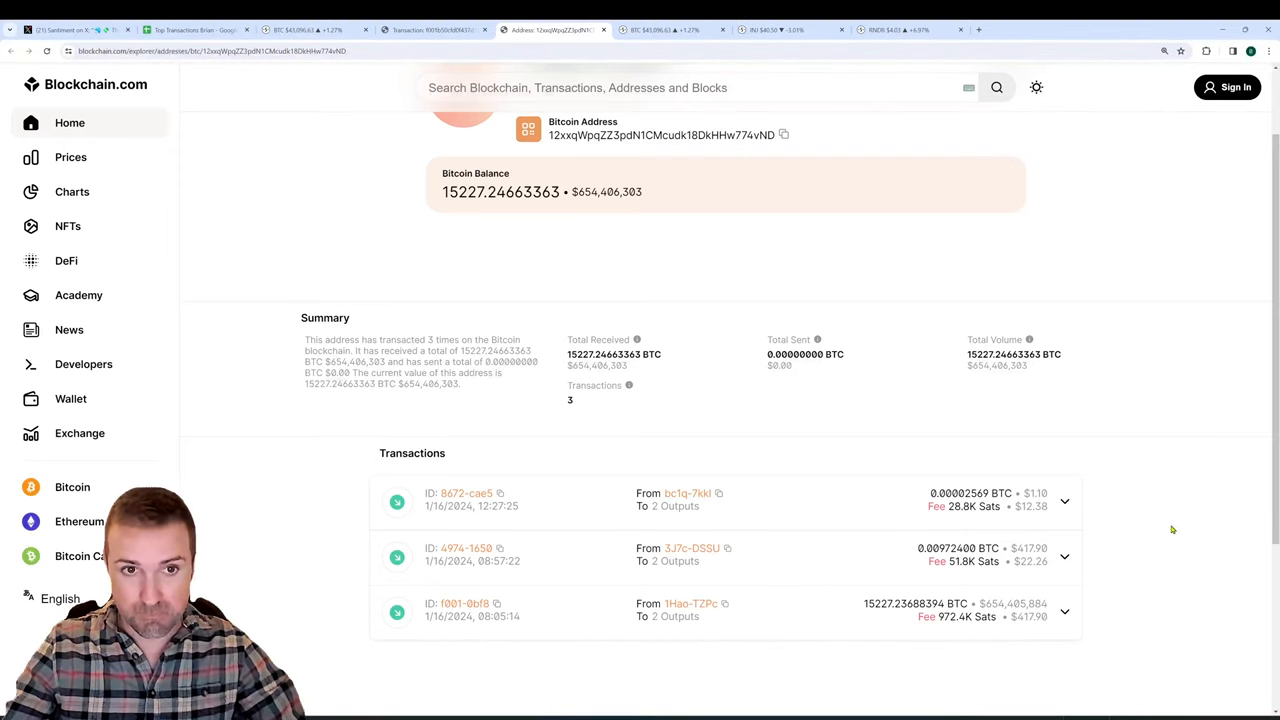
scroll("down", 3)
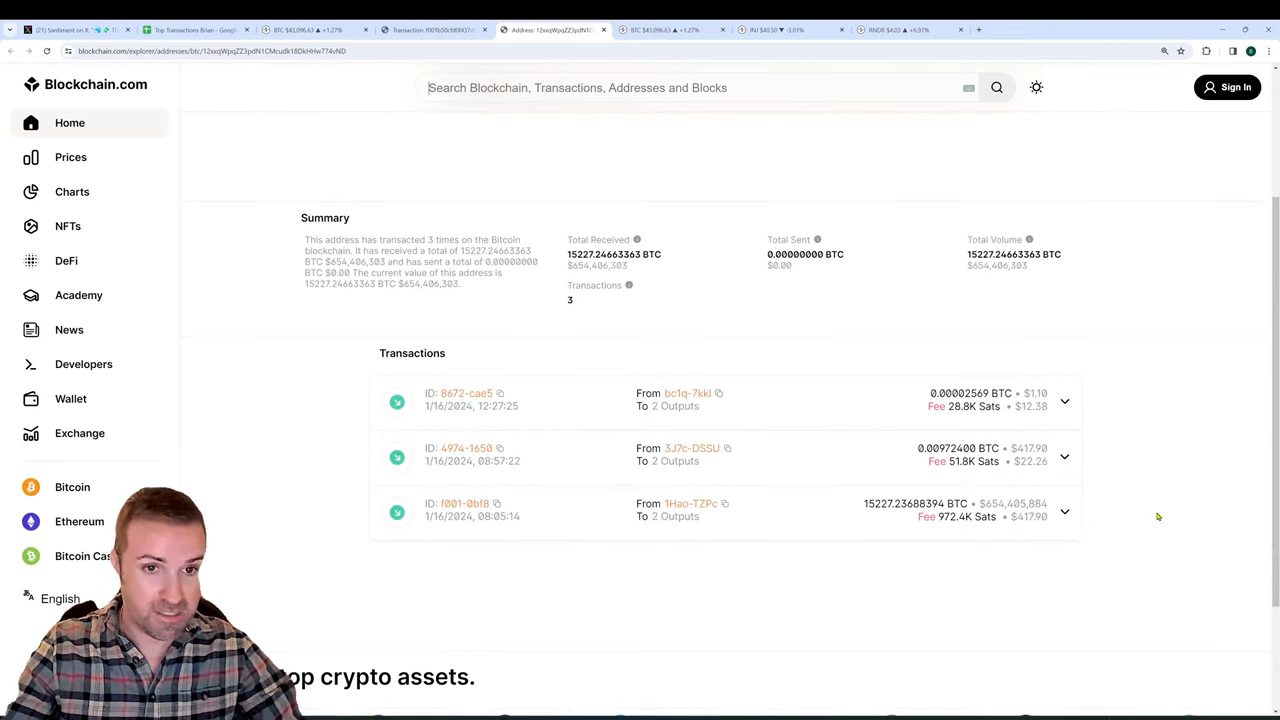
mouse_move(1113, 521)
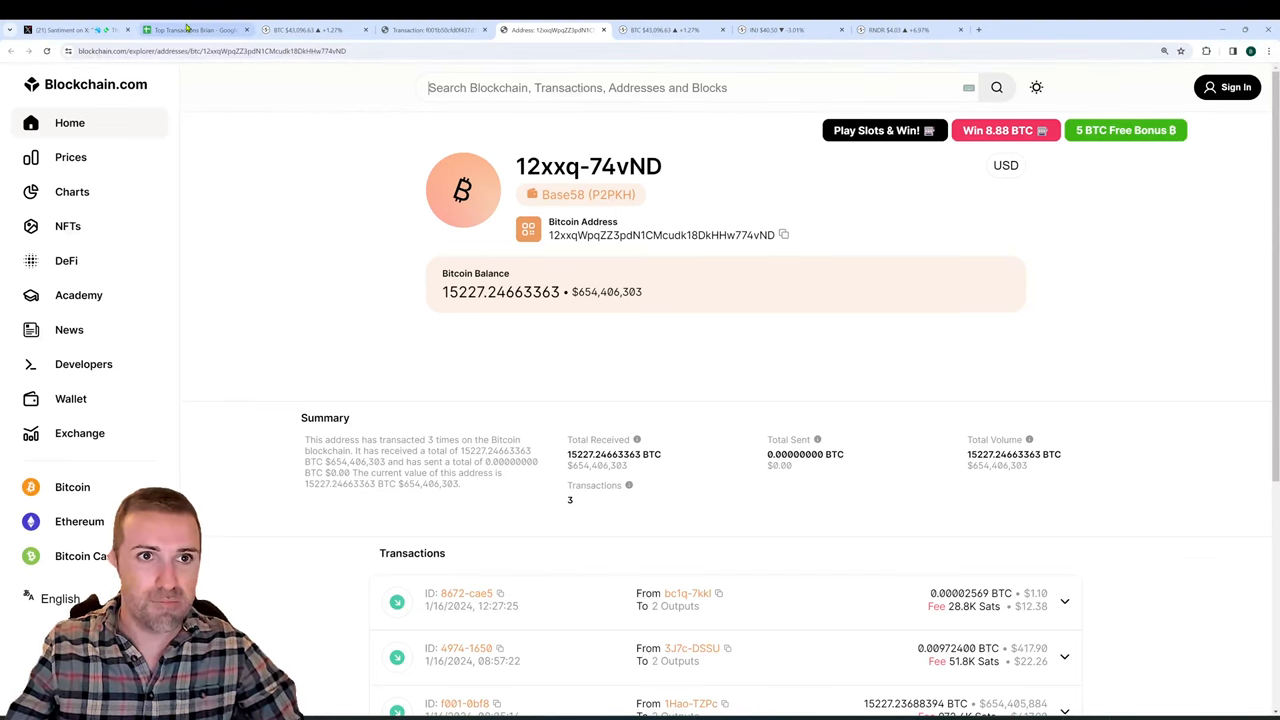
Switch to the Top Transactions Brian spreadsheet showing 10–16 January 2024 values per token.
left_click(195, 29)
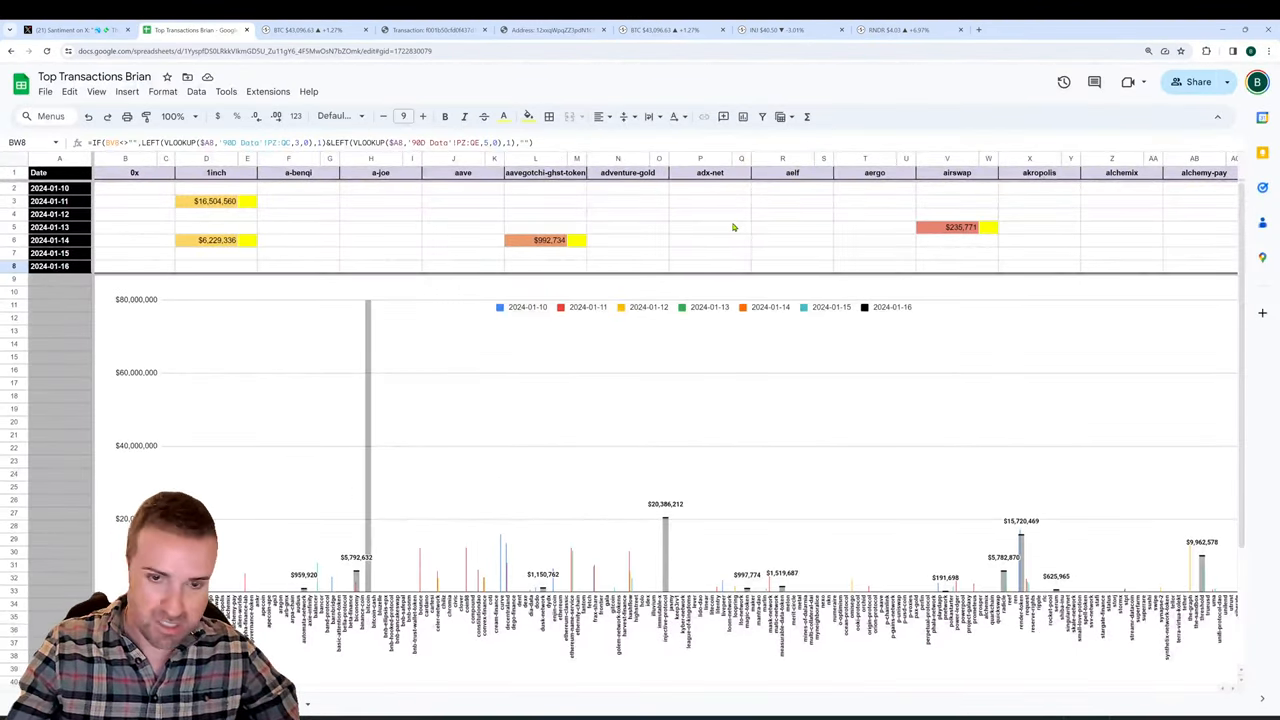
mouse_move(746, 247)
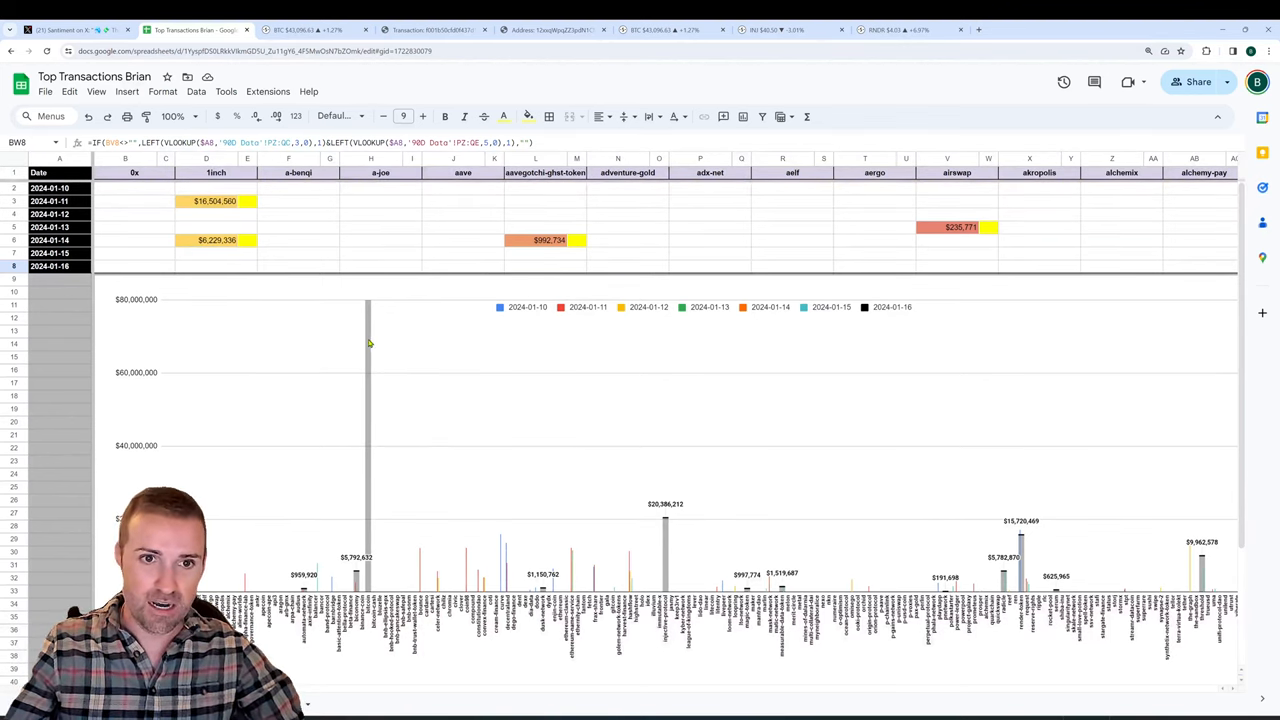
mouse_move(900, 310)
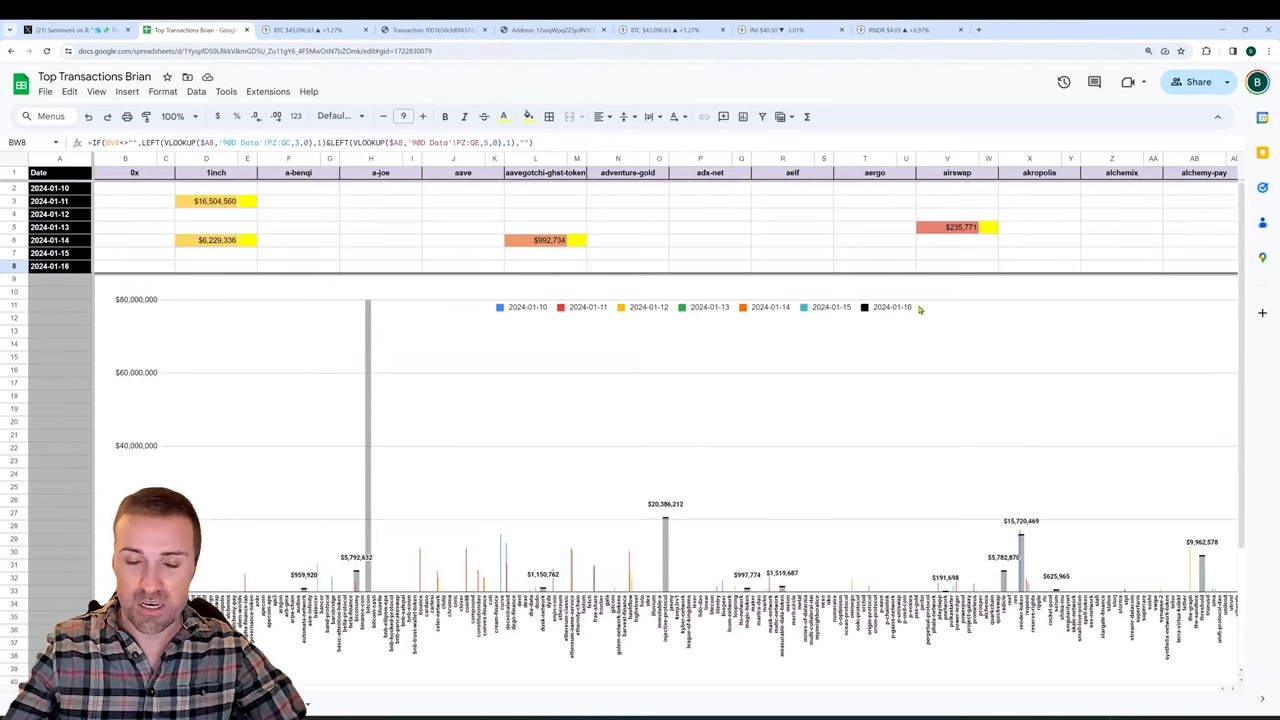
mouse_move(670, 320)
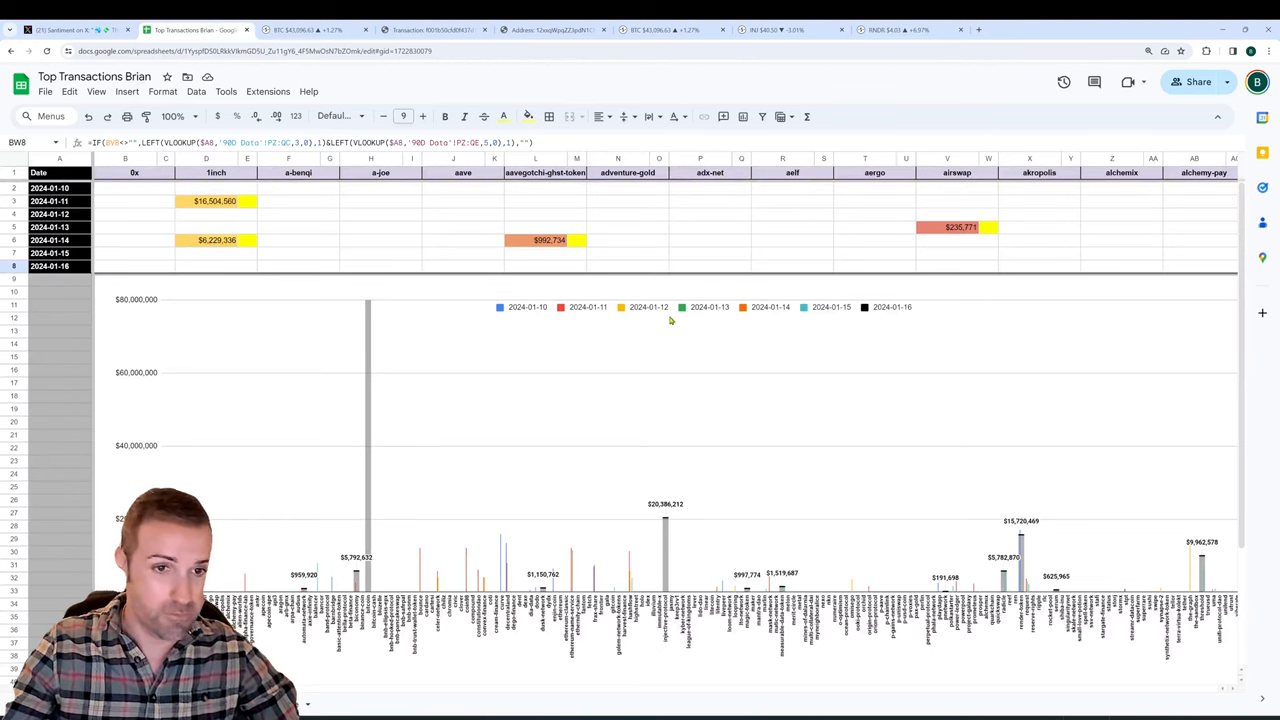
mouse_move(460, 232)
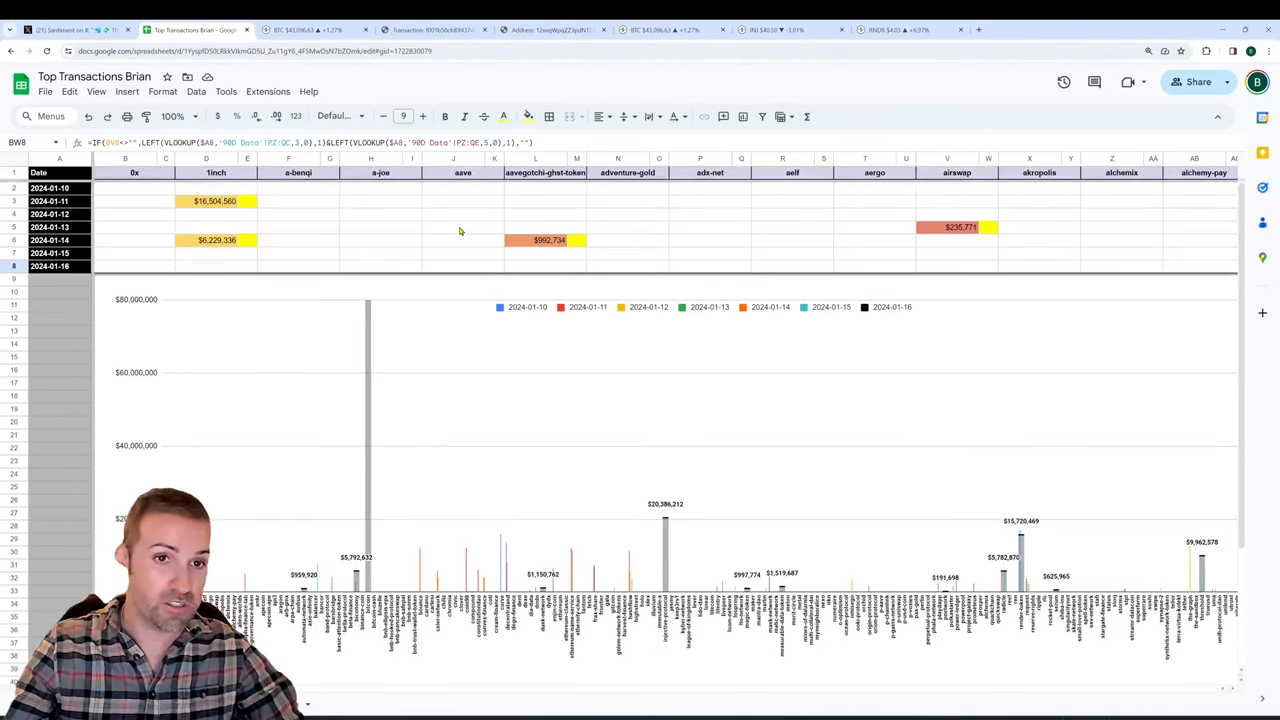
mouse_move(474, 247)
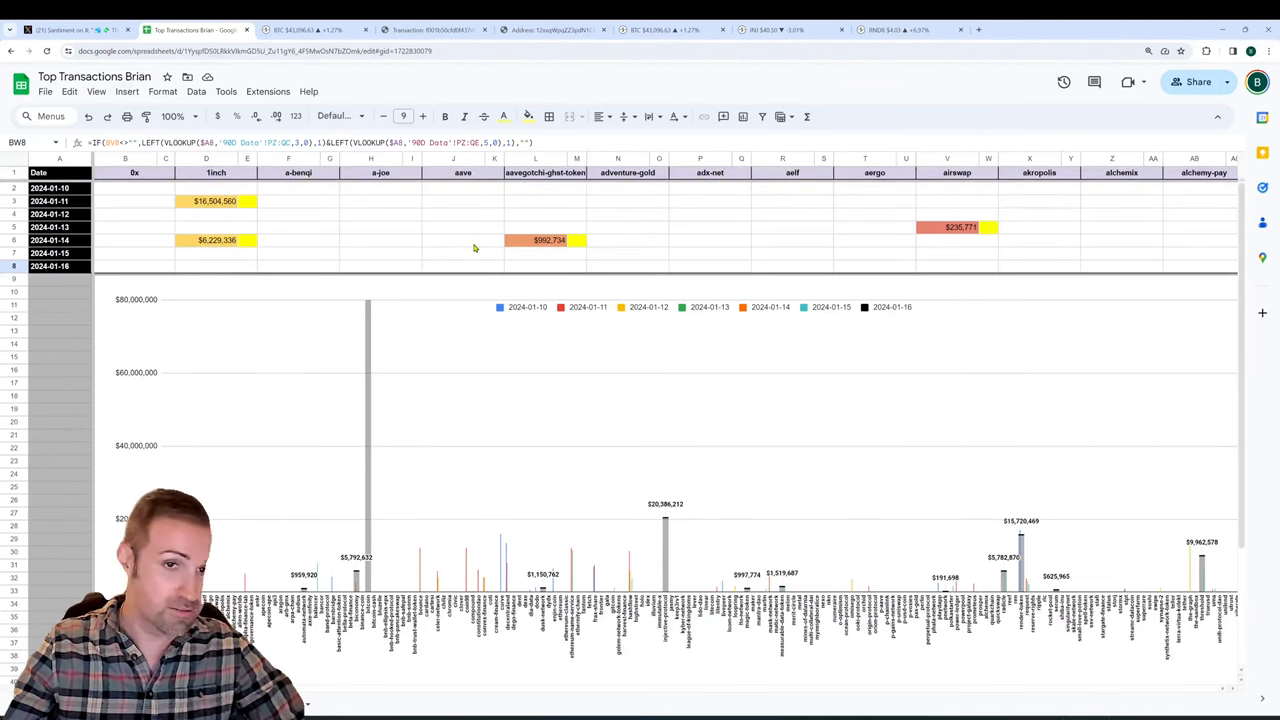
mouse_move(476, 223)
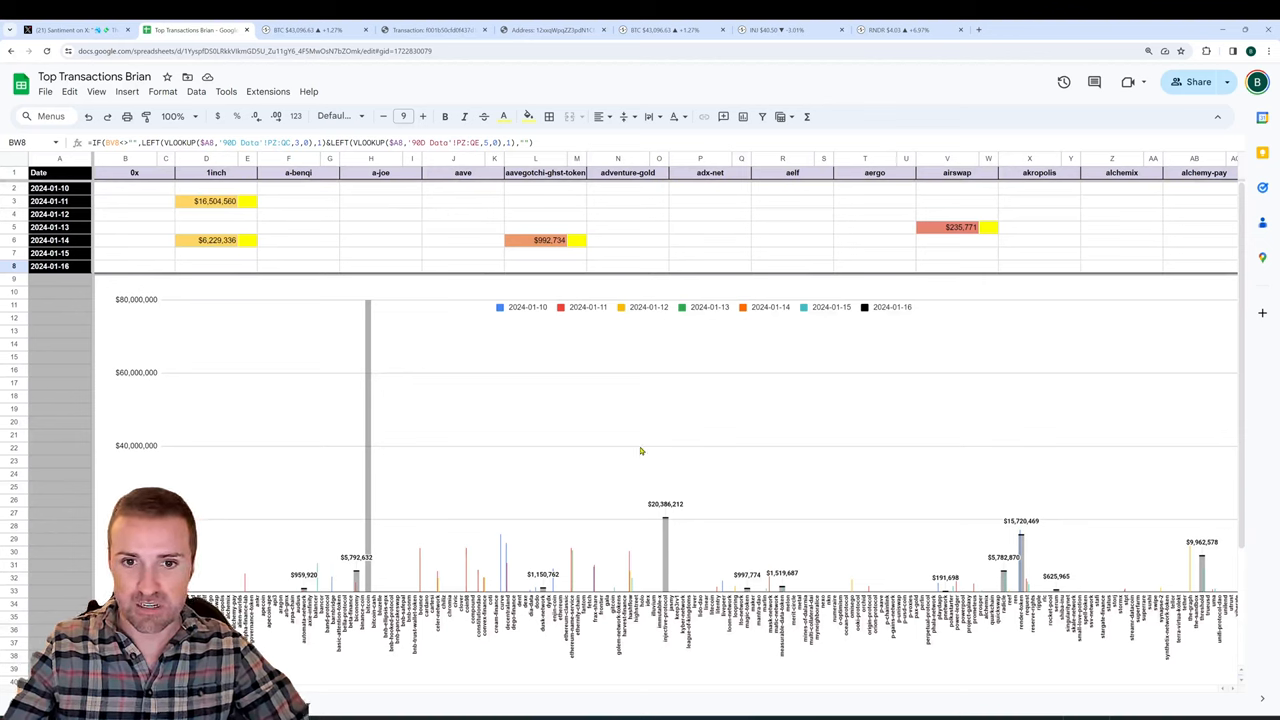
mouse_move(665, 510)
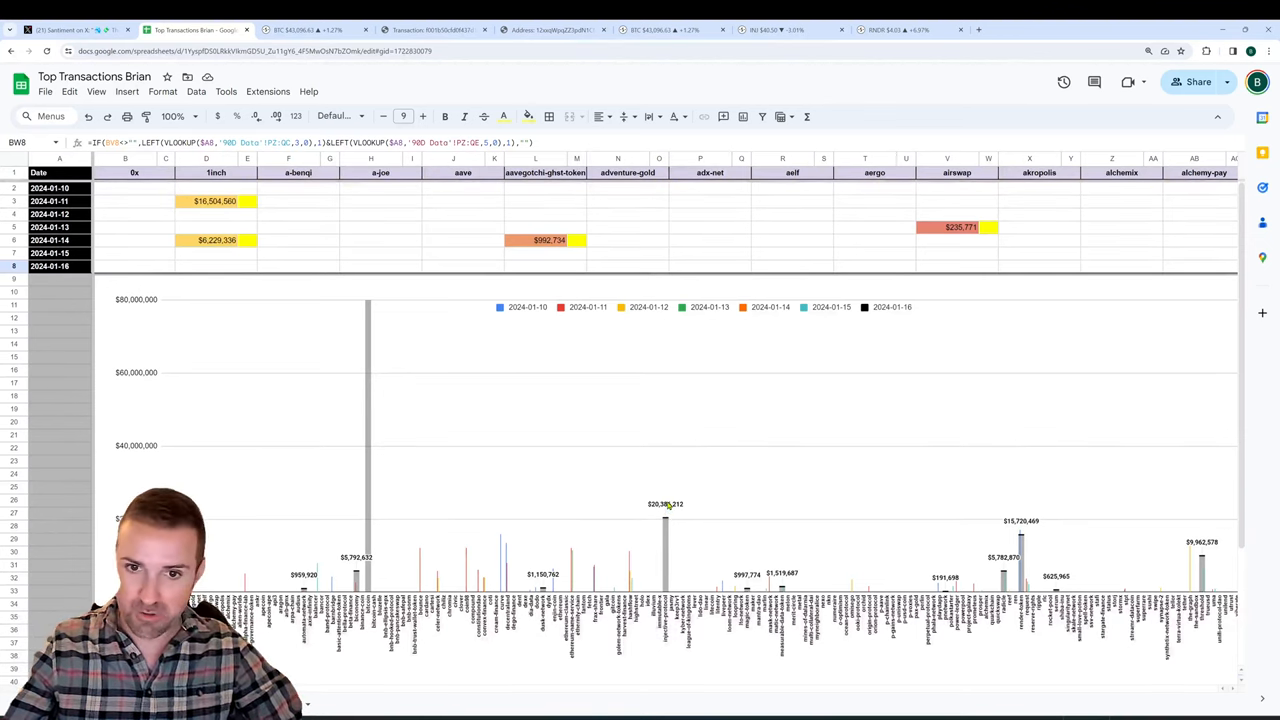
mouse_move(1025, 520)
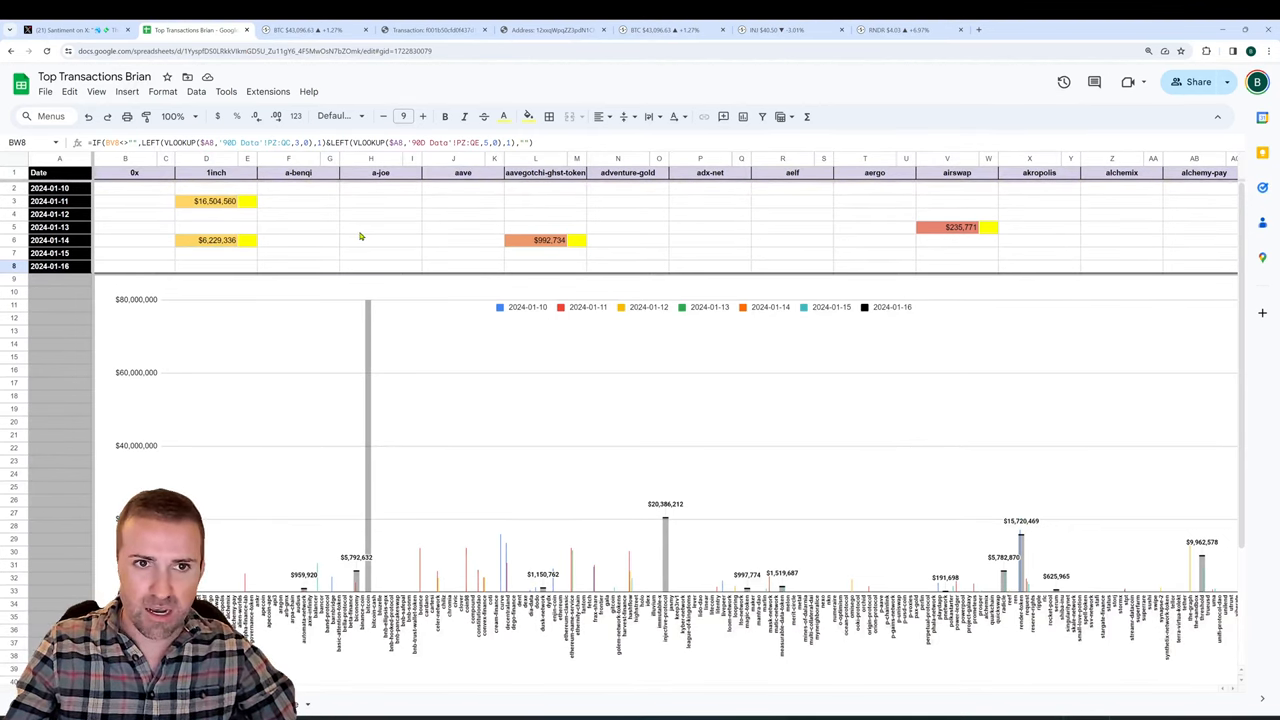
scroll("right", 3)
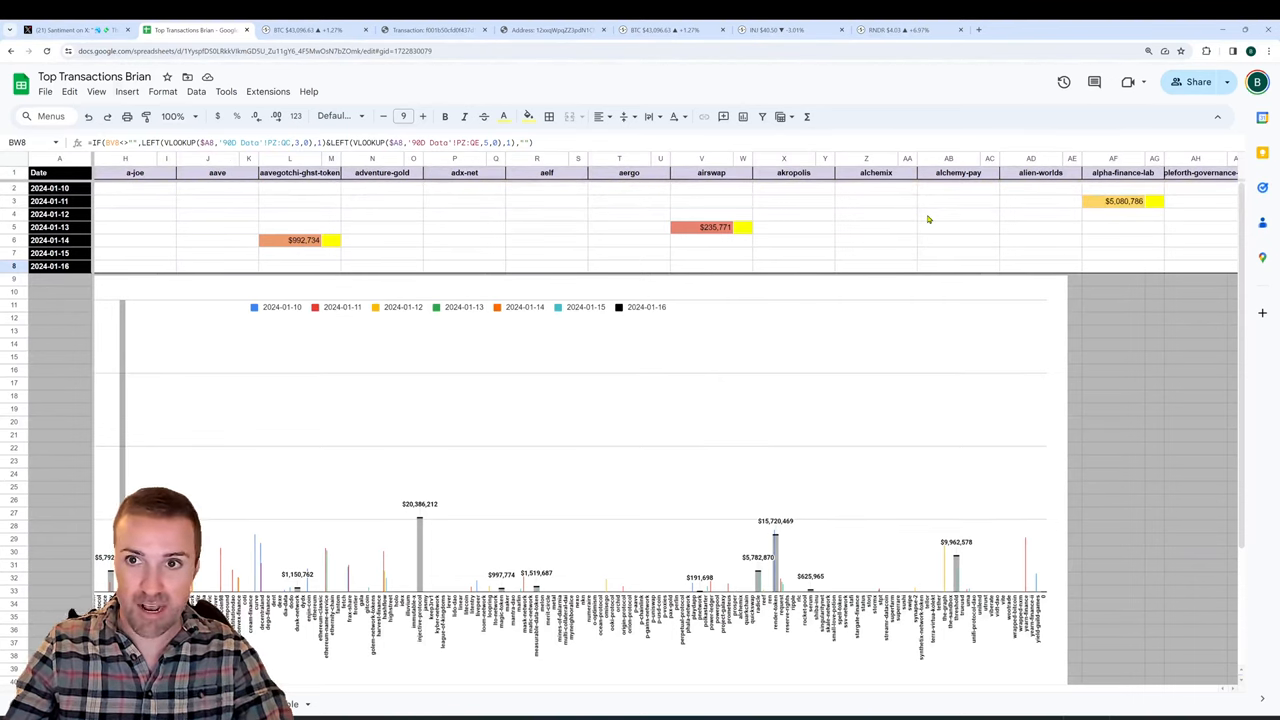
mouse_move(335, 241)
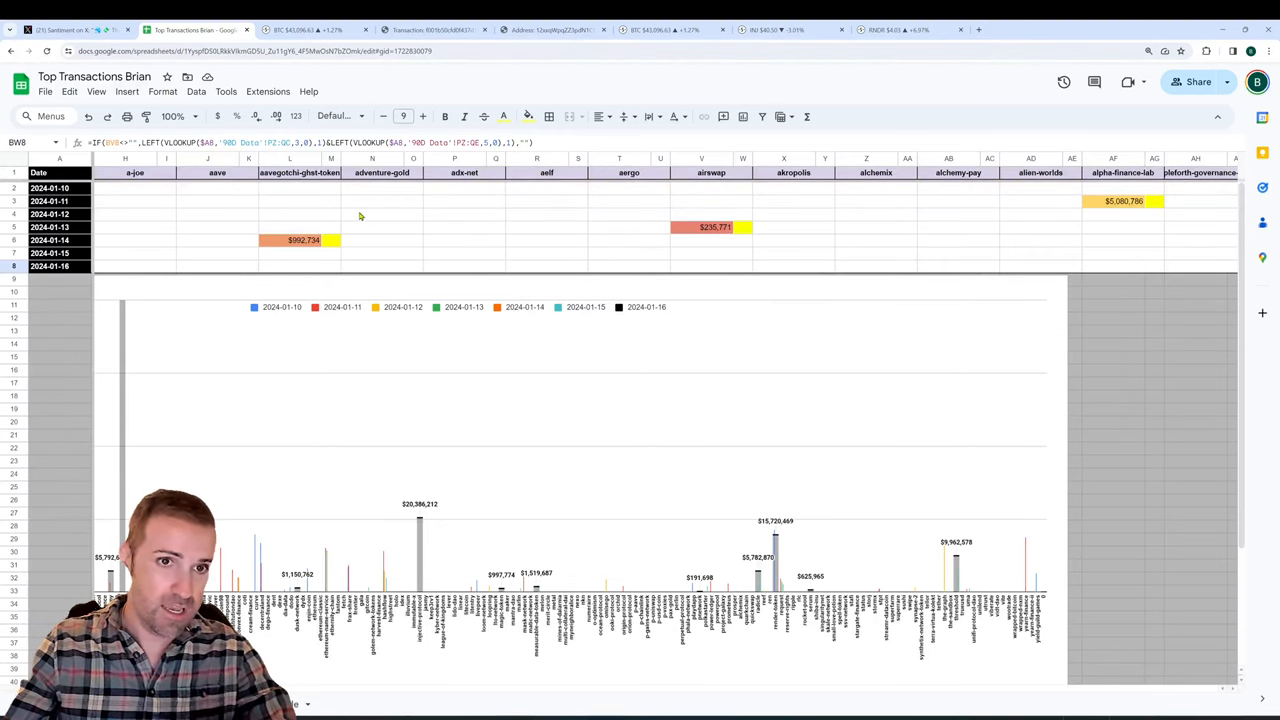
mouse_move(722, 253)
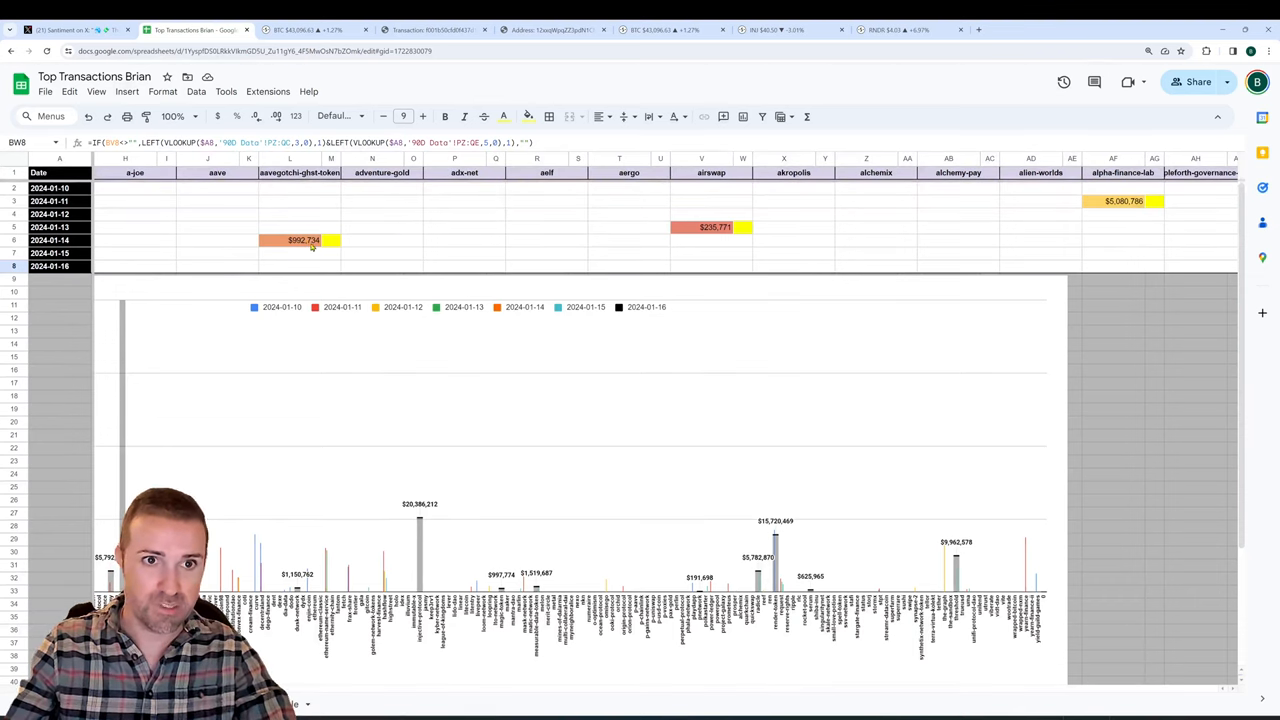
left_click(290, 240)
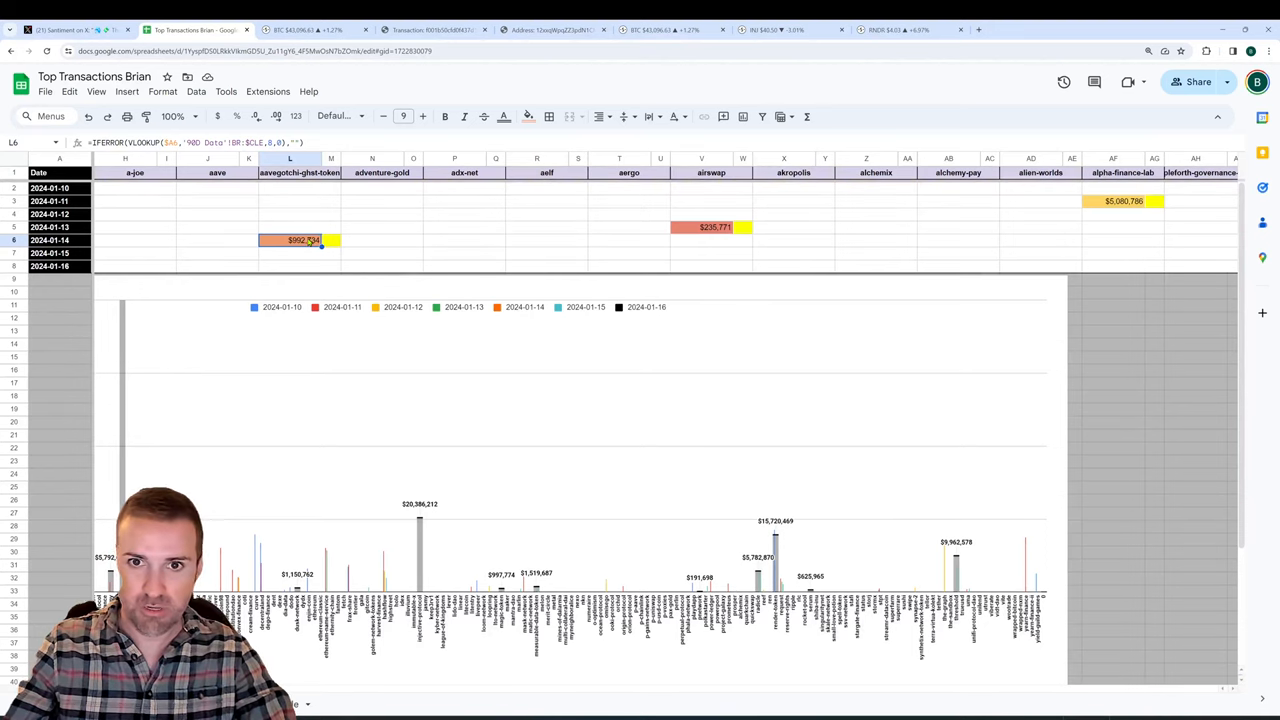
left_click(713, 227)
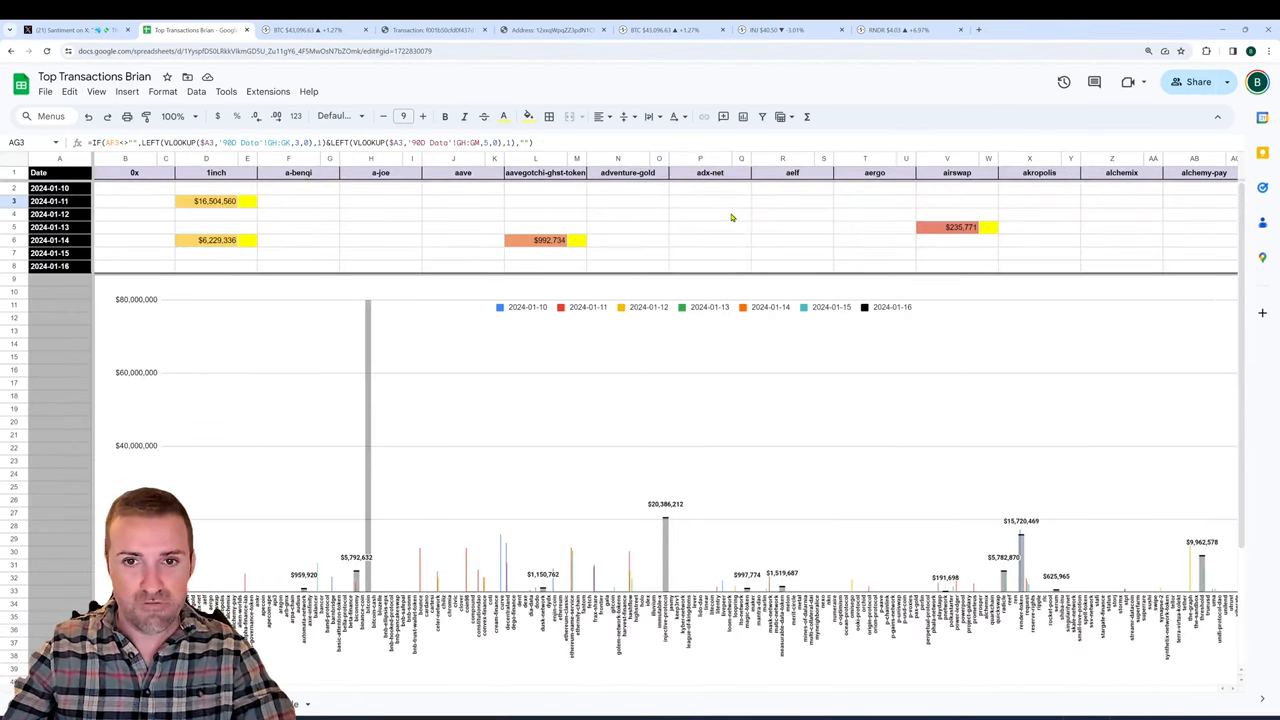
scroll("right", 3)
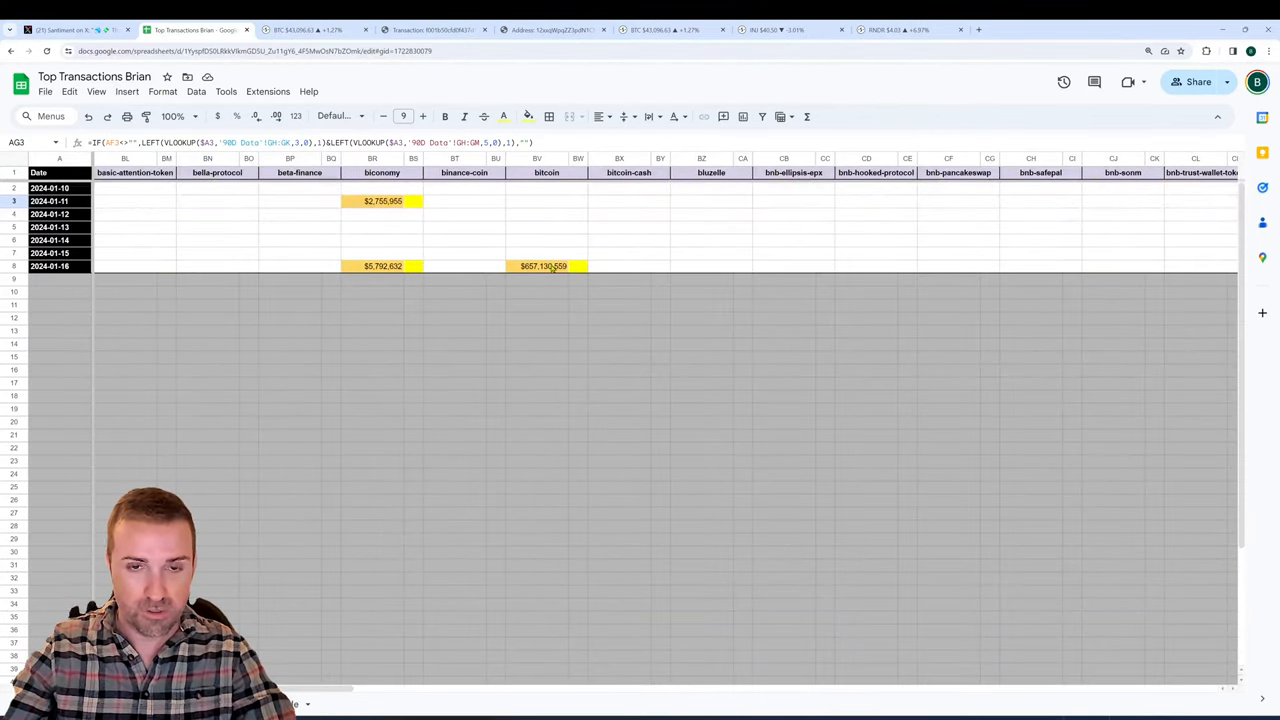
left_click(545, 266)
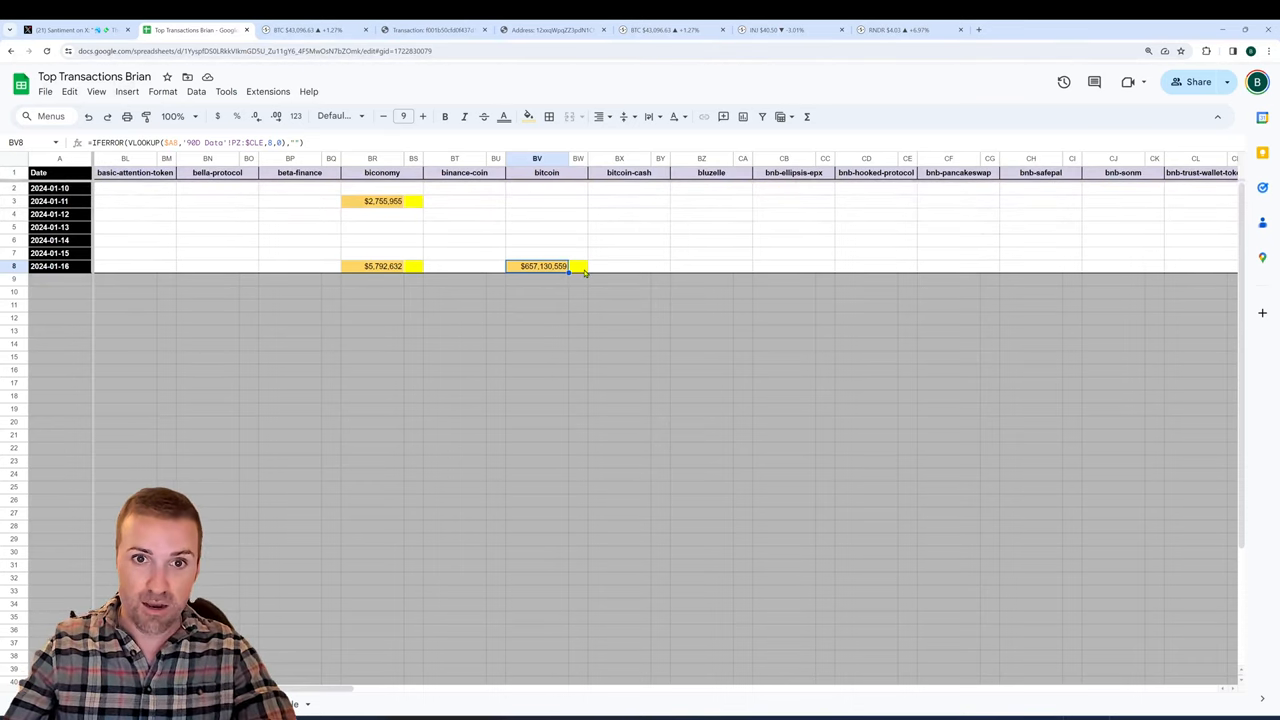
left_click(578, 265)
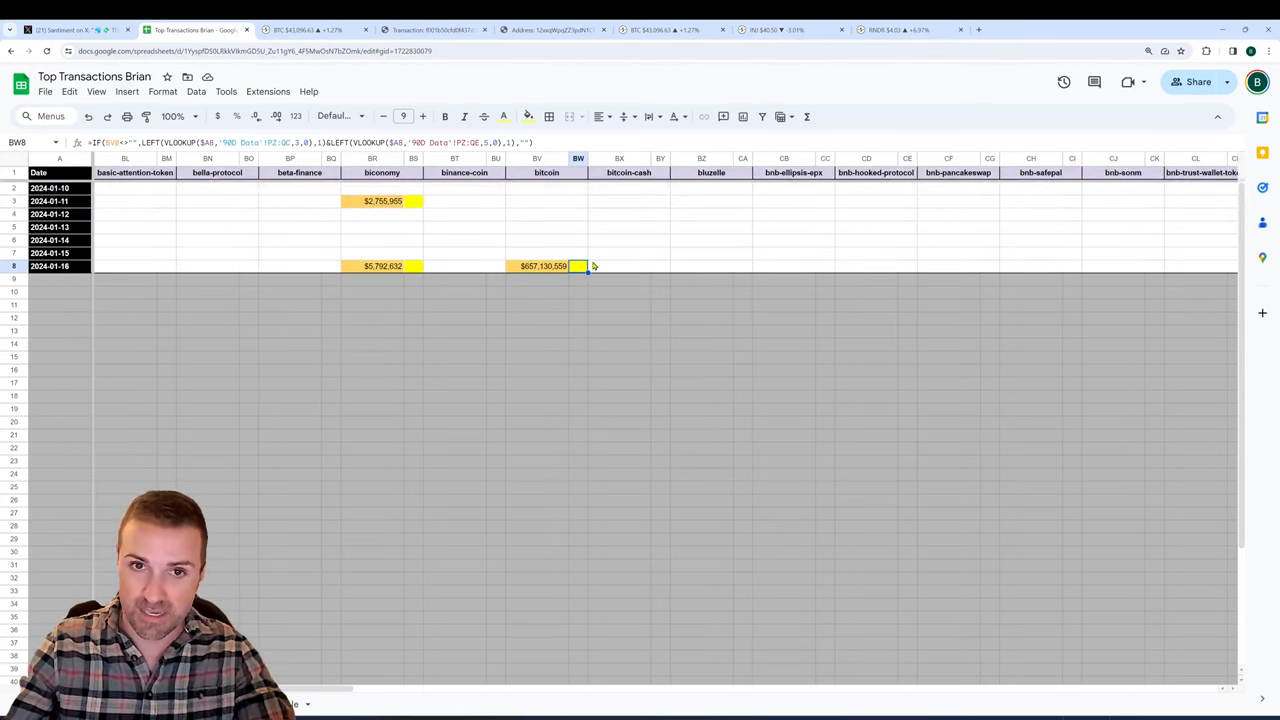
mouse_move(598, 256)
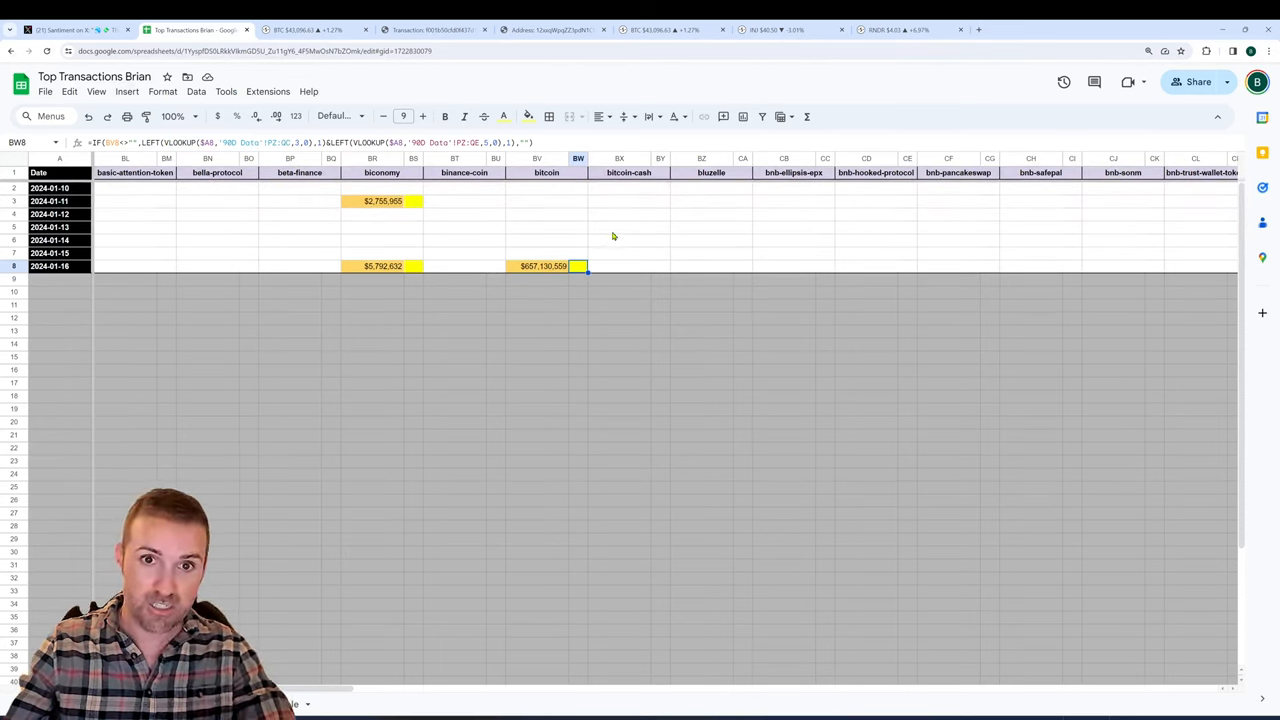
left_click(619, 214)
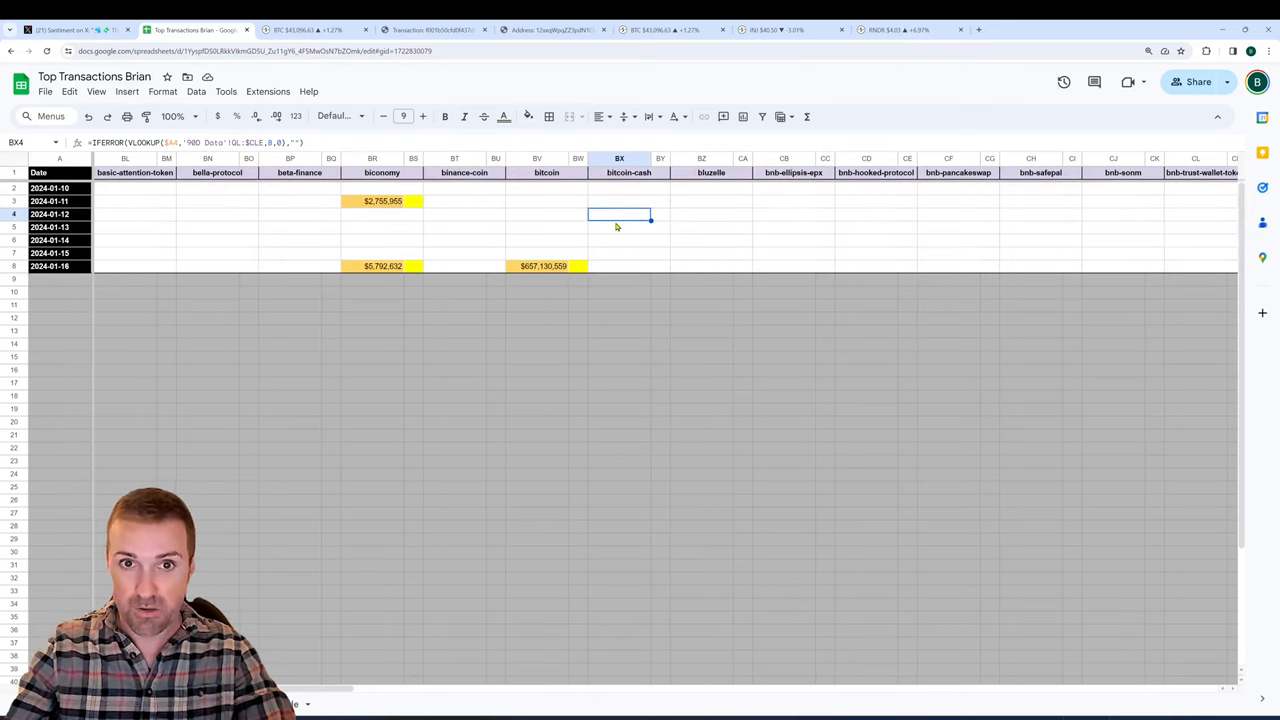
left_click(619, 227)
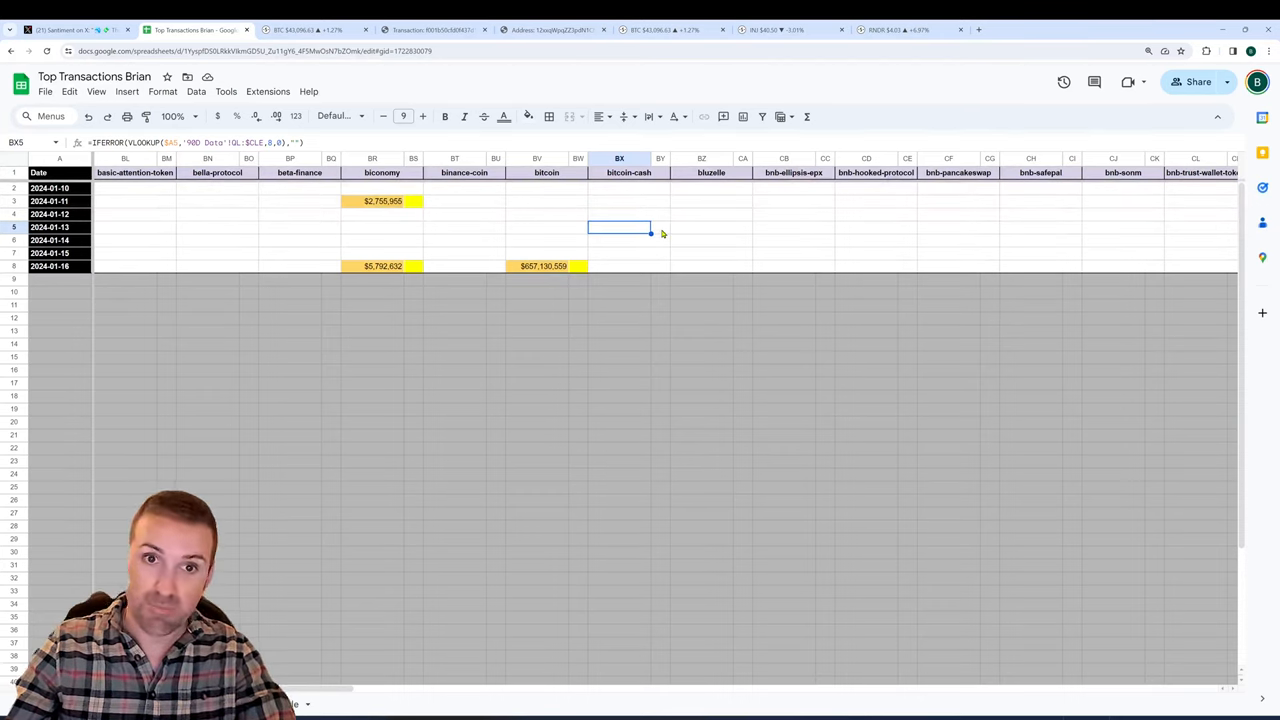
mouse_move(712, 230)
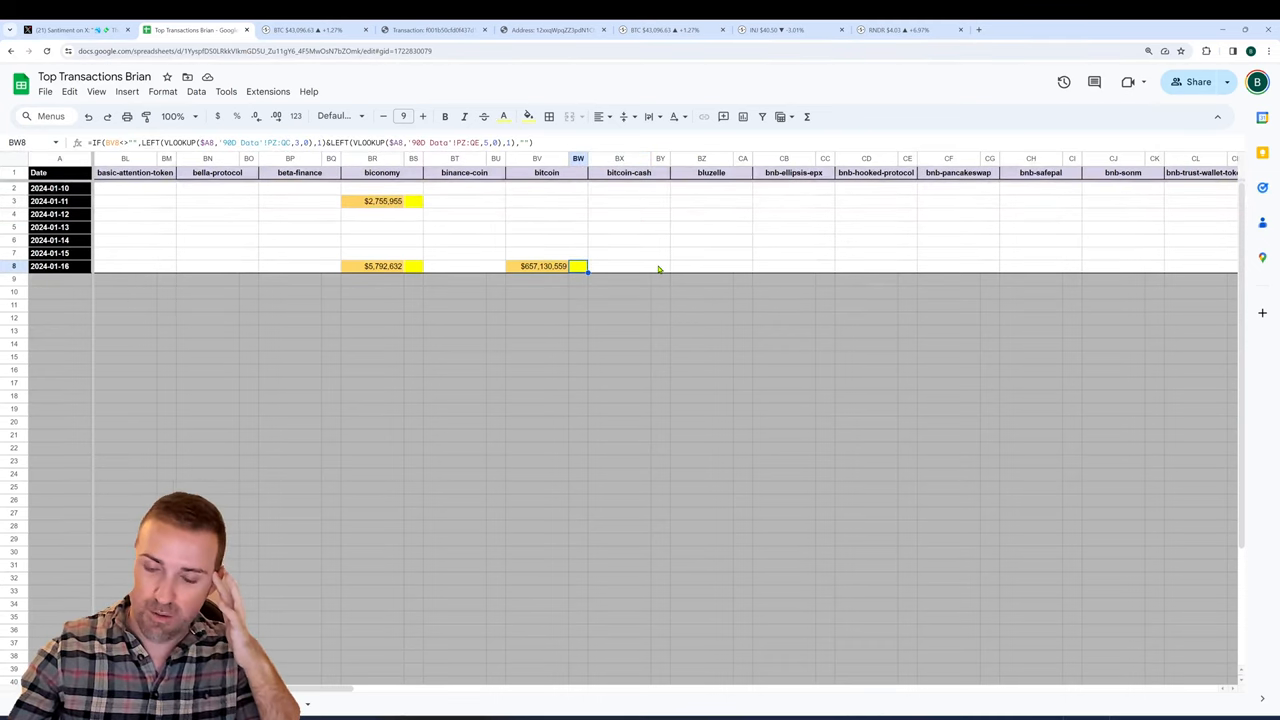
mouse_move(670, 248)
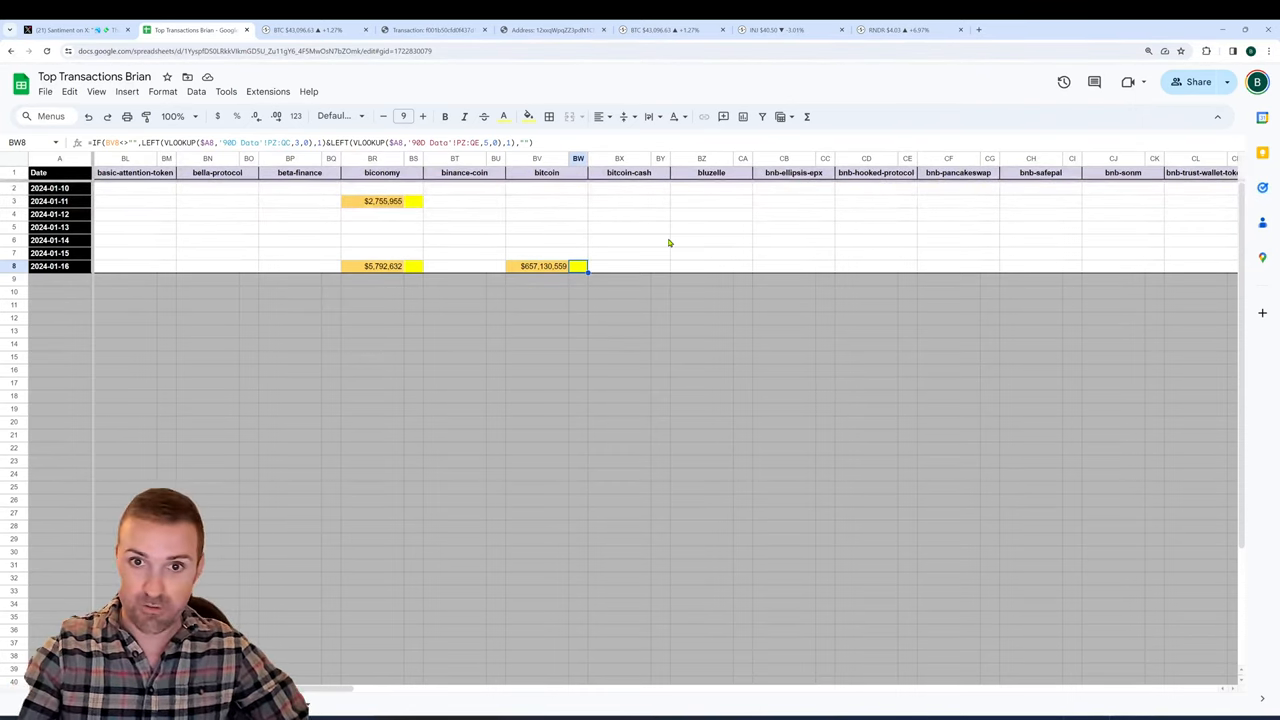
mouse_move(676, 230)
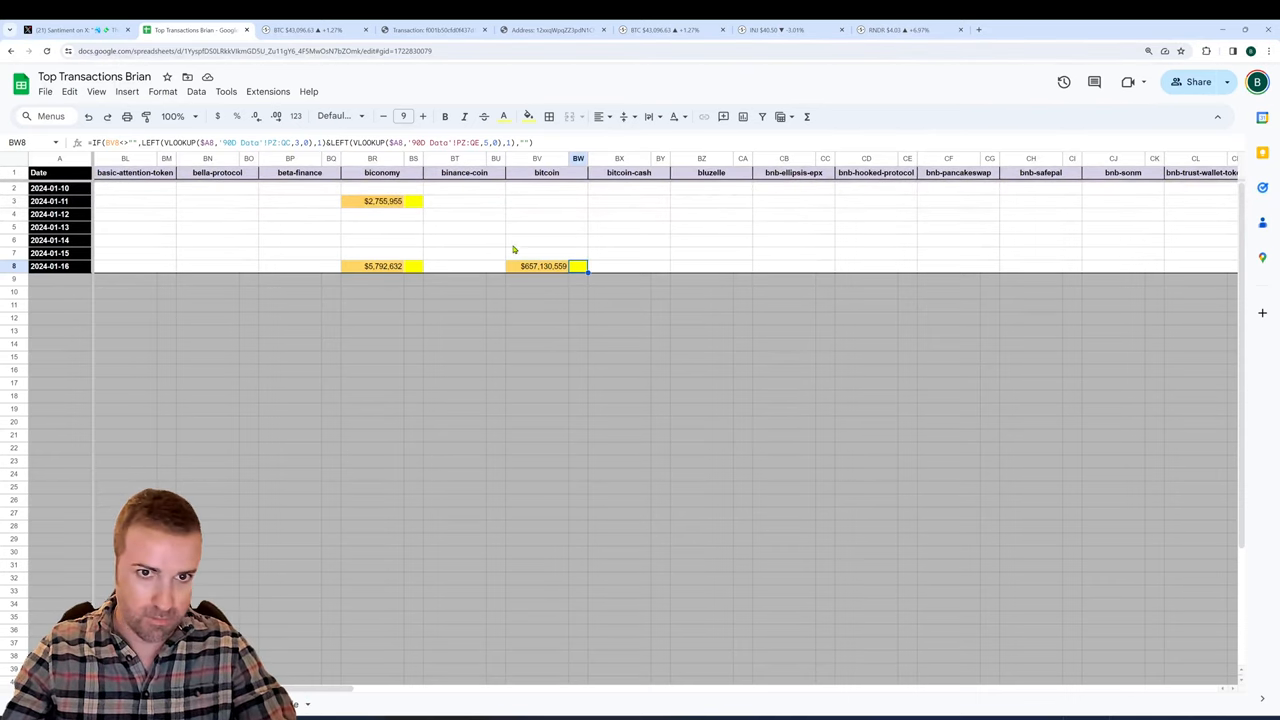
mouse_move(679, 230)
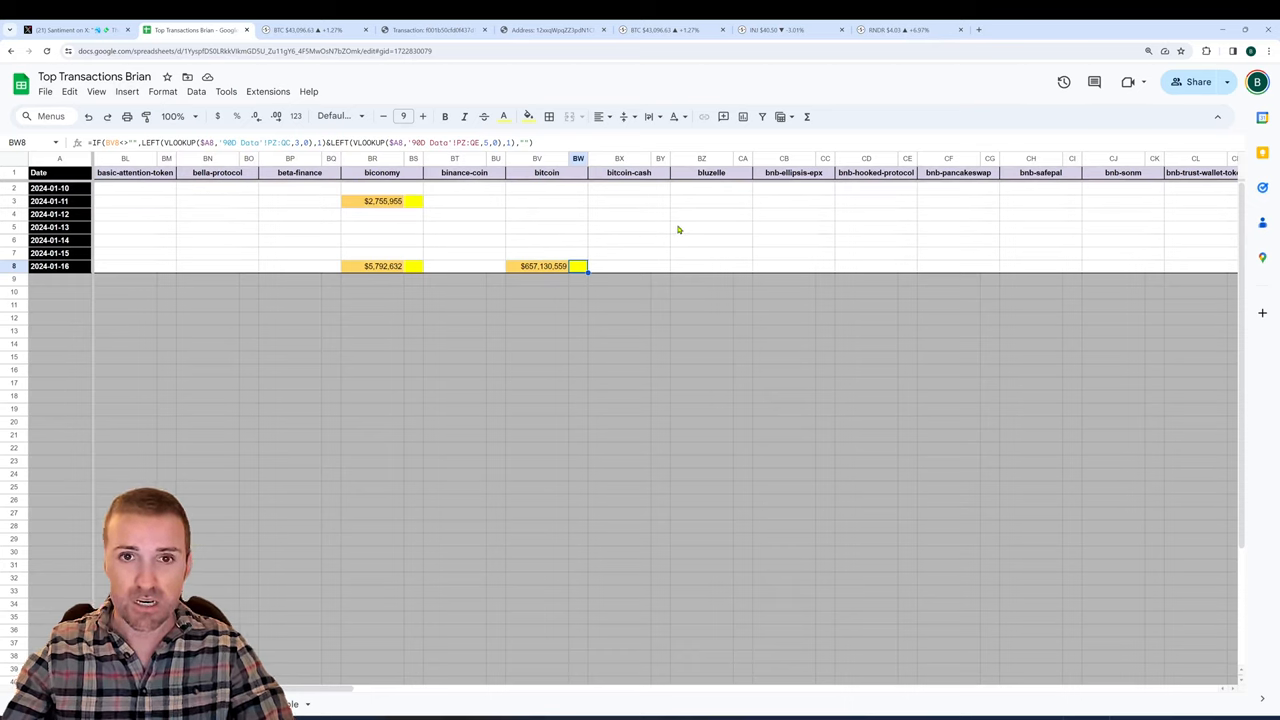
mouse_move(668, 230)
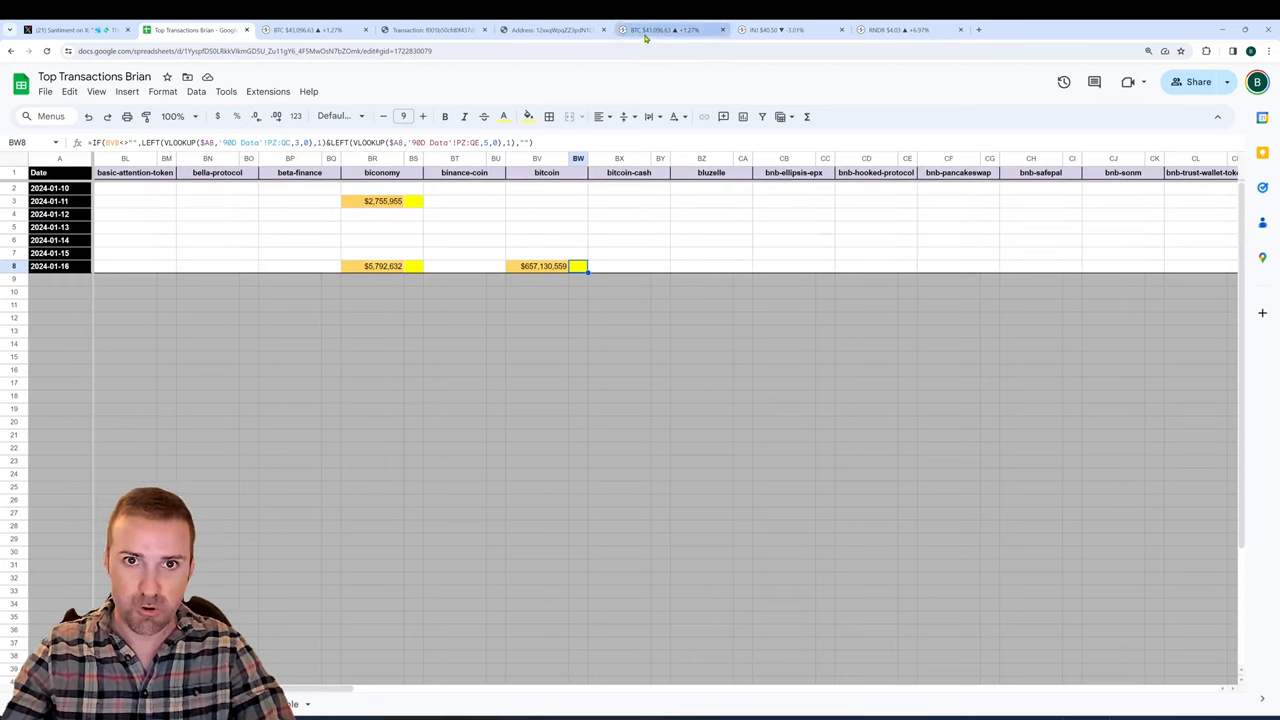
Switch to the Sanbase BTC tab with price, exchange supply, age consumed and MVRV-age chart.
left_click(663, 29)
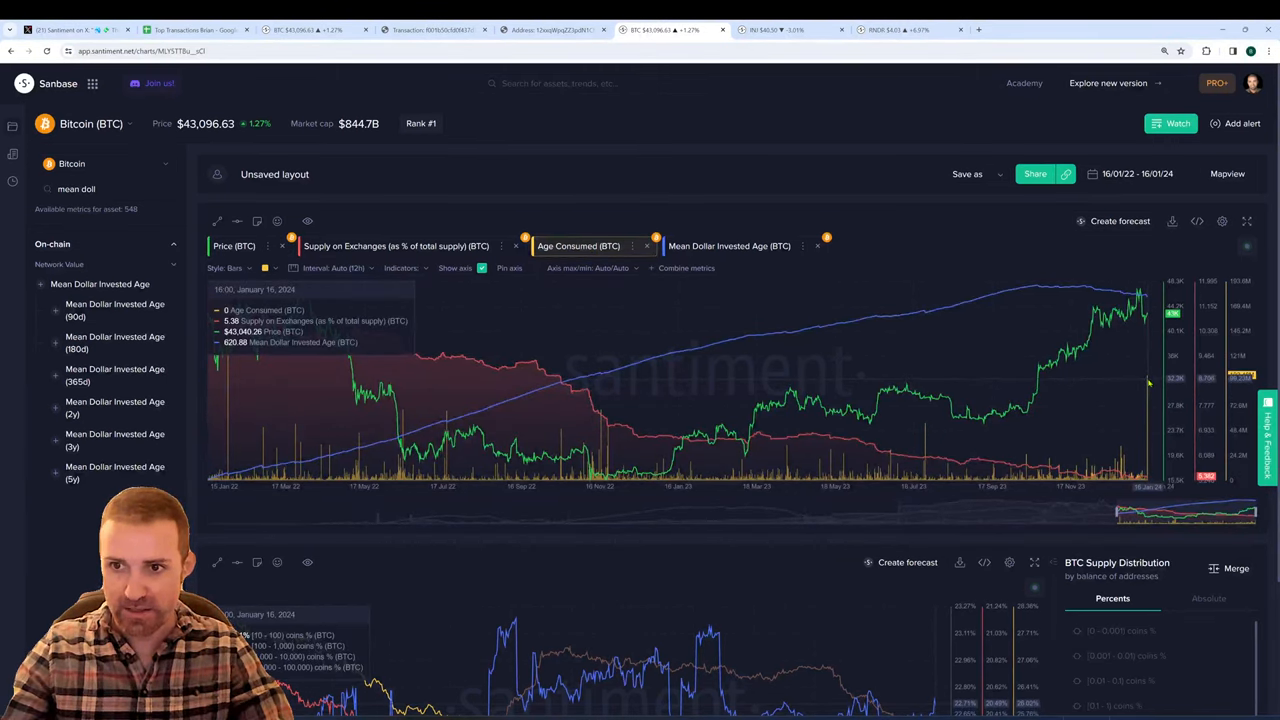
mouse_move(1148, 382)
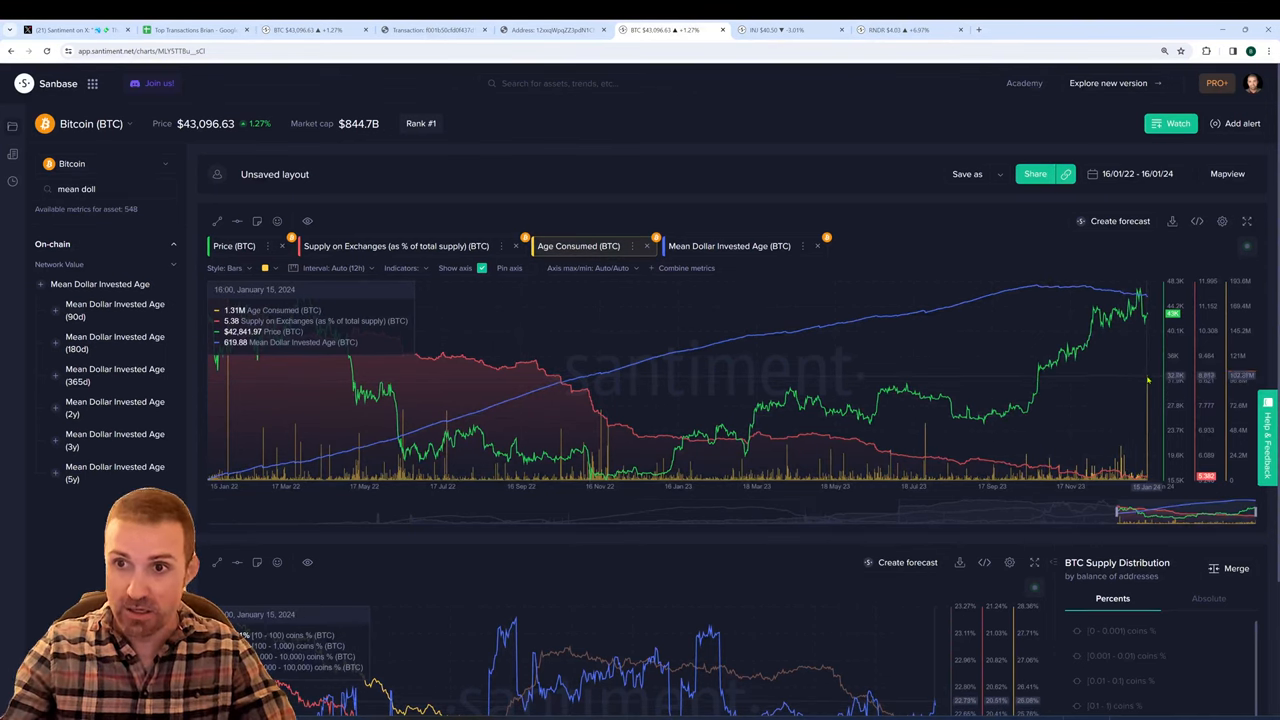
mouse_move(228, 388)
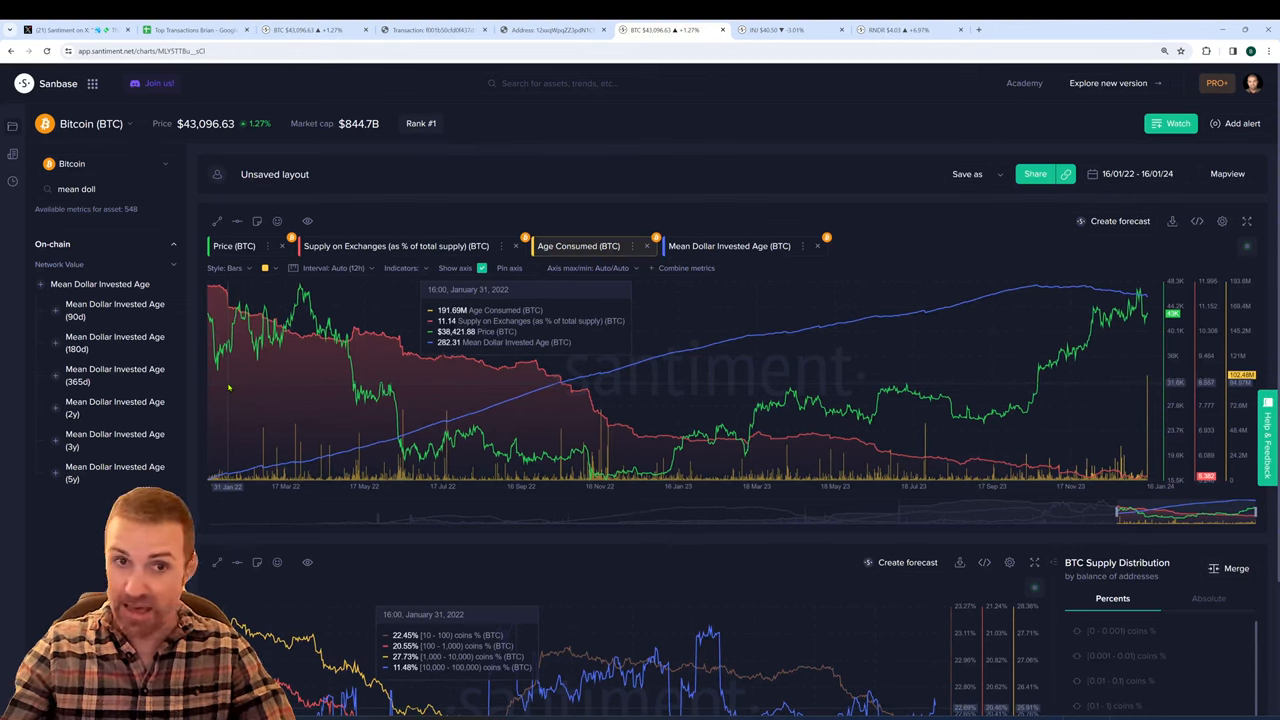
mouse_move(230, 385)
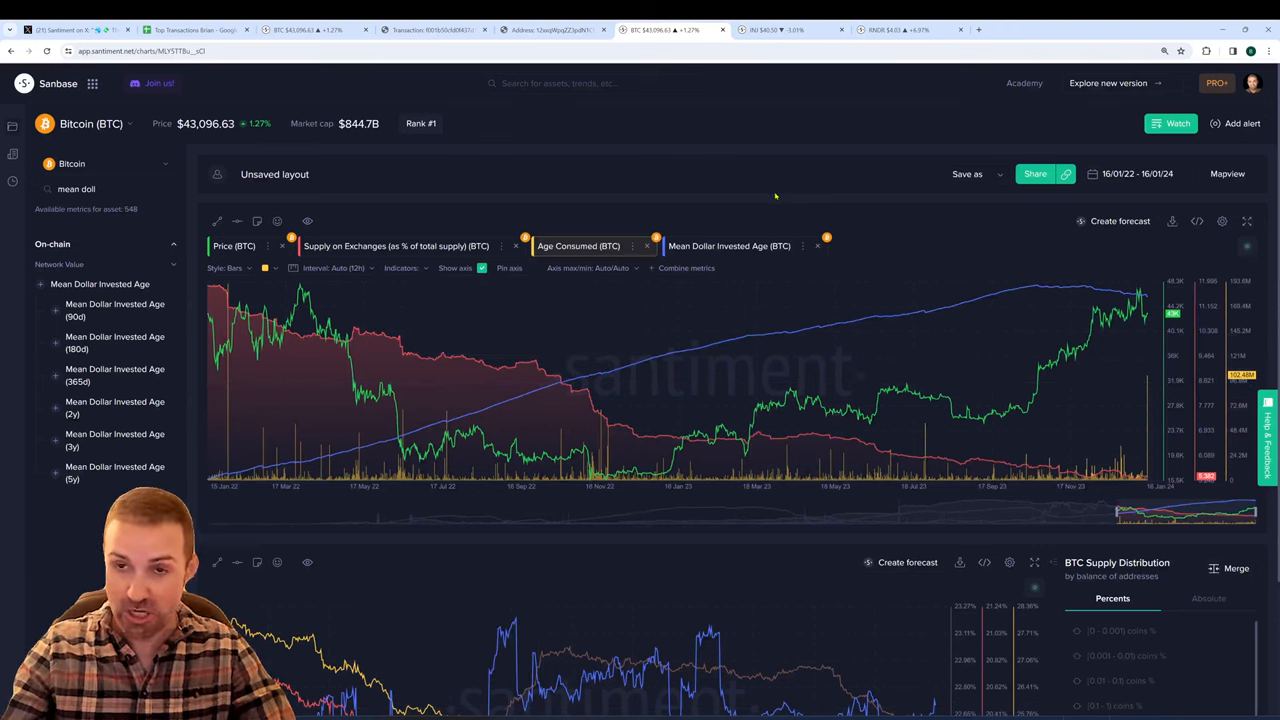
mouse_move(822, 128)
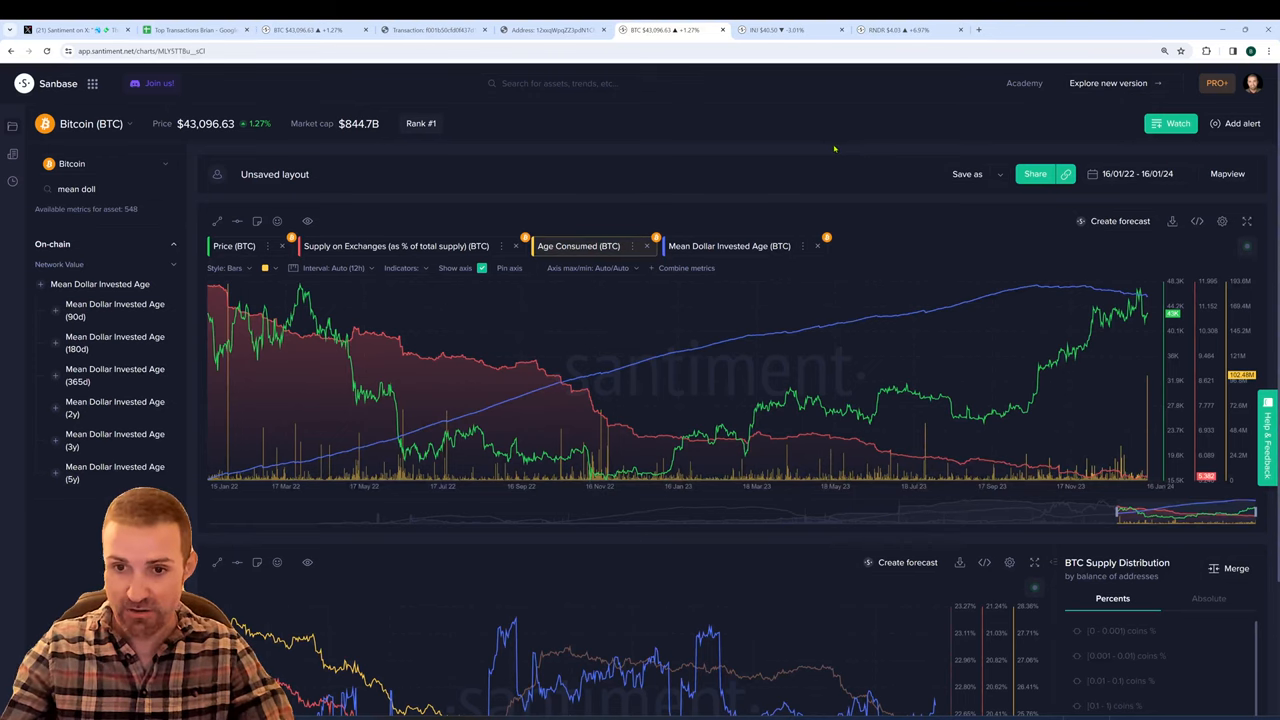
Scroll the enlarged Bitcoin four-metric chart covering December 2023 to 16 January 2024.
scroll("down", 3)
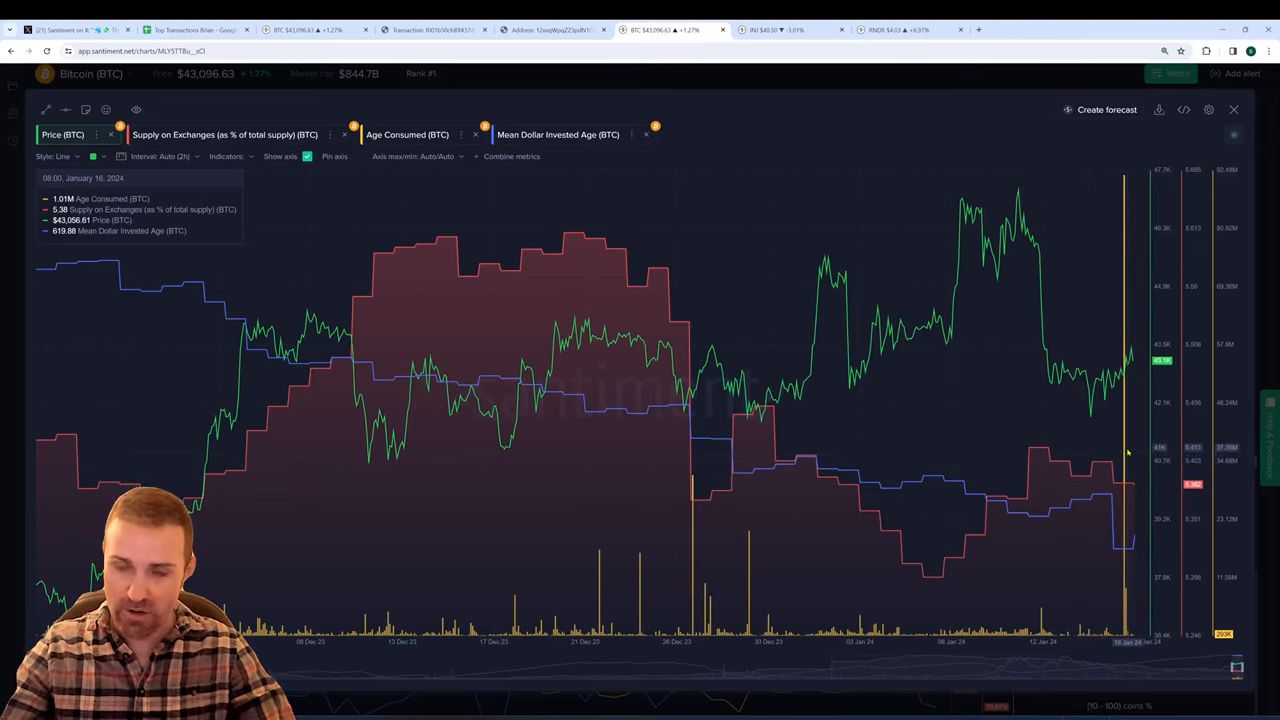
mouse_move(1124, 443)
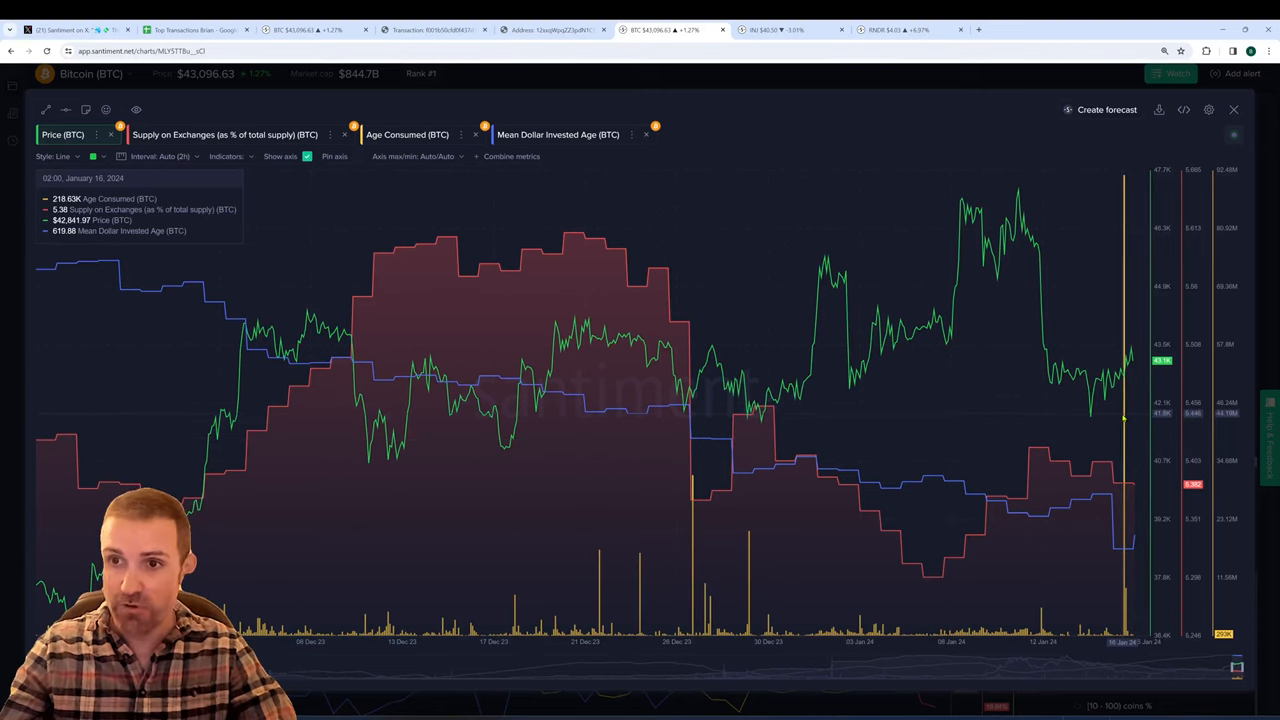
mouse_move(1135, 485)
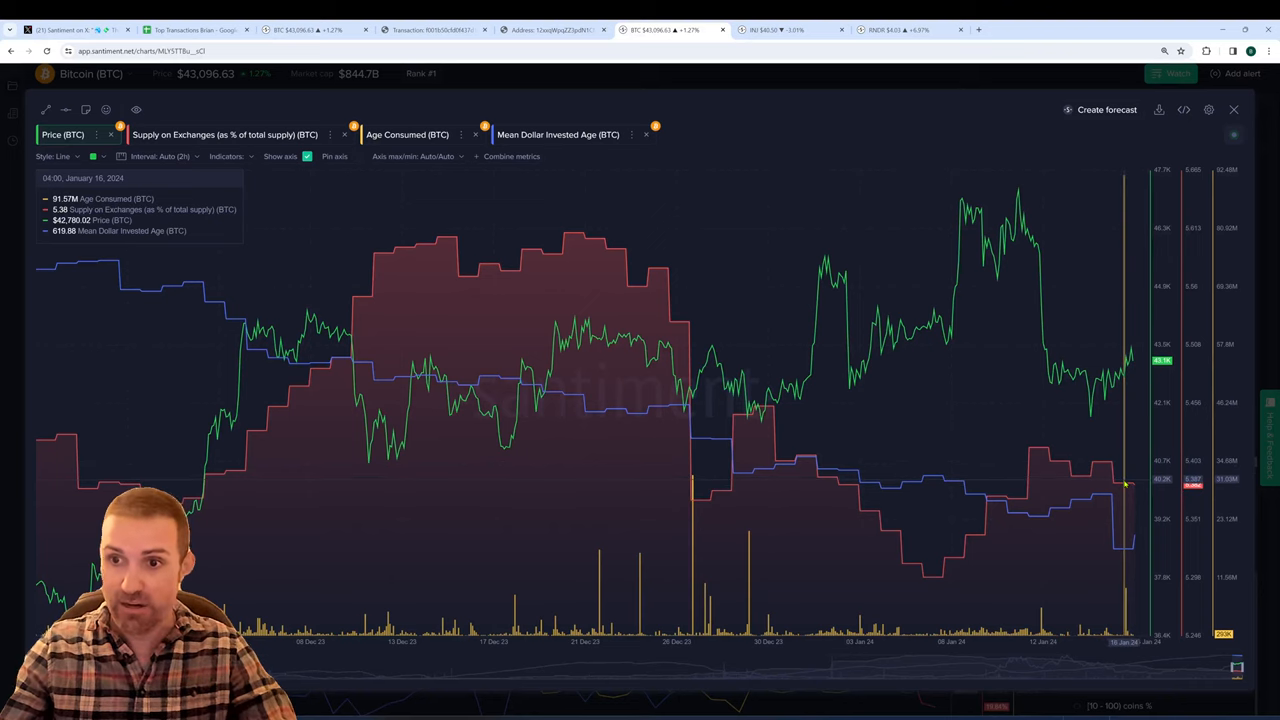
mouse_move(1128, 488)
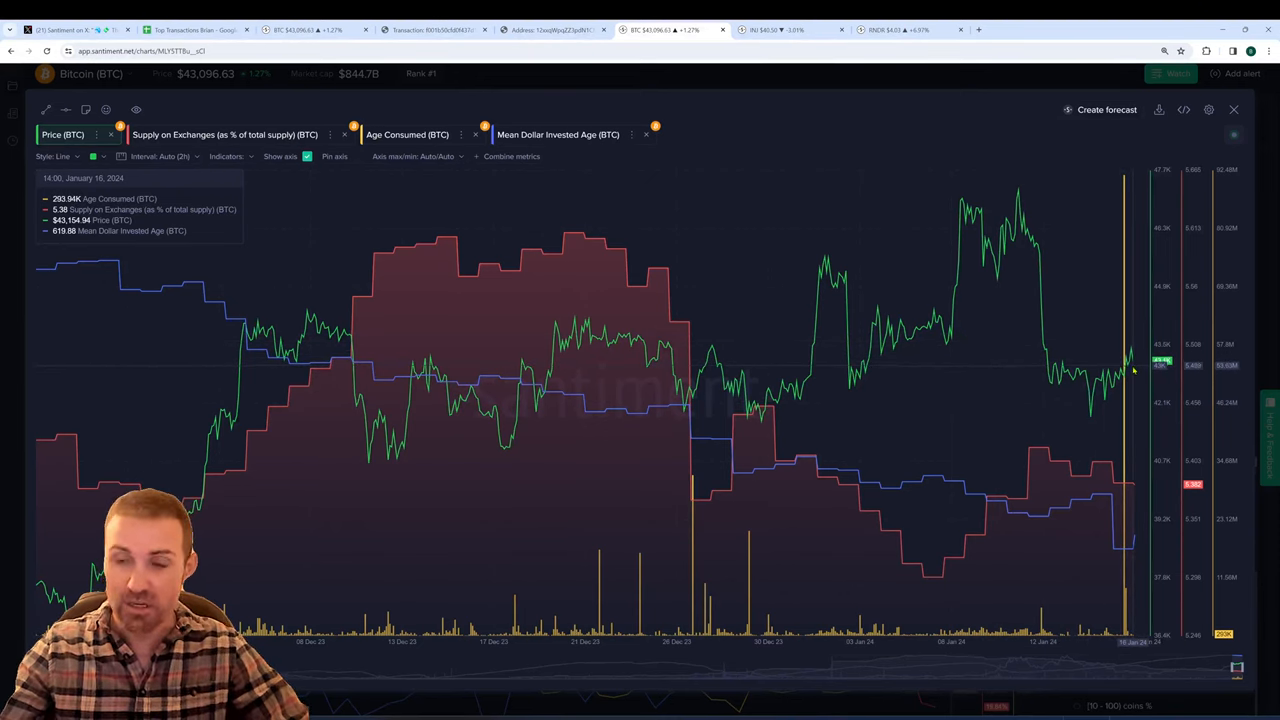
mouse_move(1110, 500)
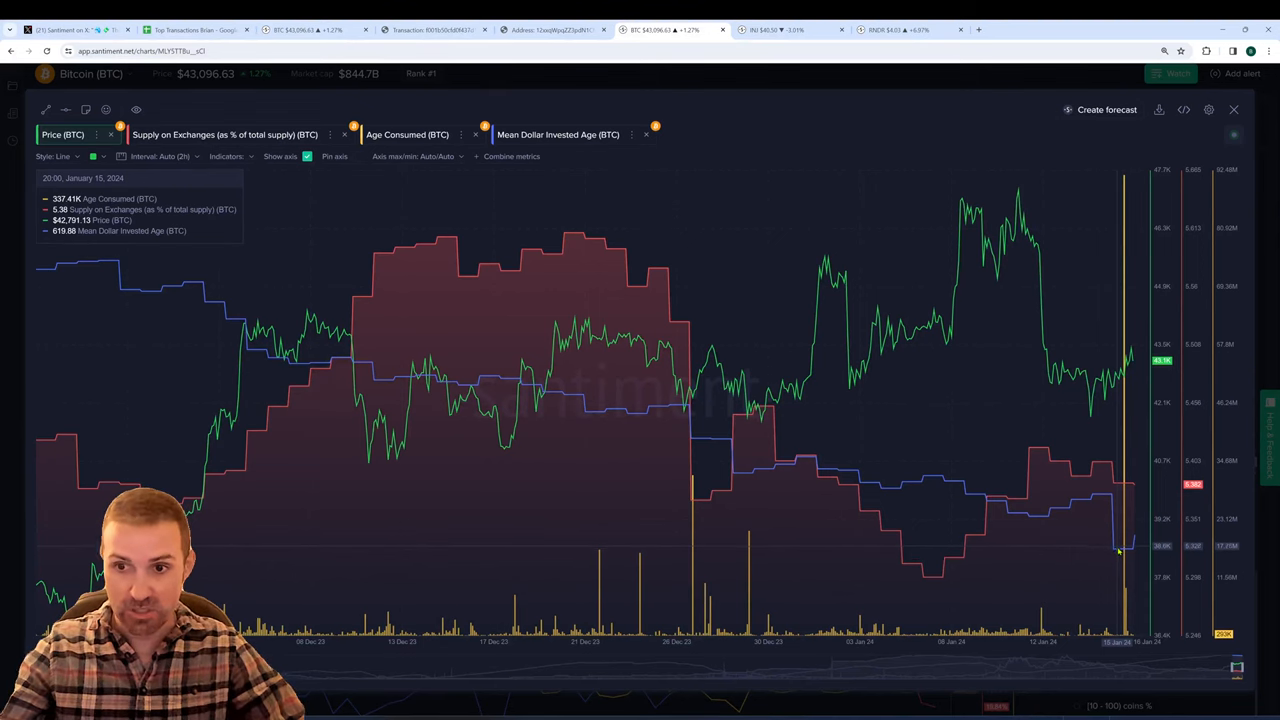
mouse_move(117, 268)
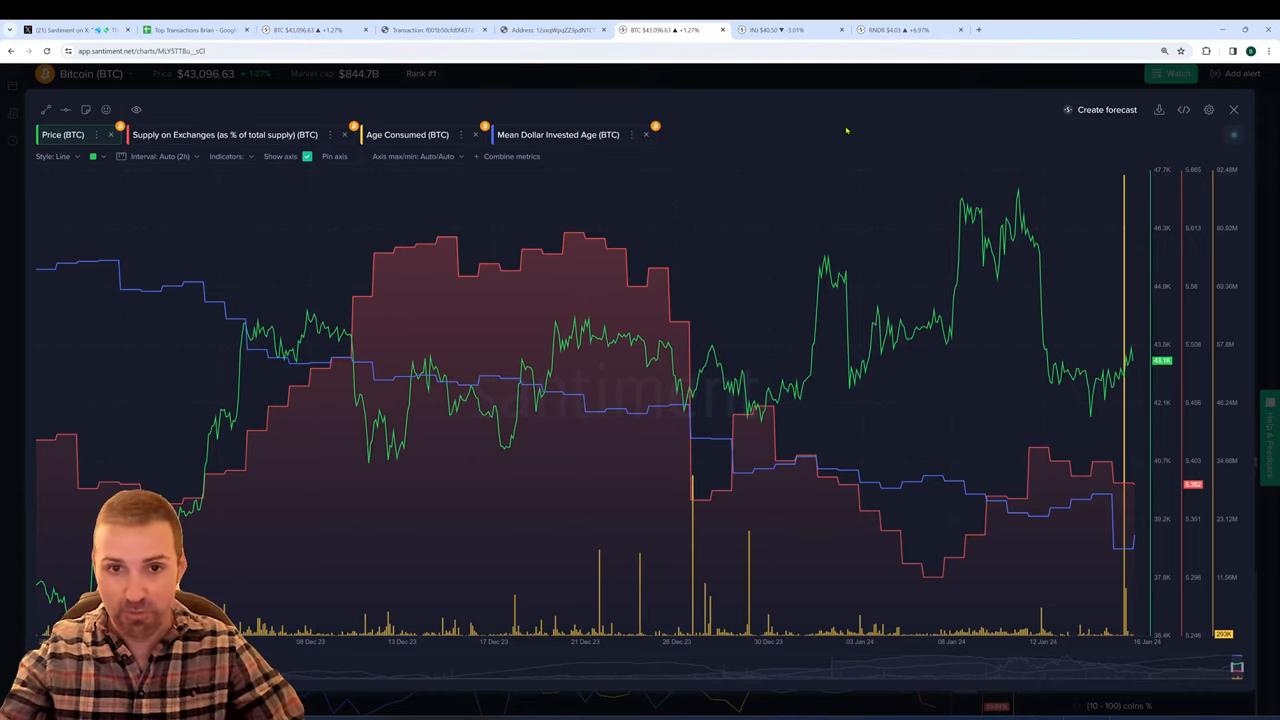
mouse_move(52, 252)
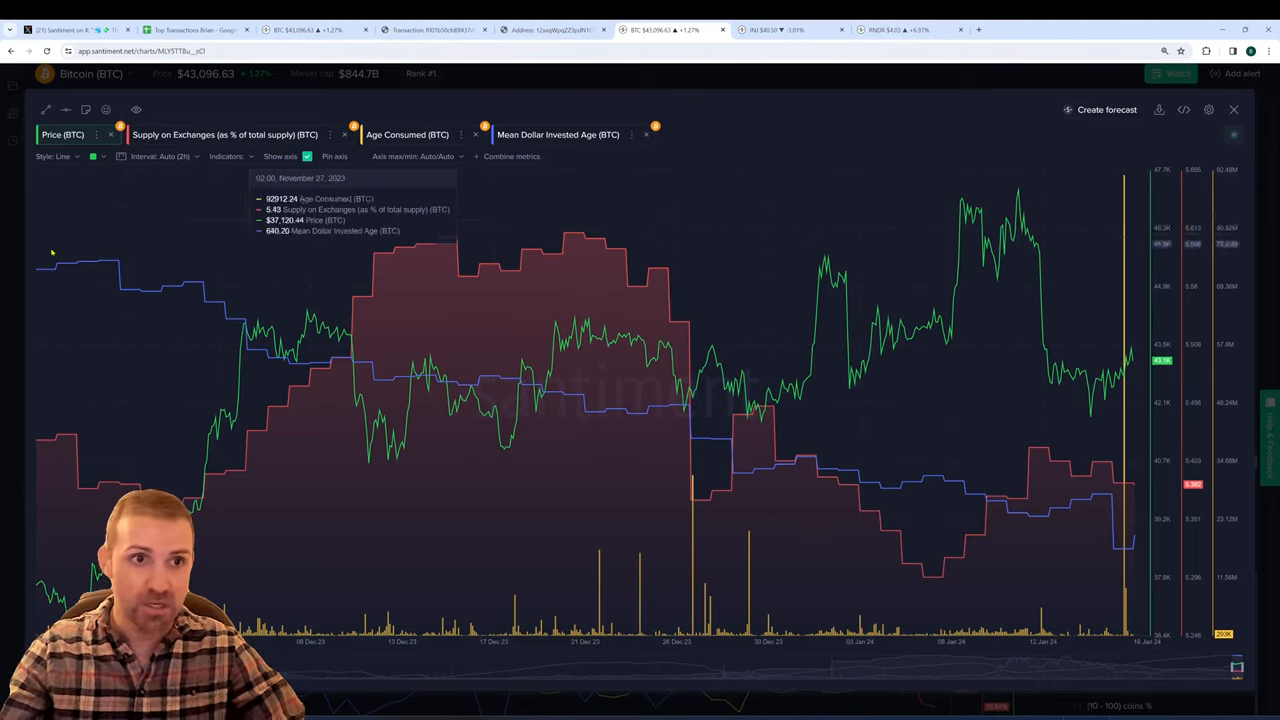
mouse_move(227, 545)
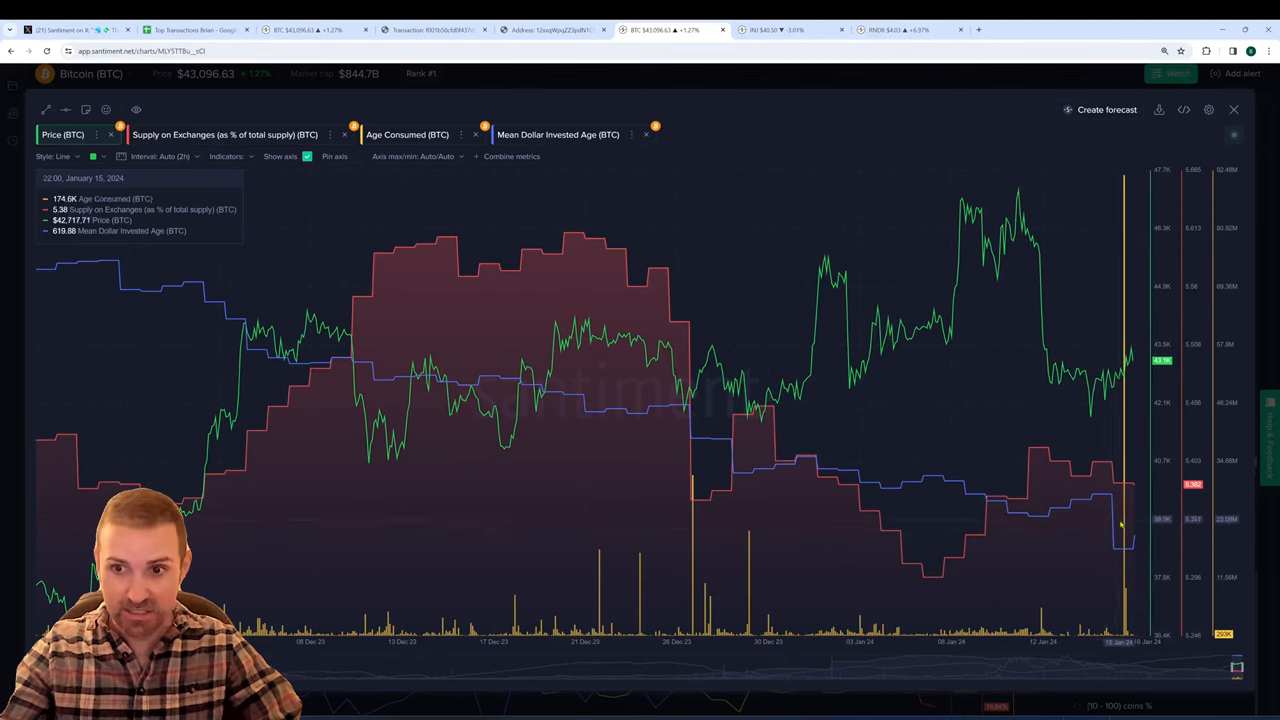
mouse_move(543, 85)
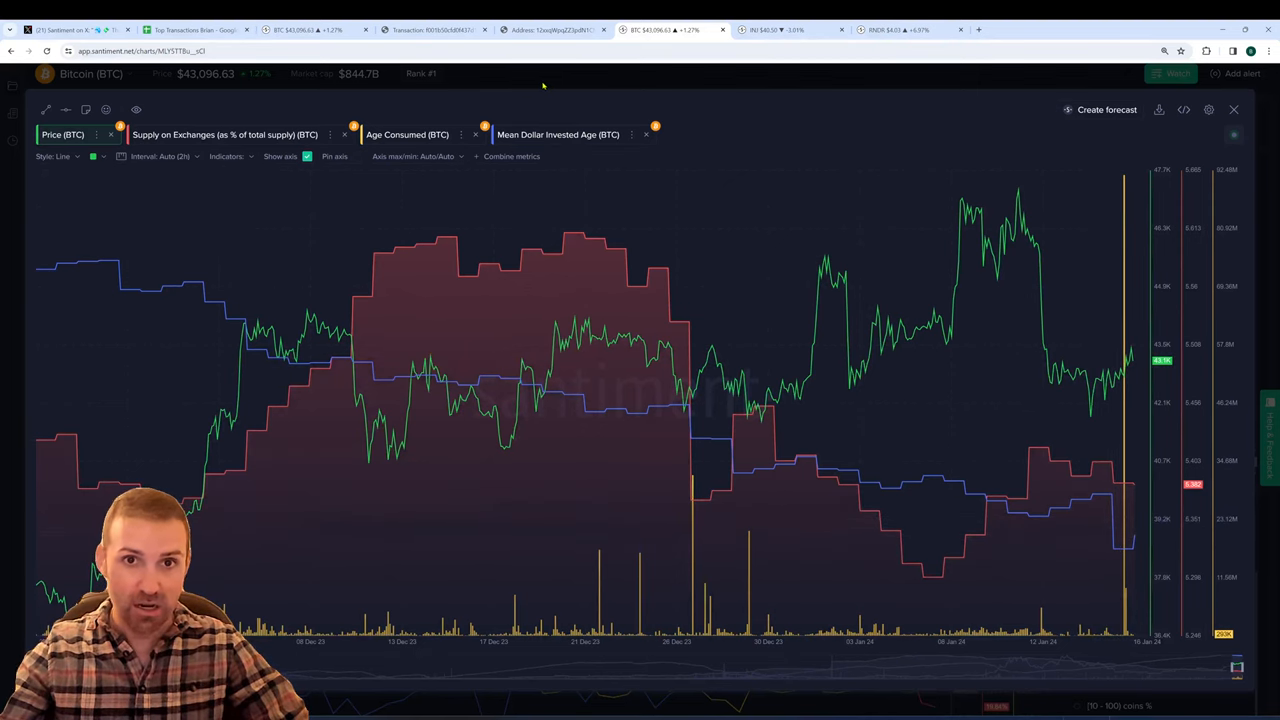
mouse_move(921, 150)
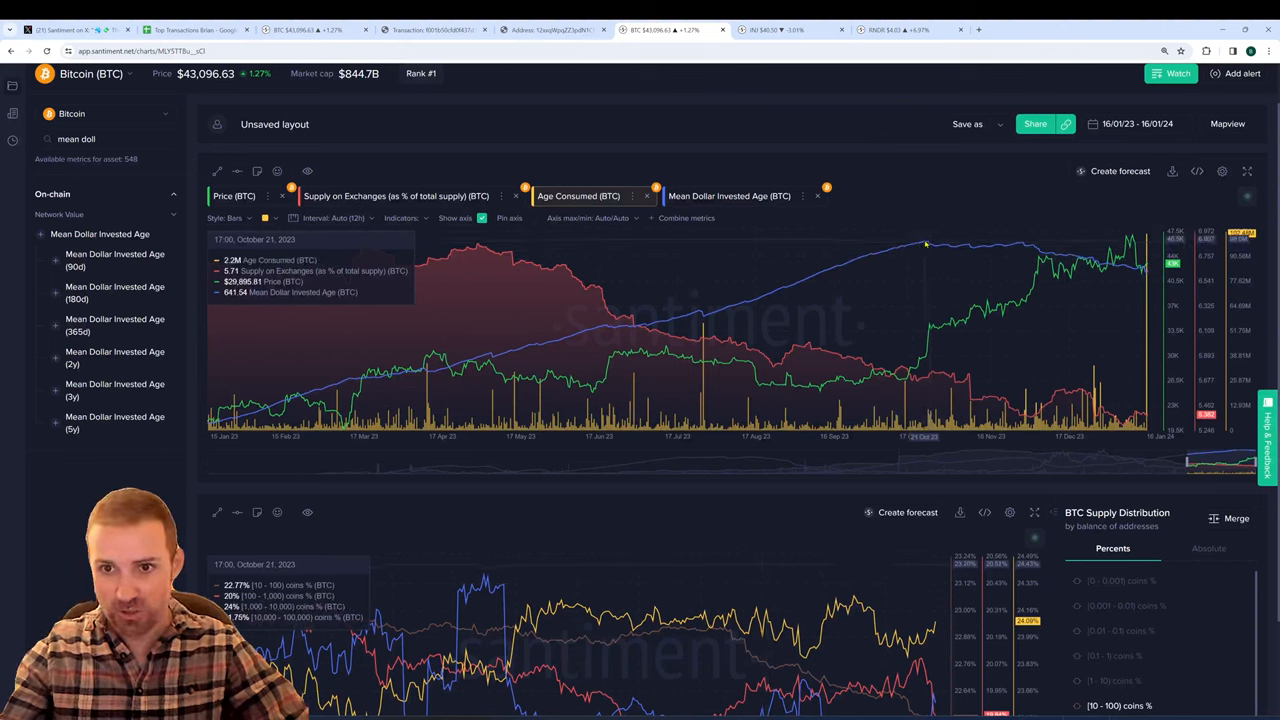
mouse_move(925, 243)
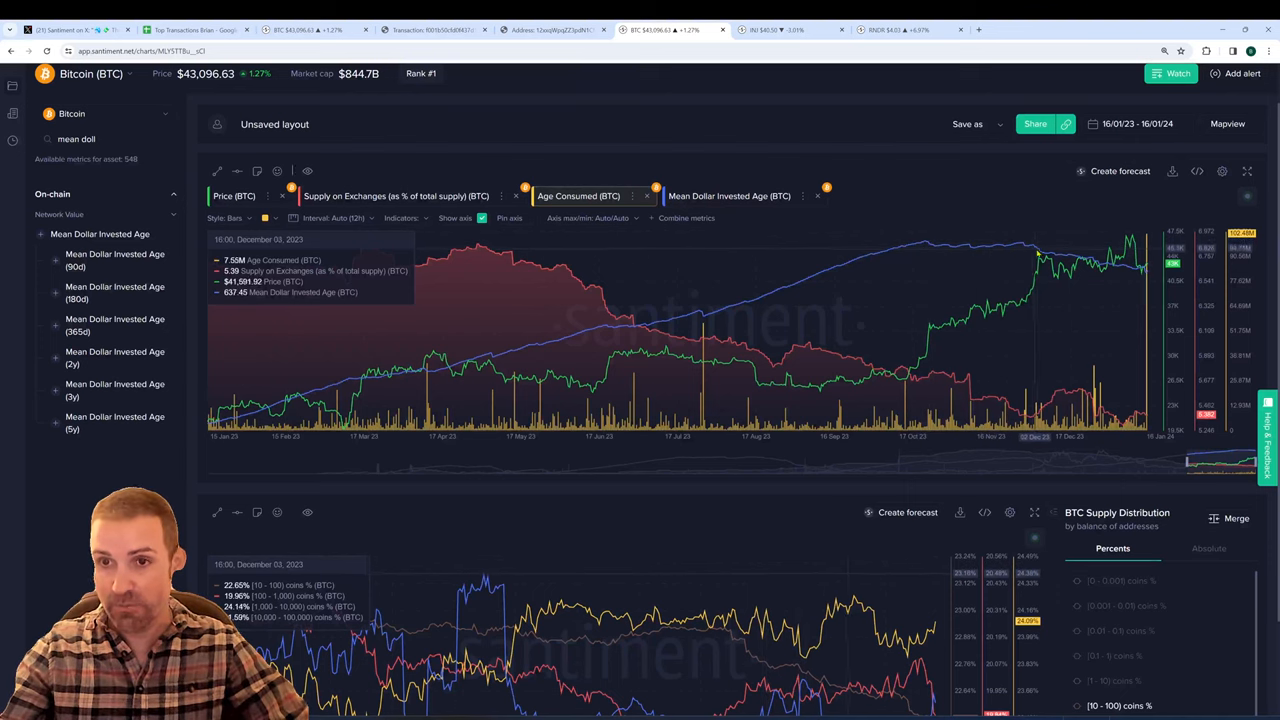
mouse_move(1018, 247)
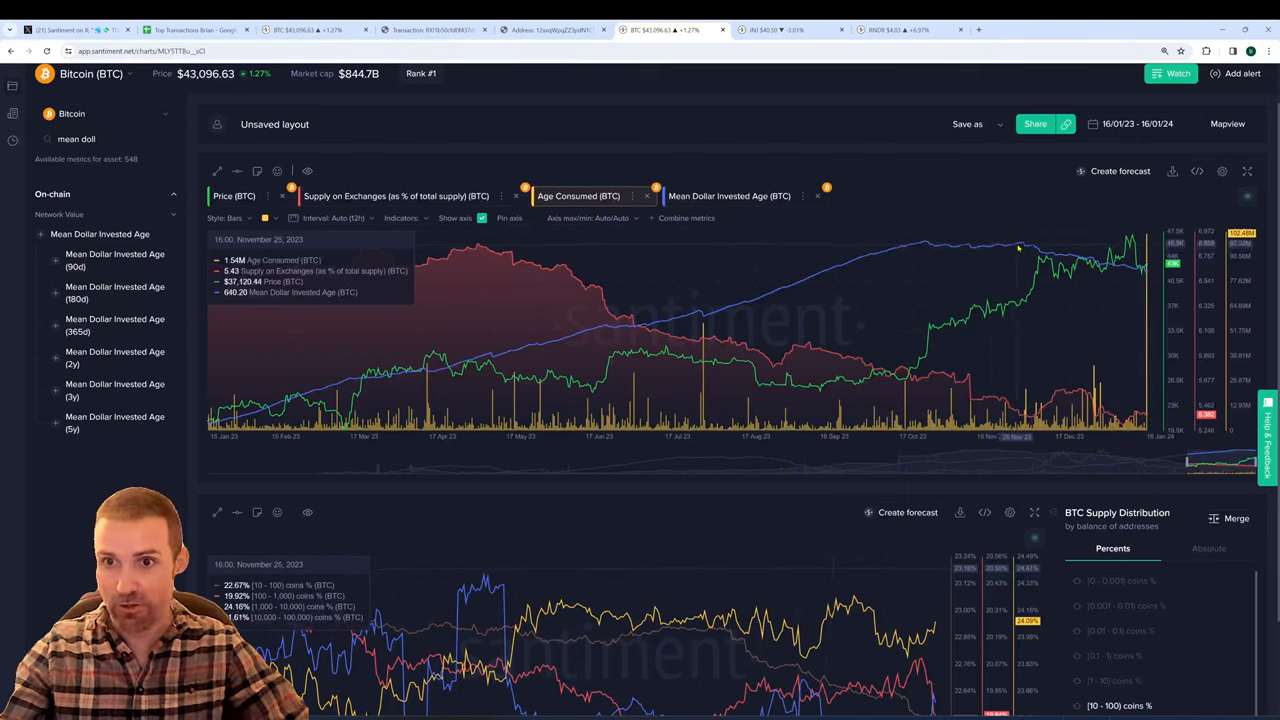
mouse_move(1068, 260)
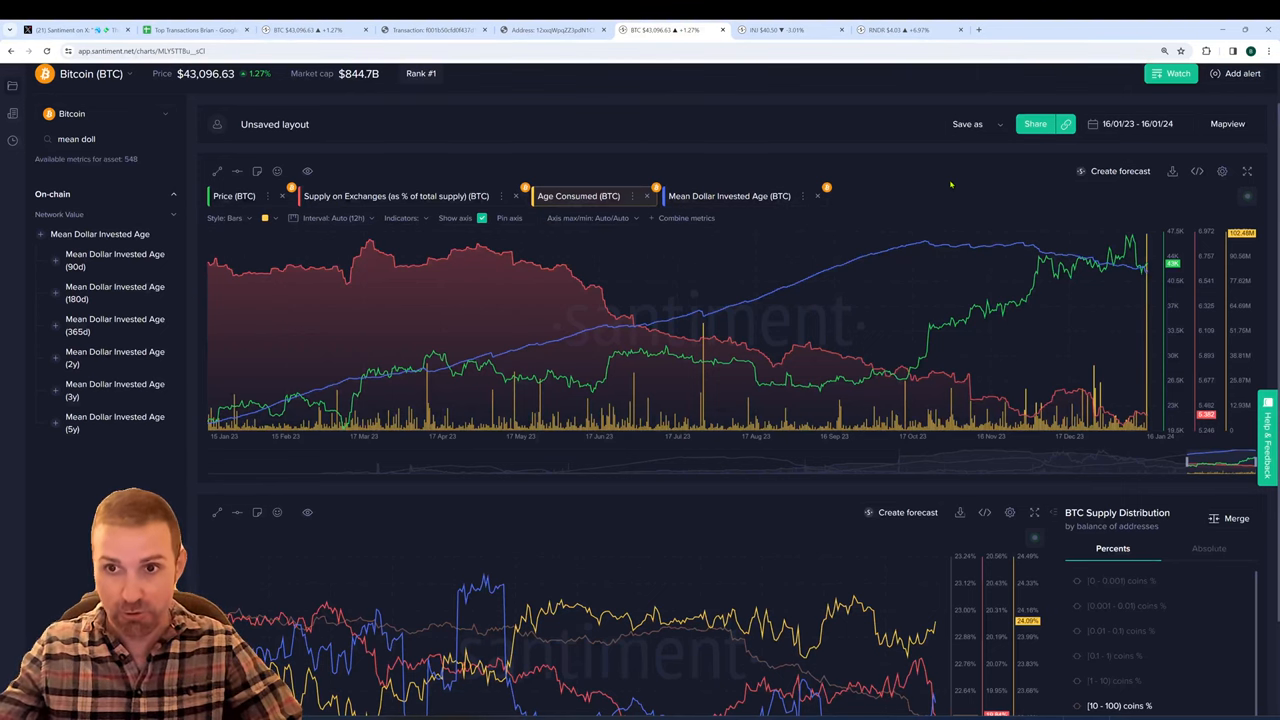
Inspect the enlarged BTC supply distribution tiers, starting with 10–100 coins, then close it.
scroll("down", 3)
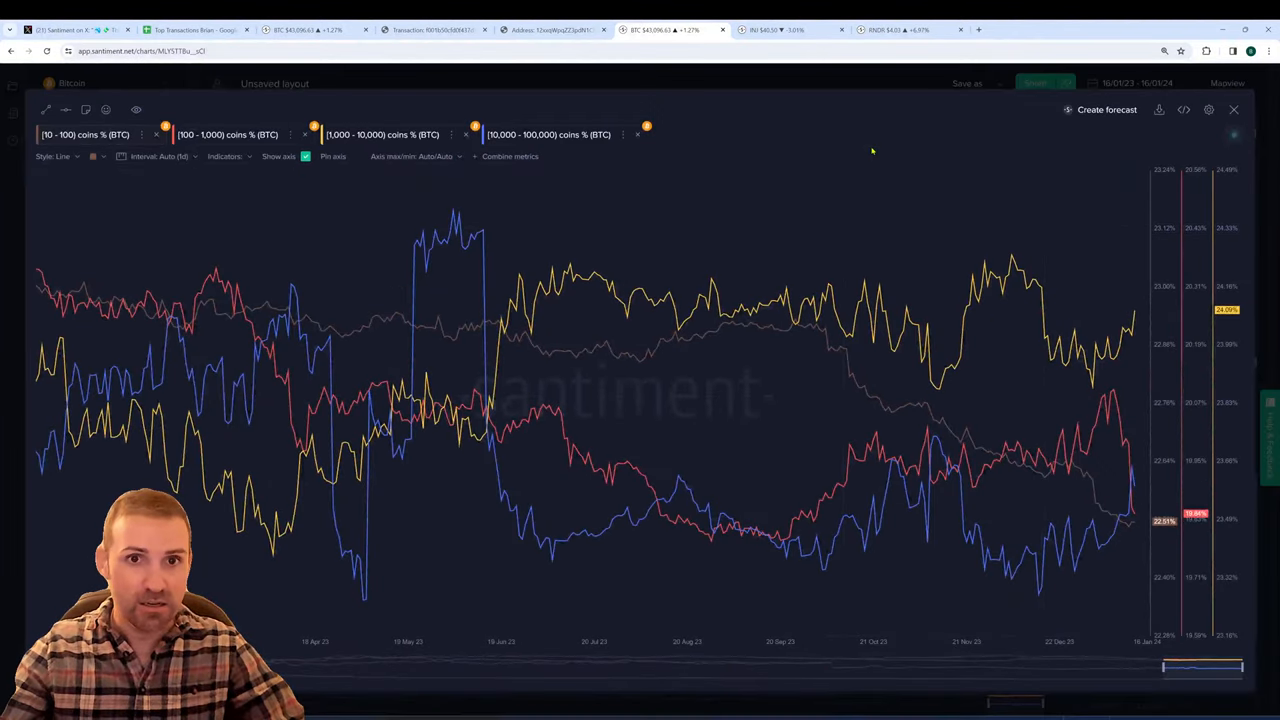
mouse_move(843, 122)
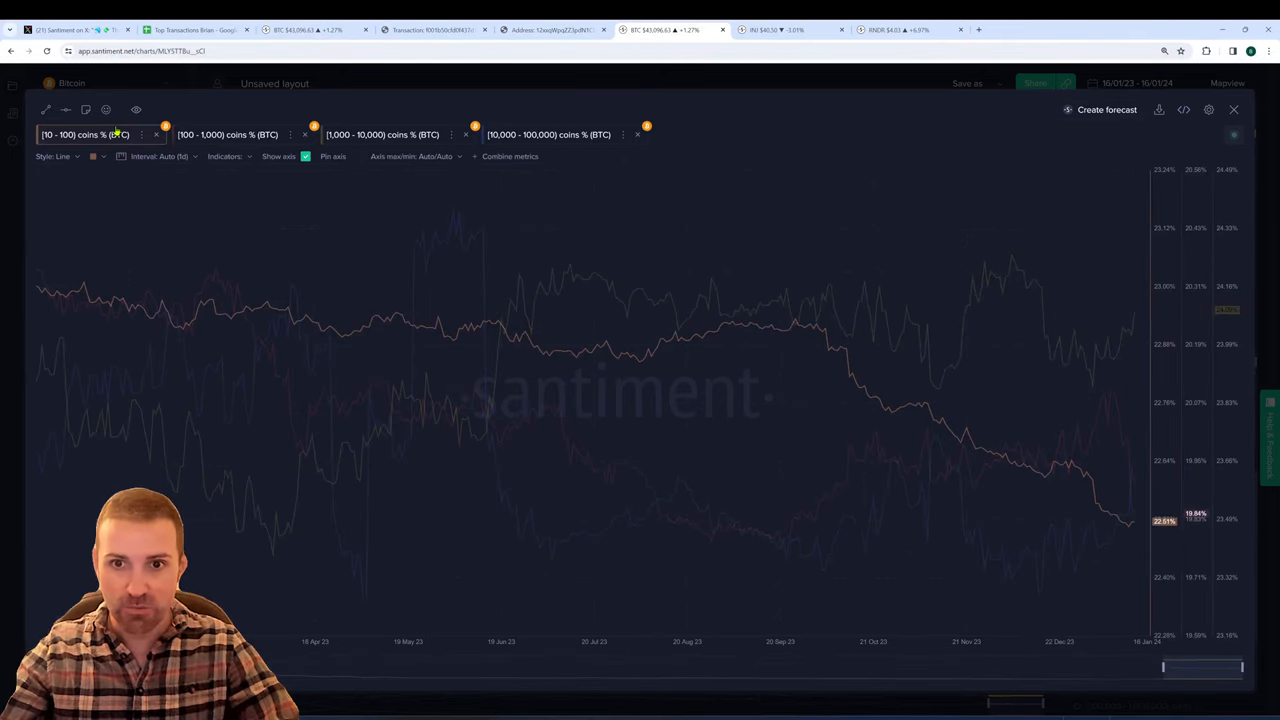
left_click(227, 134)
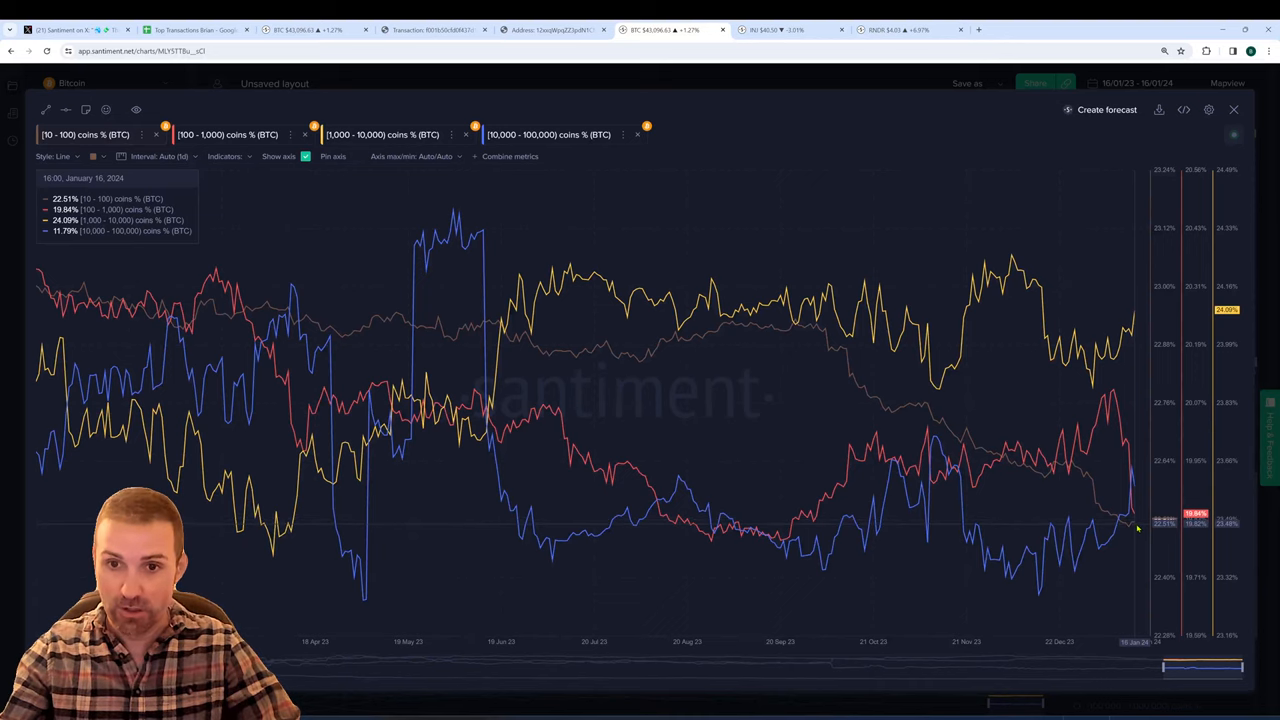
left_click(382, 134)
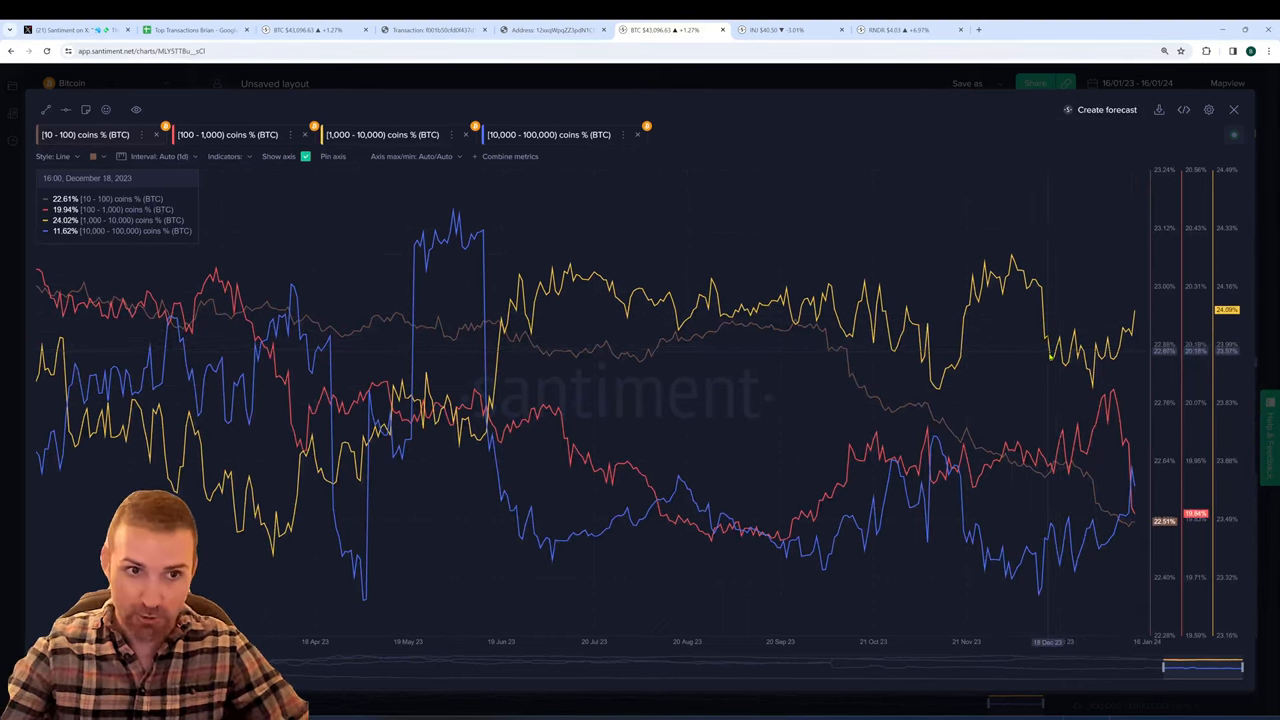
left_click(548, 134)
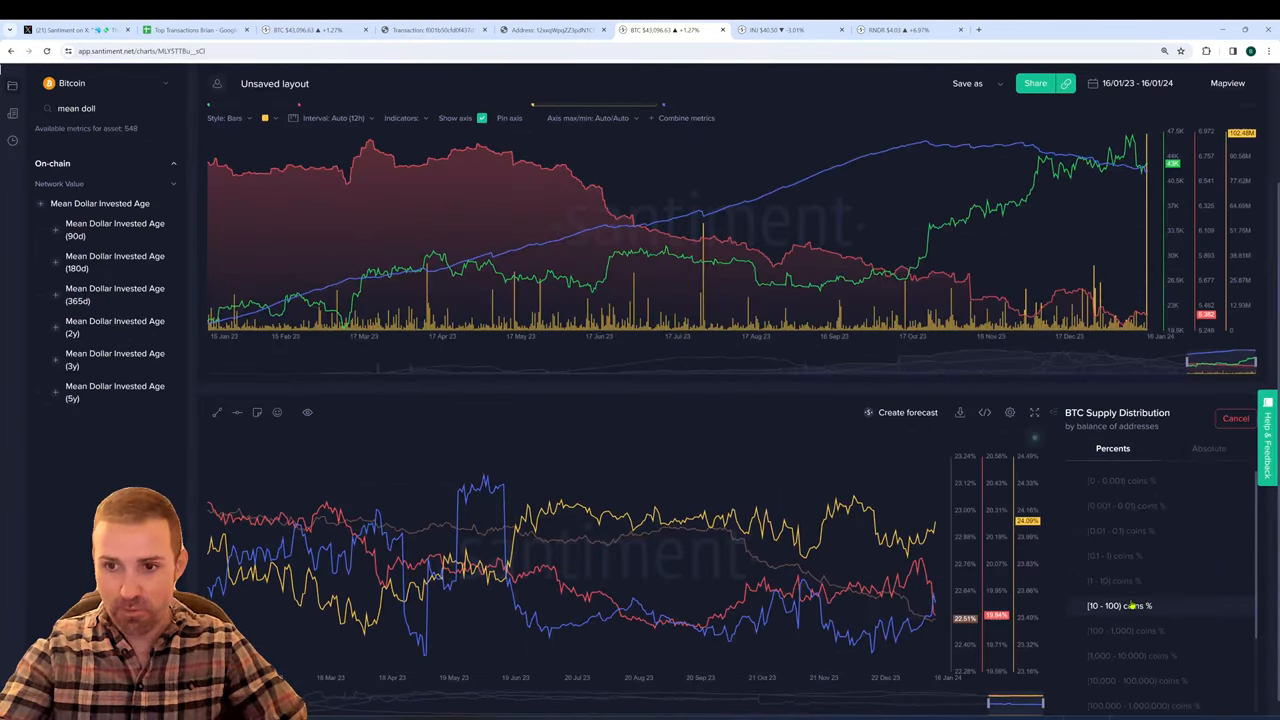
Merge the 10–100 through 10,000–100,000 coin tiers into a combined 78.23% tier.
left_click(1078, 630)
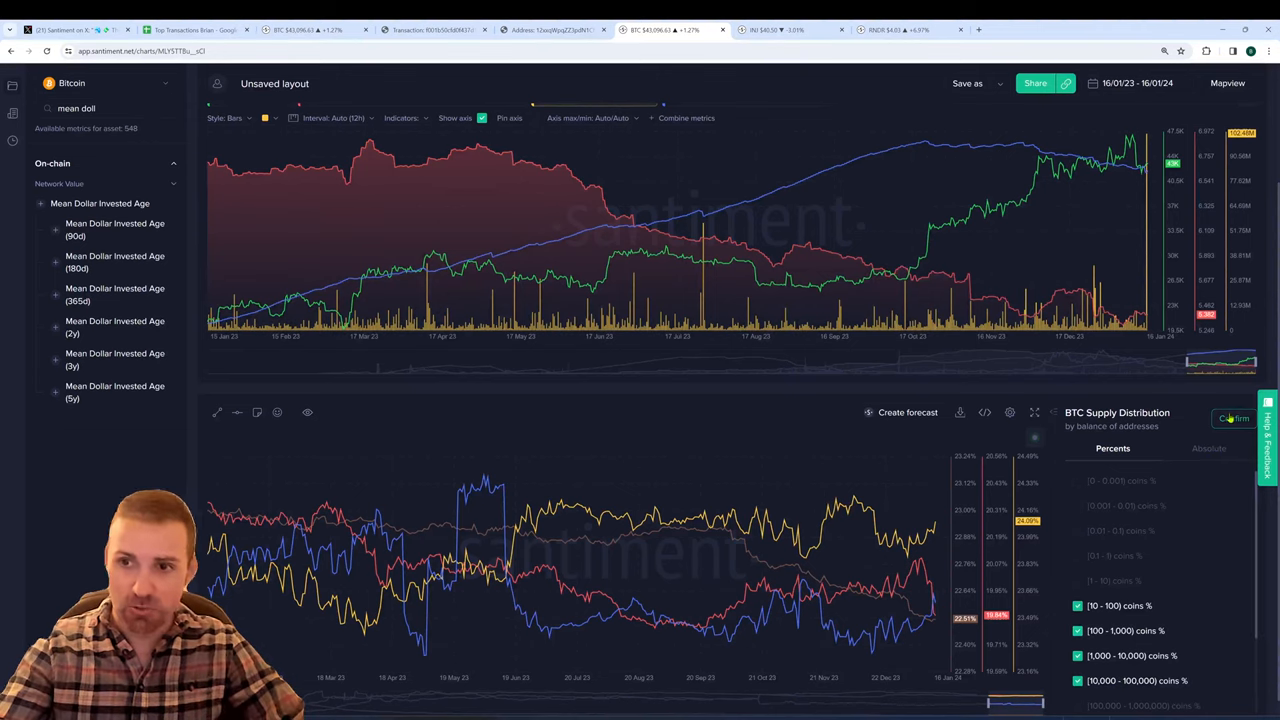
left_click(1234, 418)
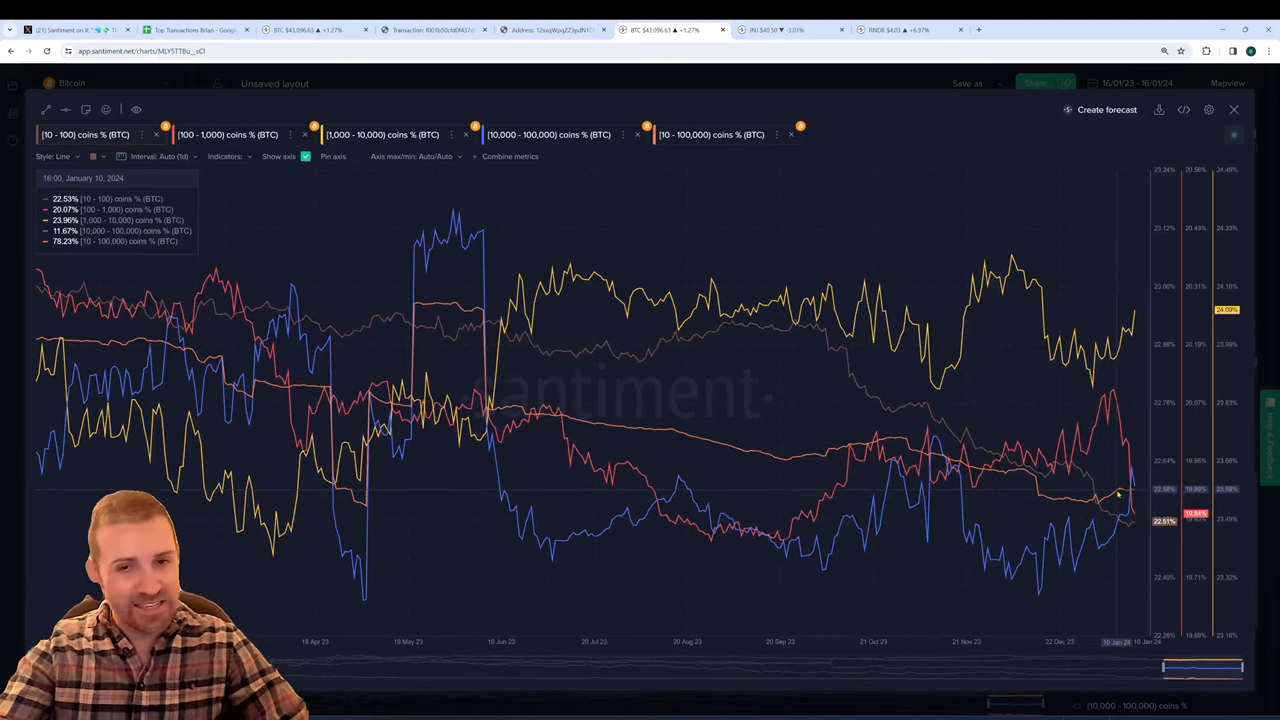
mouse_move(1130, 490)
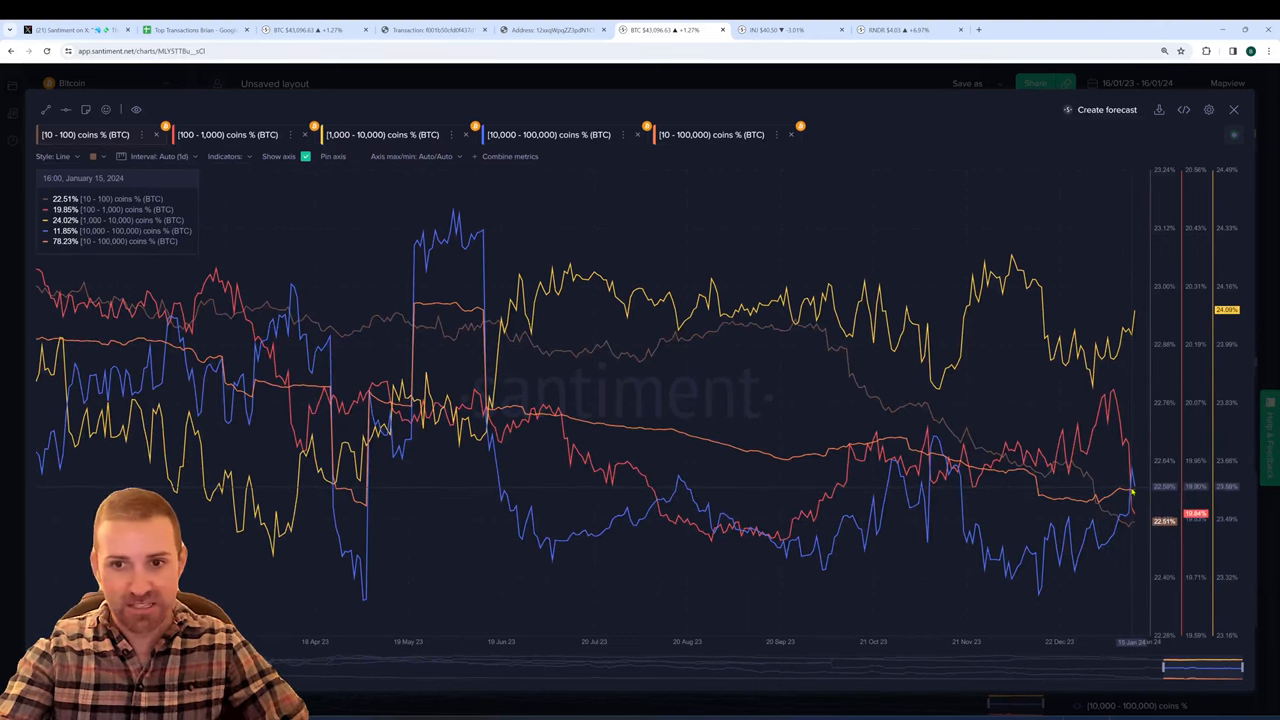
mouse_move(900, 510)
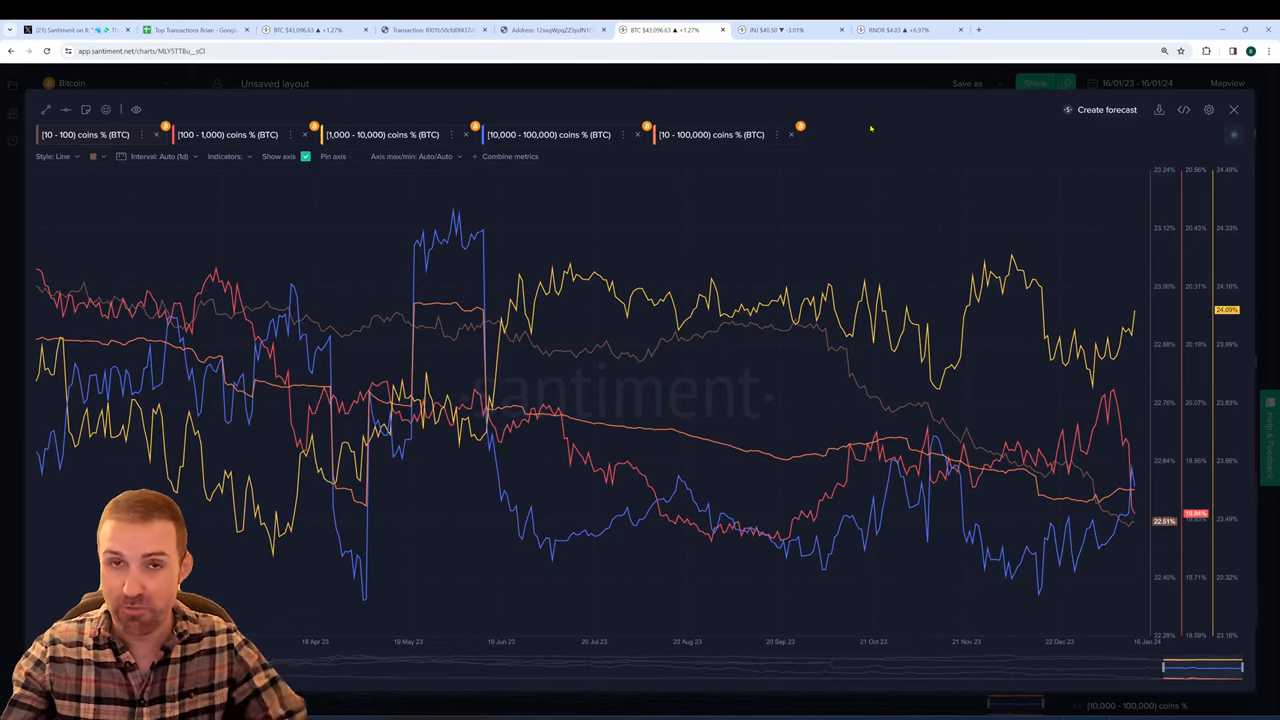
mouse_move(840, 133)
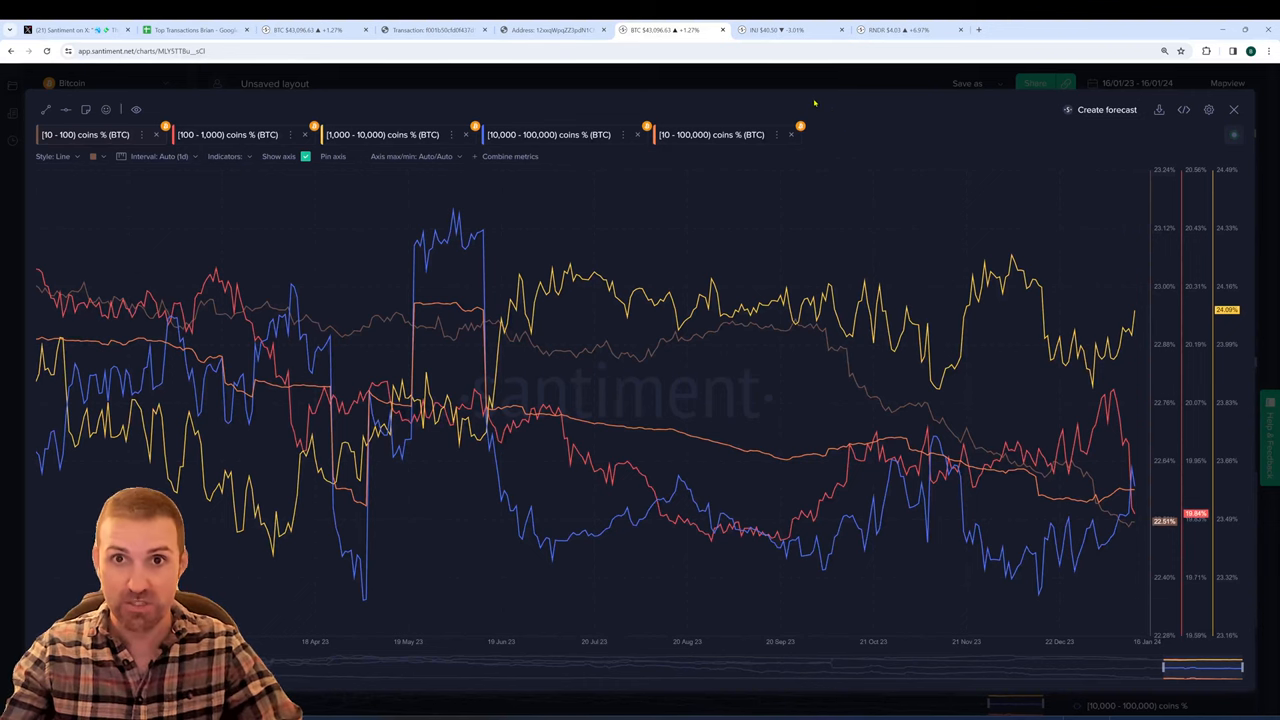
Scroll the spreadsheet right to injective-protocol's $20,386,212 entry for 2024-01-16.
left_click(195, 29)
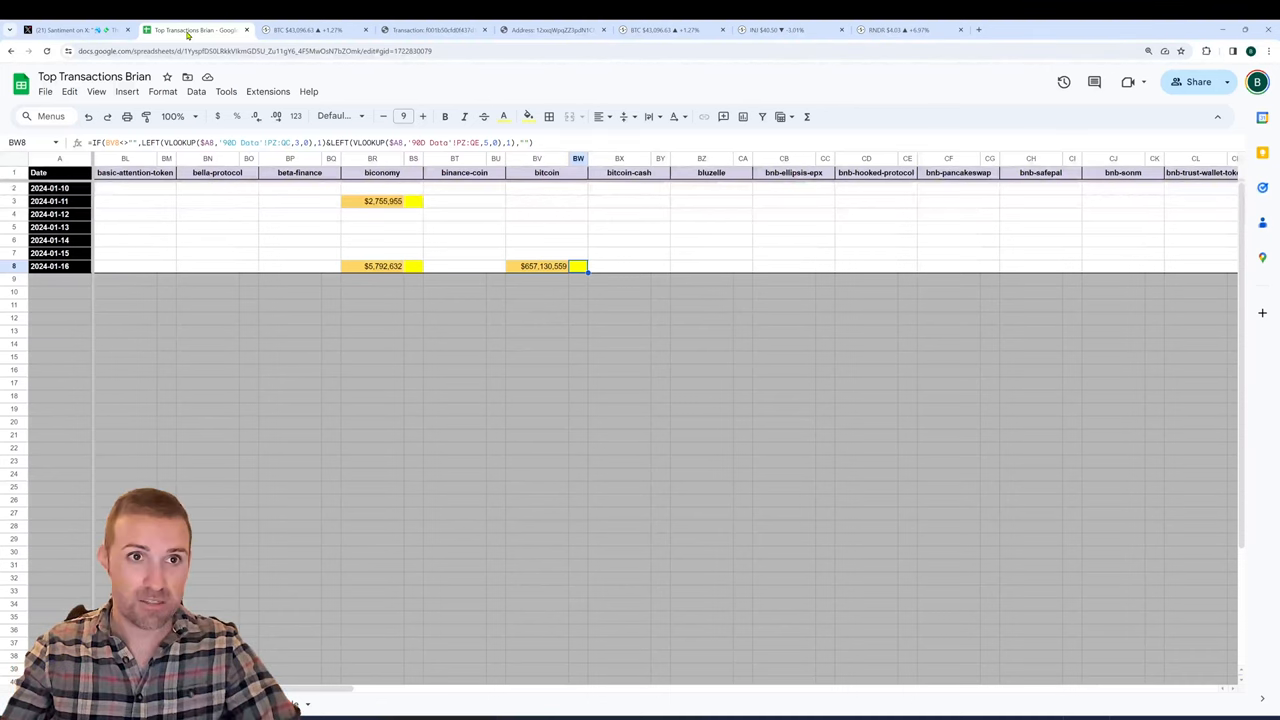
mouse_move(497, 303)
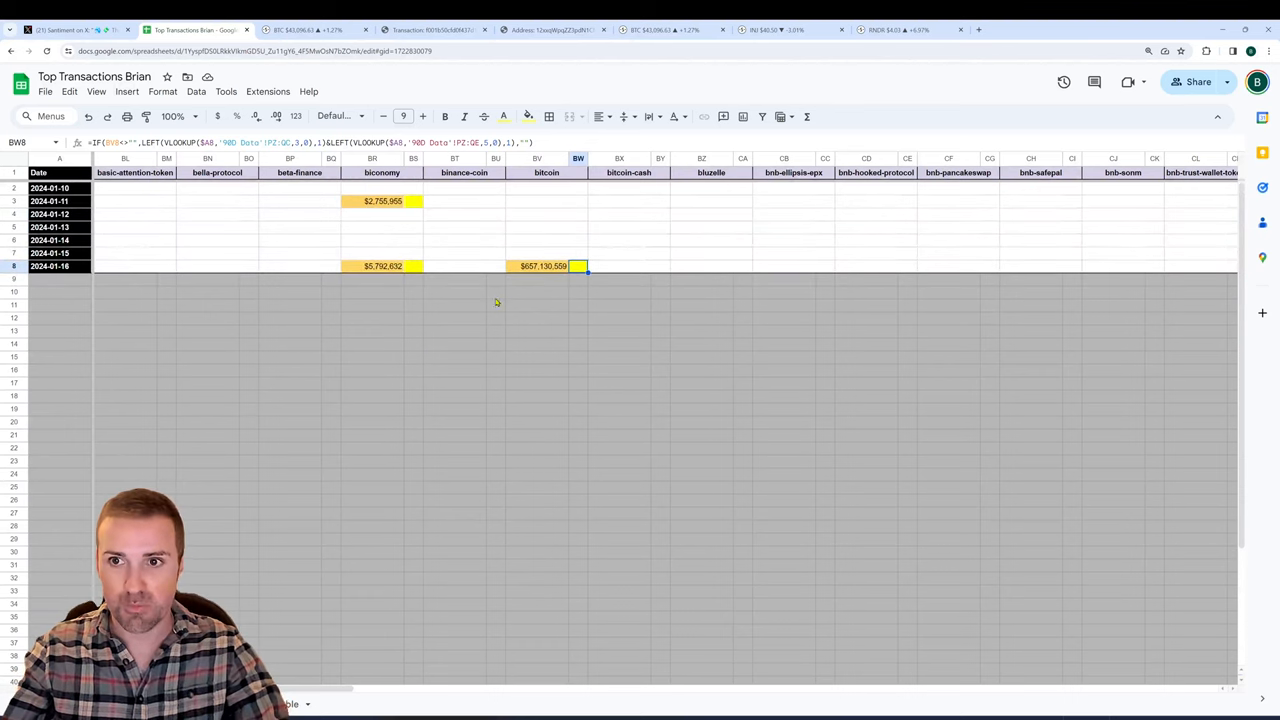
scroll("right", 3)
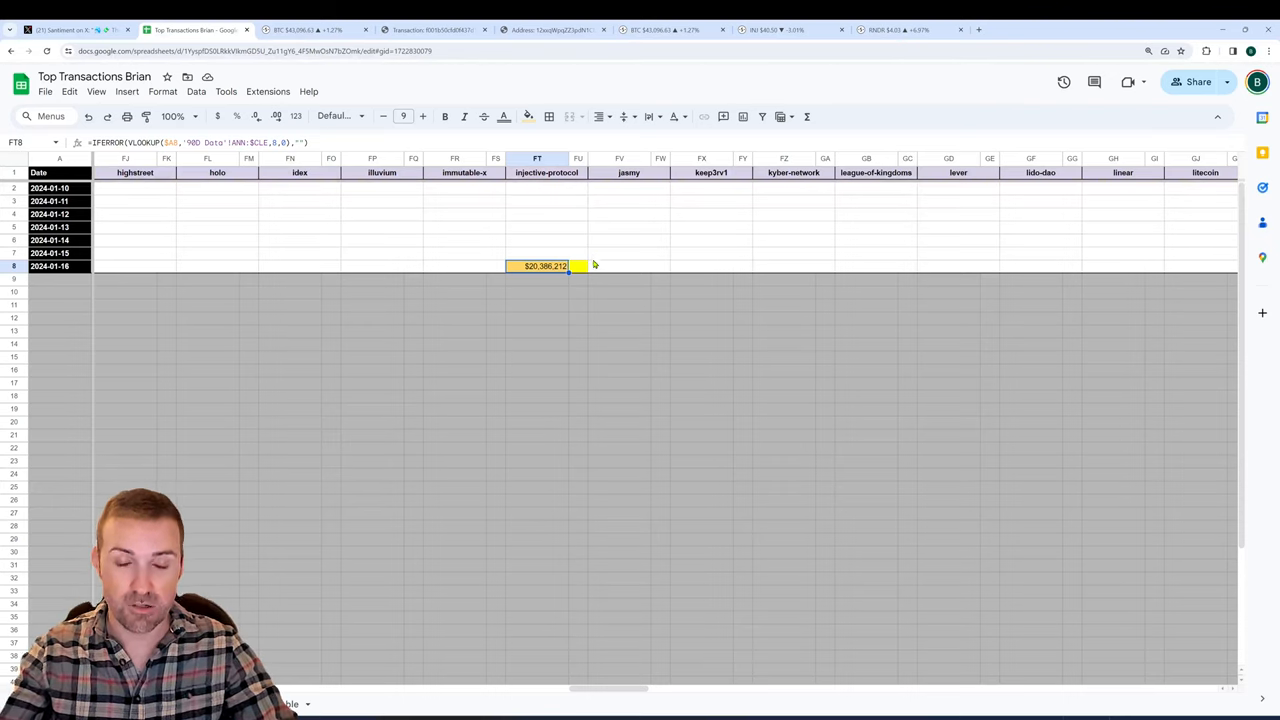
mouse_move(741, 64)
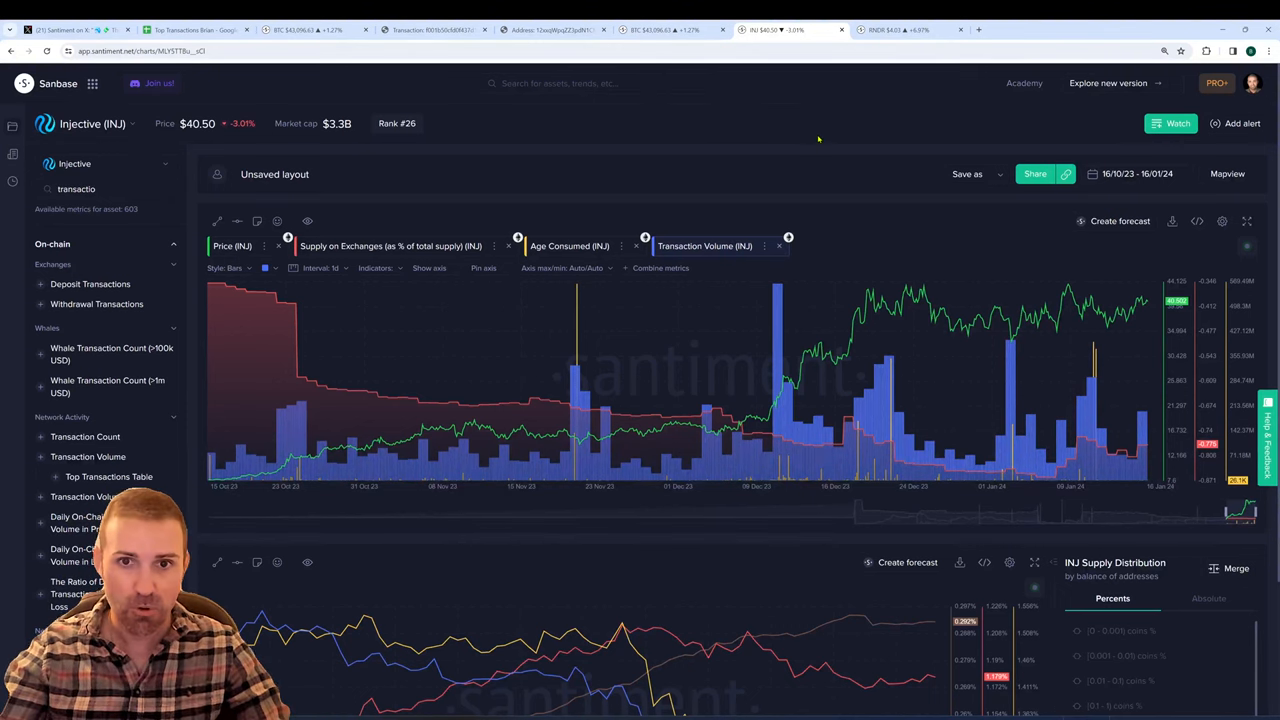
Expand the Injective price, exchange supply, age consumed and transaction volume chart.
left_click(1247, 221)
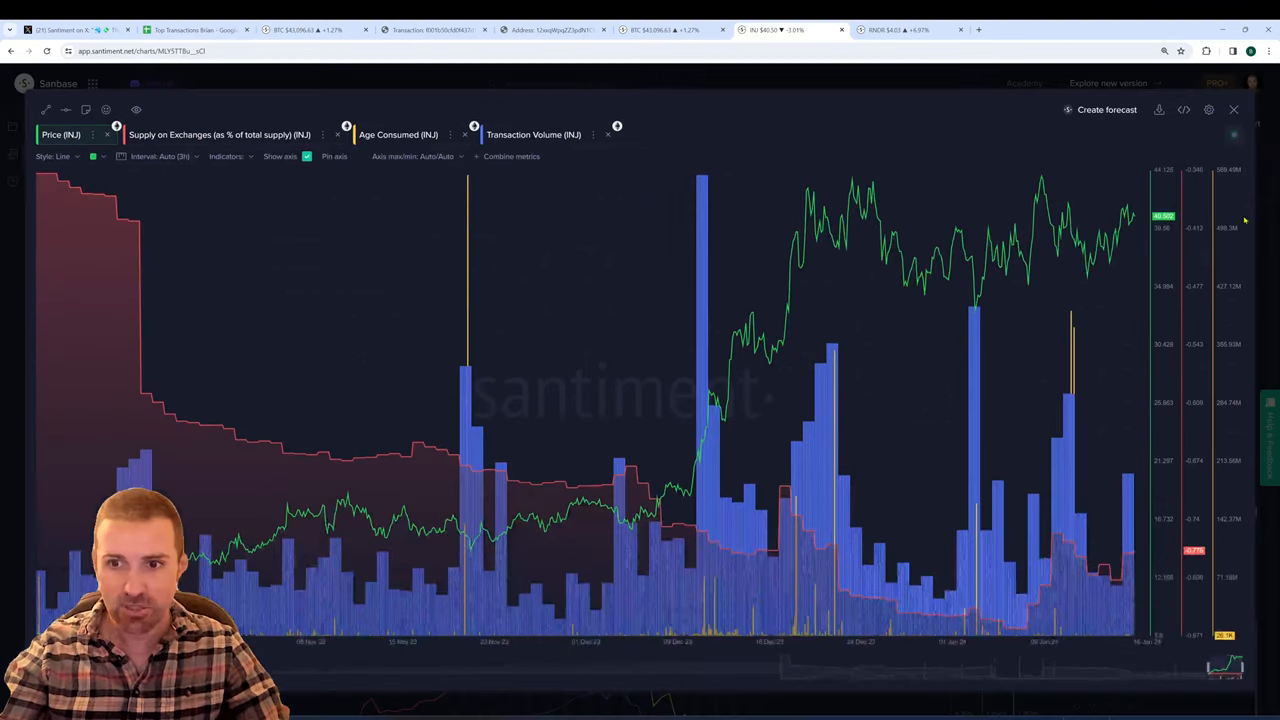
mouse_move(1125, 490)
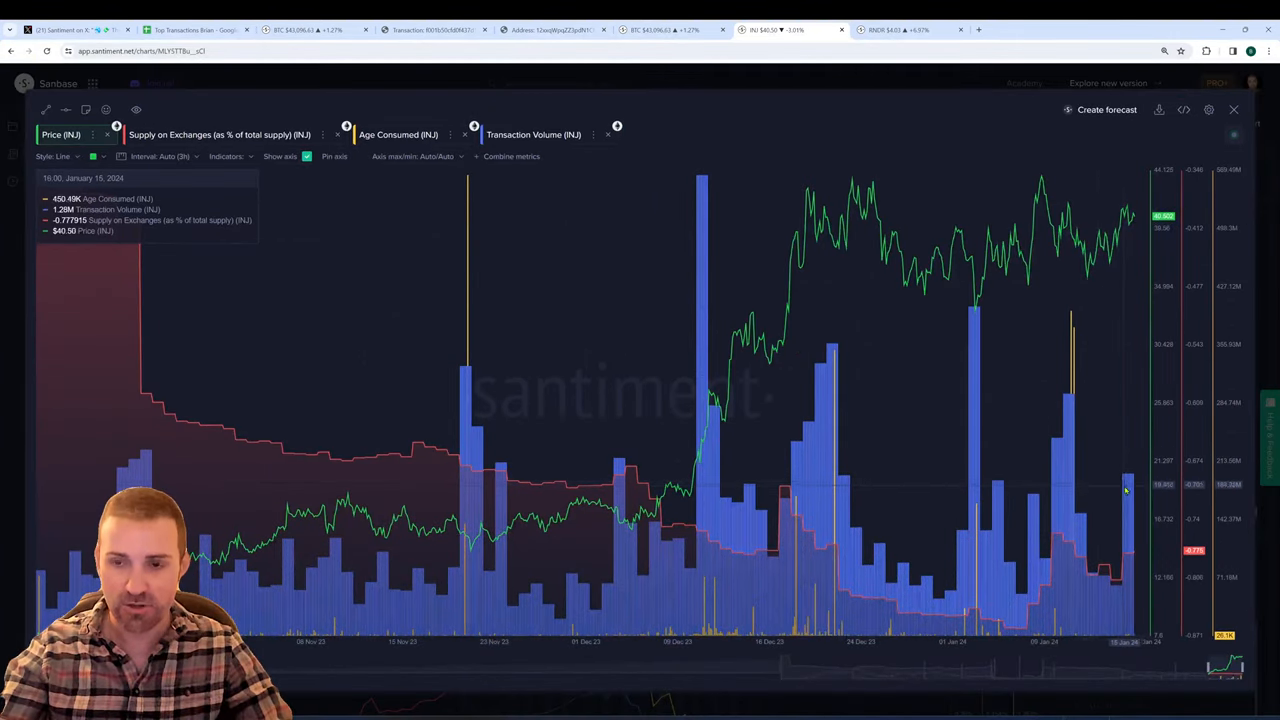
mouse_move(1128, 488)
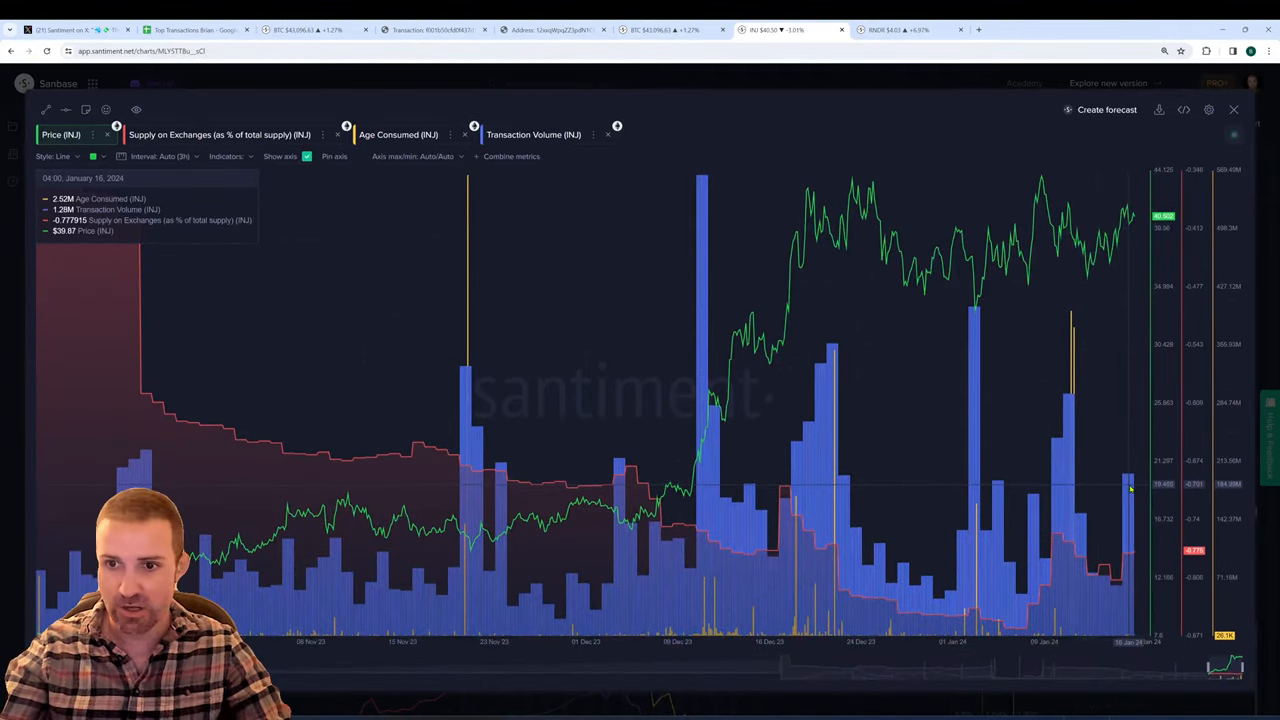
mouse_move(1133, 478)
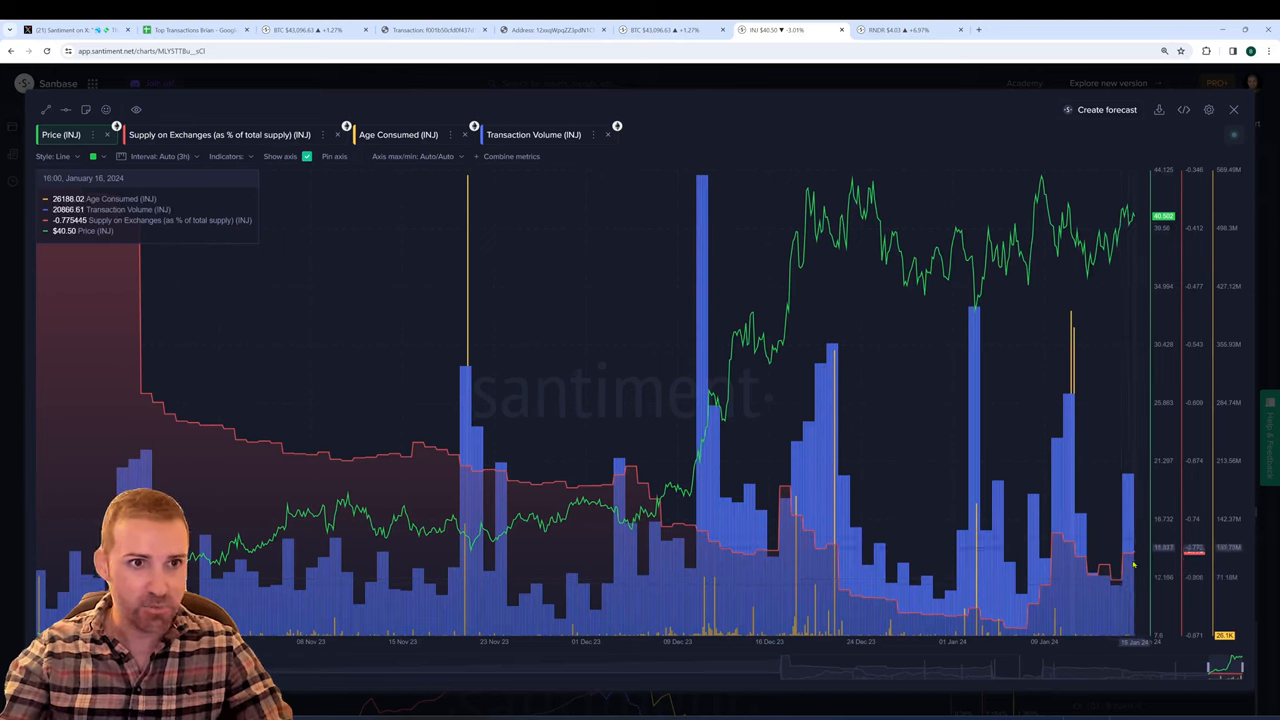
mouse_move(1133, 570)
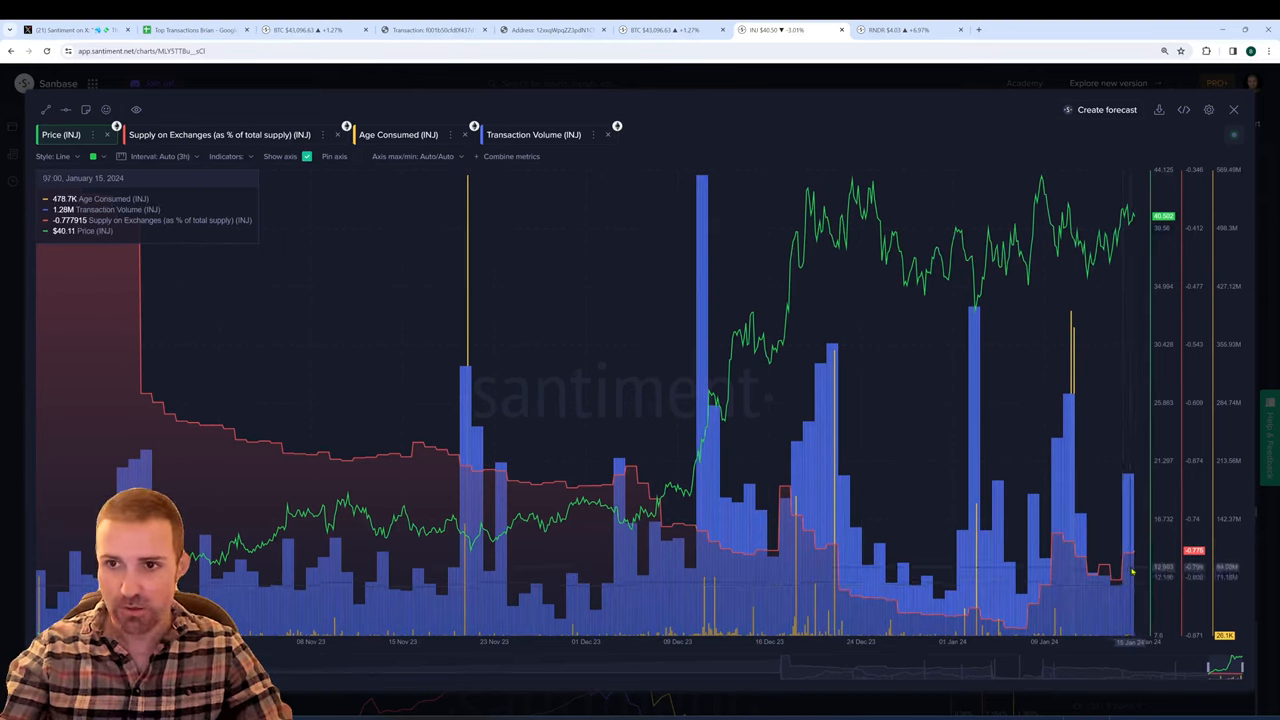
mouse_move(1095, 393)
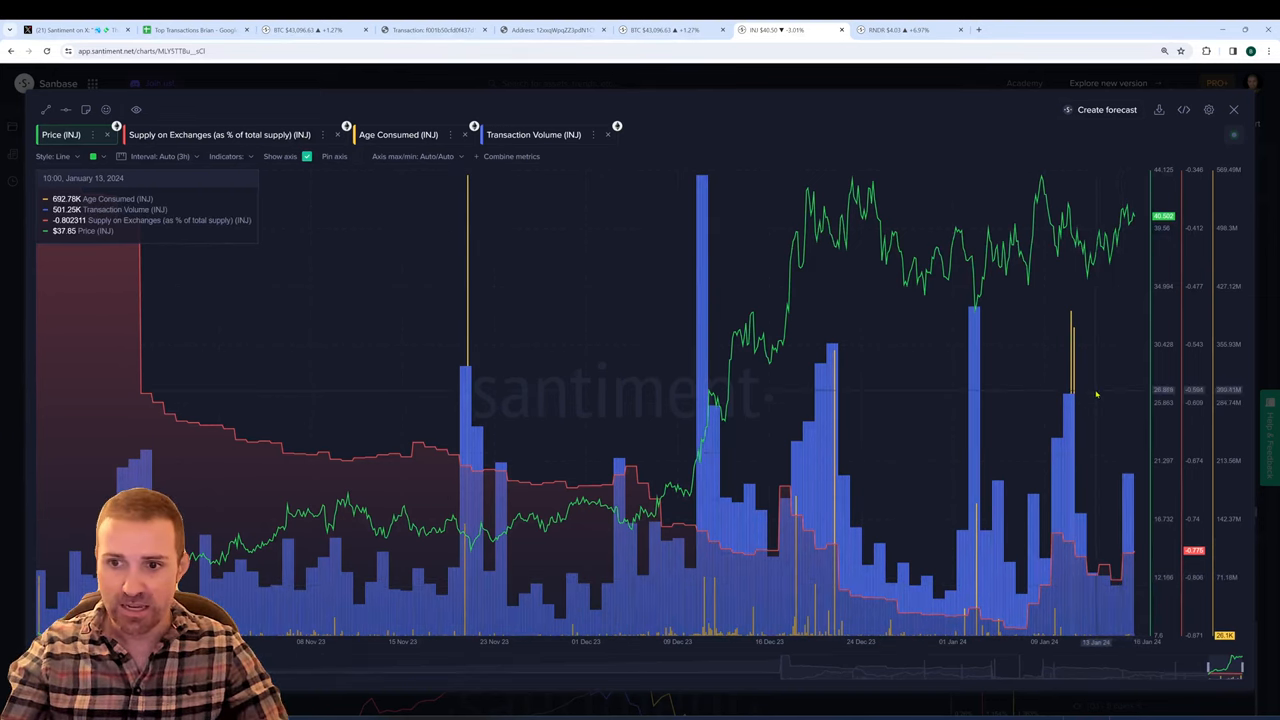
mouse_move(1075, 350)
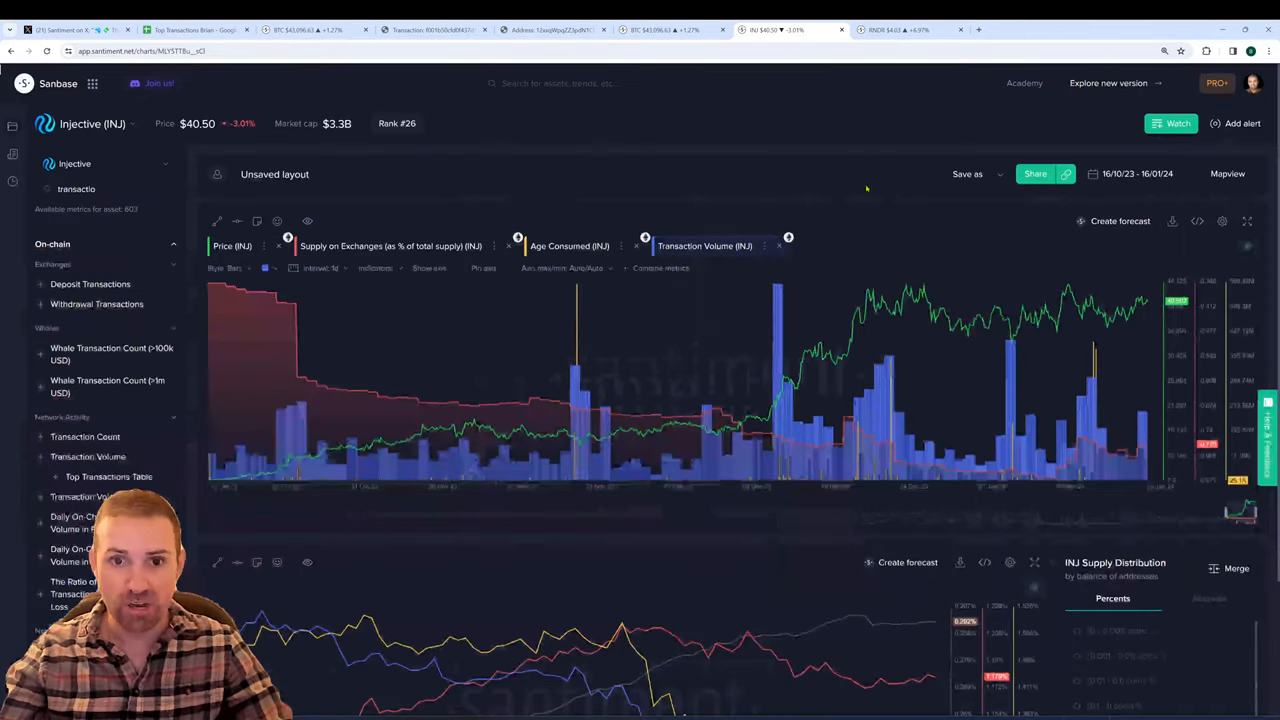
Scroll down and enlarge the INJ supply distribution chart for 100–100,000 coin tiers.
scroll("down", 3)
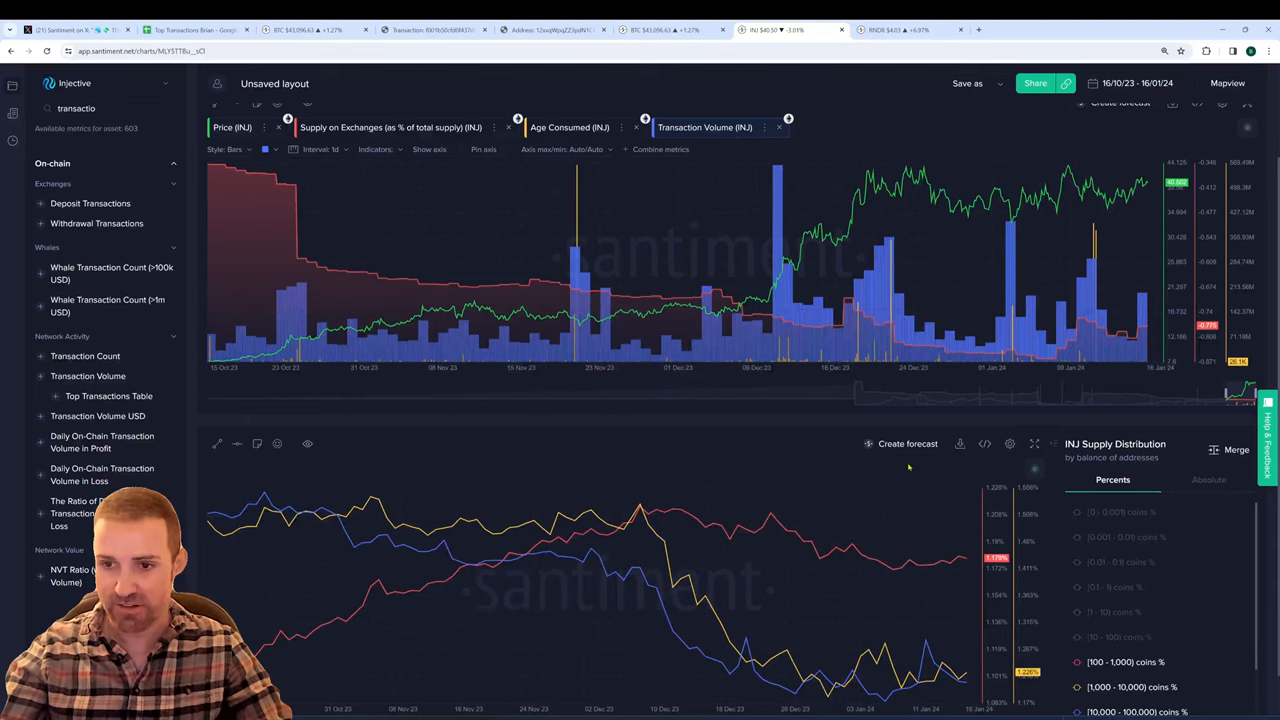
scroll("down", 3)
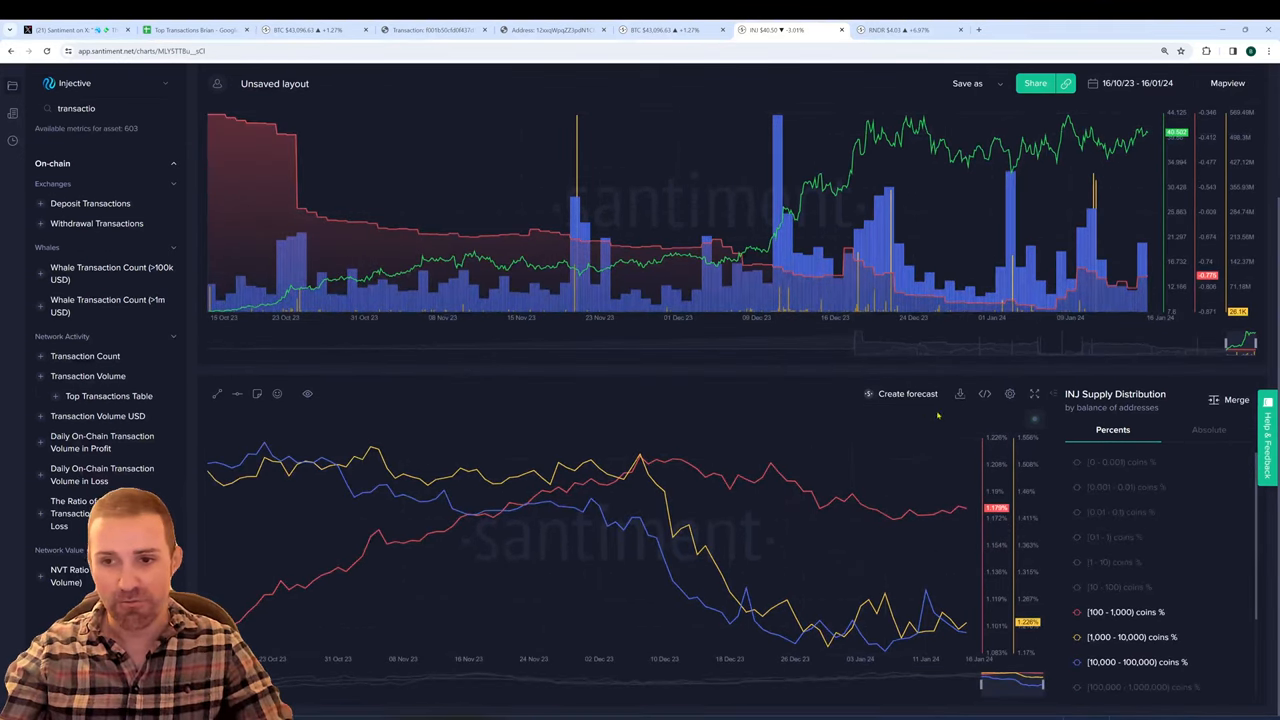
left_click(1034, 393)
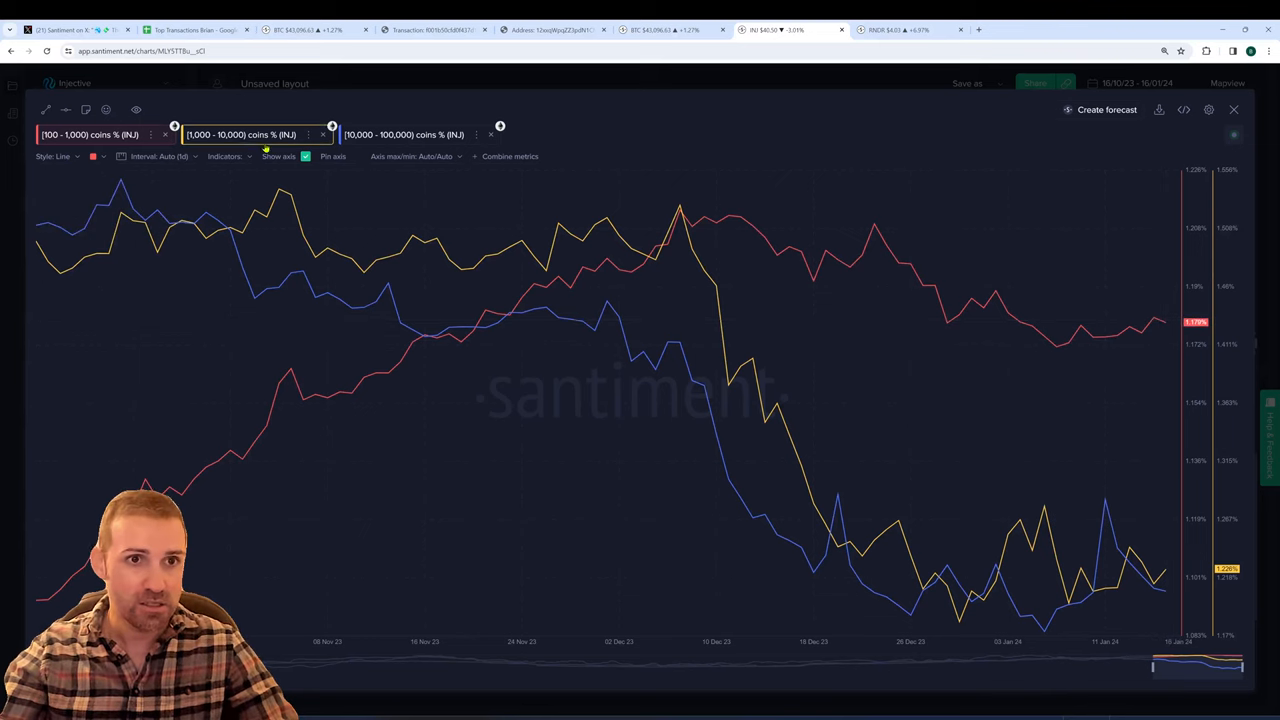
mouse_move(975, 595)
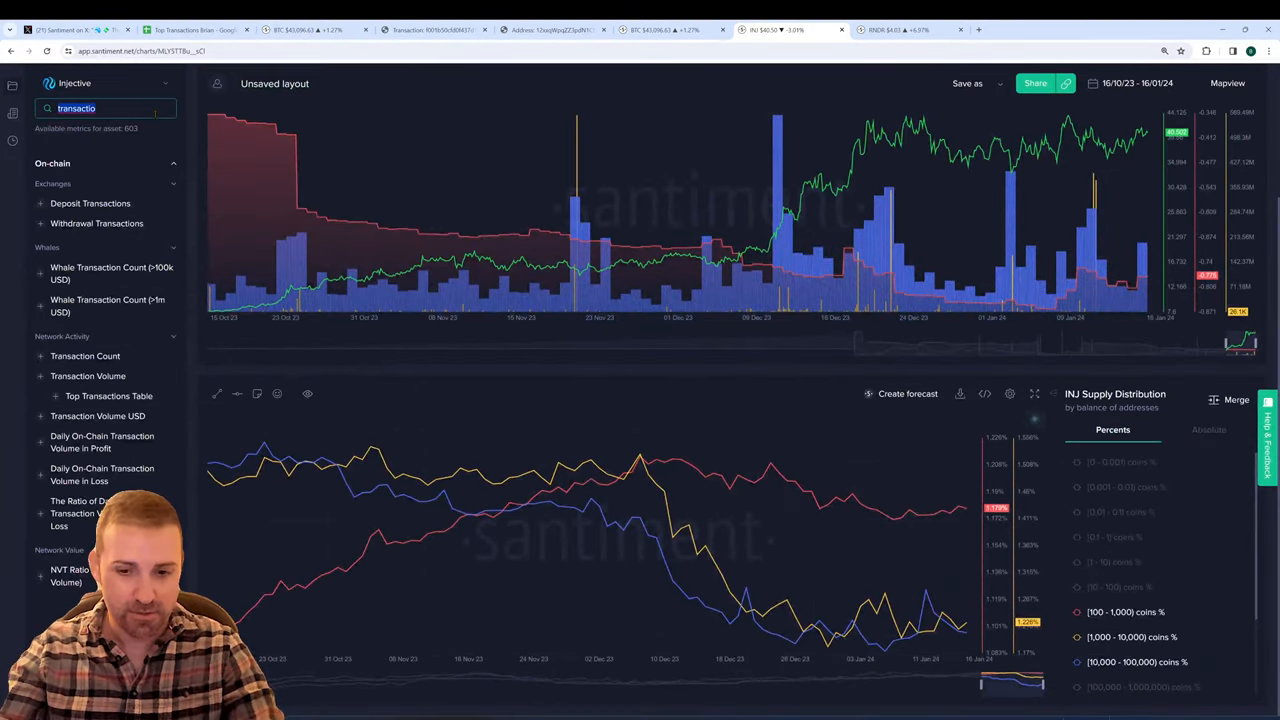
Add INJ Price to the supply distribution chart and draw it as a filled series.
type("price")
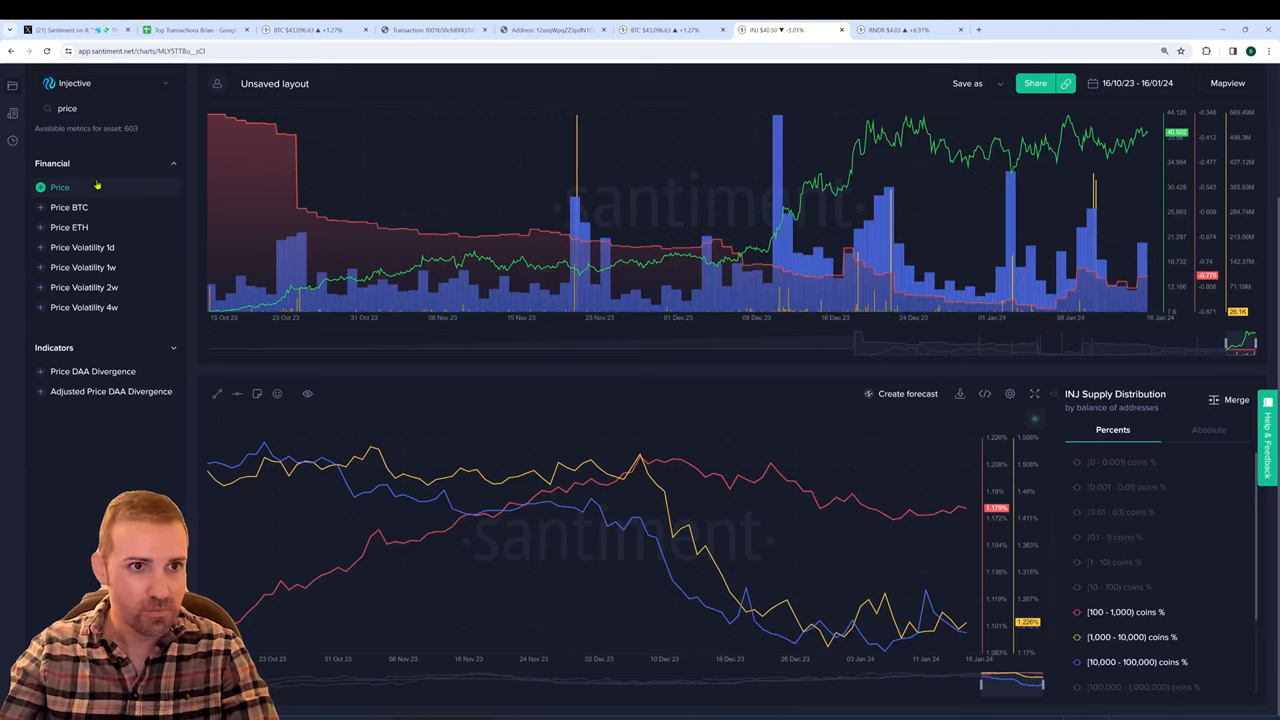
left_click(60, 187)
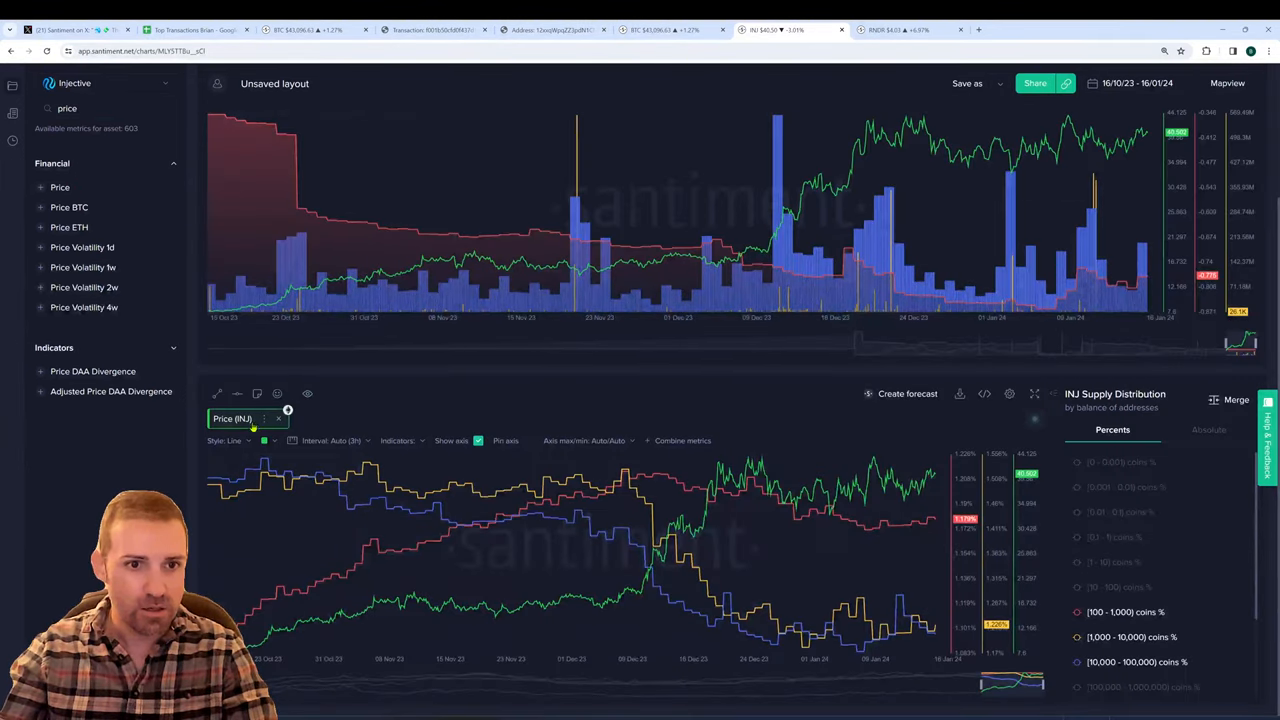
left_click(229, 440)
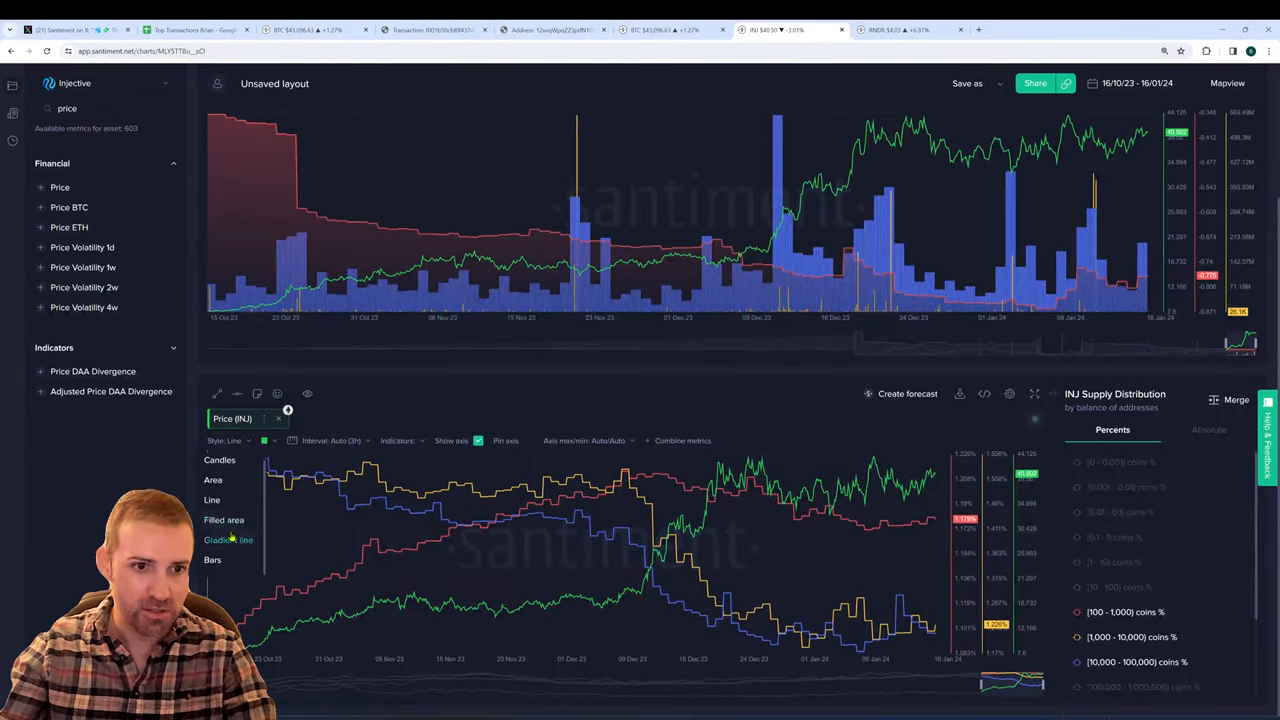
left_click(212, 559)
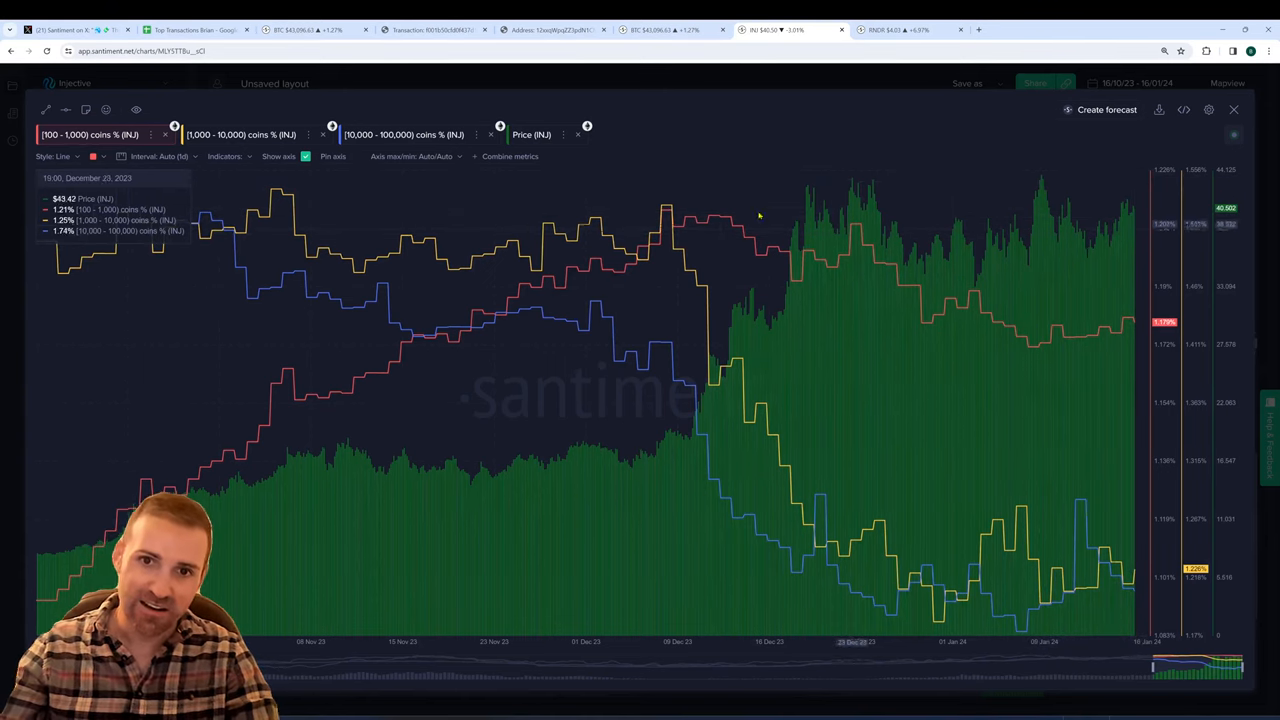
mouse_move(1143, 530)
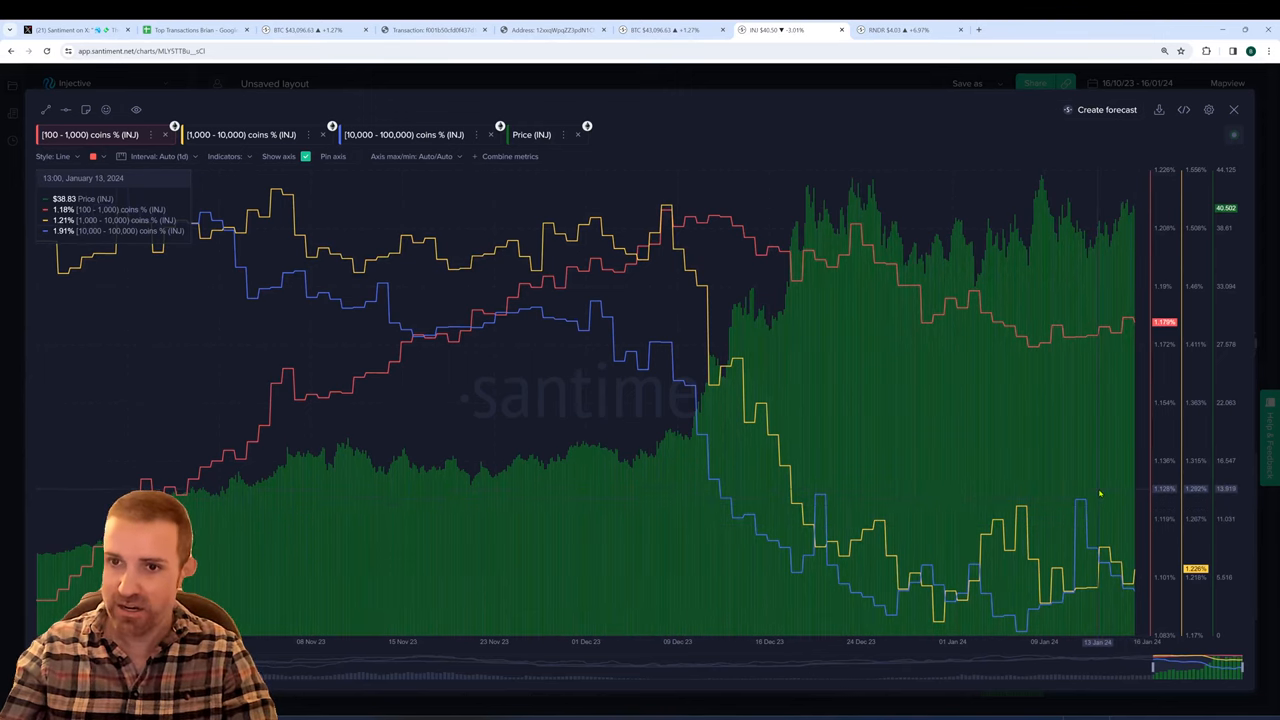
mouse_move(1093, 470)
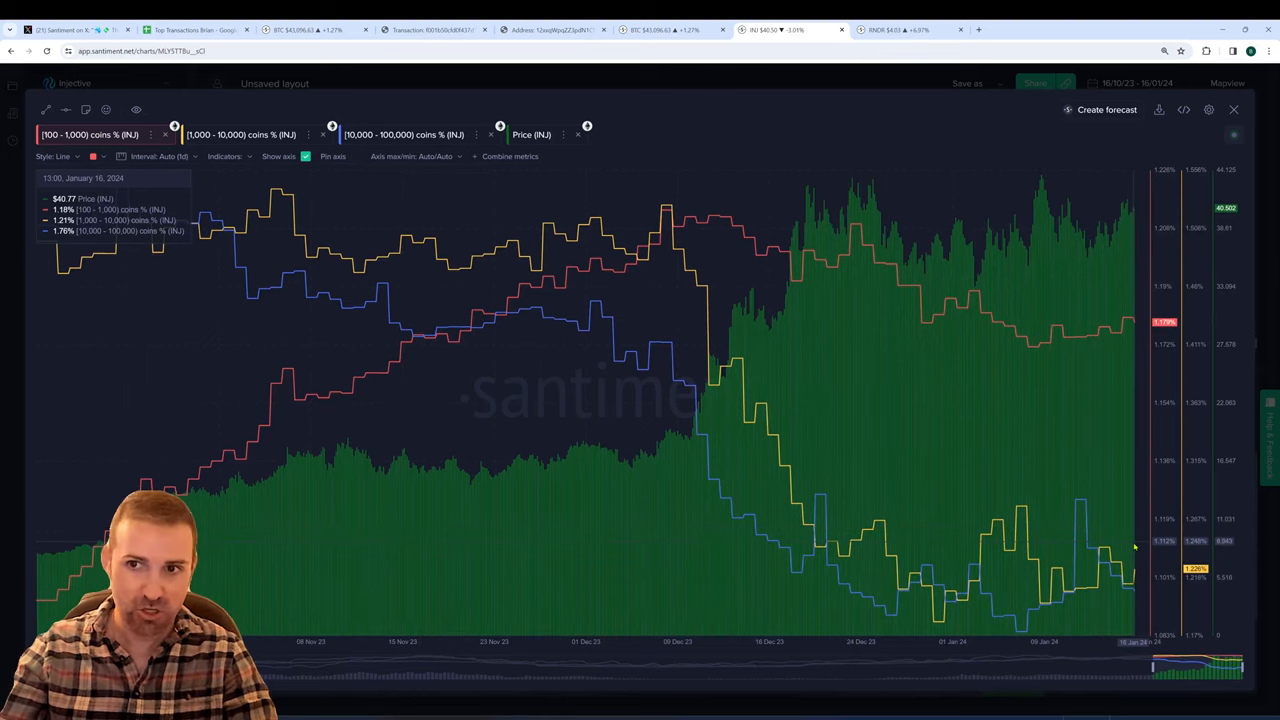
mouse_move(1135, 550)
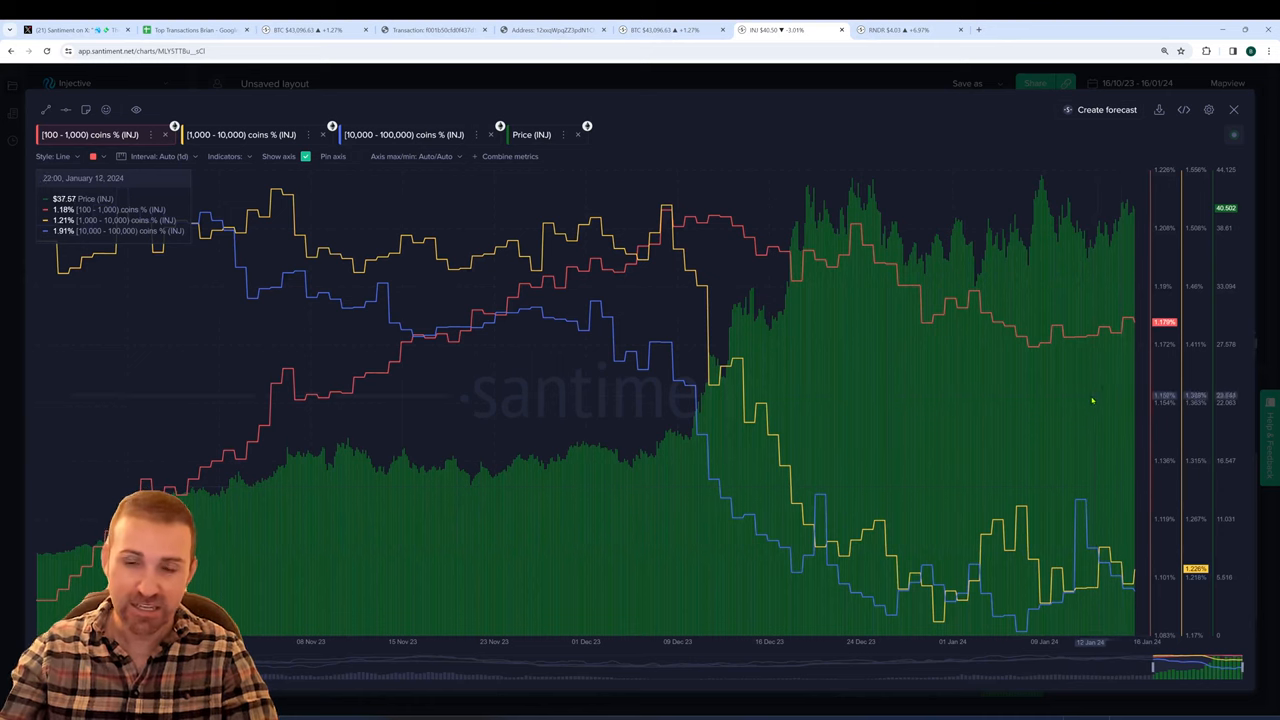
mouse_move(1128, 256)
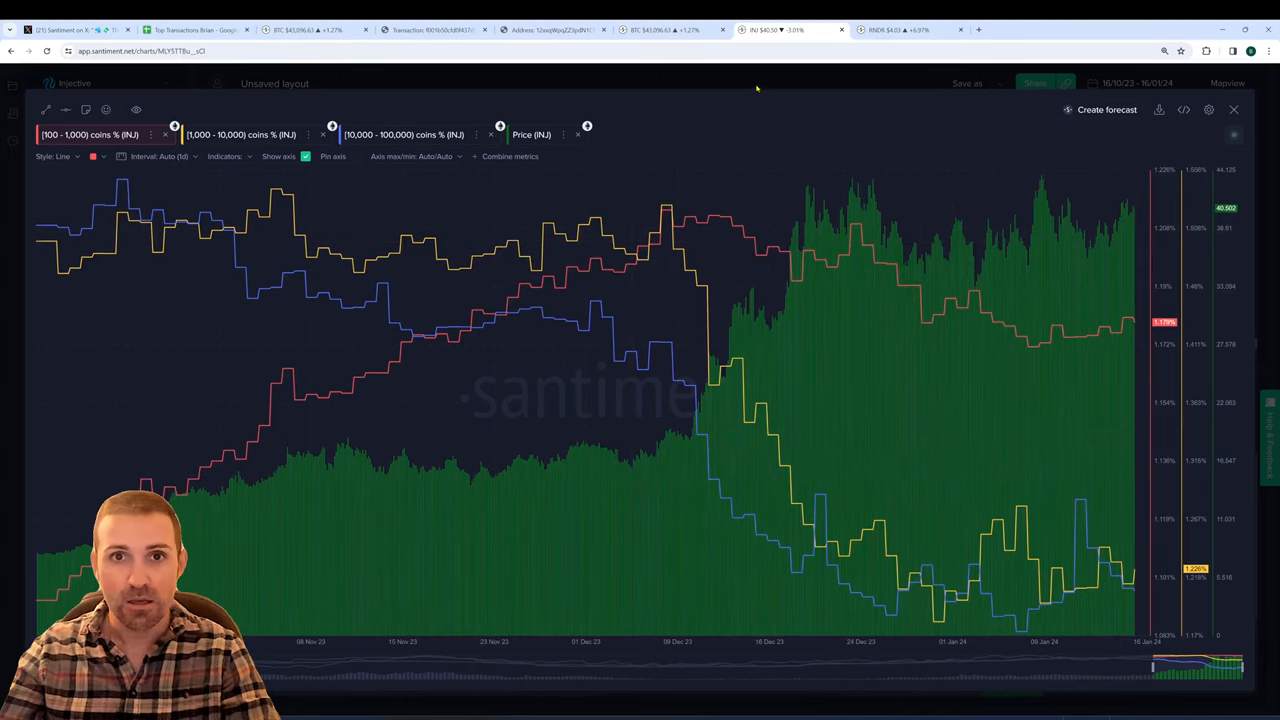
Scroll the top-transactions table to render-token and select its $15,720,469 January 16 entry (KL8).
left_click(195, 29)
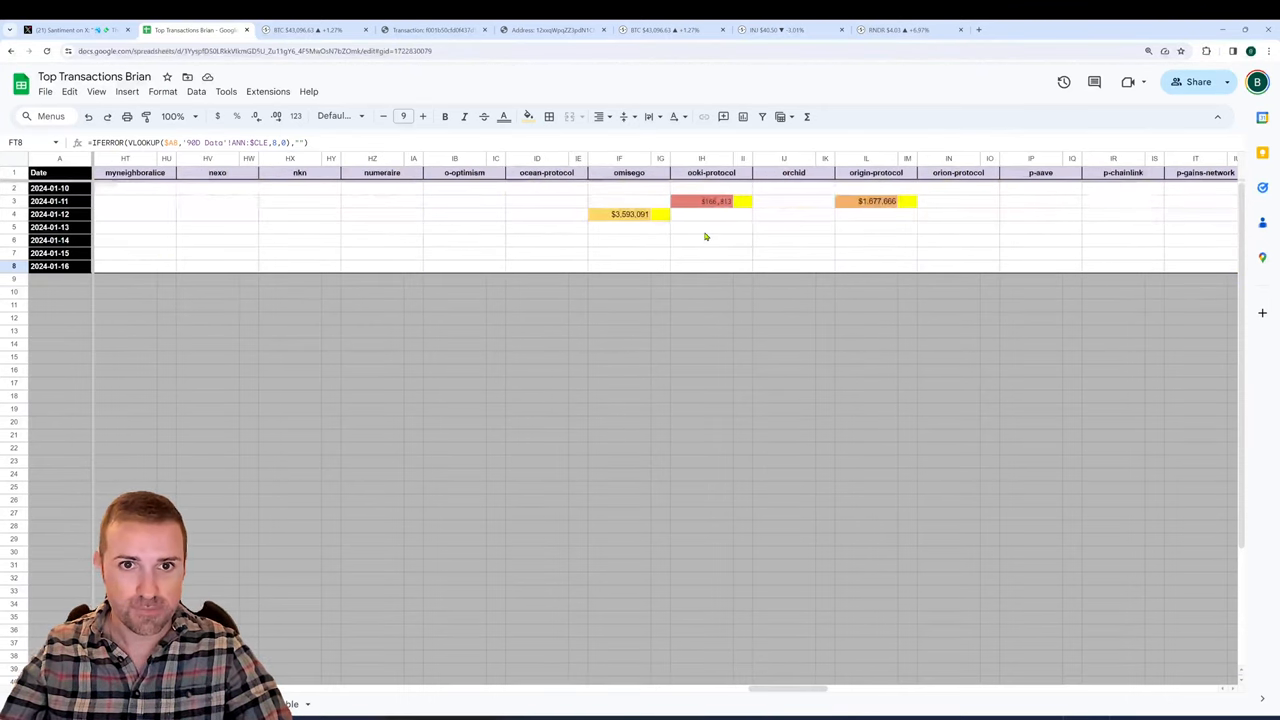
scroll("right", 3)
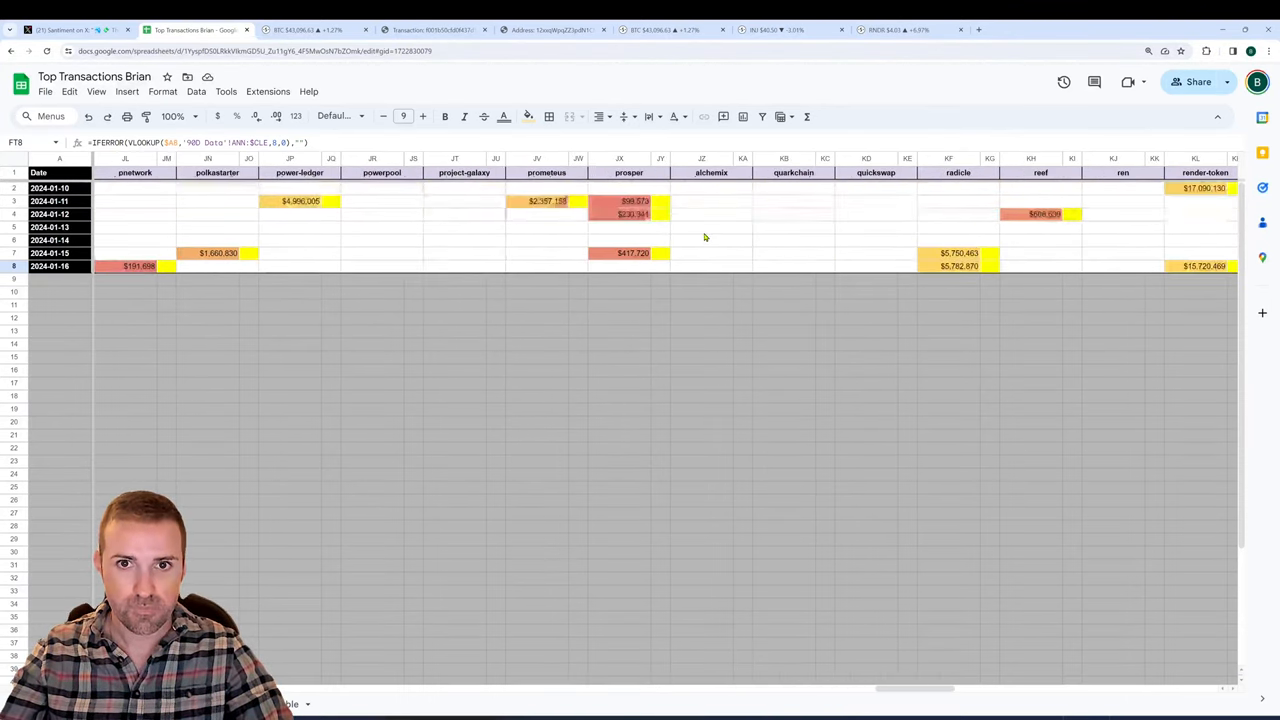
scroll("right", 3)
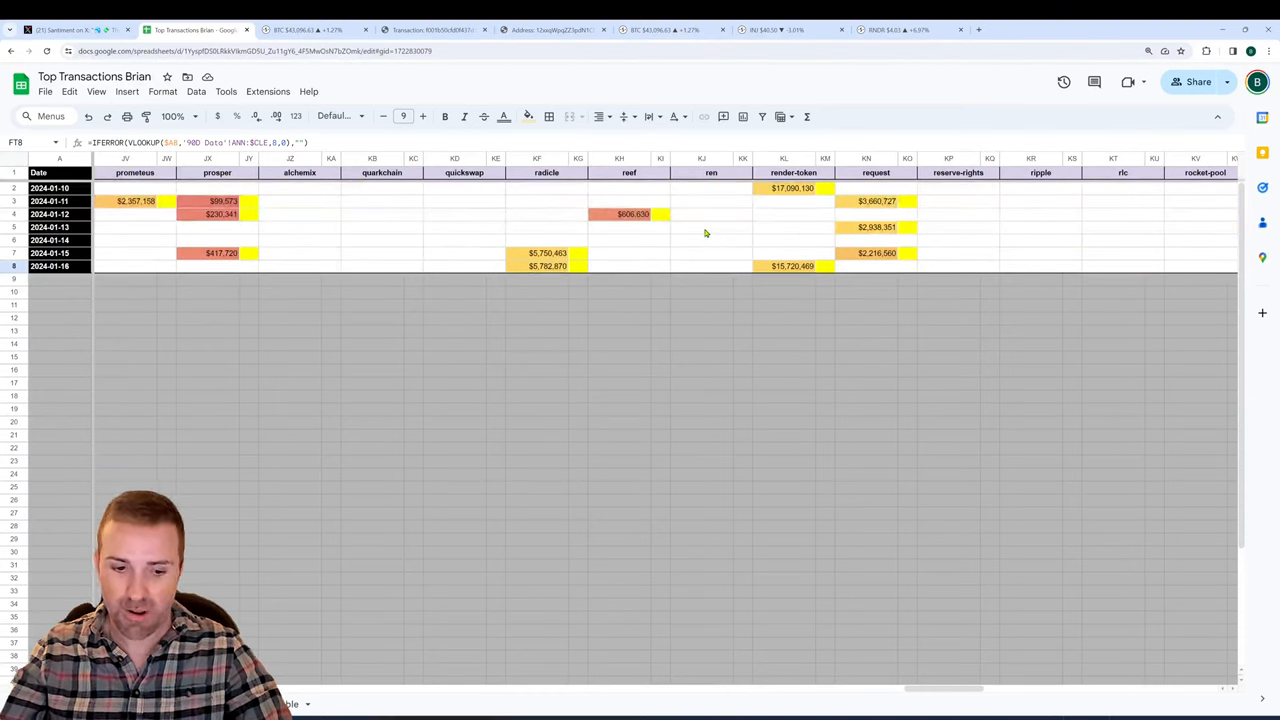
scroll("right", 3)
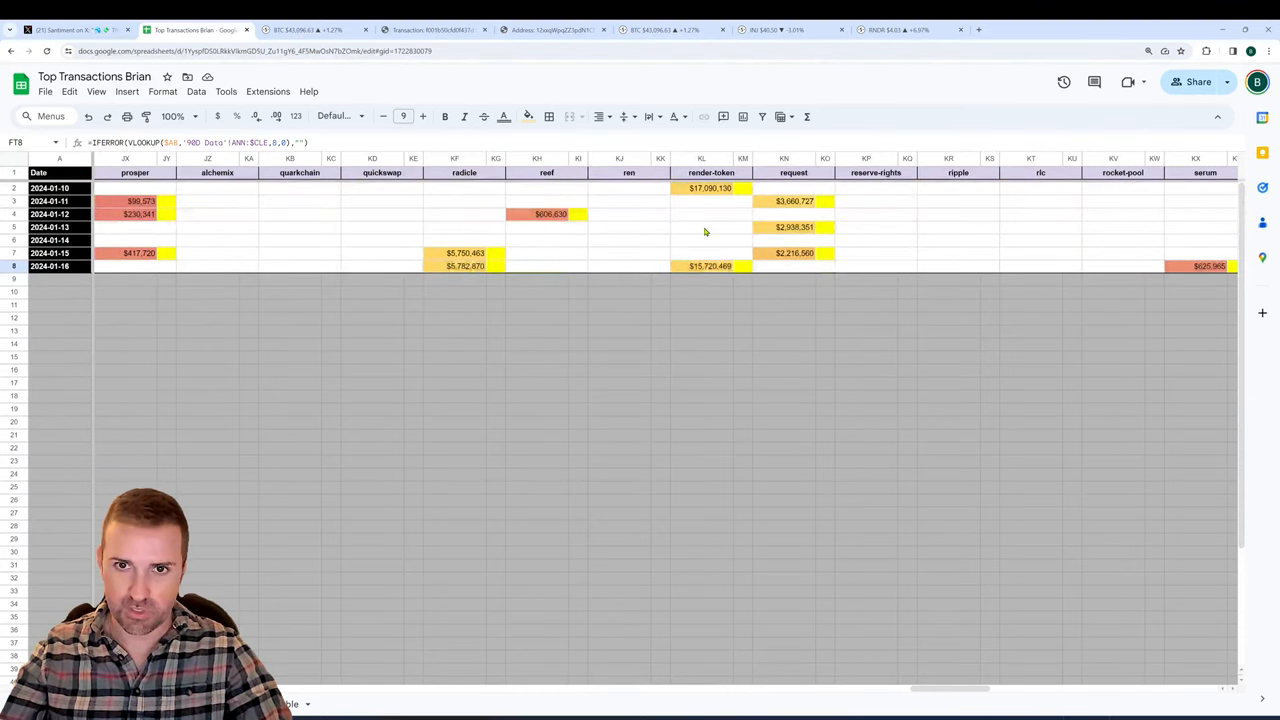
scroll("right", 3)
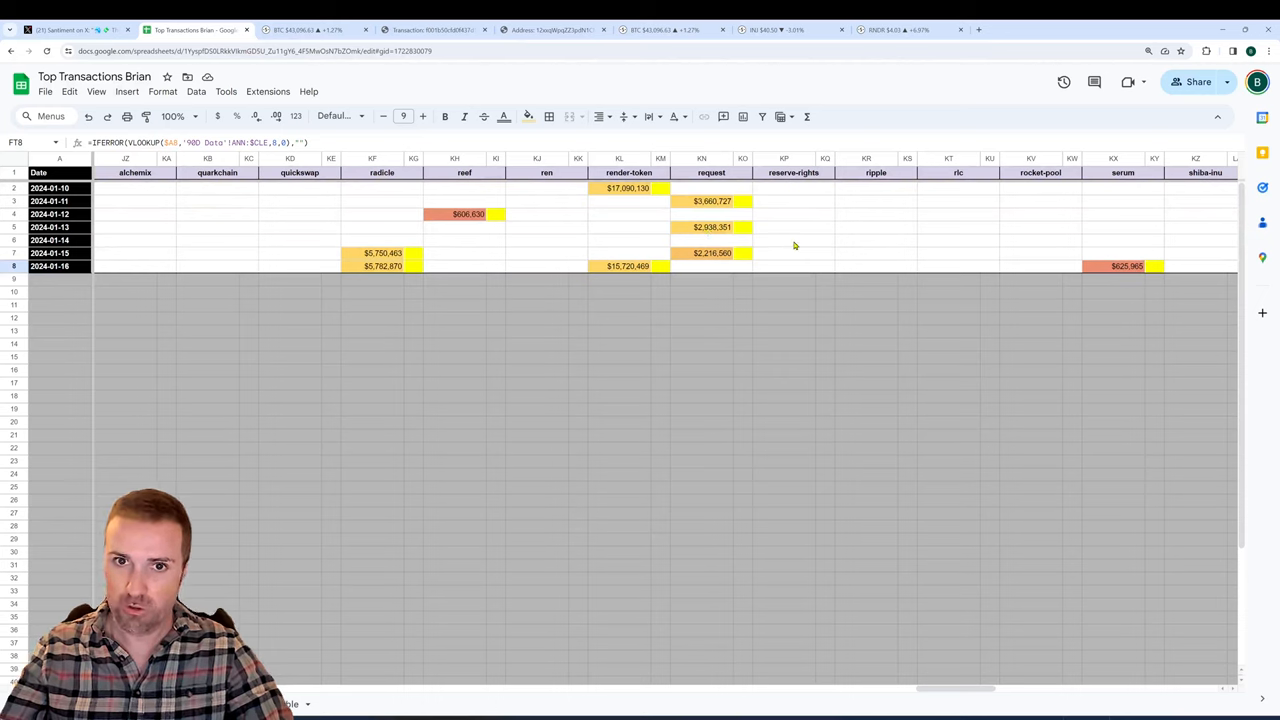
scroll("right", 3)
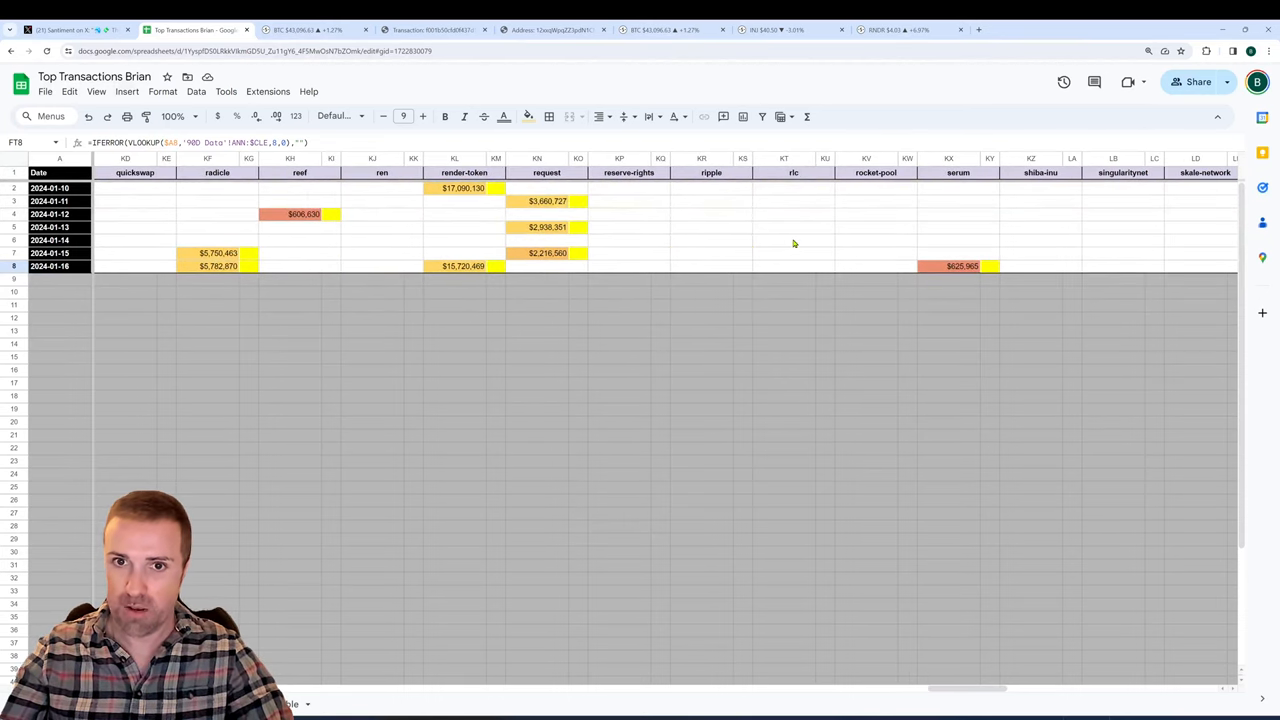
mouse_move(705, 245)
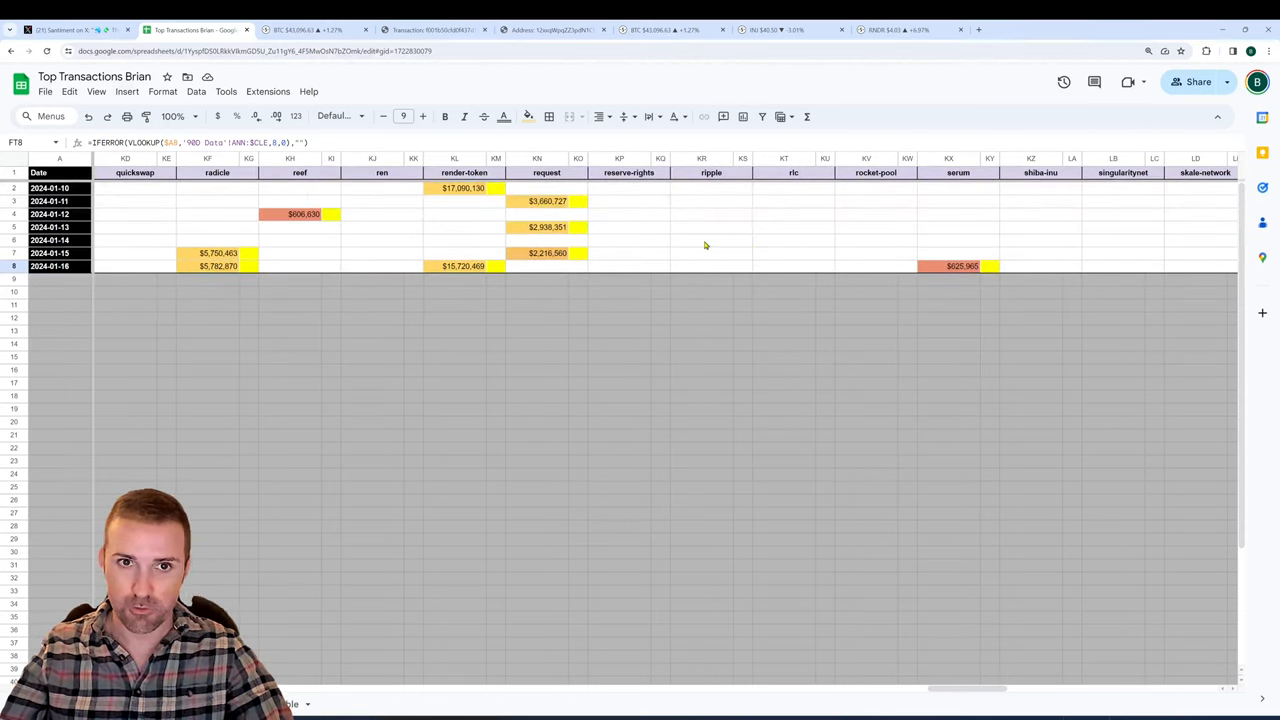
left_click(463, 266)
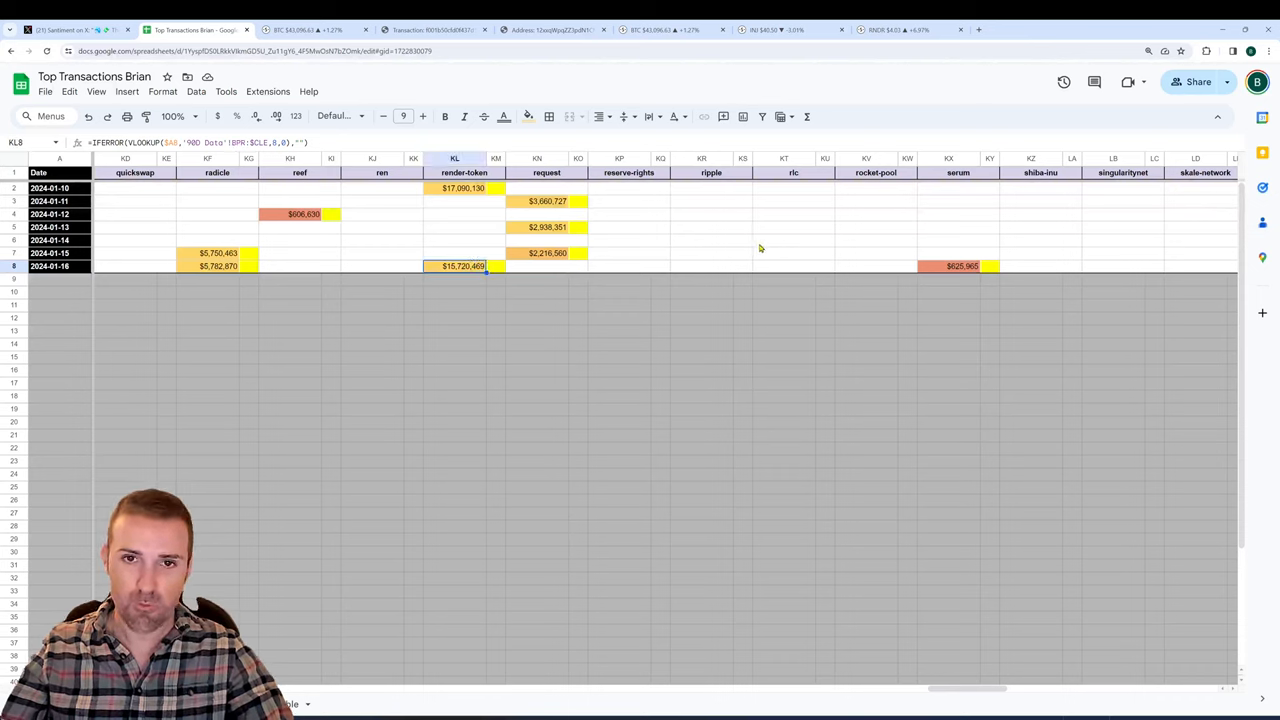
mouse_move(928, 547)
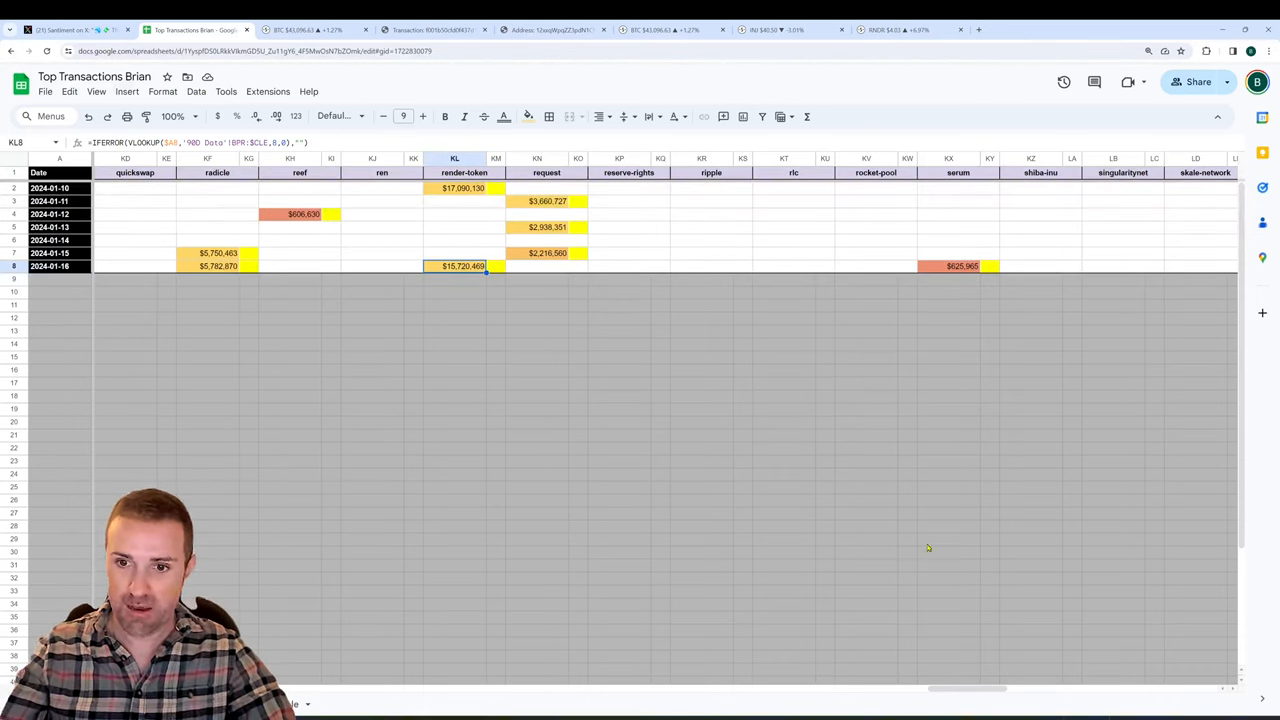
mouse_move(1000, 659)
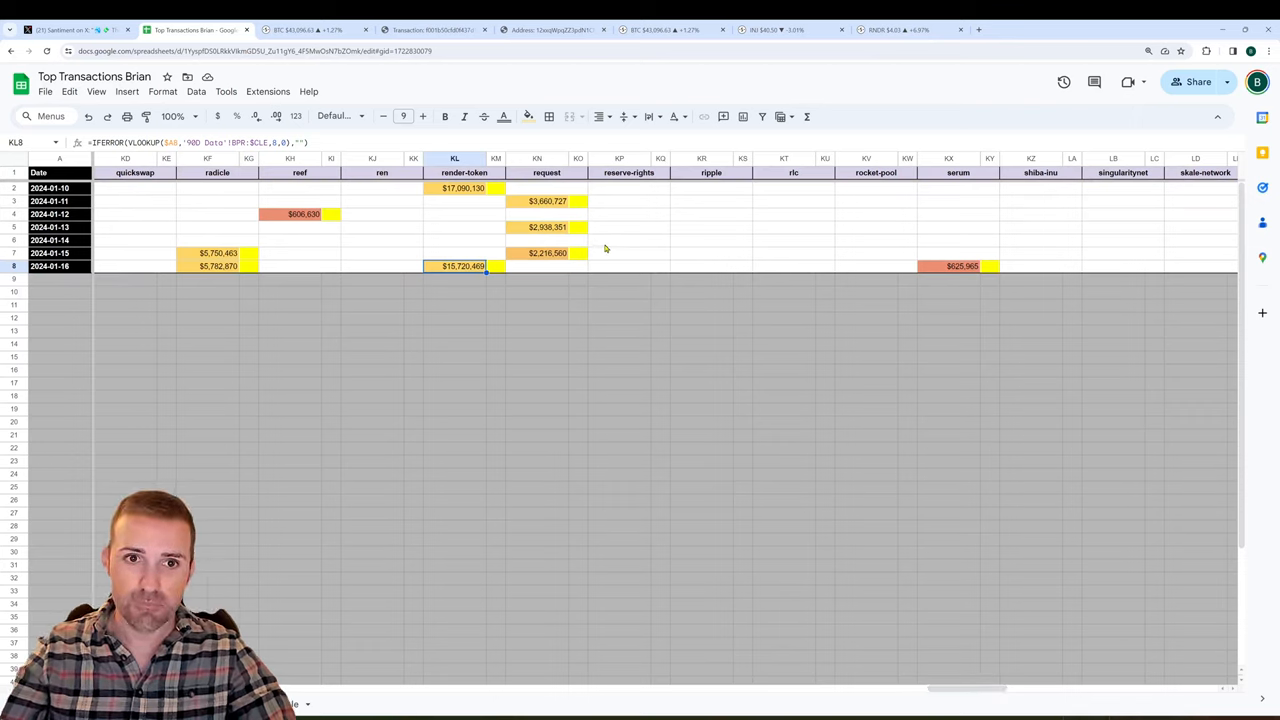
mouse_move(353, 225)
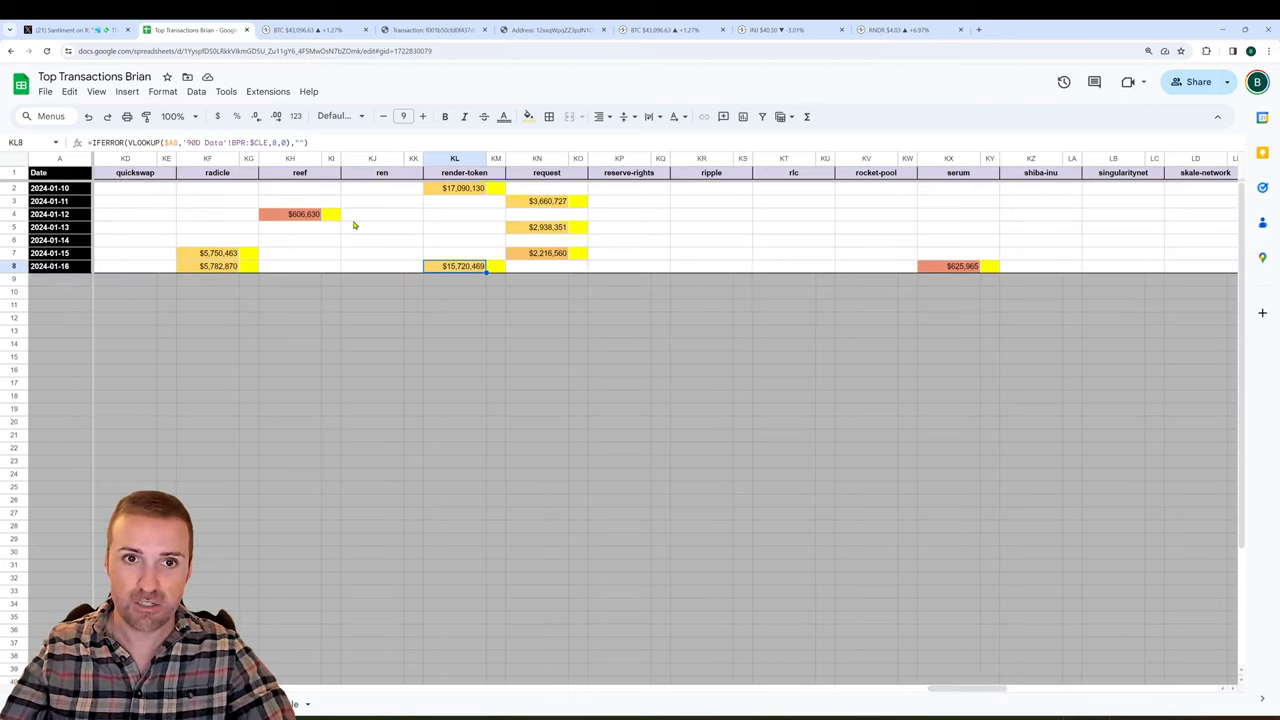
left_click(372, 214)
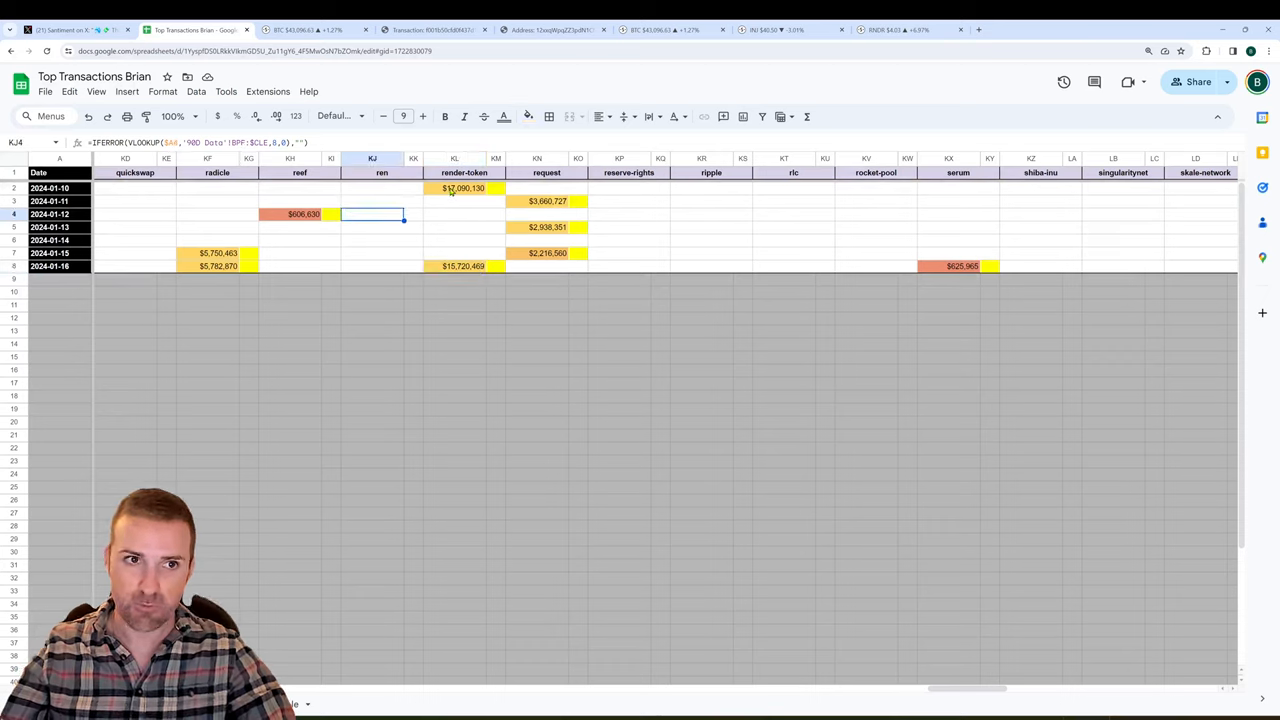
left_click(463, 188)
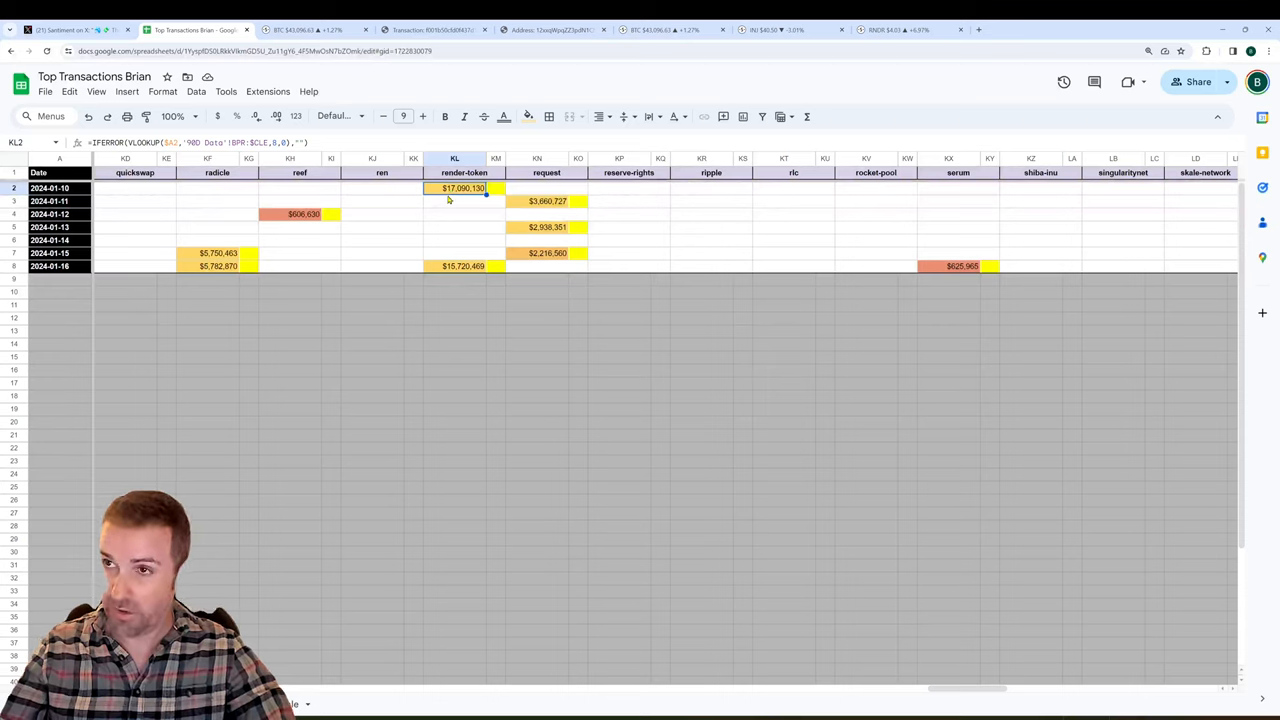
mouse_move(518, 270)
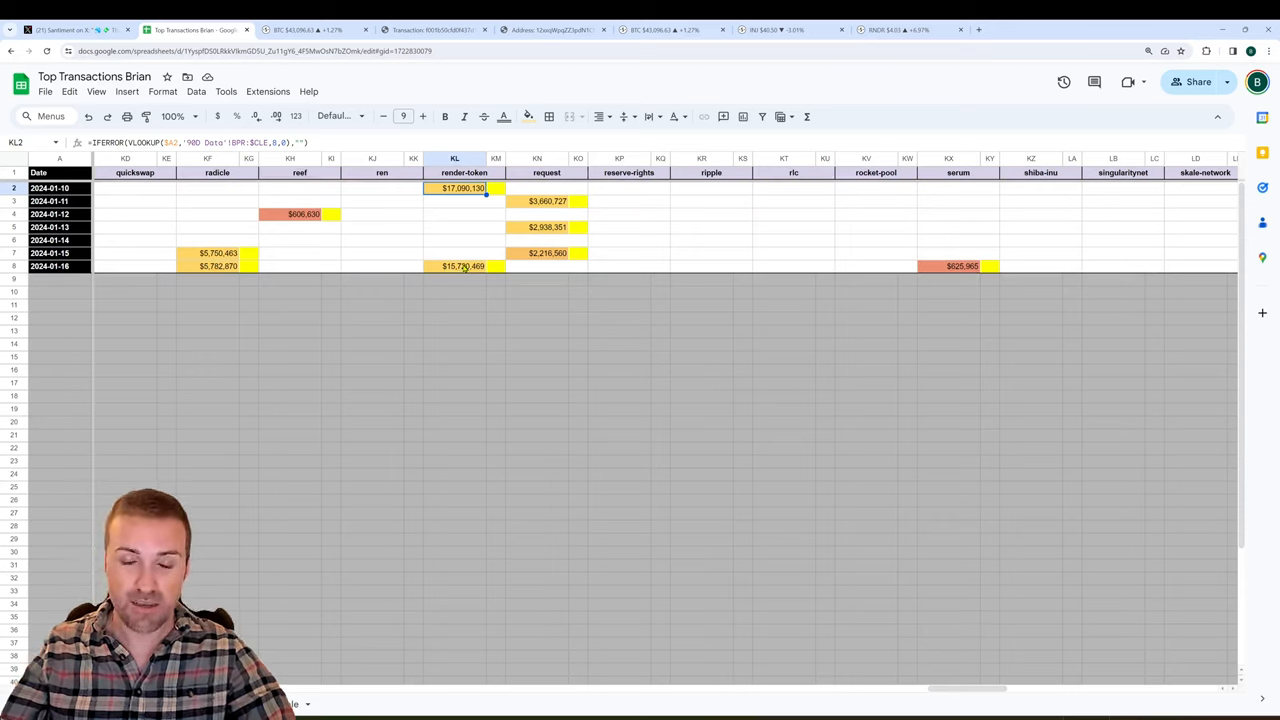
left_click(413, 227)
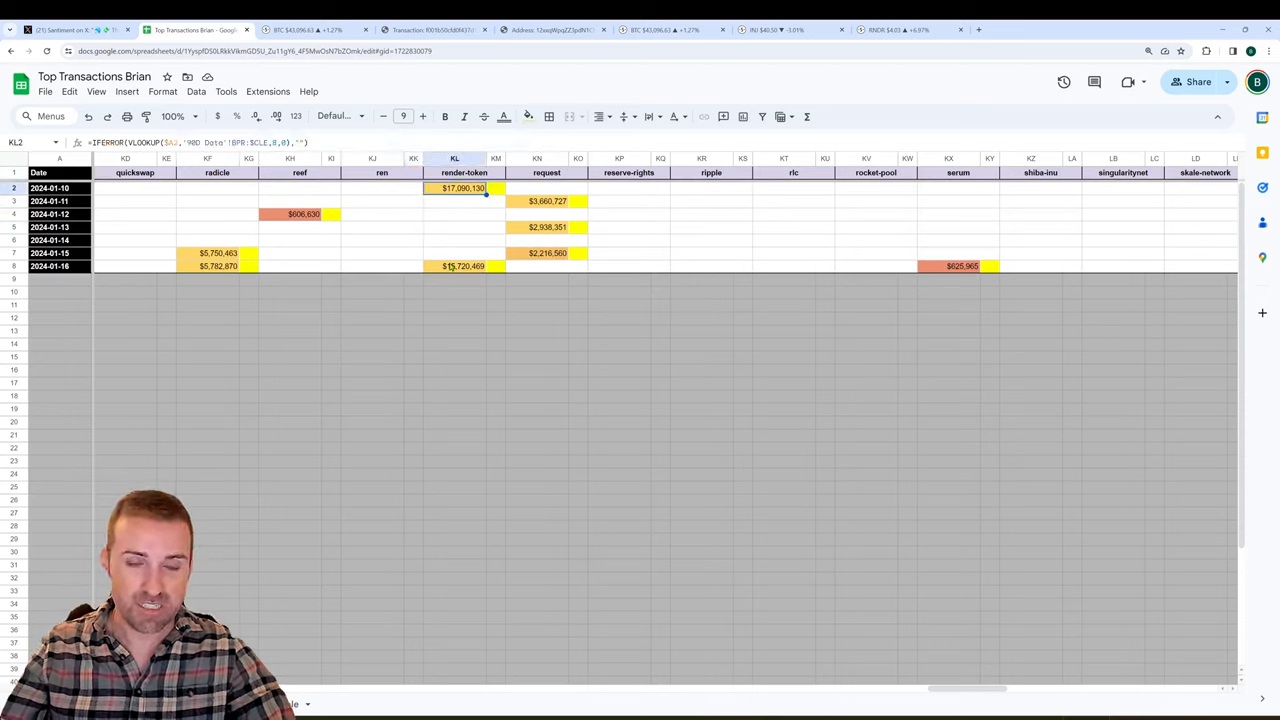
left_click(463, 266)
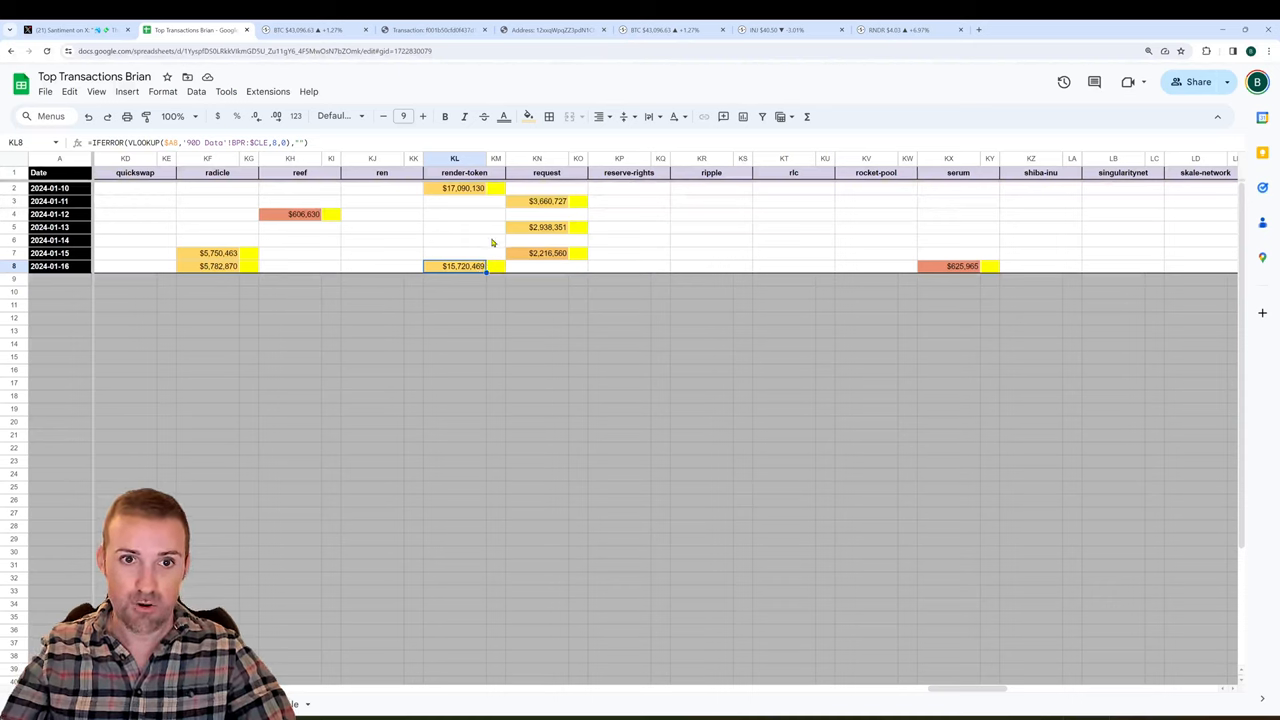
mouse_move(431, 231)
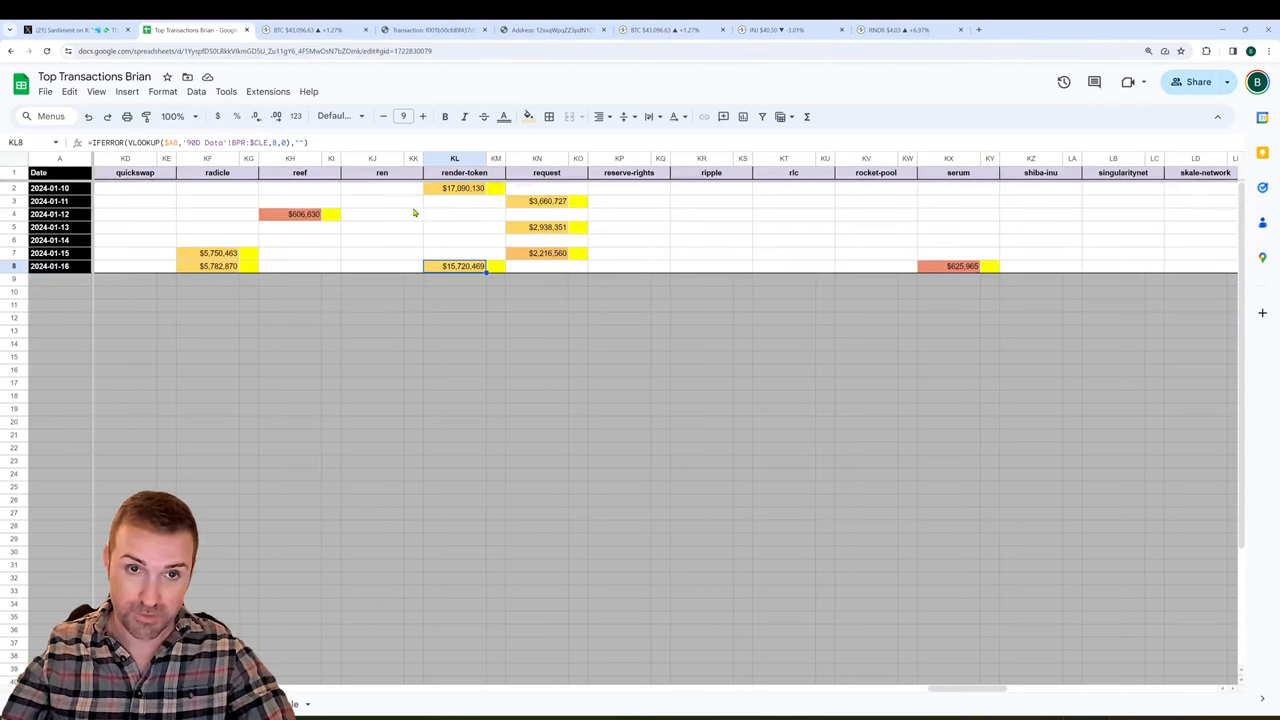
left_click(455, 214)
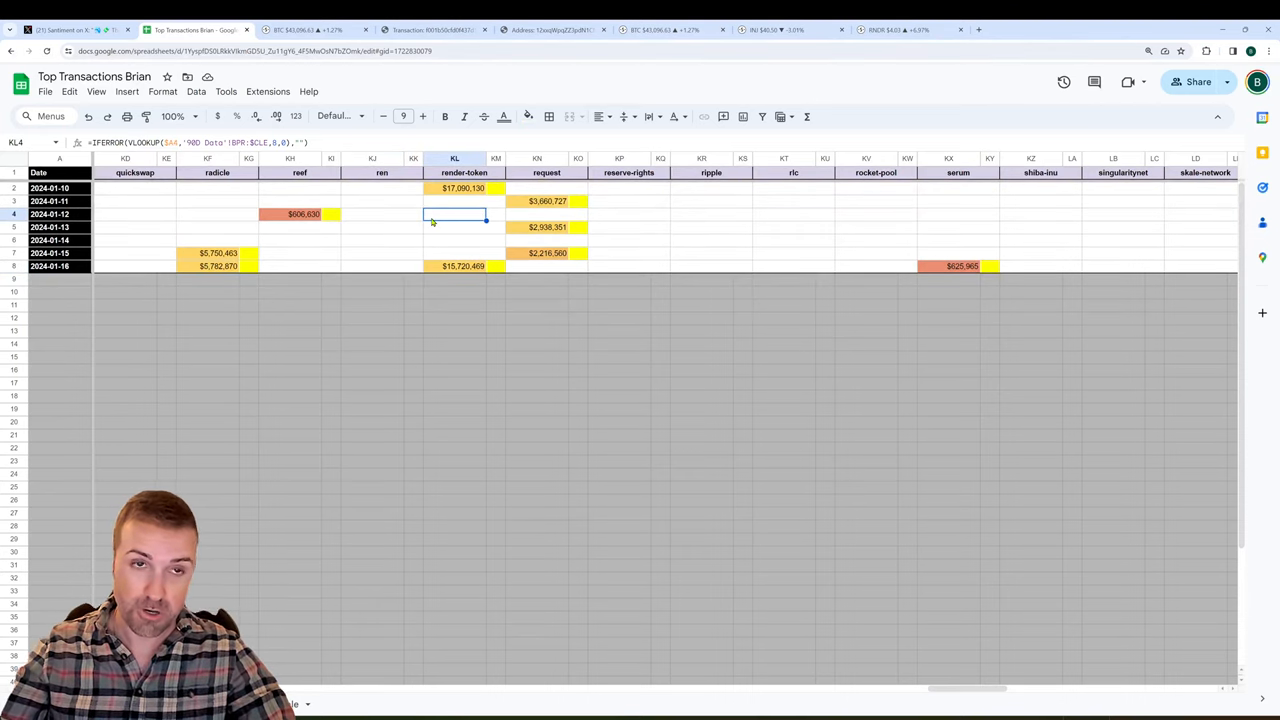
left_click(905, 29)
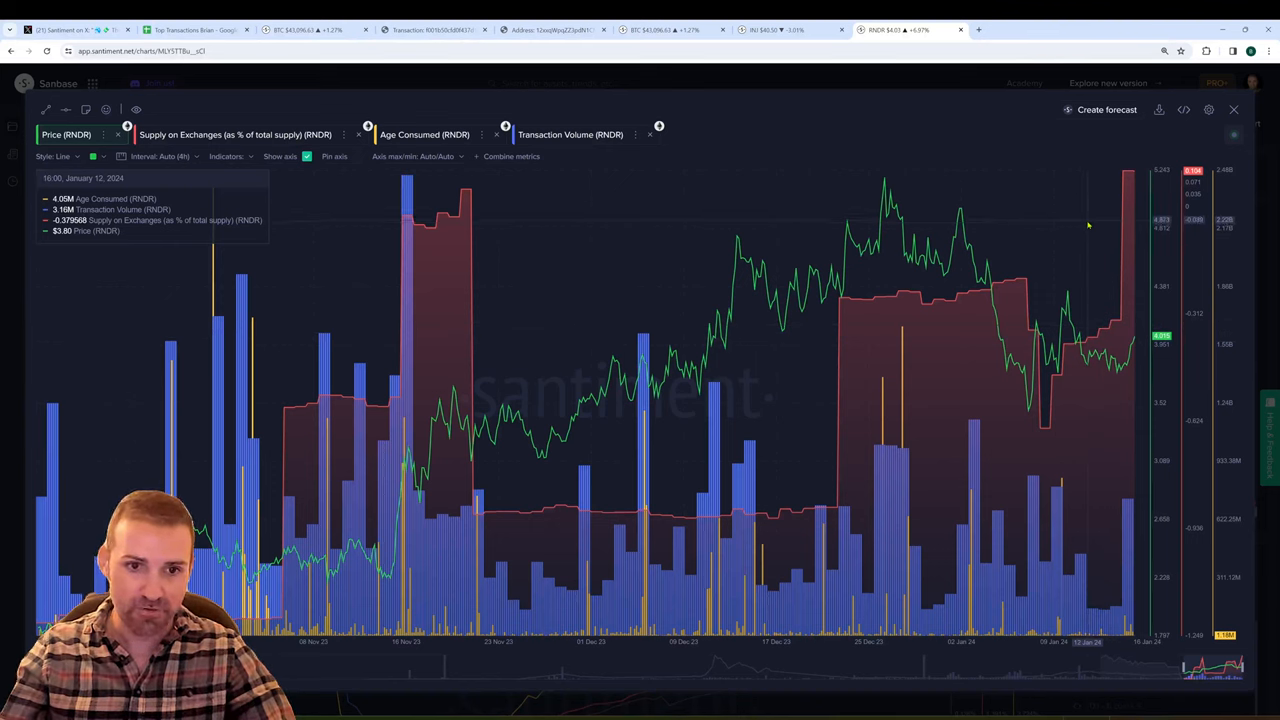
mouse_move(398, 405)
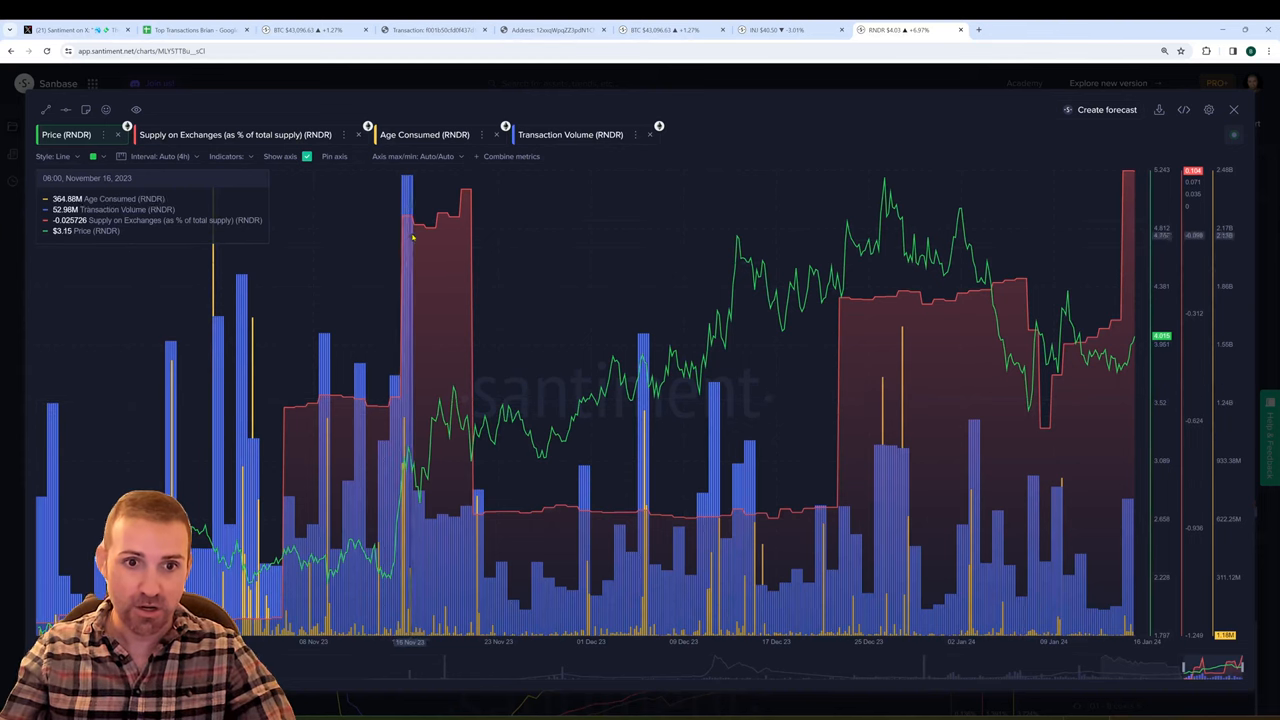
mouse_move(418, 222)
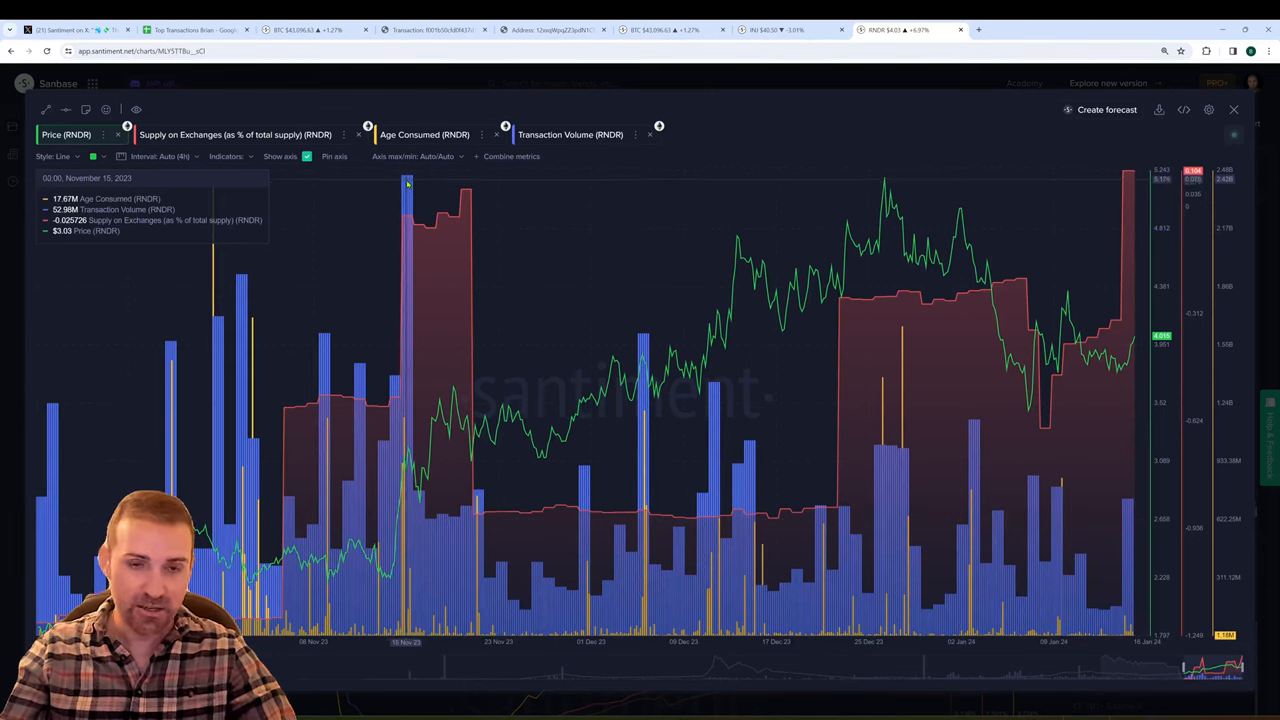
mouse_move(408, 185)
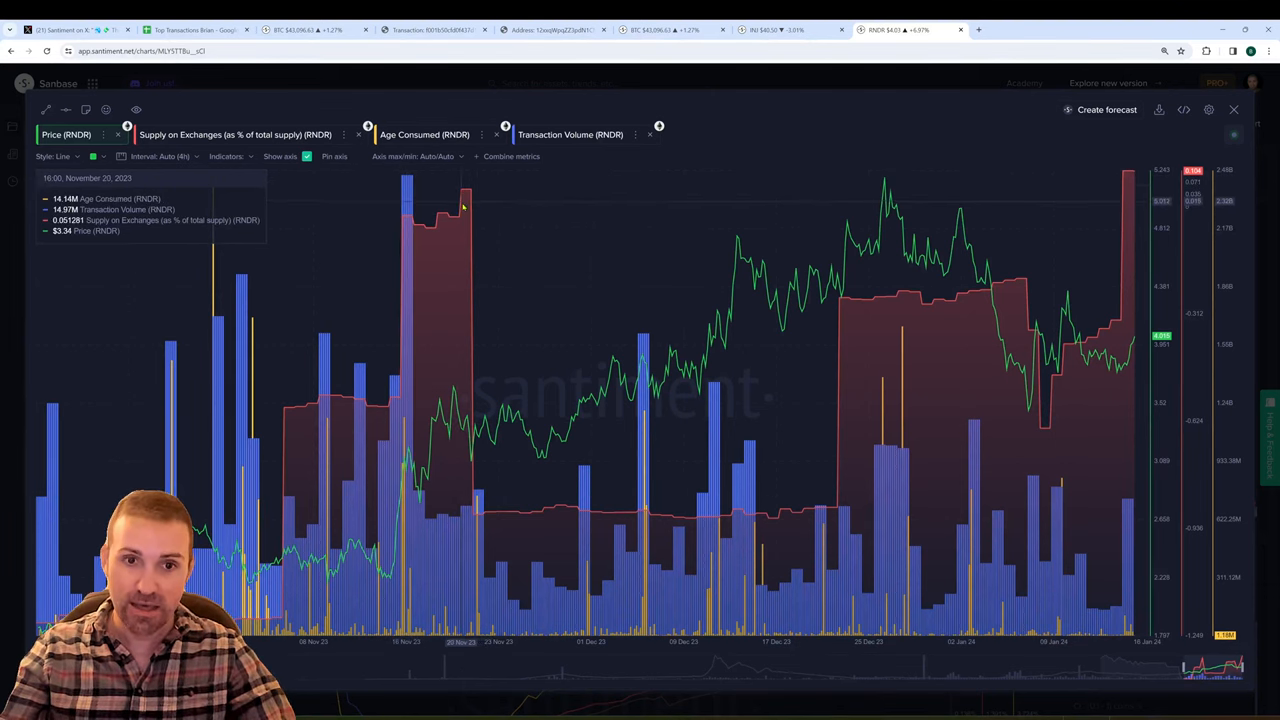
mouse_move(498, 508)
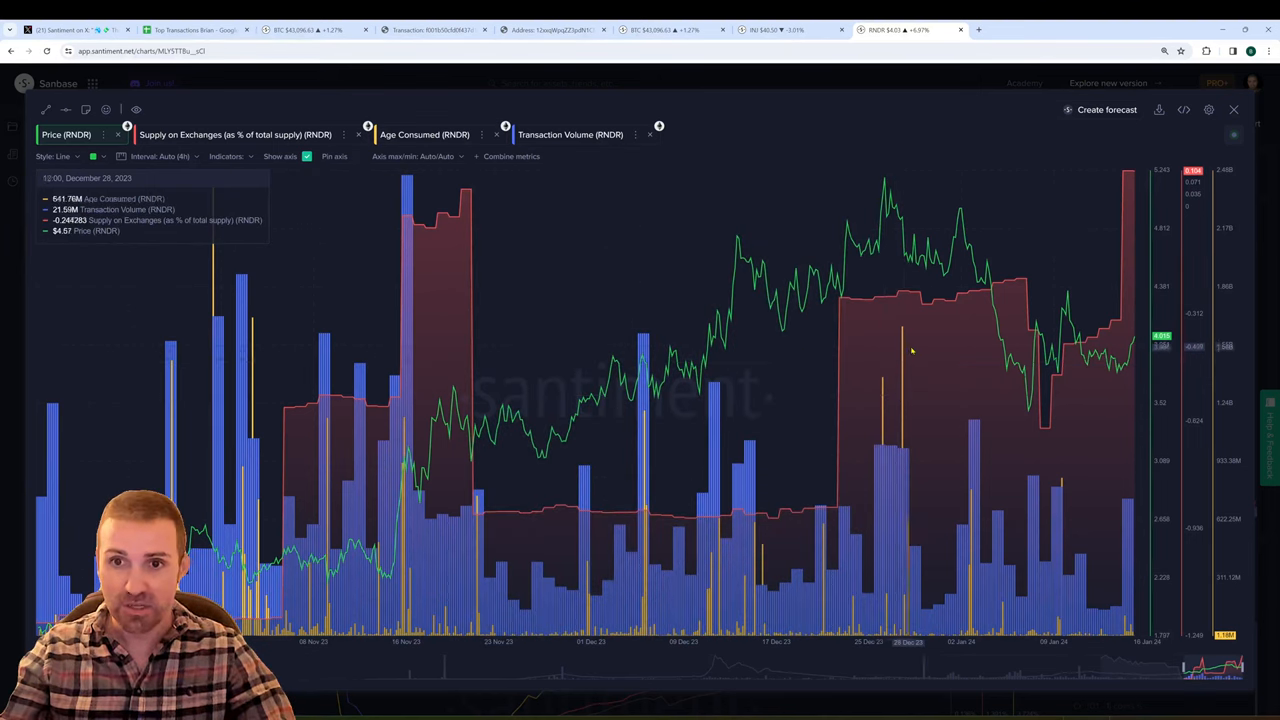
mouse_move(905, 348)
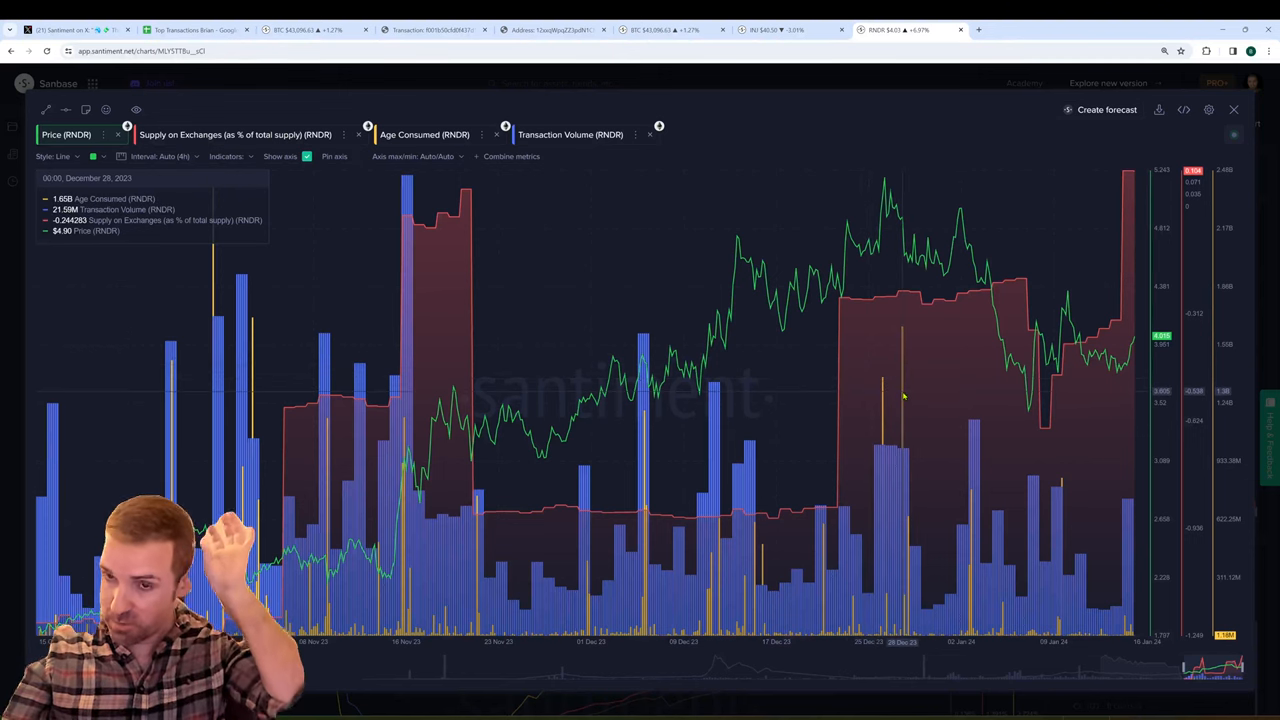
mouse_move(900, 398)
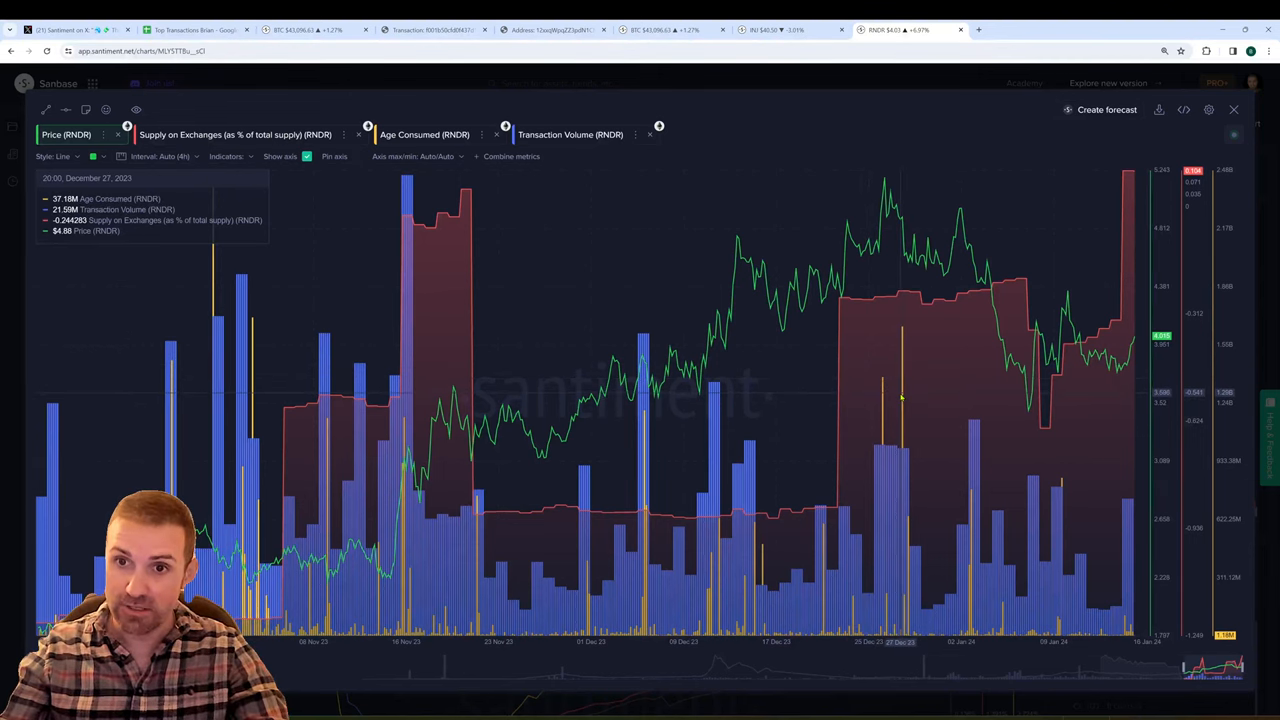
mouse_move(895, 390)
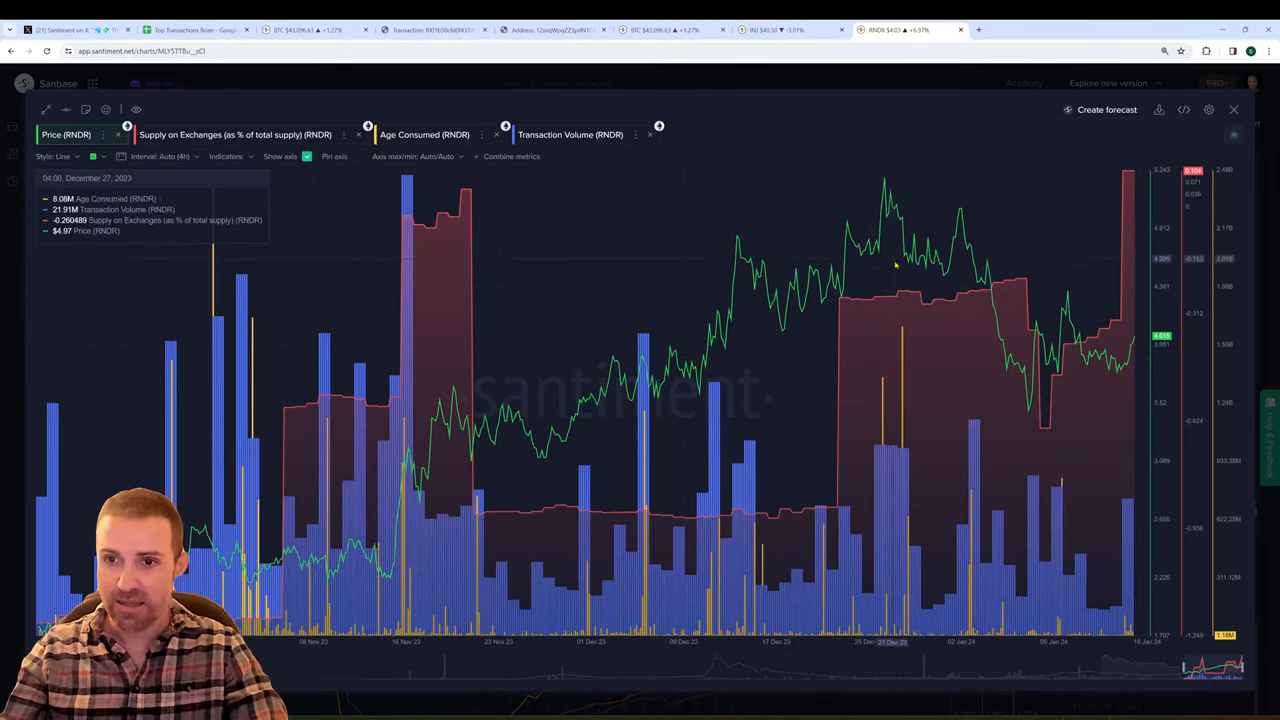
mouse_move(1030, 408)
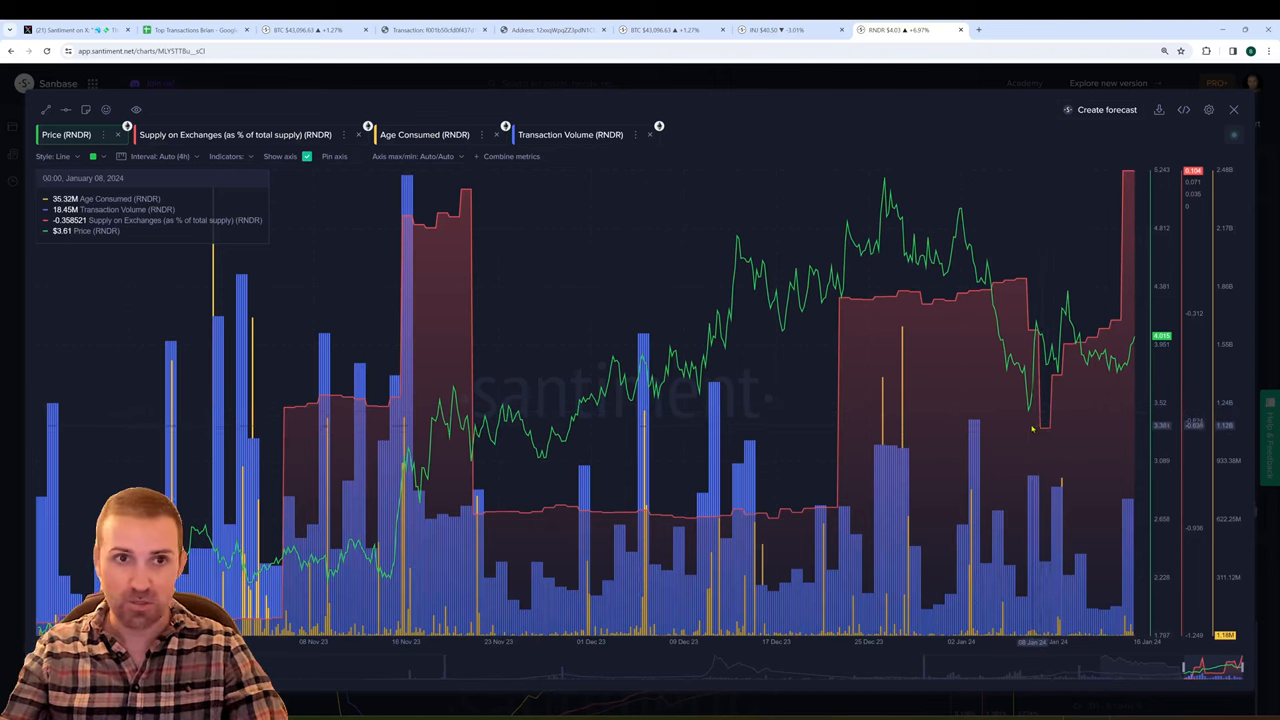
mouse_move(1050, 420)
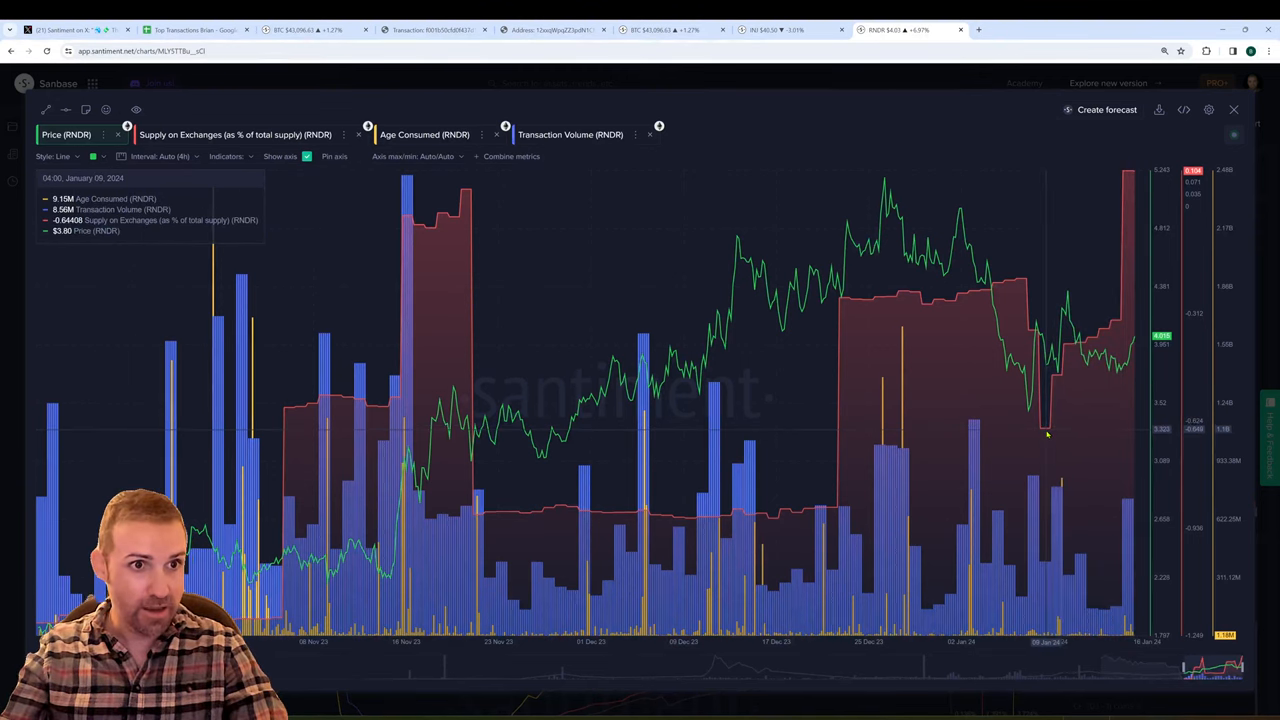
mouse_move(1060, 418)
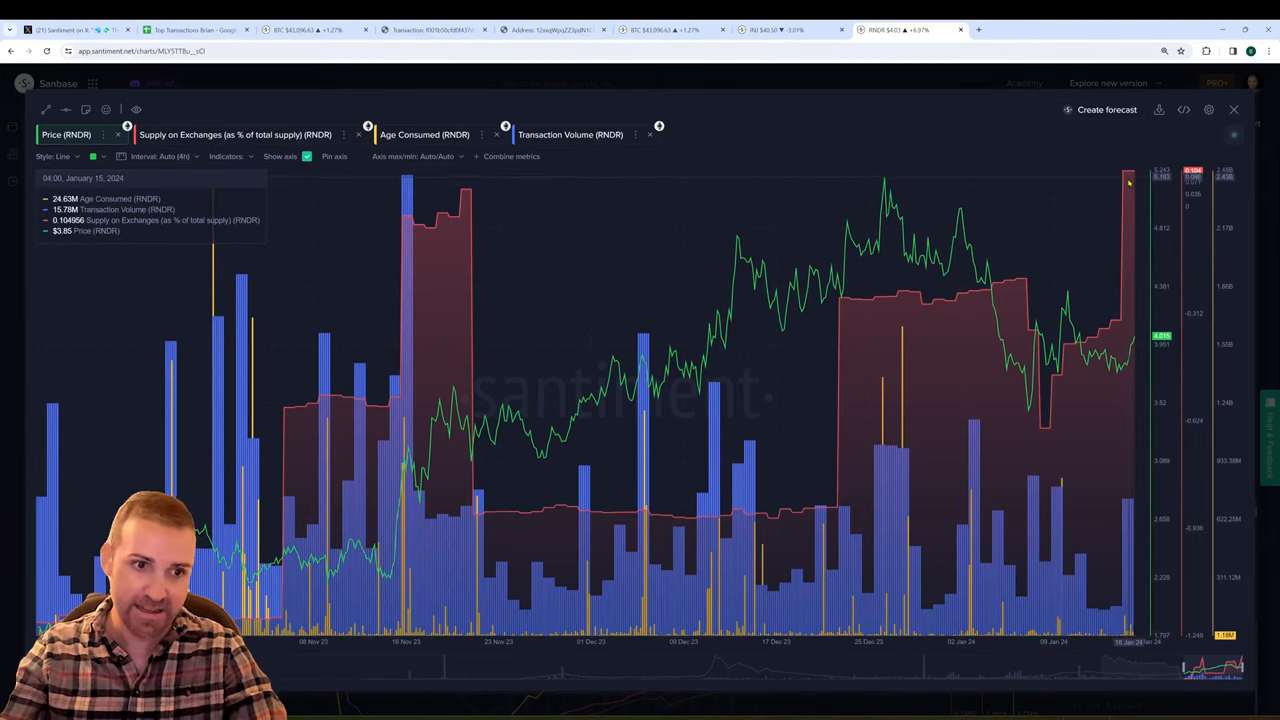
mouse_move(1127, 217)
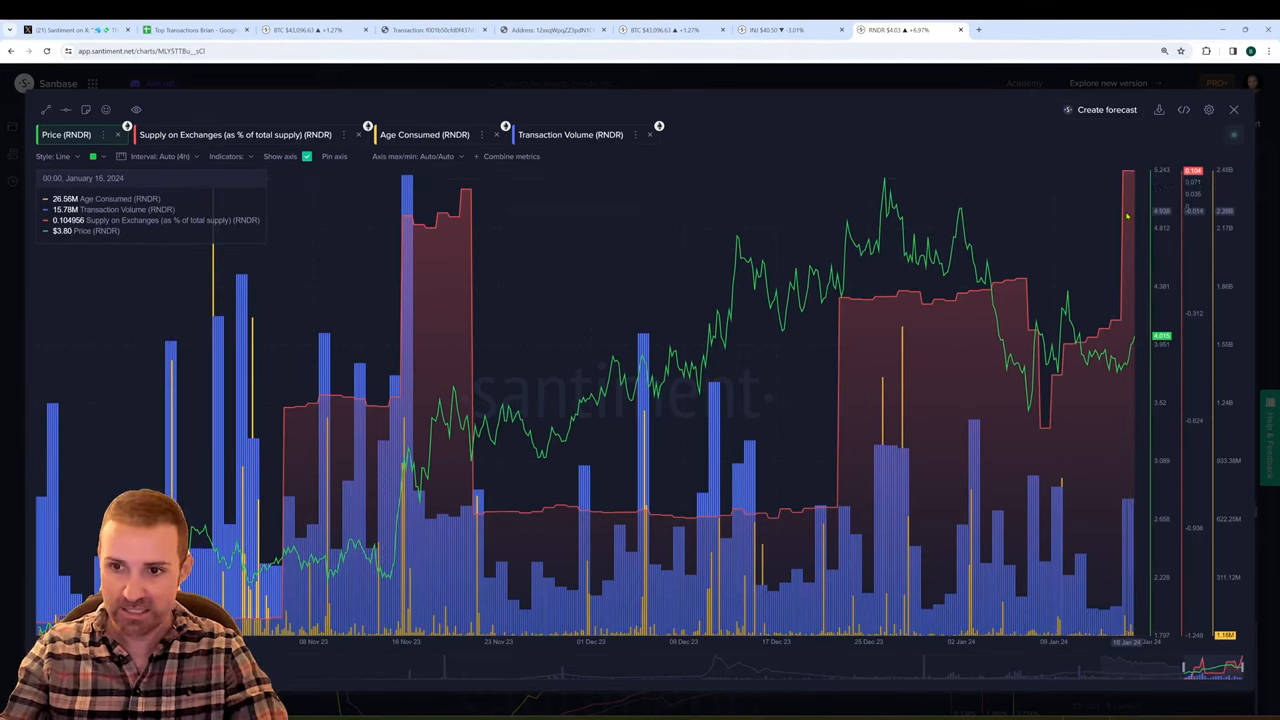
mouse_move(1123, 560)
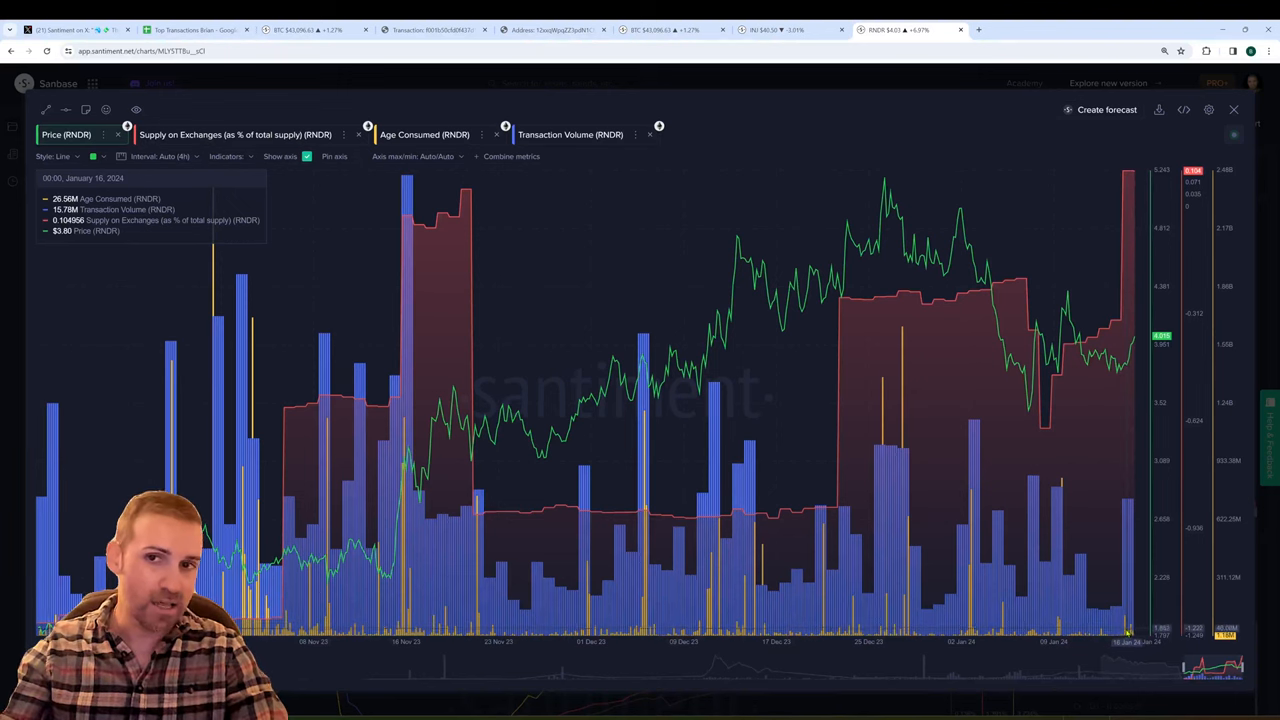
mouse_move(1130, 578)
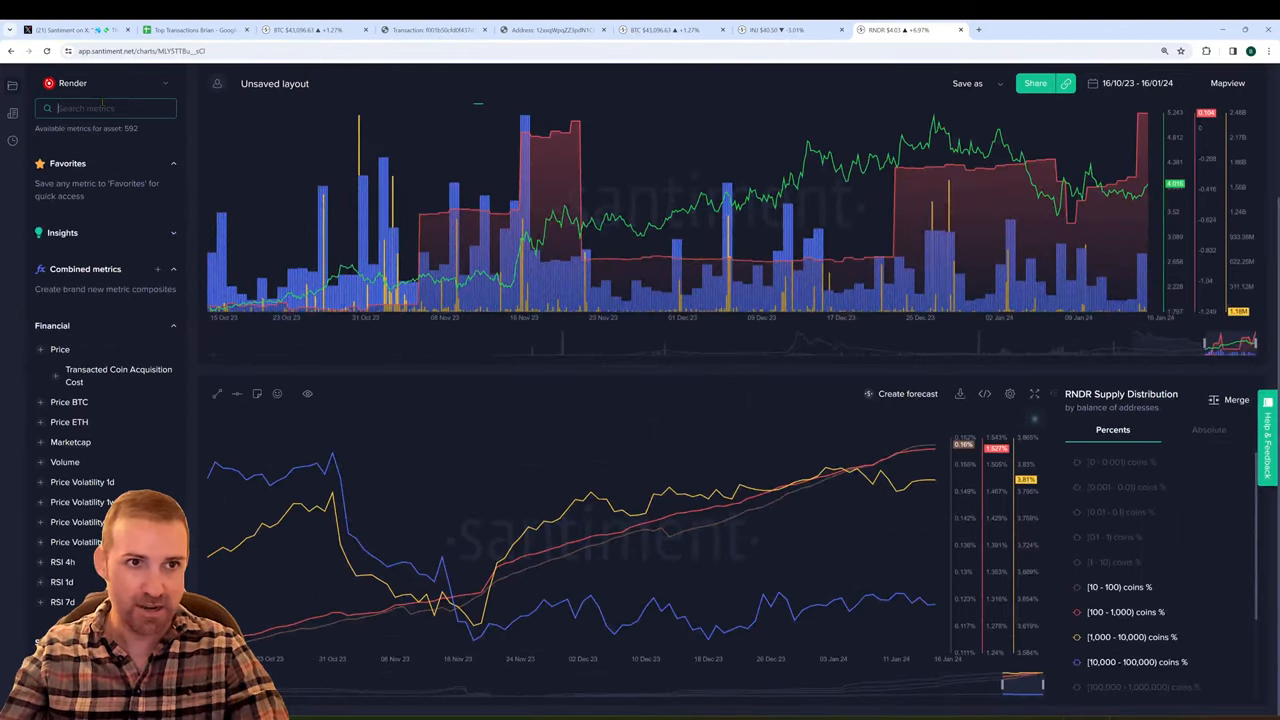
Add RNDR Price to the lower supply-distribution chart and enlarge the combined chart.
type("price")
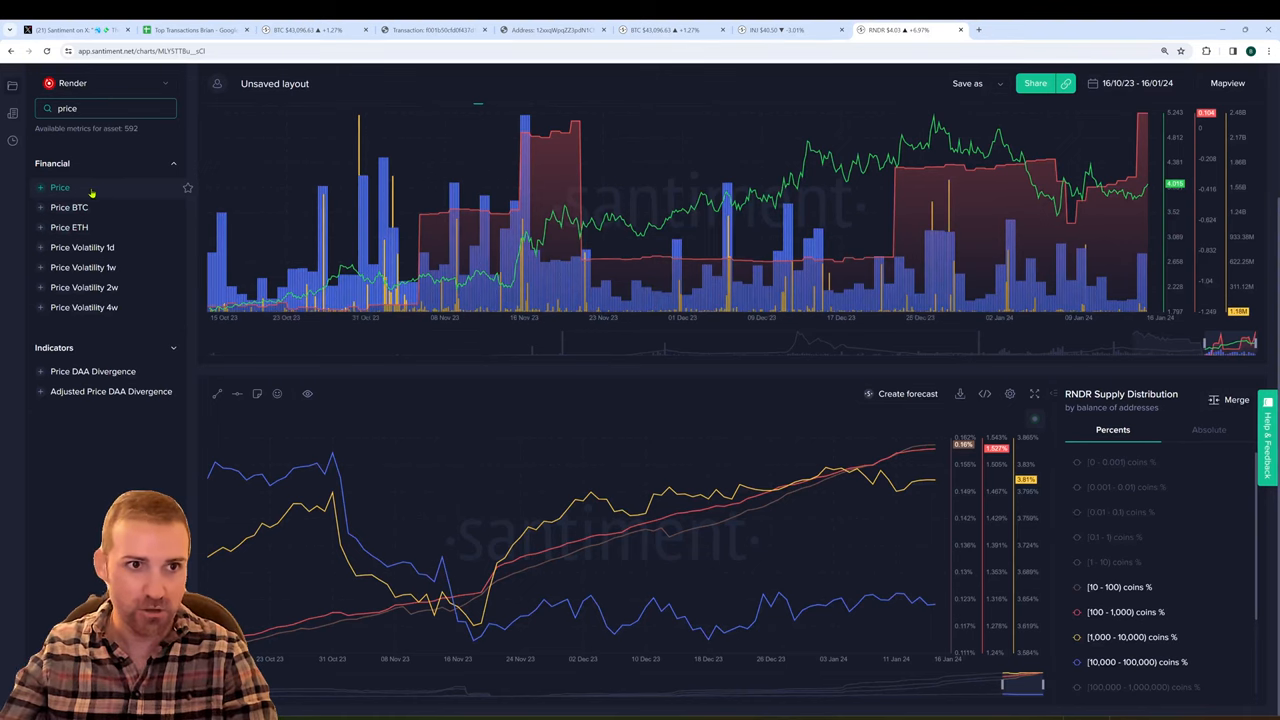
left_click(60, 187)
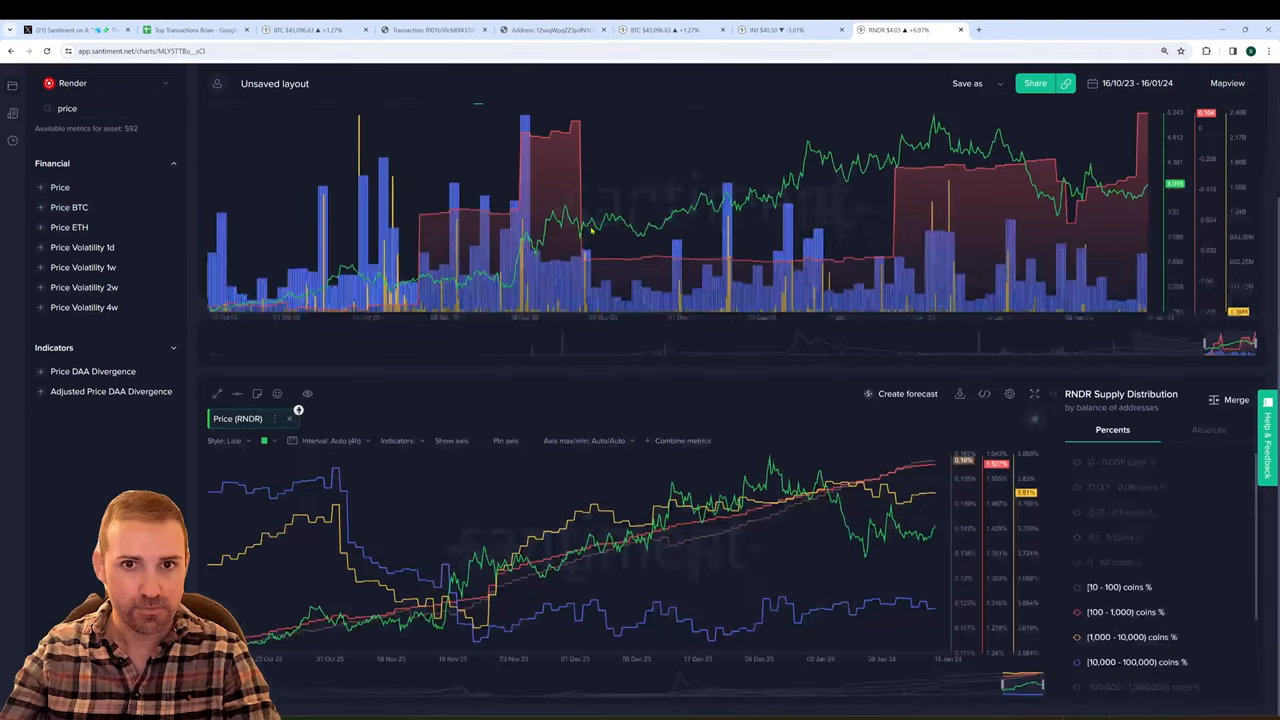
left_click(230, 440)
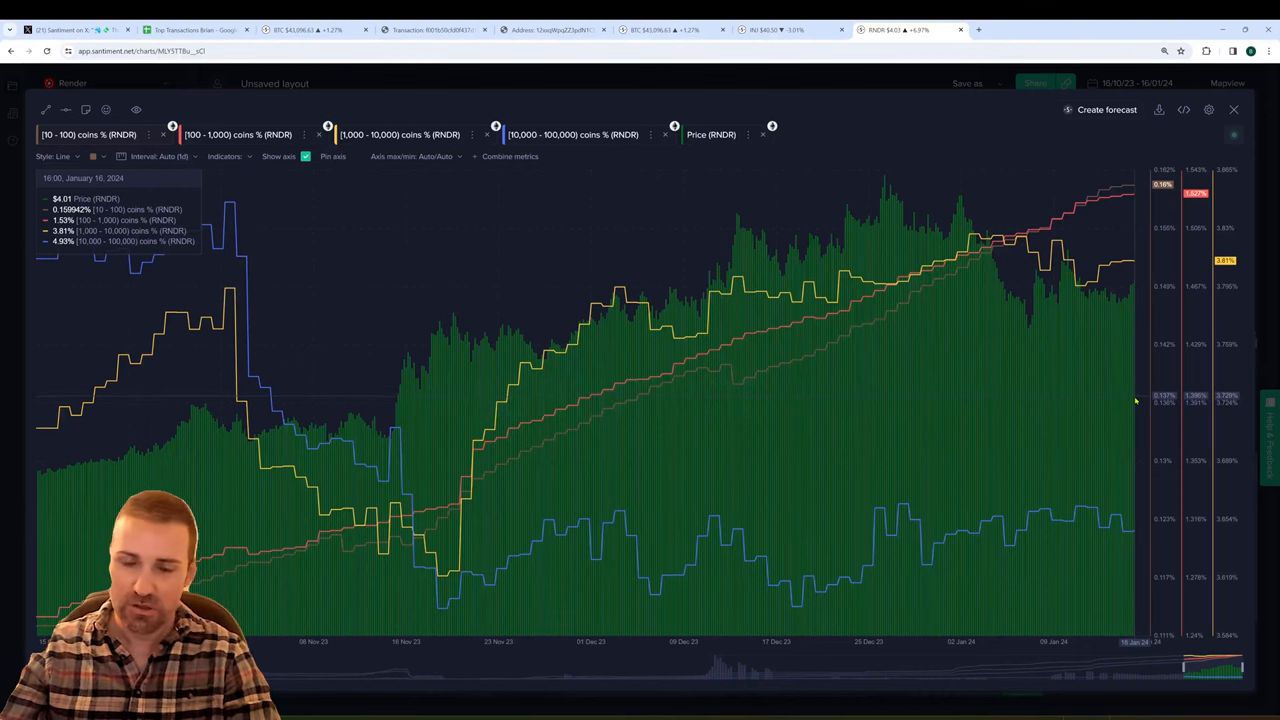
Add the 100,000 - 1,000,000 coins % (RNDR) tier to the enlarged Render chart.
left_click(238, 134)
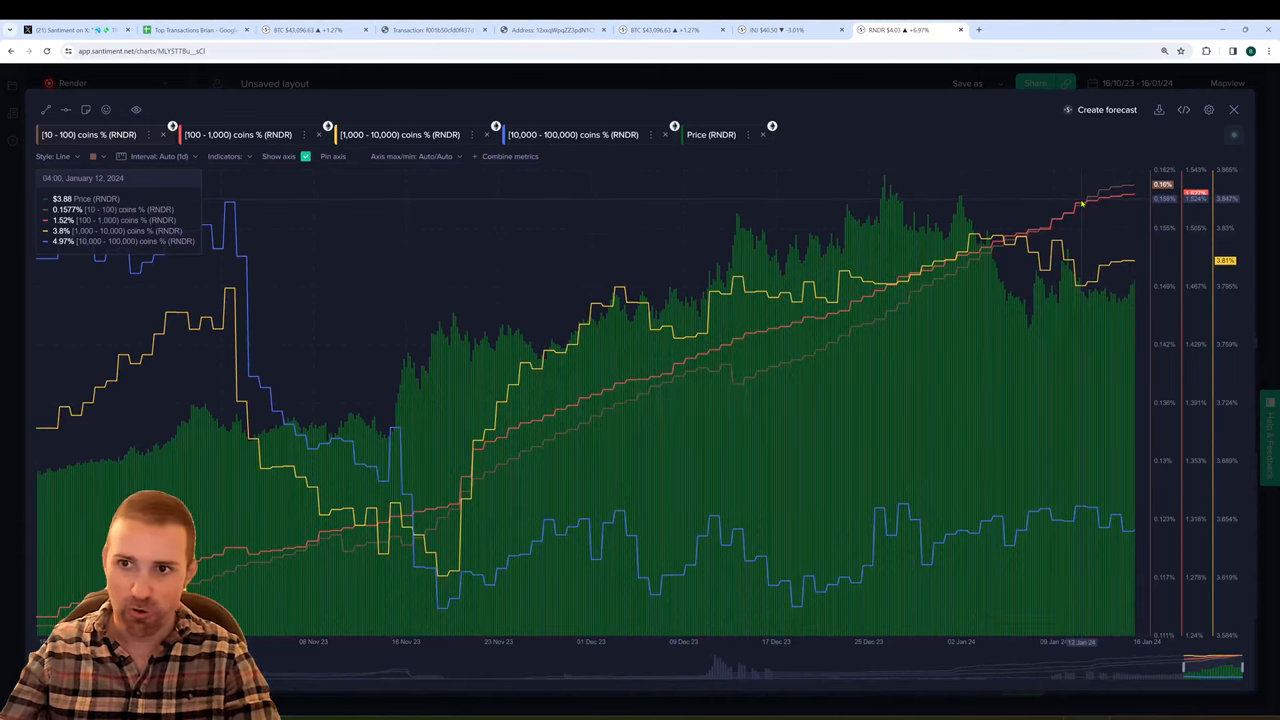
left_click(400, 134)
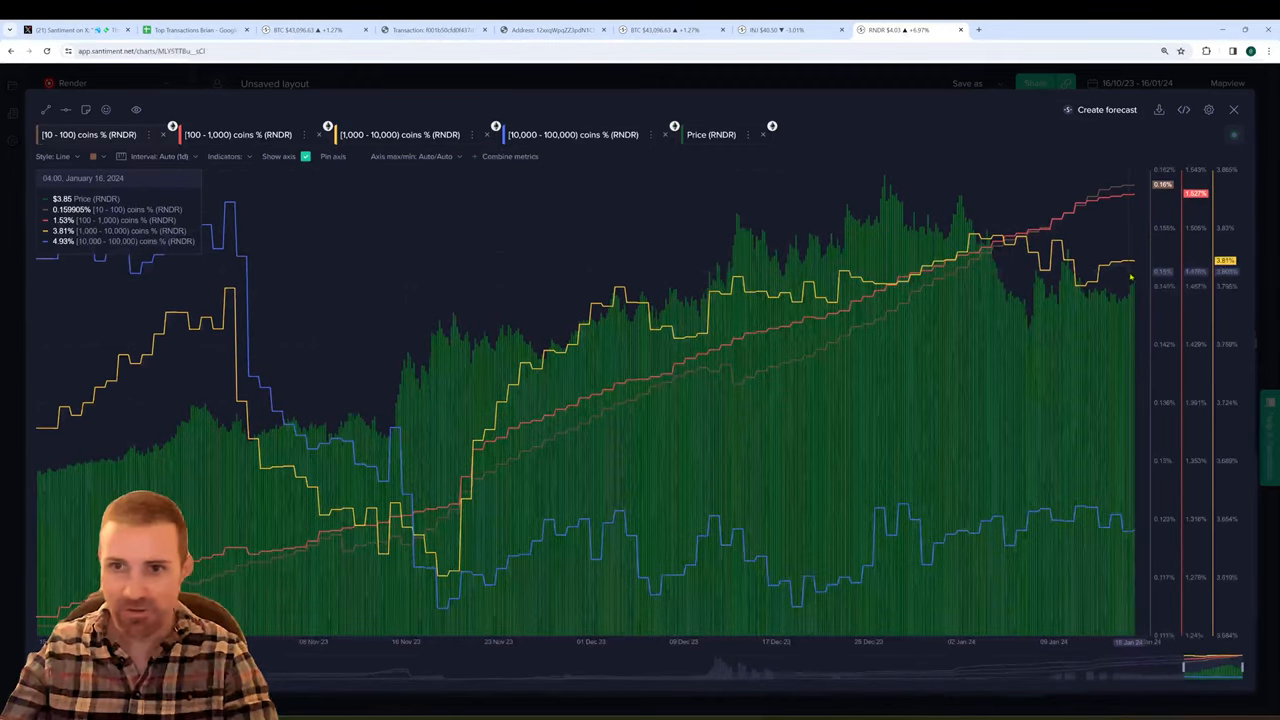
mouse_move(455, 580)
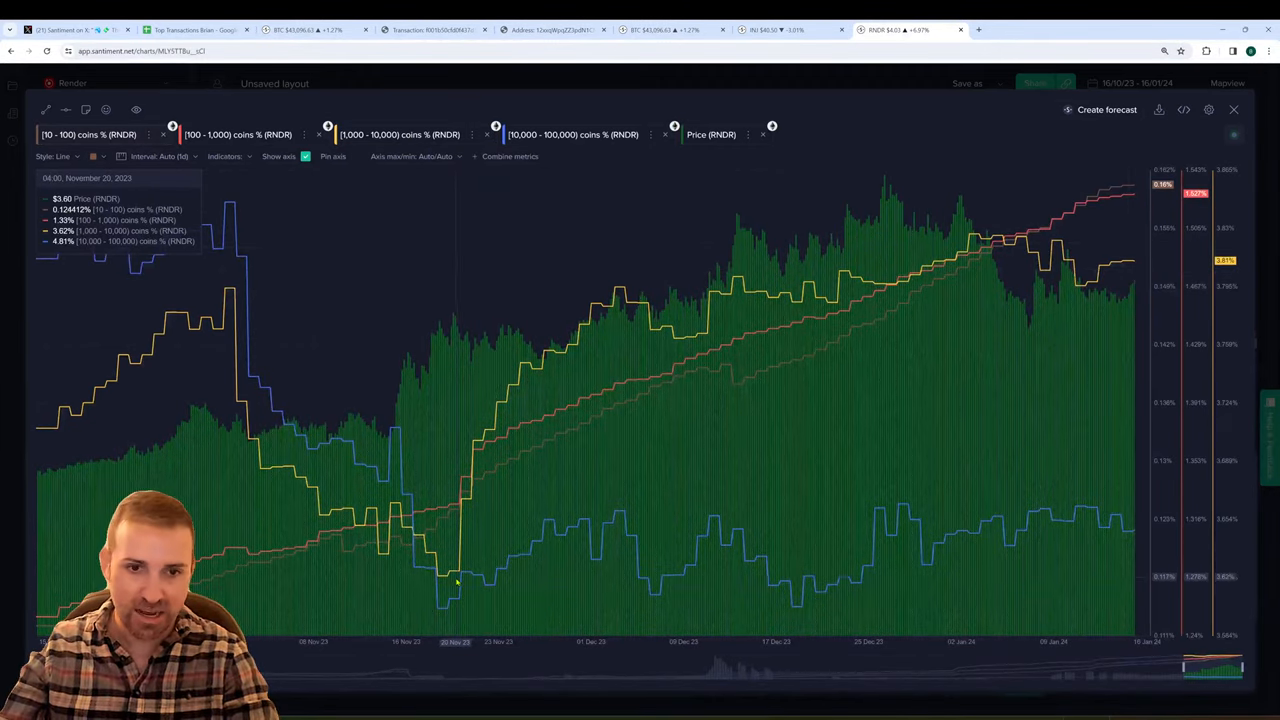
mouse_move(440, 575)
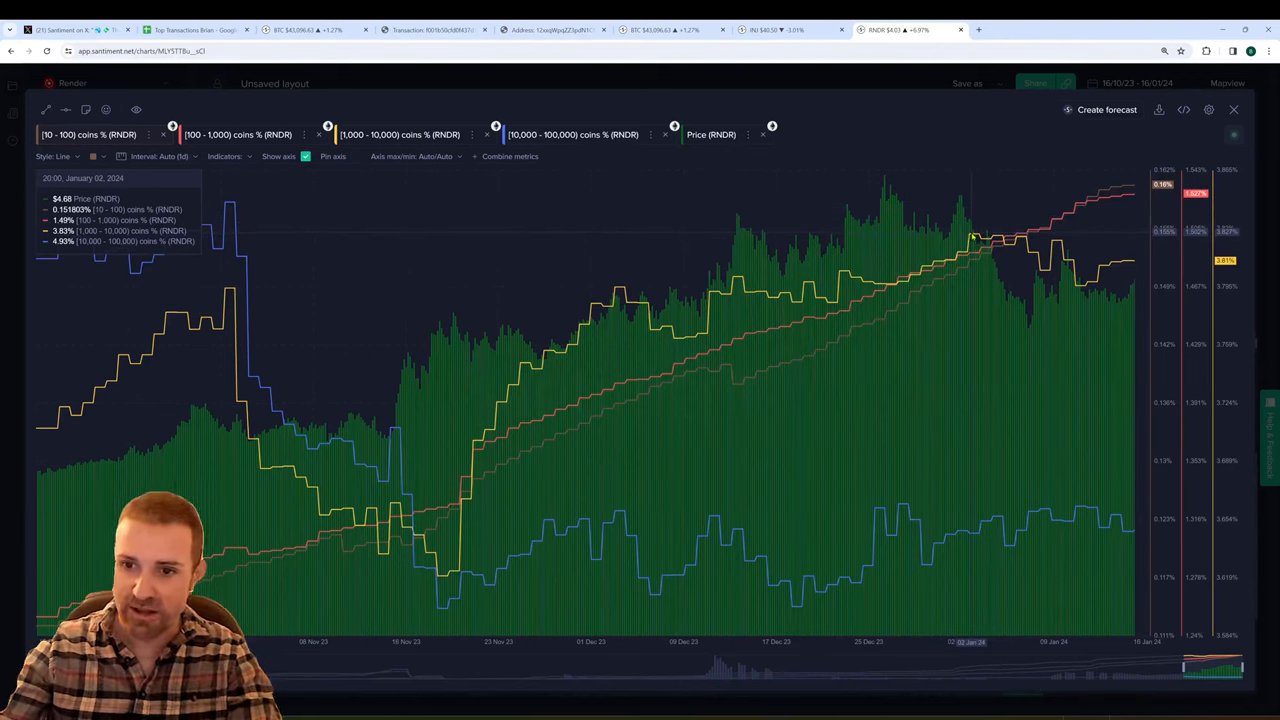
mouse_move(1127, 273)
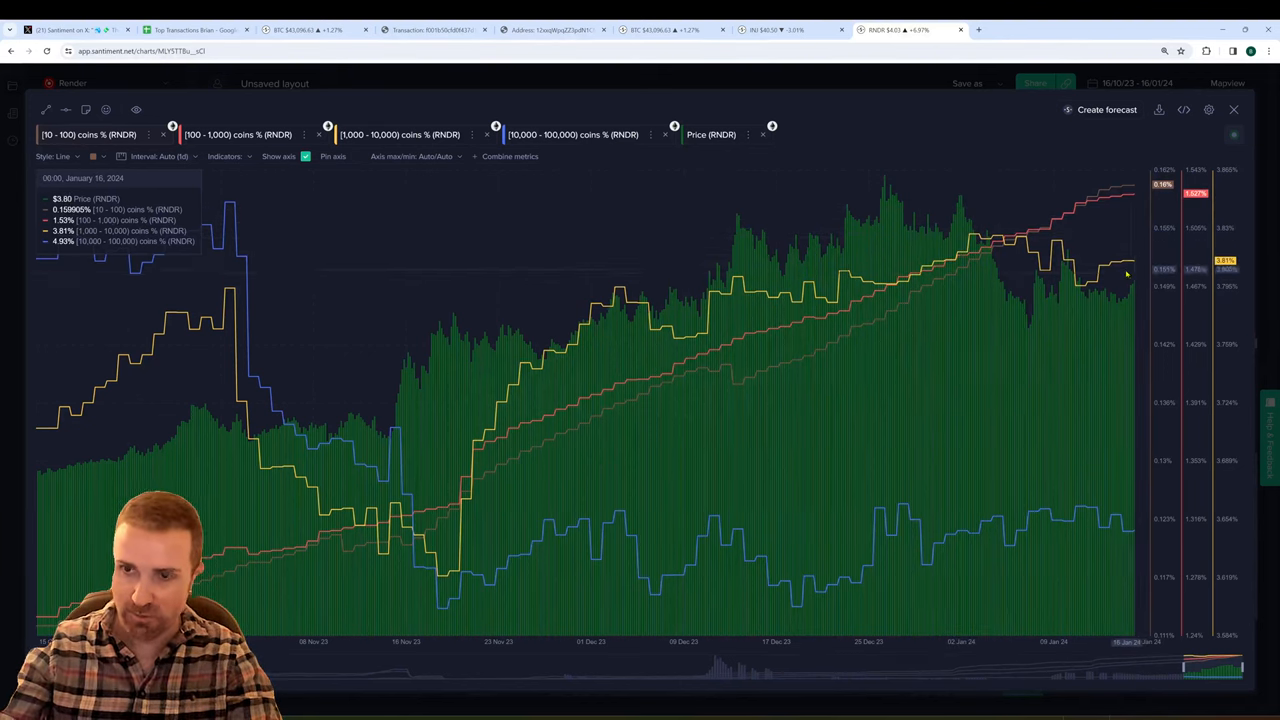
mouse_move(423, 555)
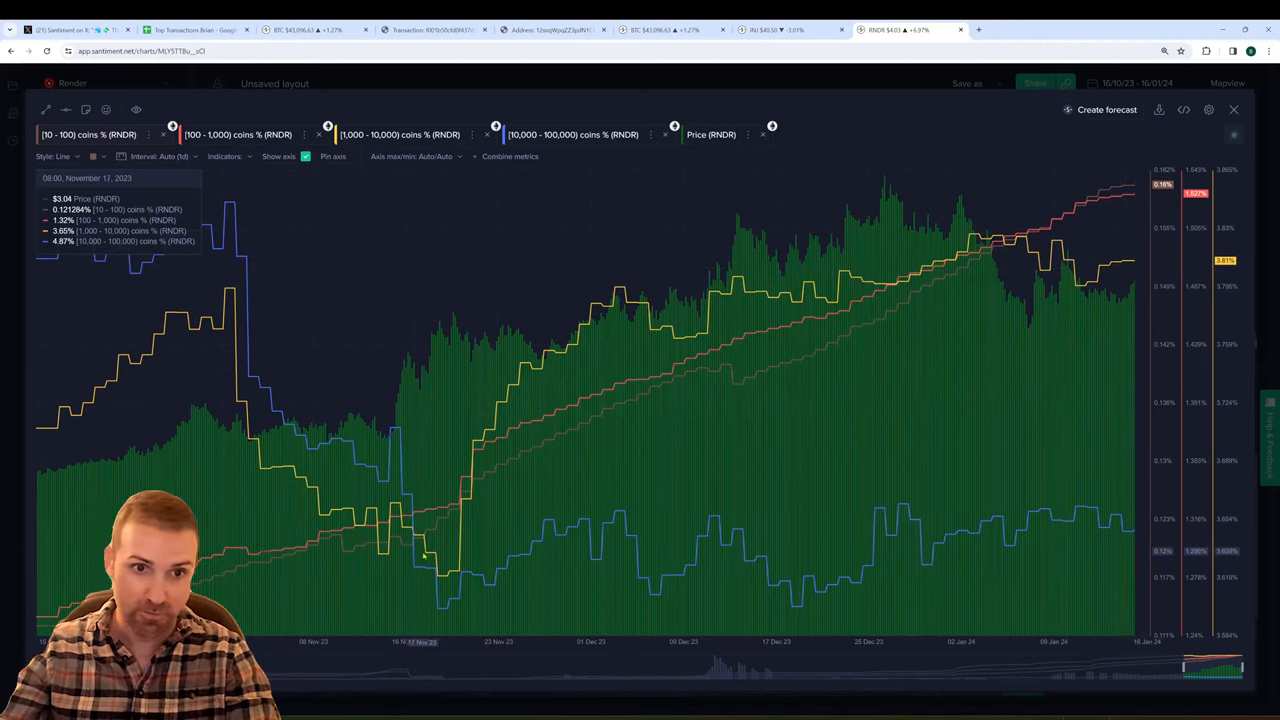
mouse_move(40, 434)
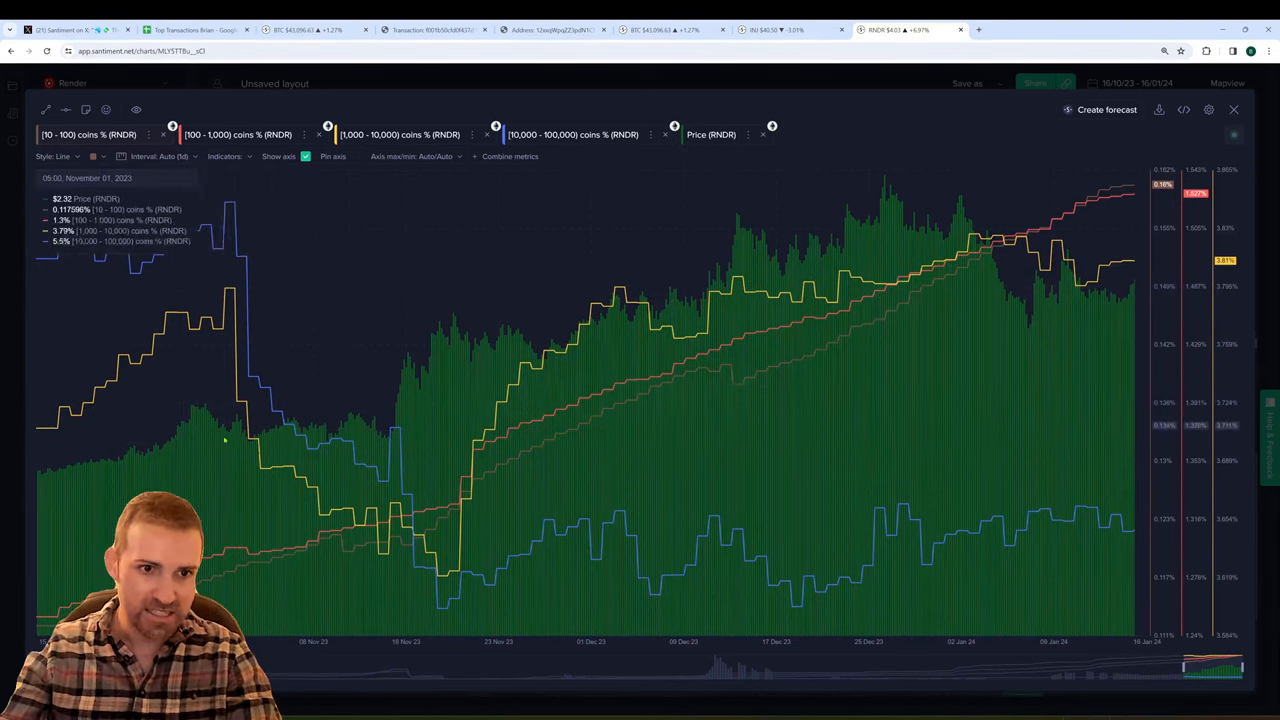
mouse_move(230, 295)
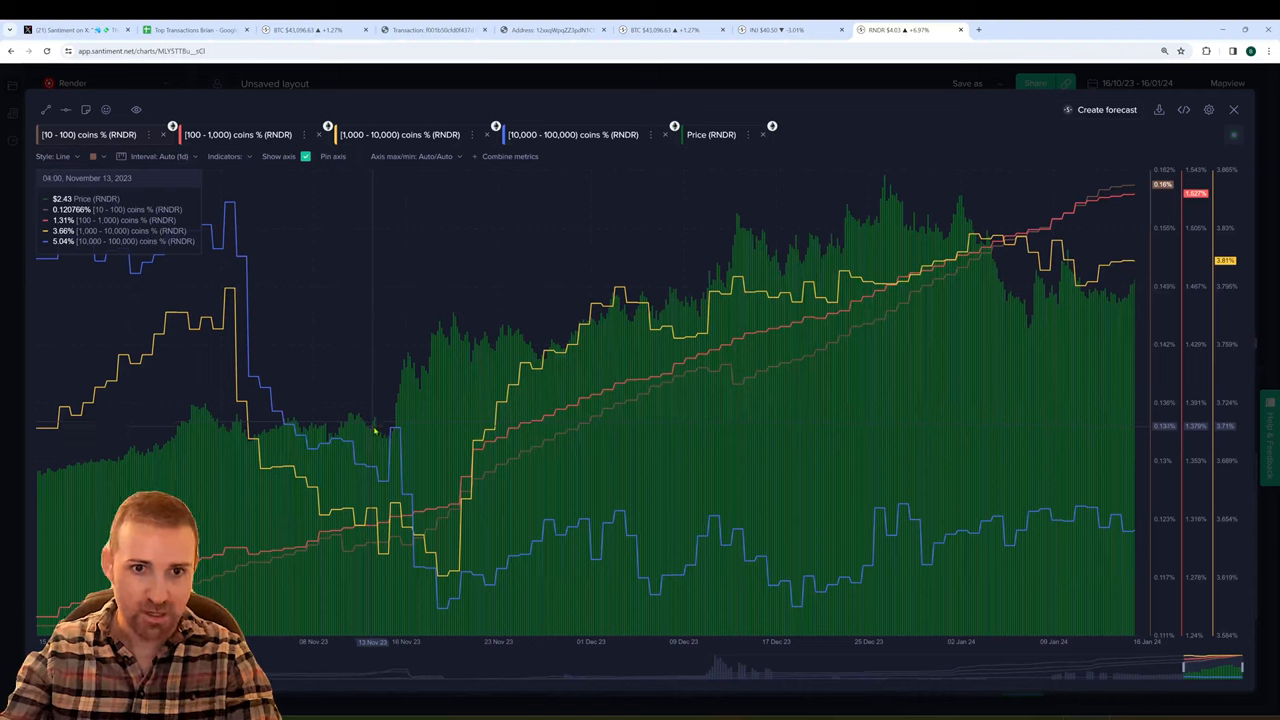
mouse_move(508, 430)
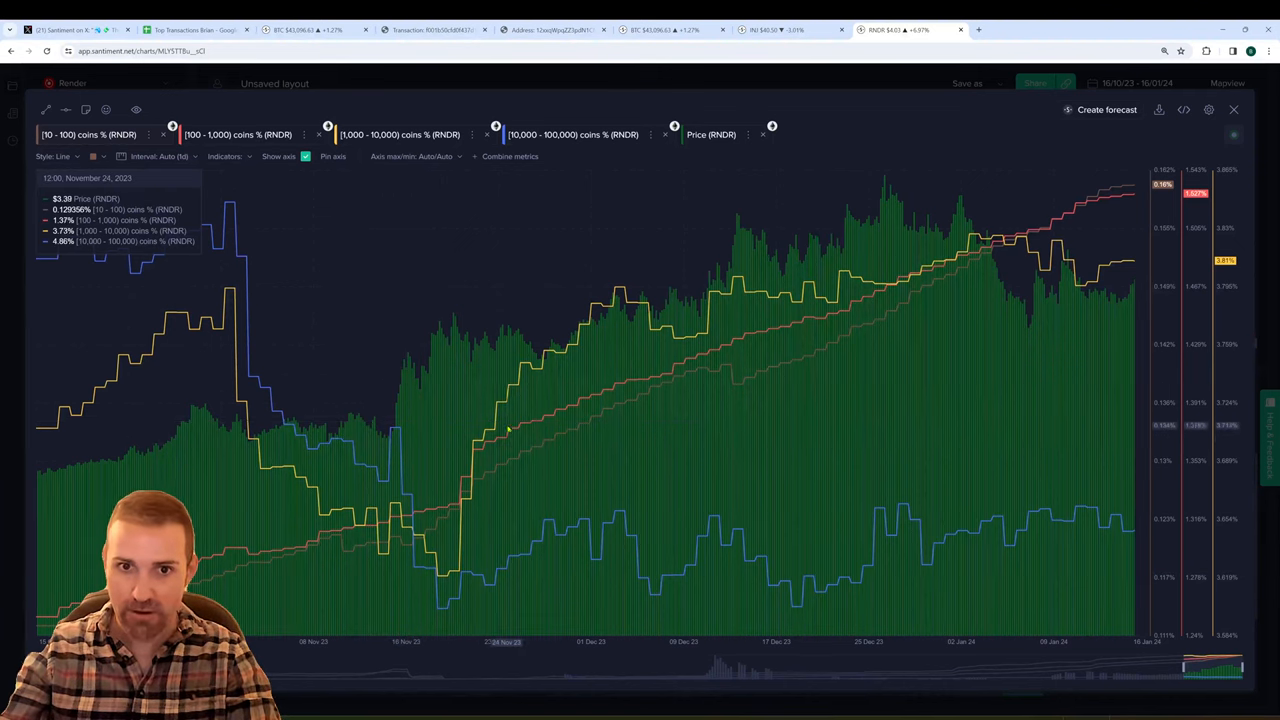
mouse_move(975, 235)
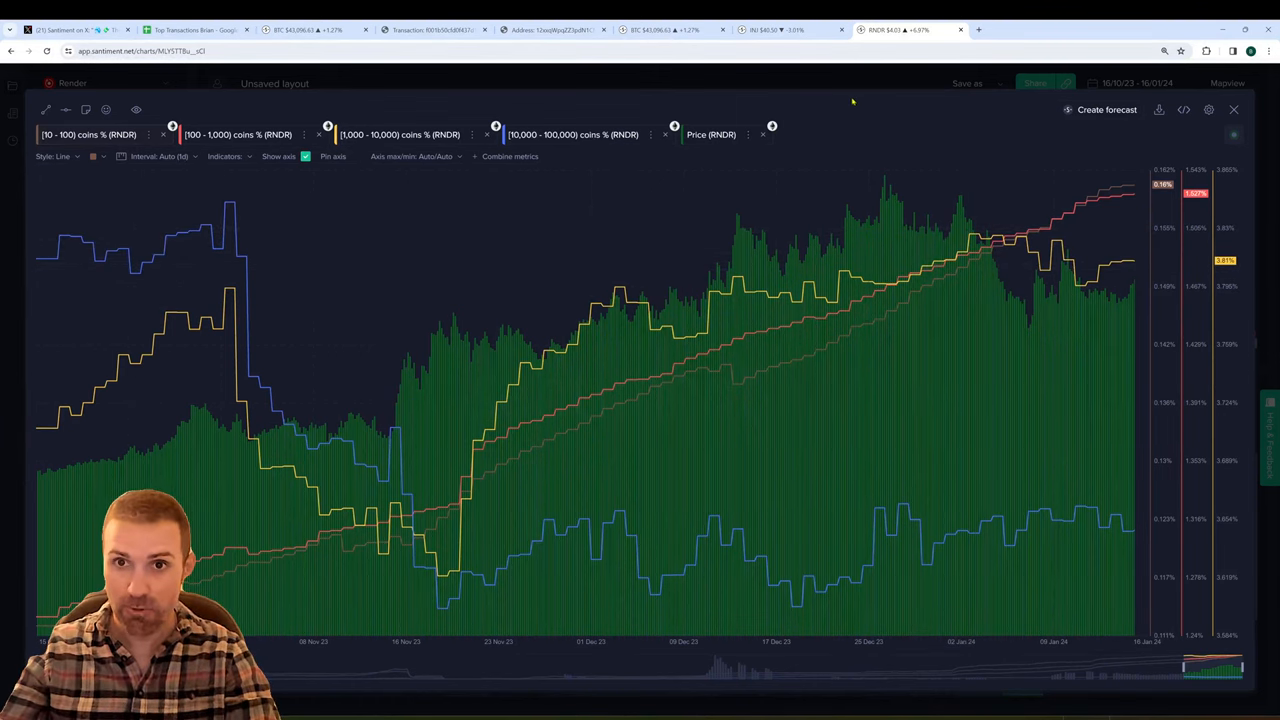
mouse_move(745, 315)
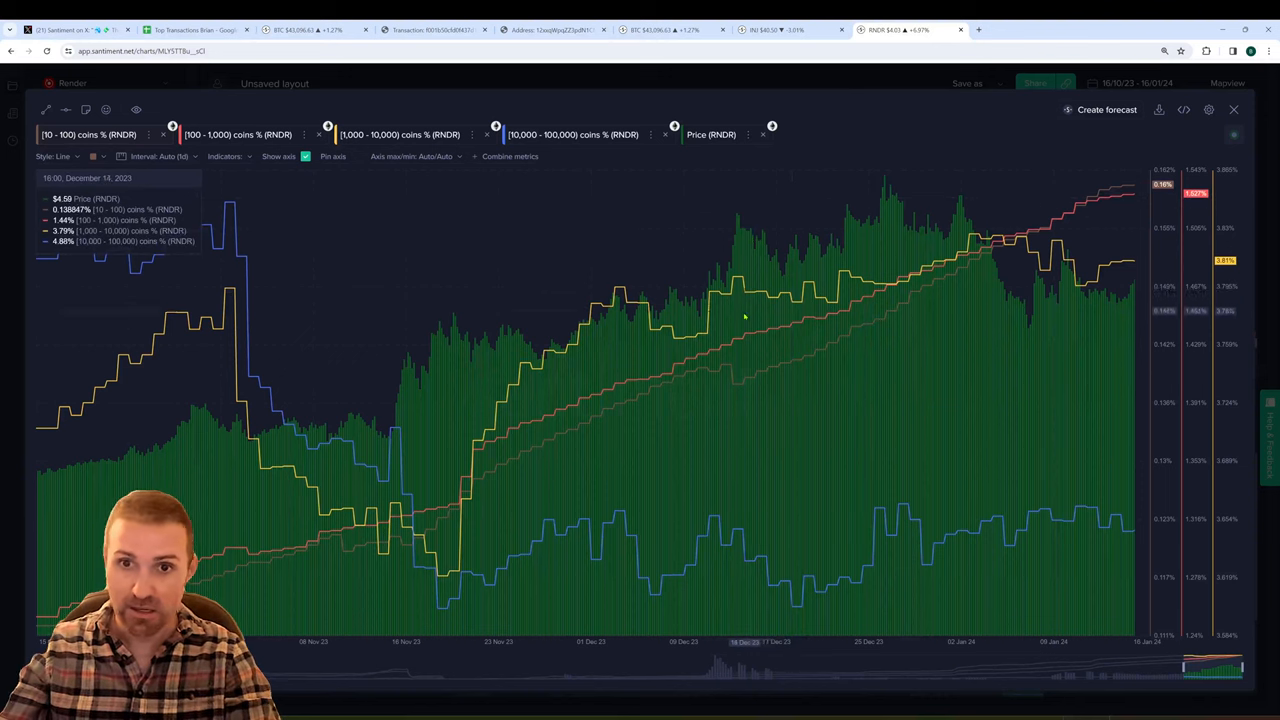
mouse_move(595, 328)
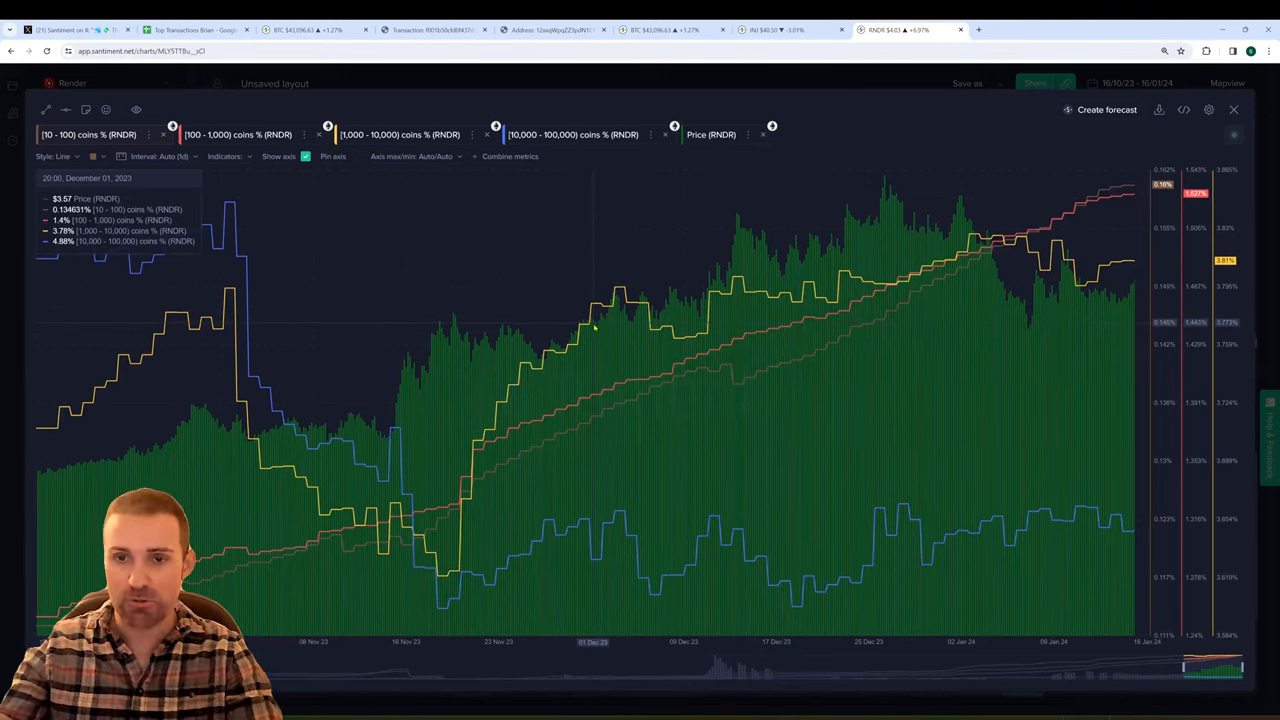
mouse_move(875, 110)
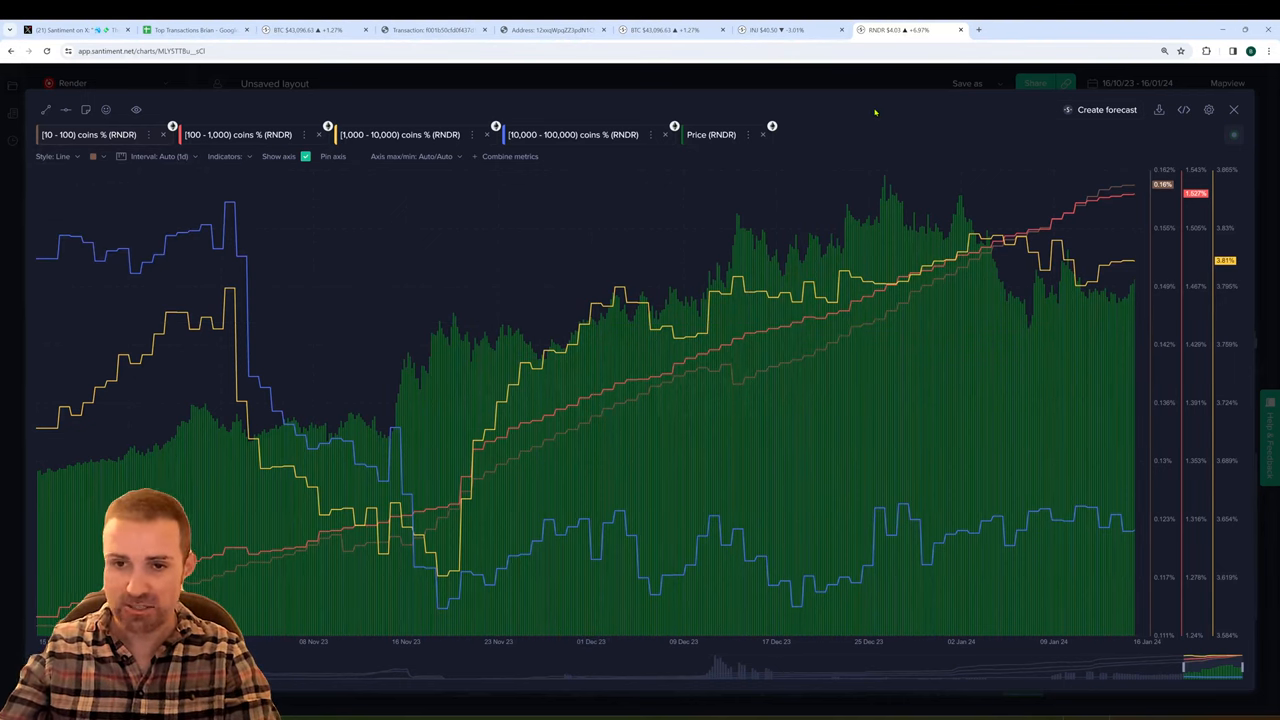
left_click(573, 134)
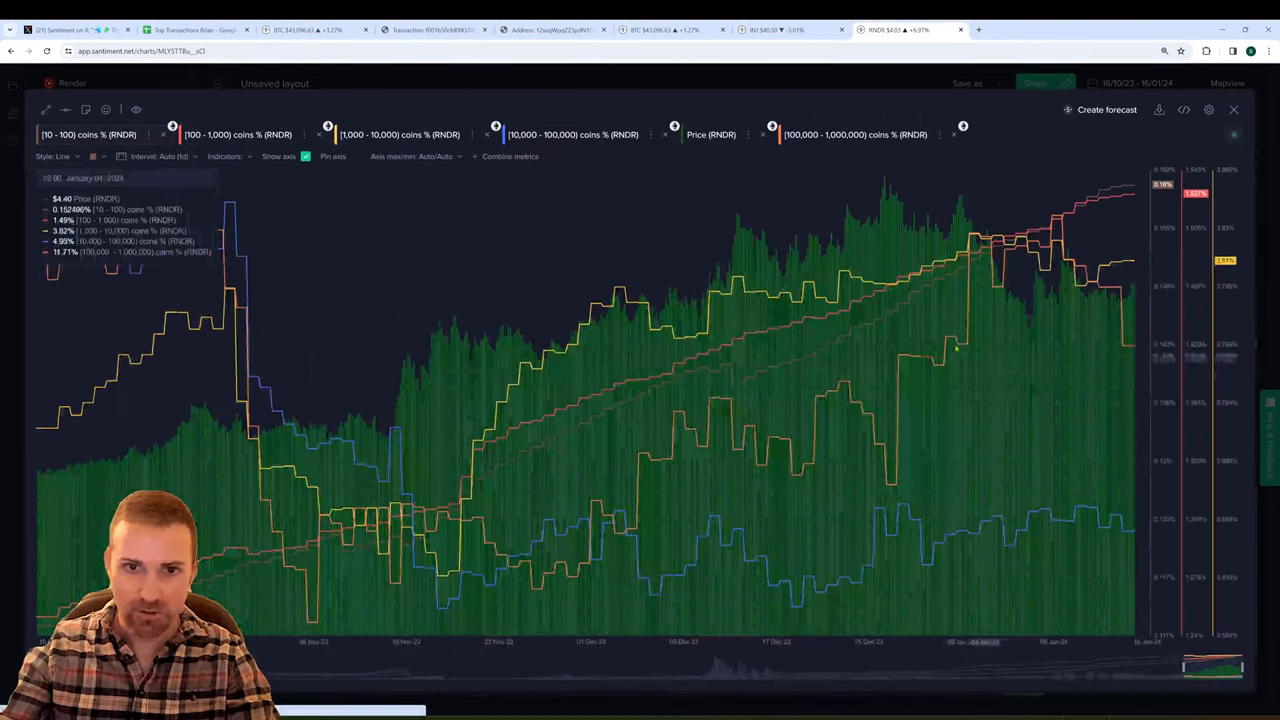
Remove the smaller holder tiers, including 10,000 - 100,000 coins, from the Render chart.
left_click(855, 134)
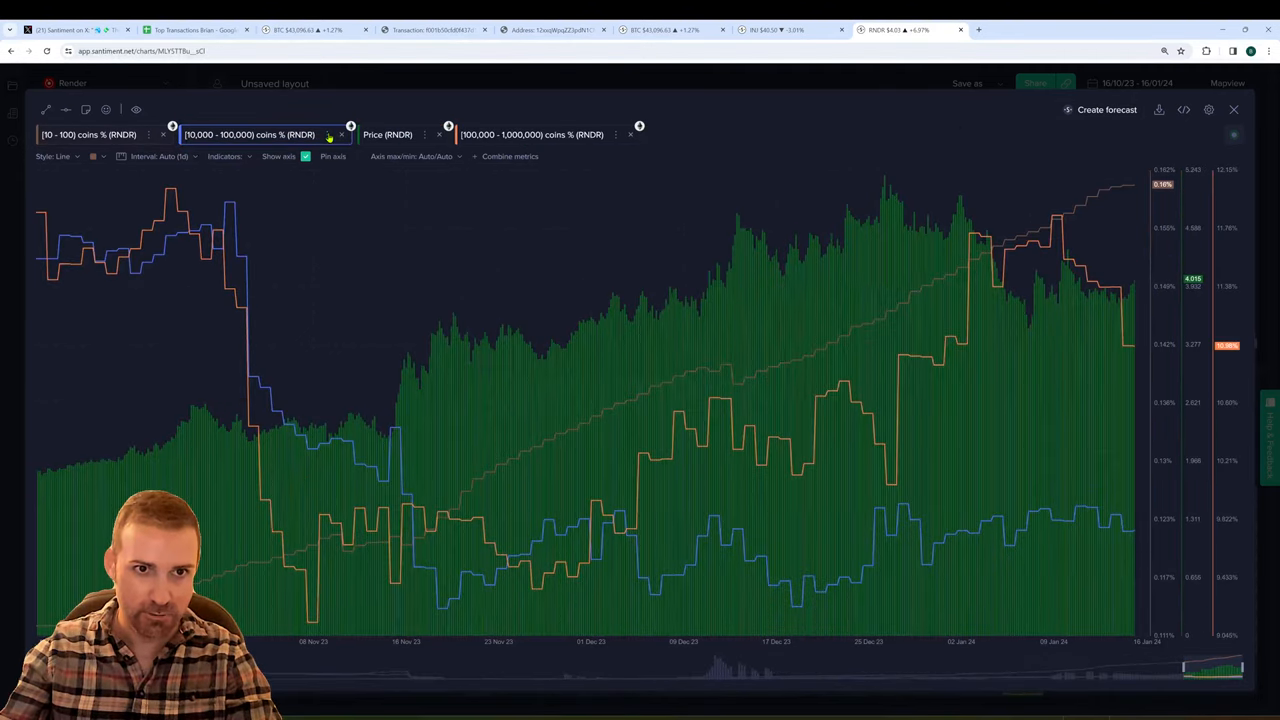
left_click(341, 134)
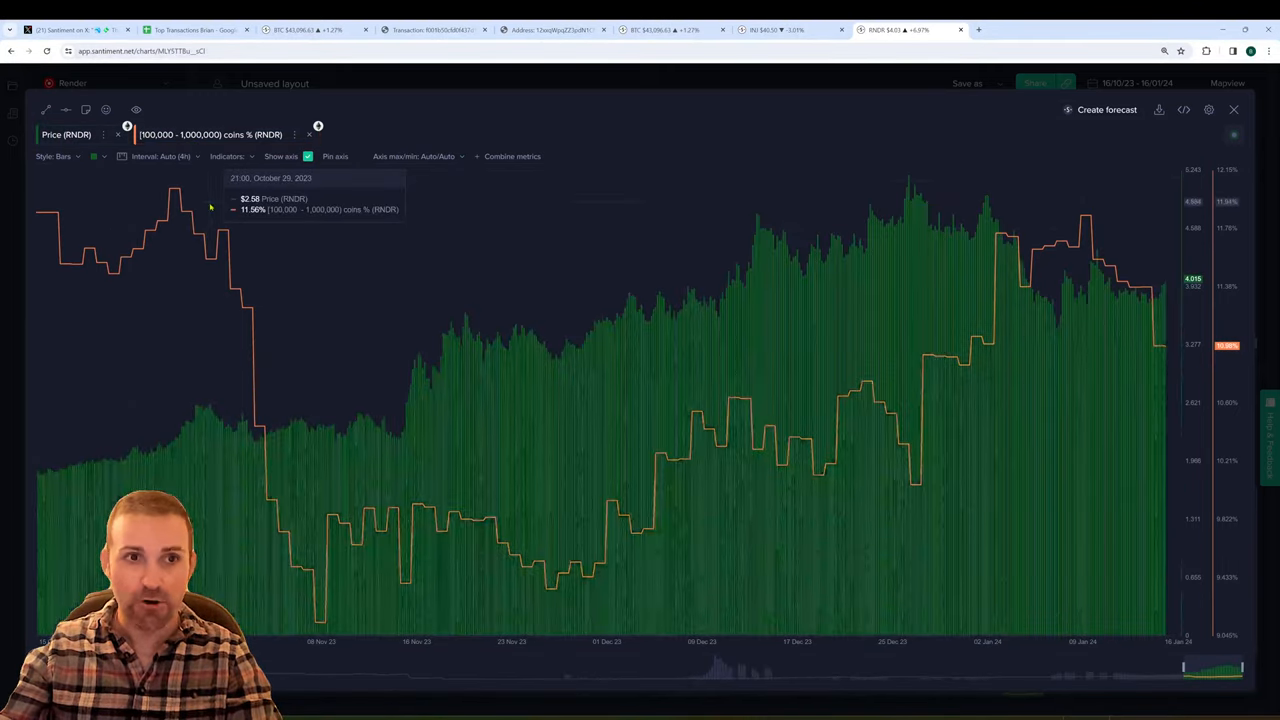
mouse_move(400, 550)
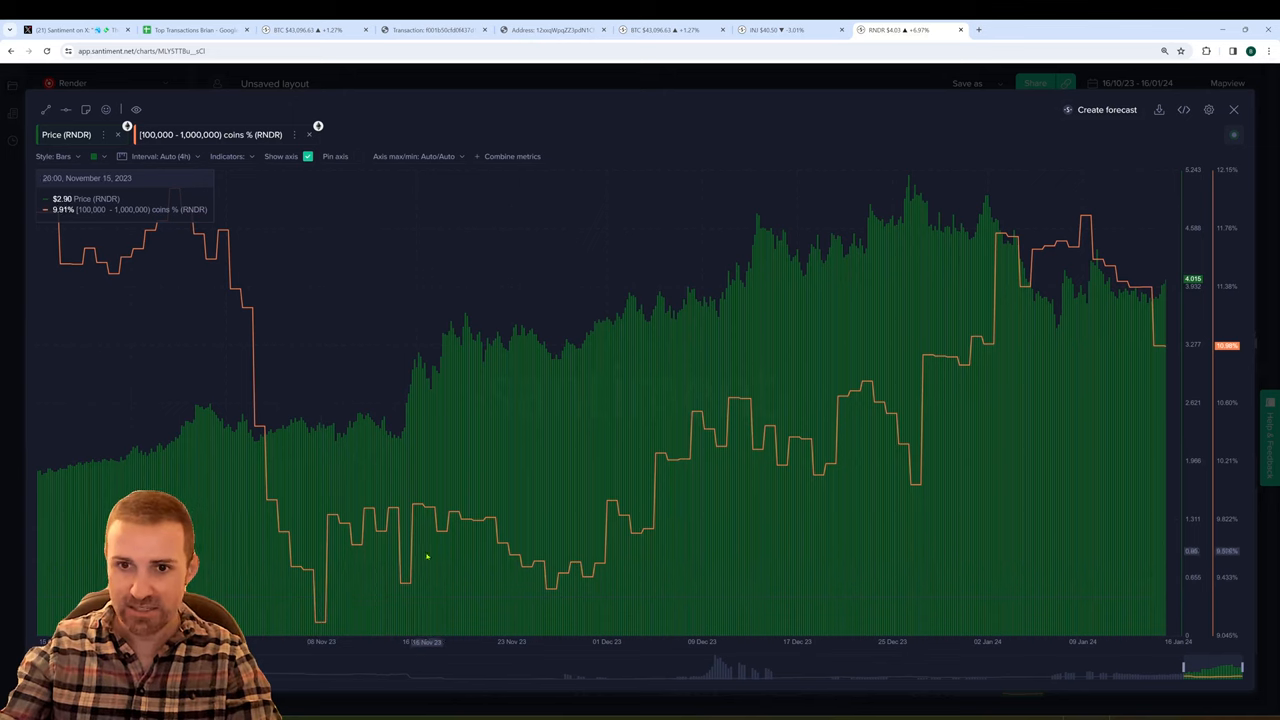
mouse_move(760, 400)
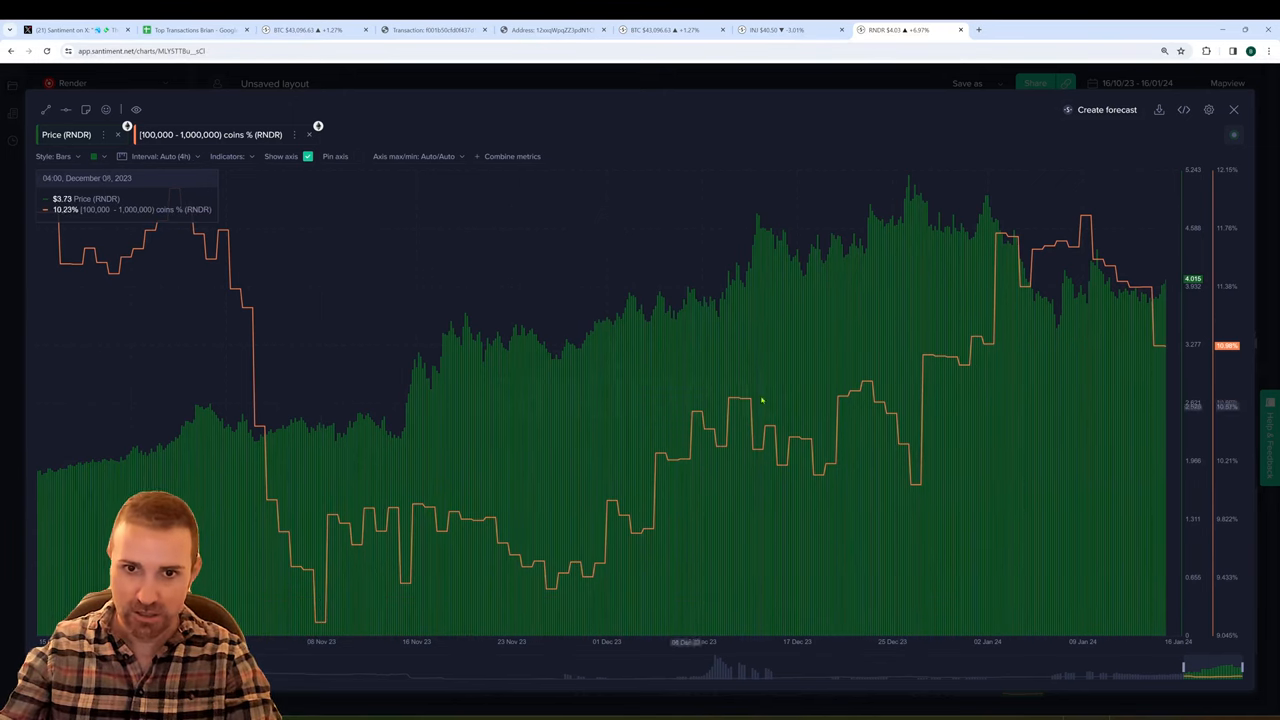
mouse_move(325, 425)
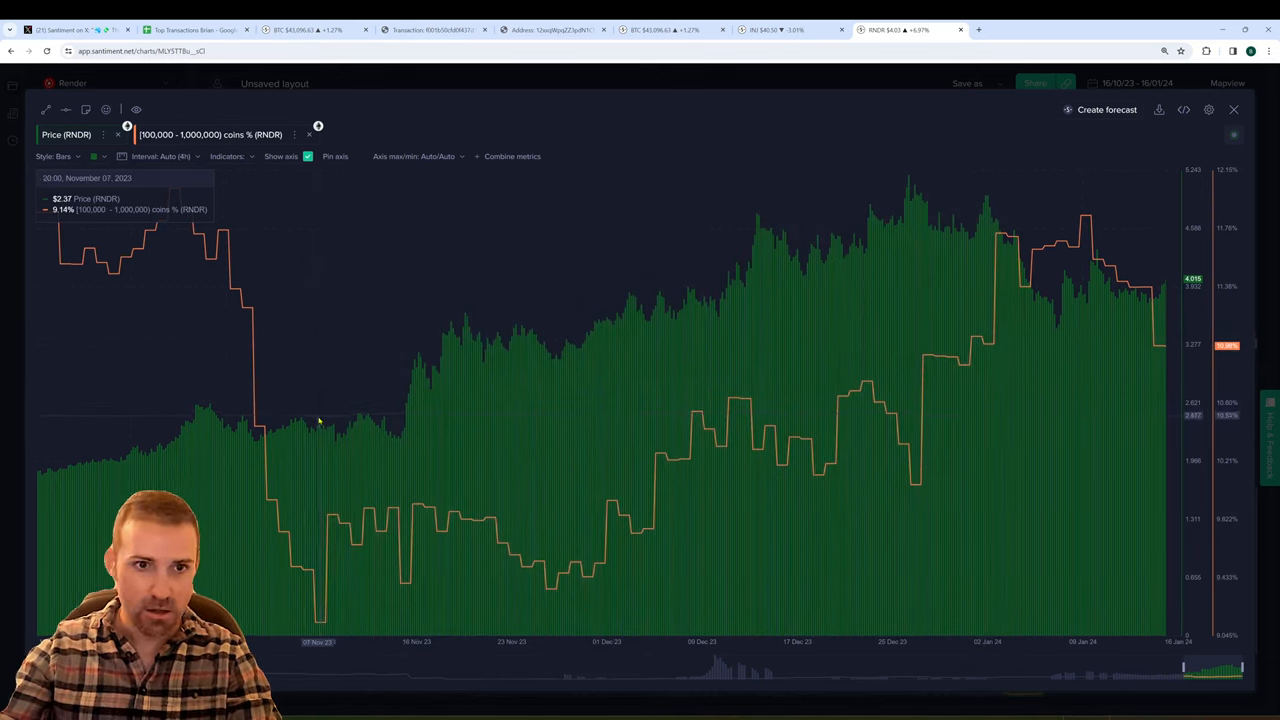
mouse_move(1160, 343)
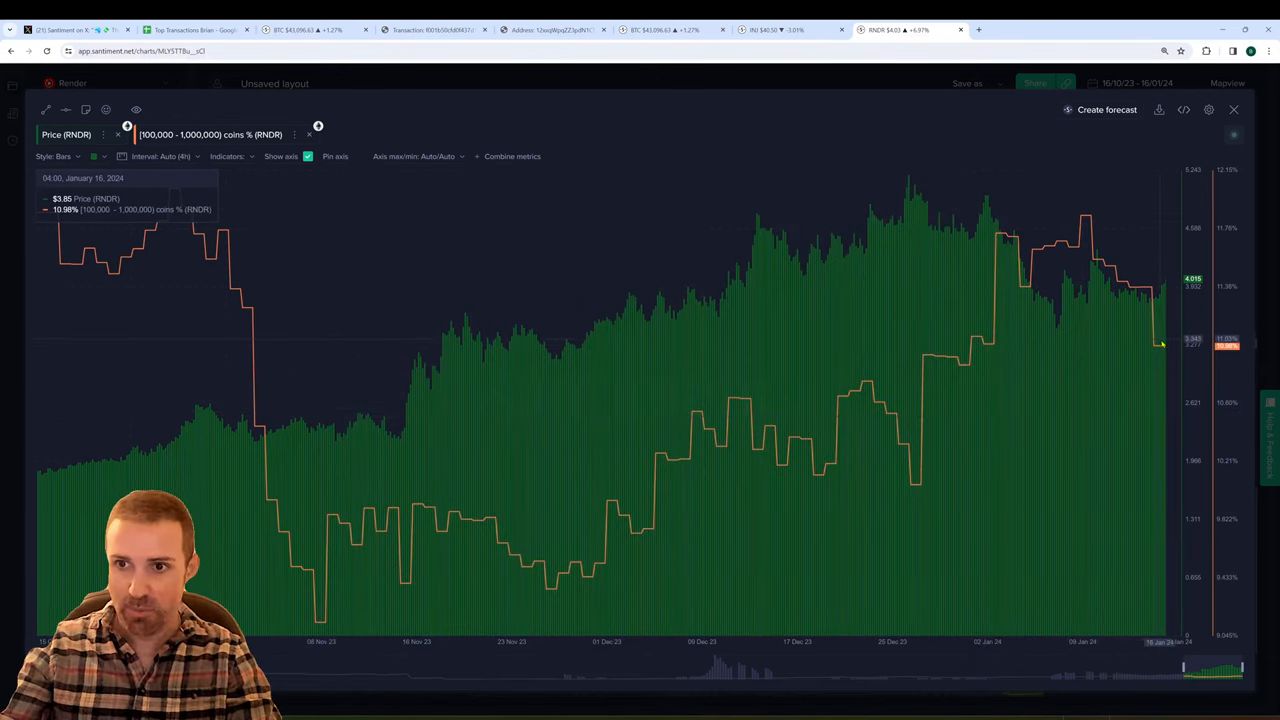
mouse_move(1186, 305)
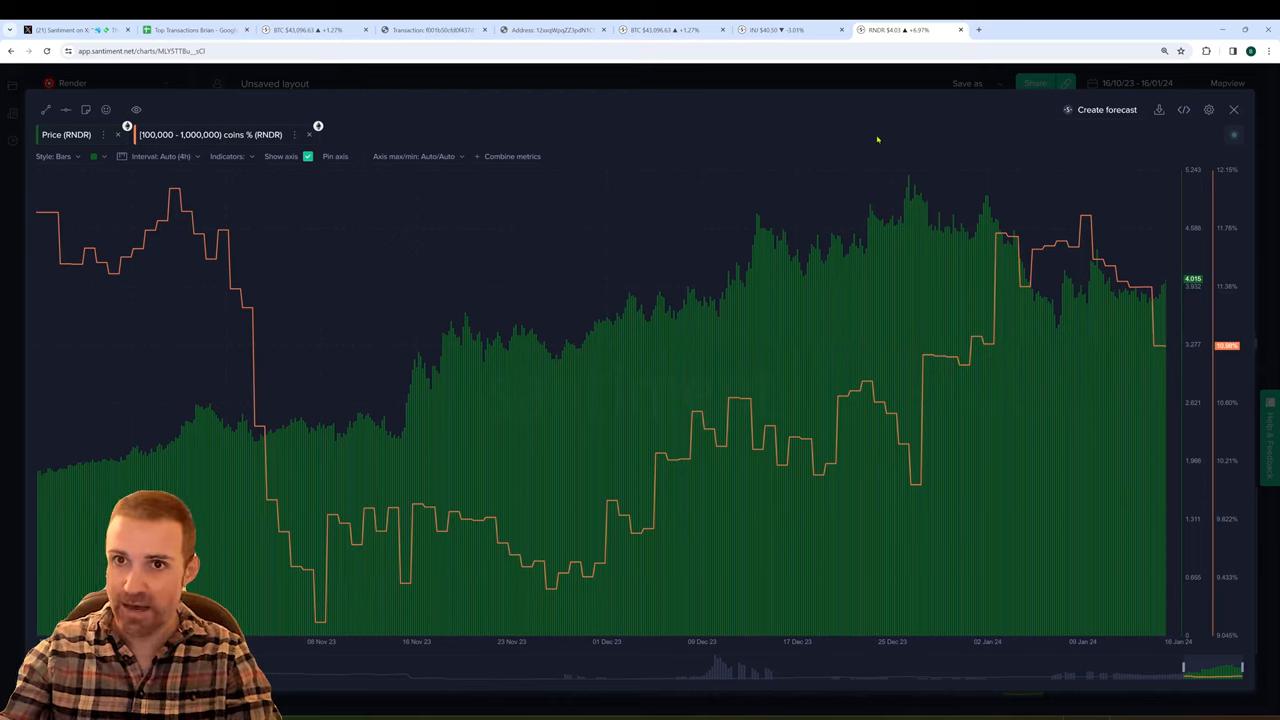
mouse_move(1005, 283)
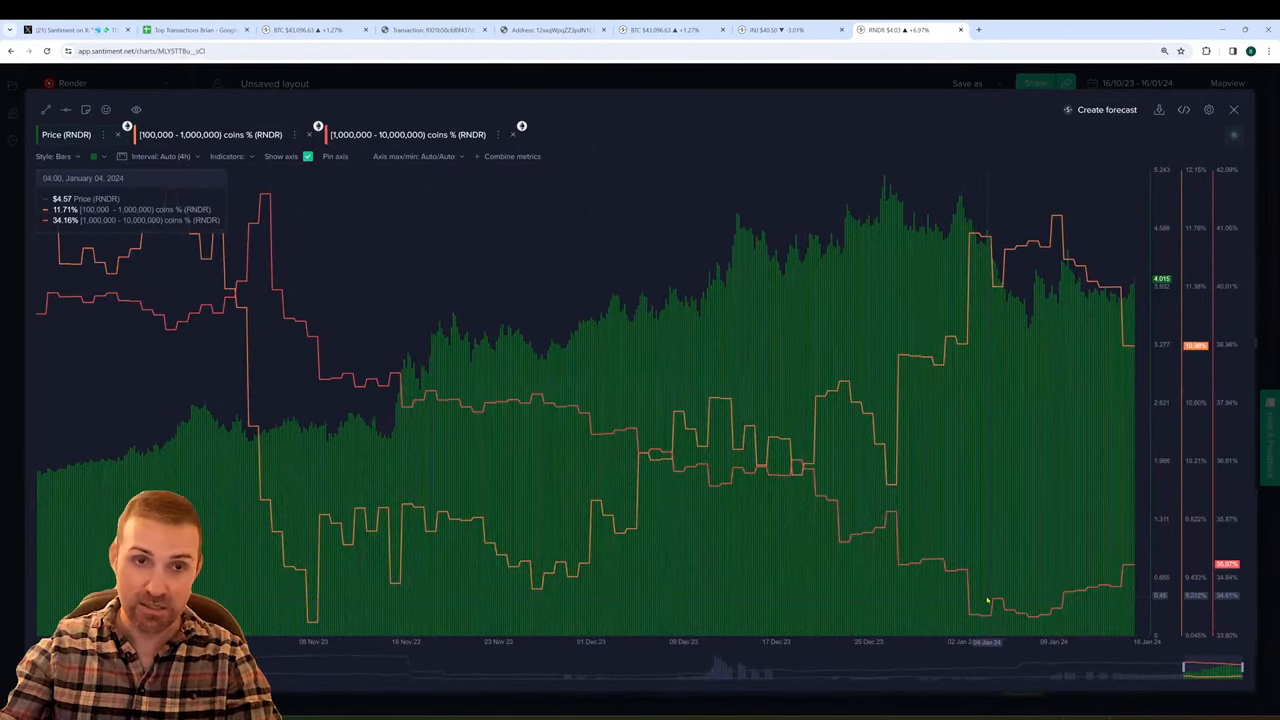
Glance at the top-transactions spreadsheet, then return to the Render holdings chart.
left_click(190, 29)
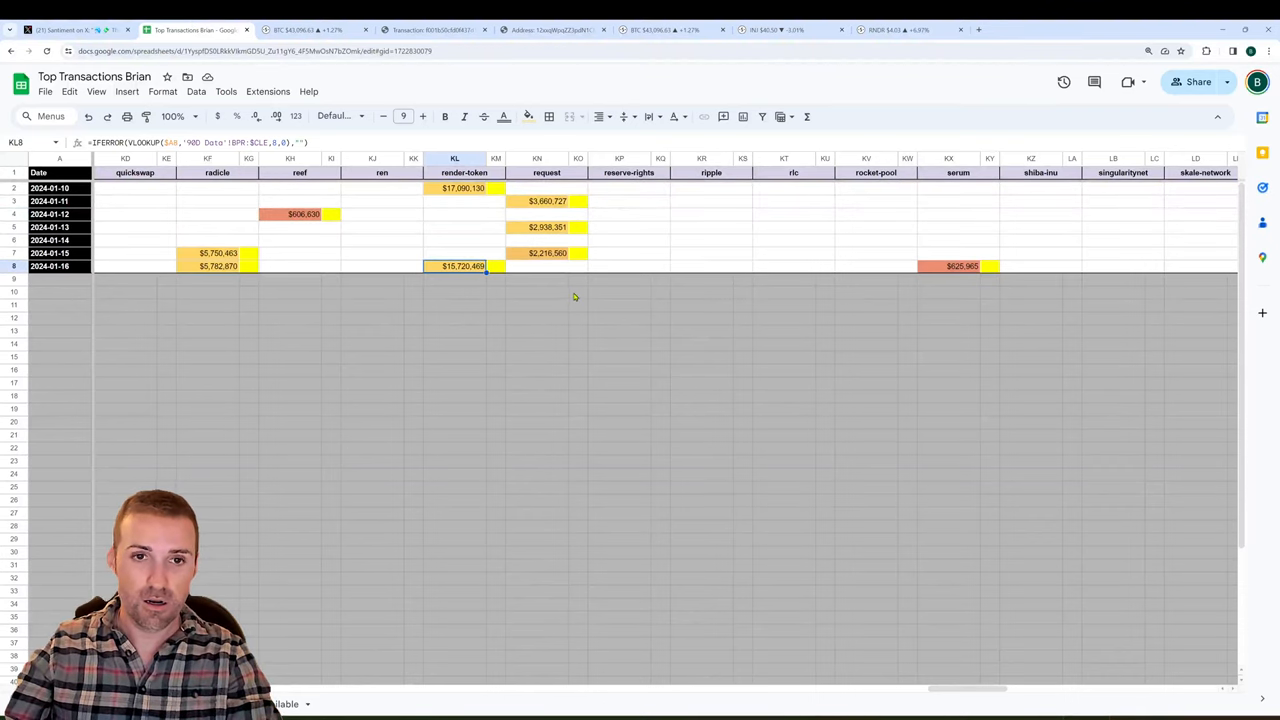
mouse_move(494, 233)
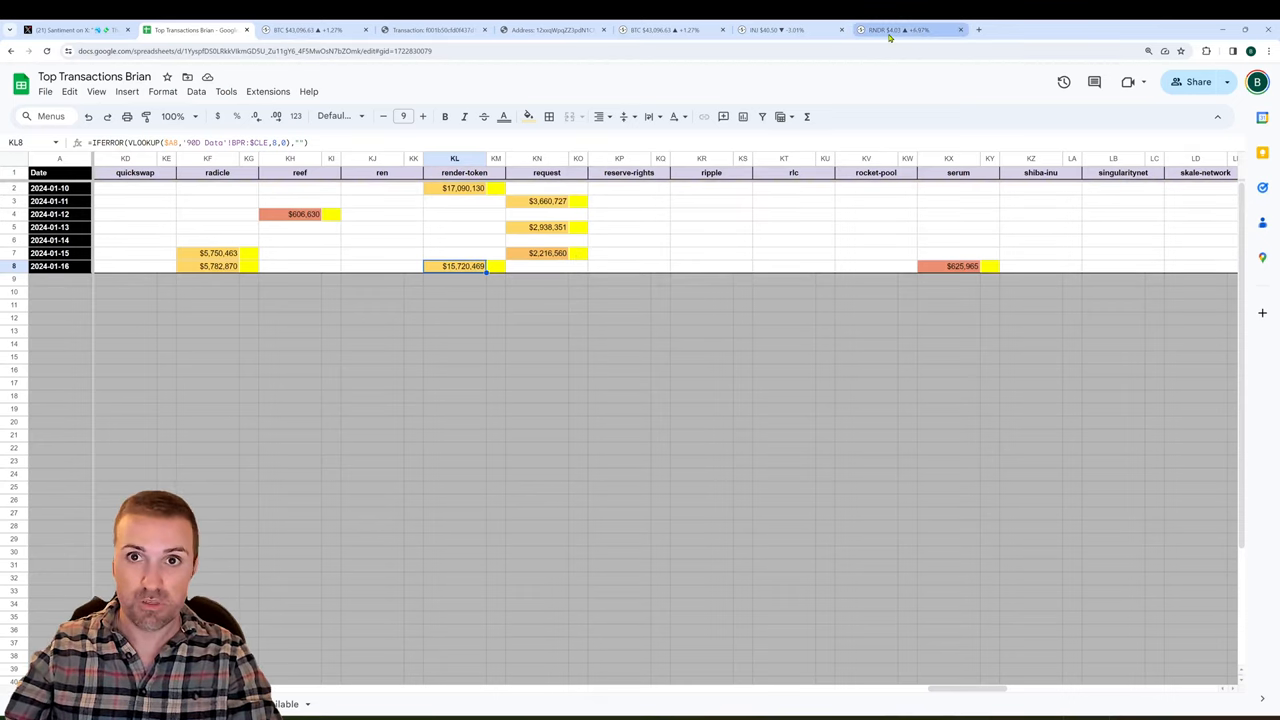
left_click(897, 29)
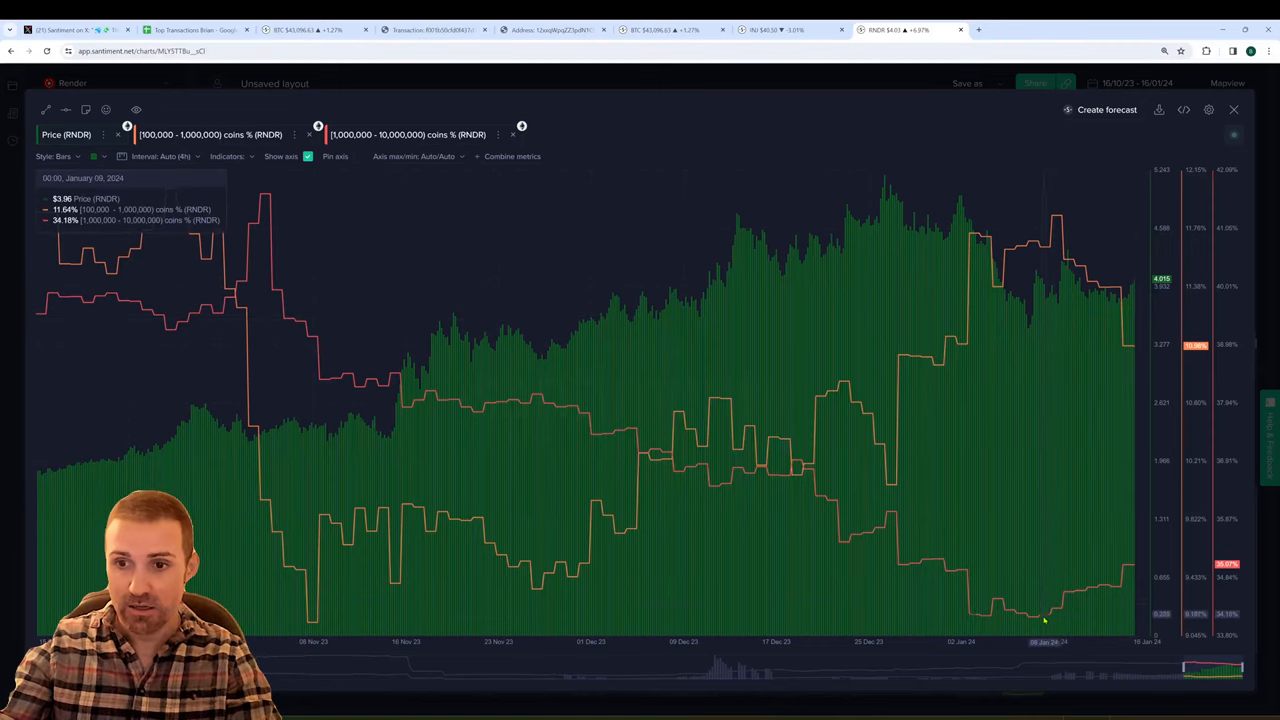
mouse_move(1108, 575)
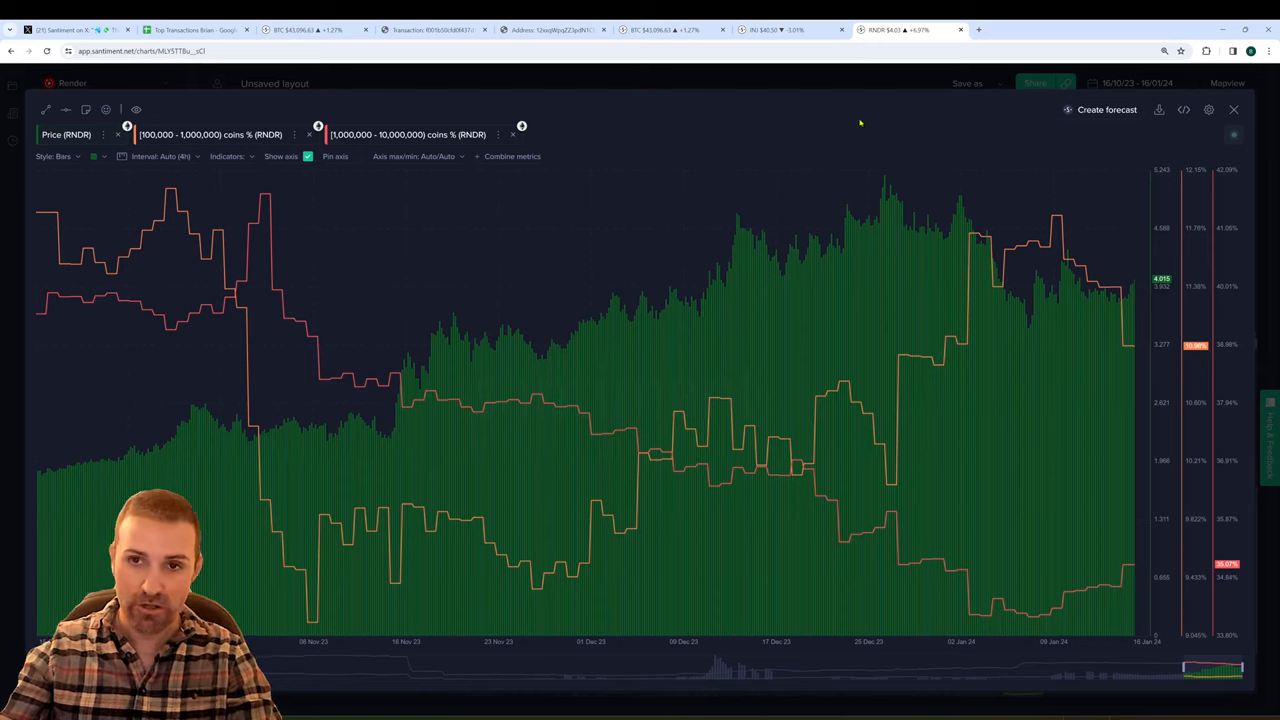
mouse_move(980, 590)
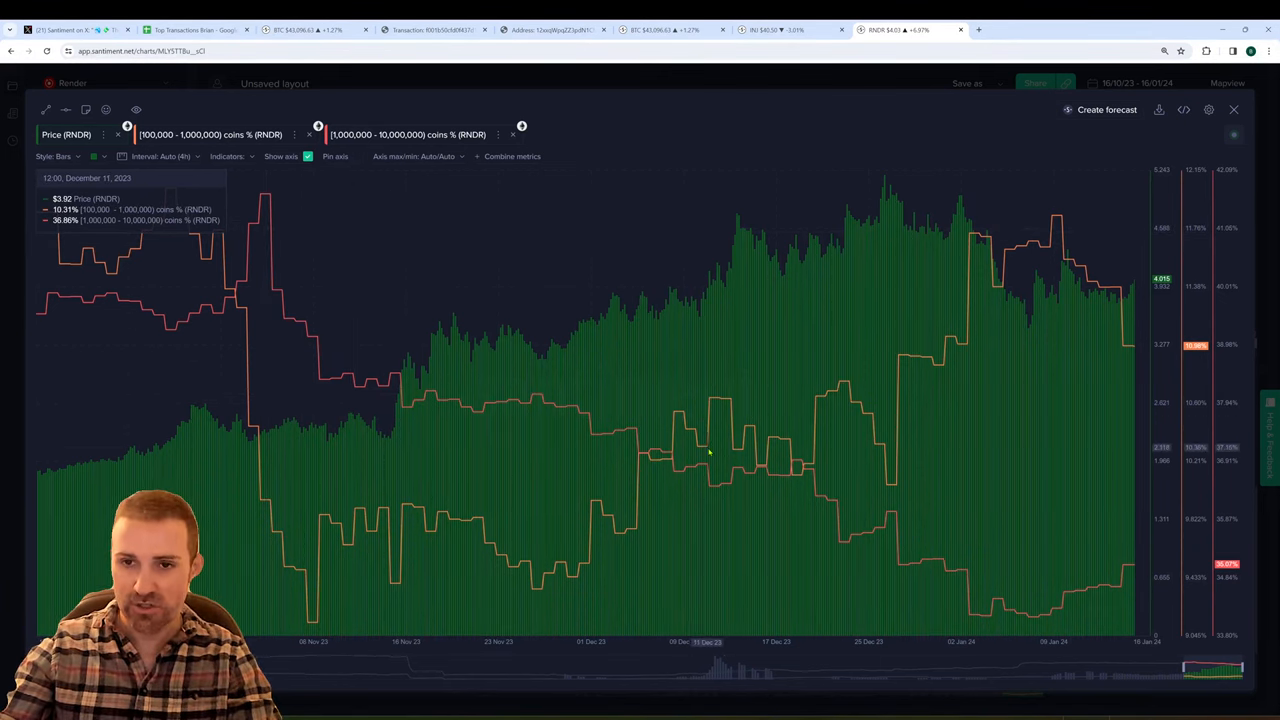
mouse_move(920, 578)
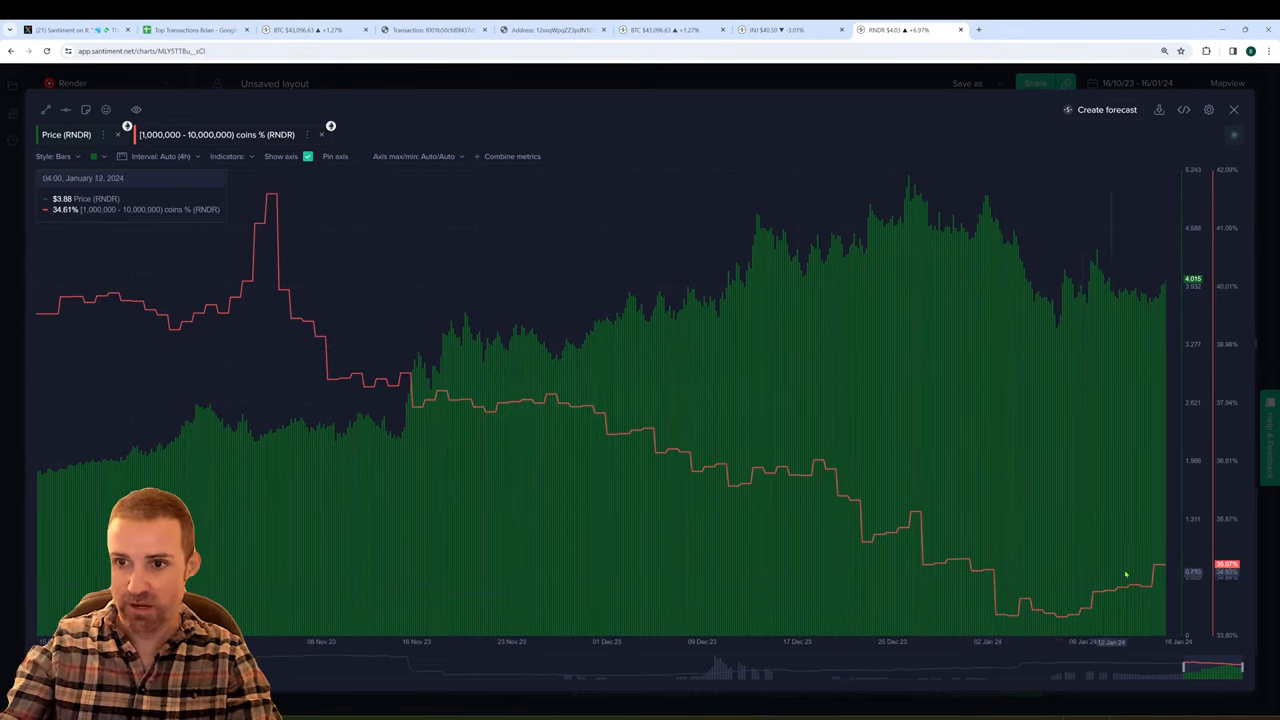
mouse_move(1033, 285)
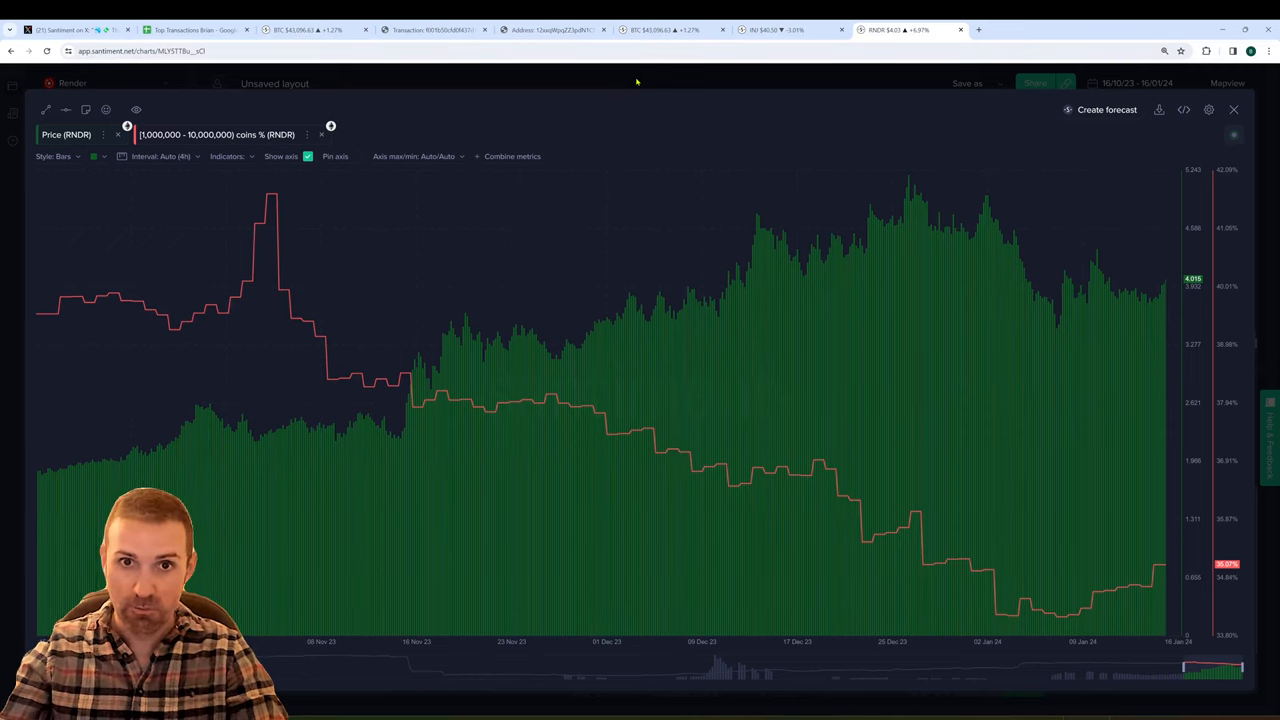
Return to the Top Transactions spreadsheet and scroll its token columns.
left_click(195, 29)
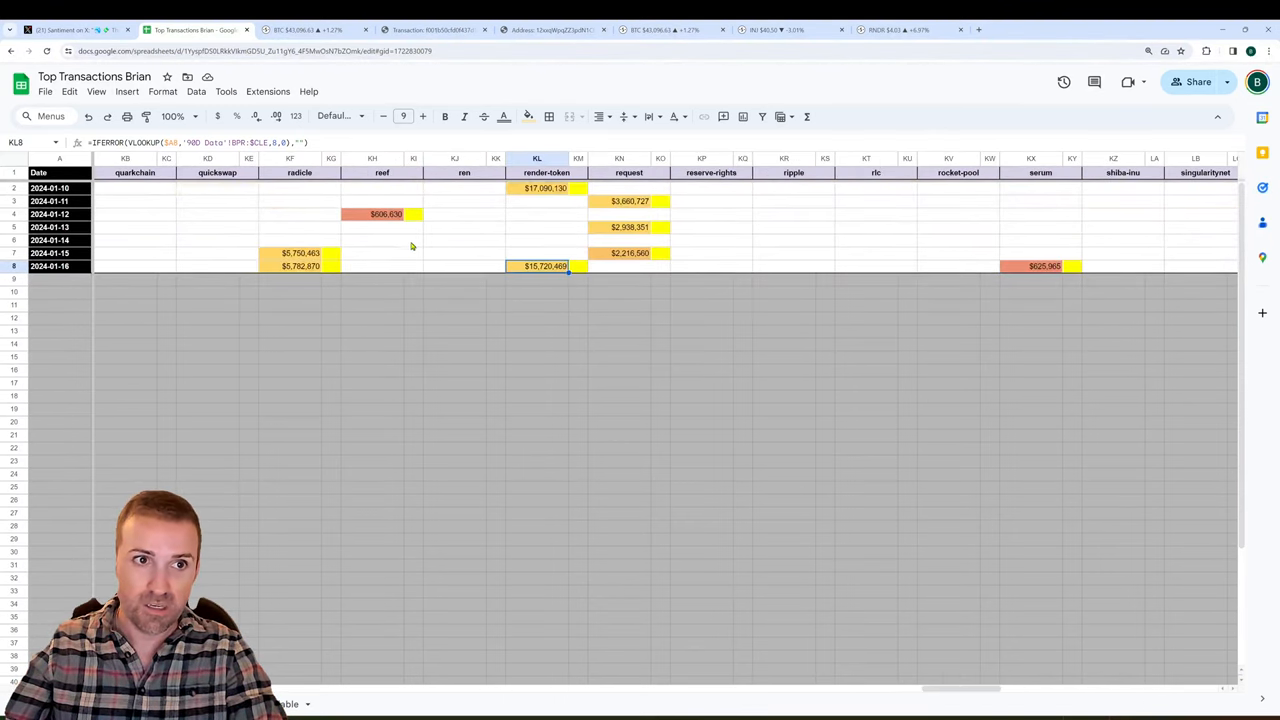
scroll("right", 3)
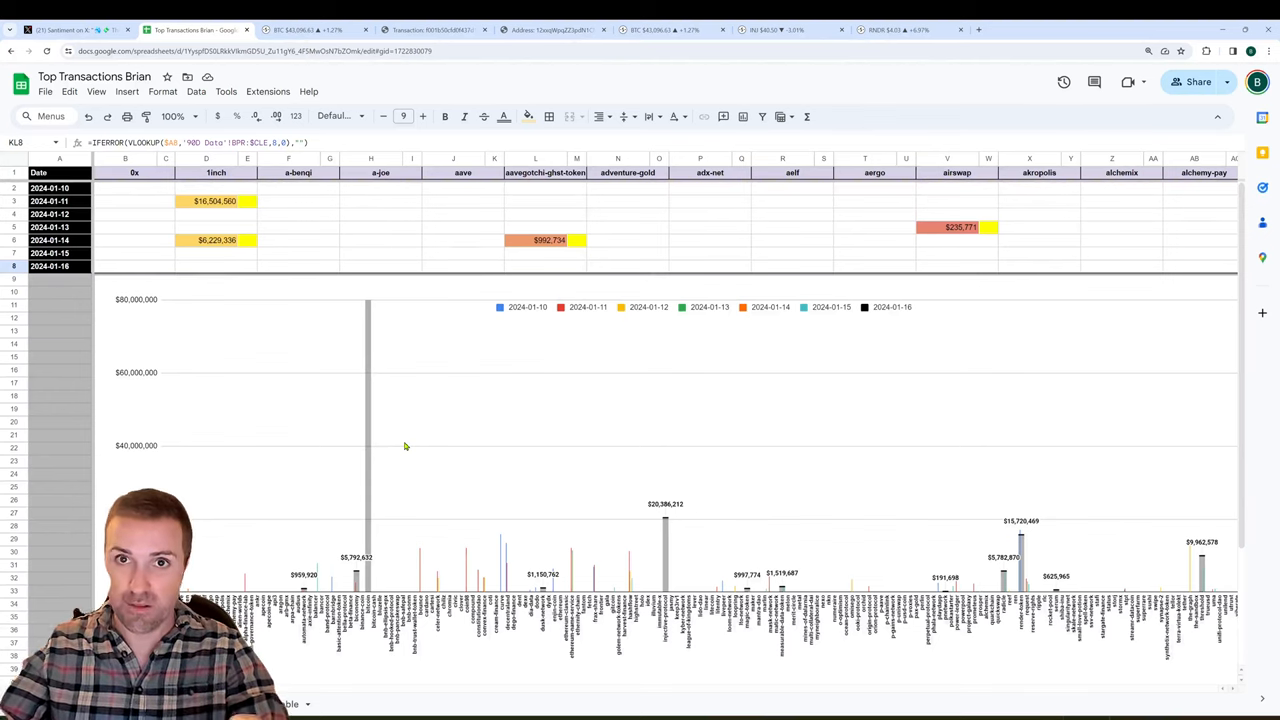
mouse_move(533, 411)
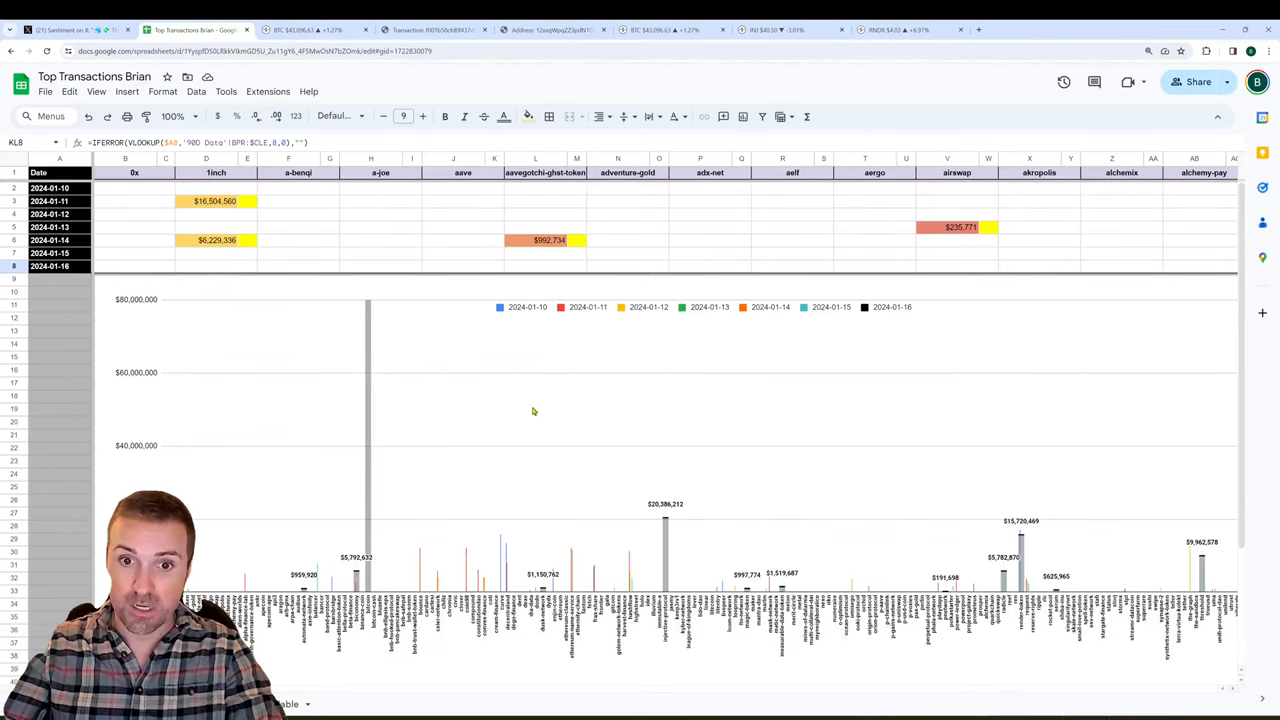